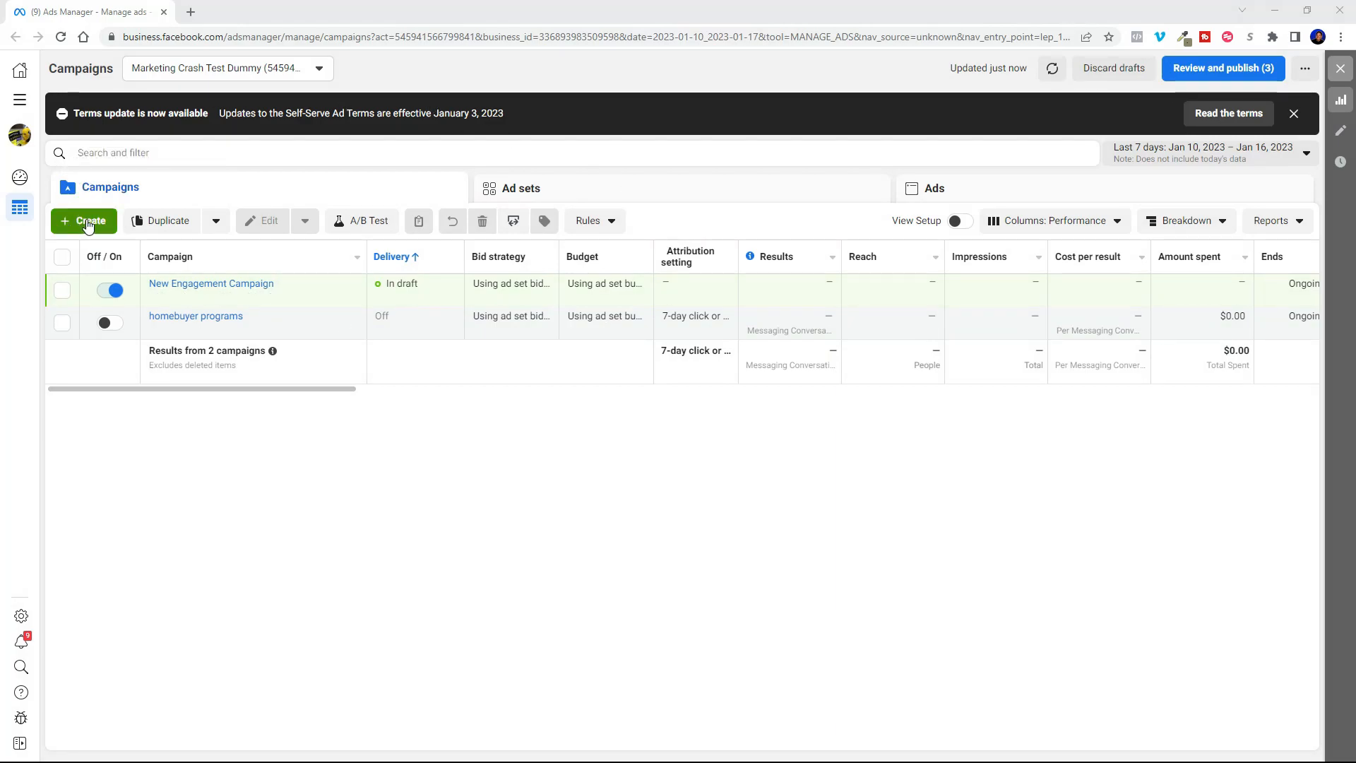
Create a new campaign with the Engagement objective and continue into its editor
click(84, 221)
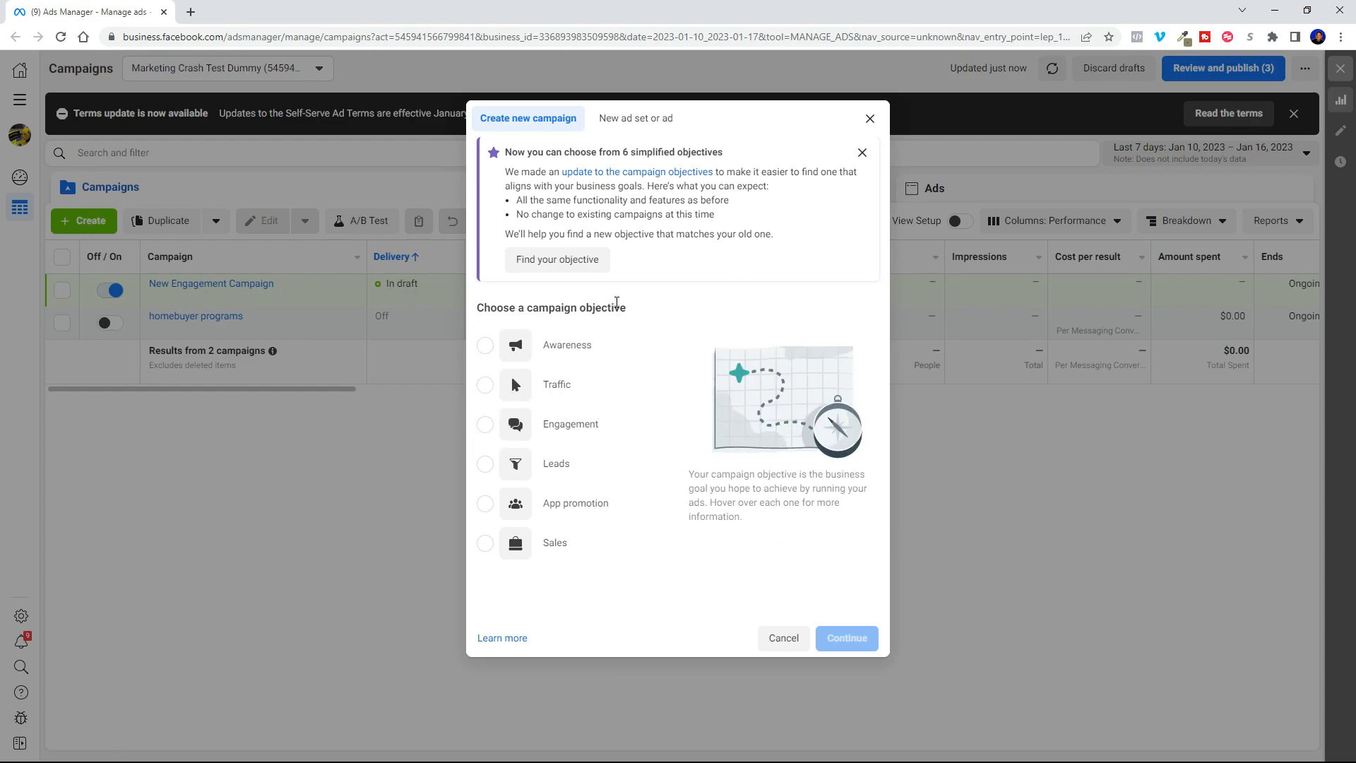
mouse_move(570, 424)
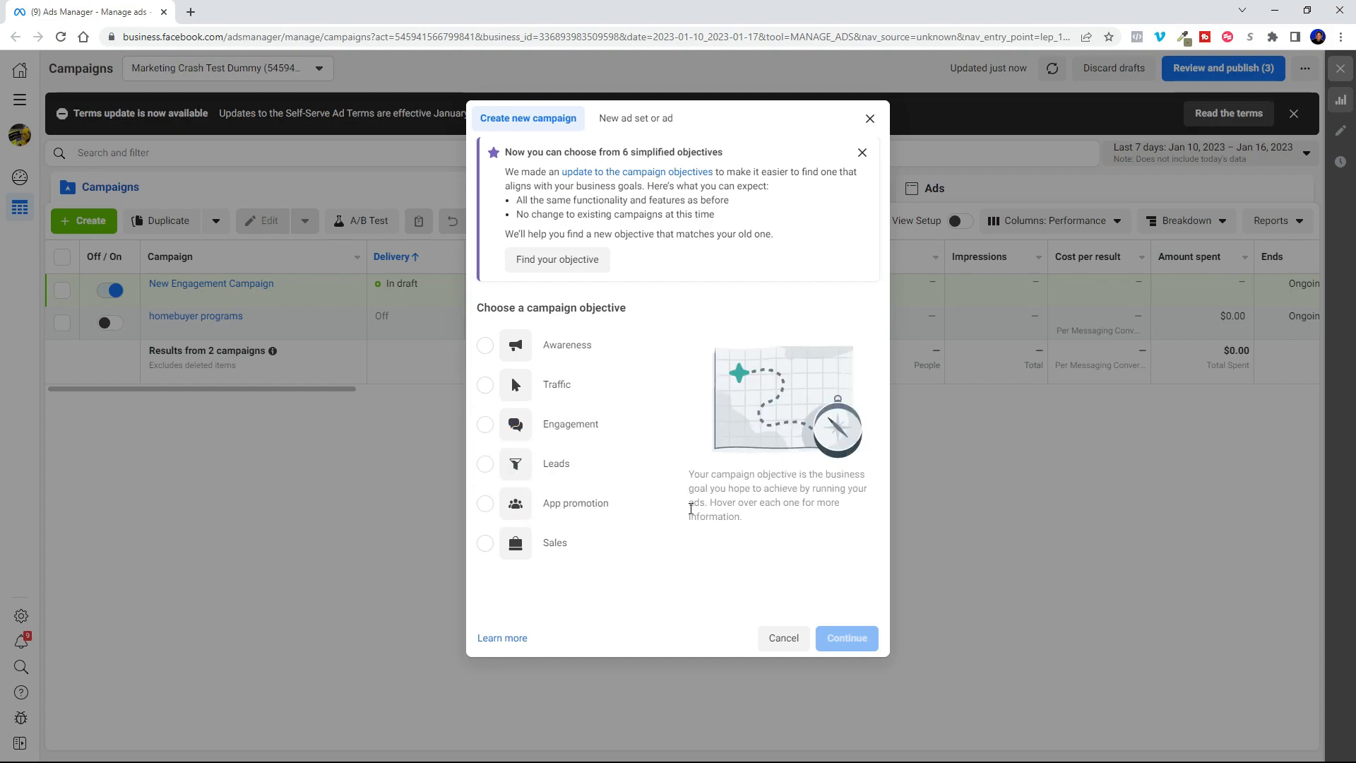
mouse_move(571, 424)
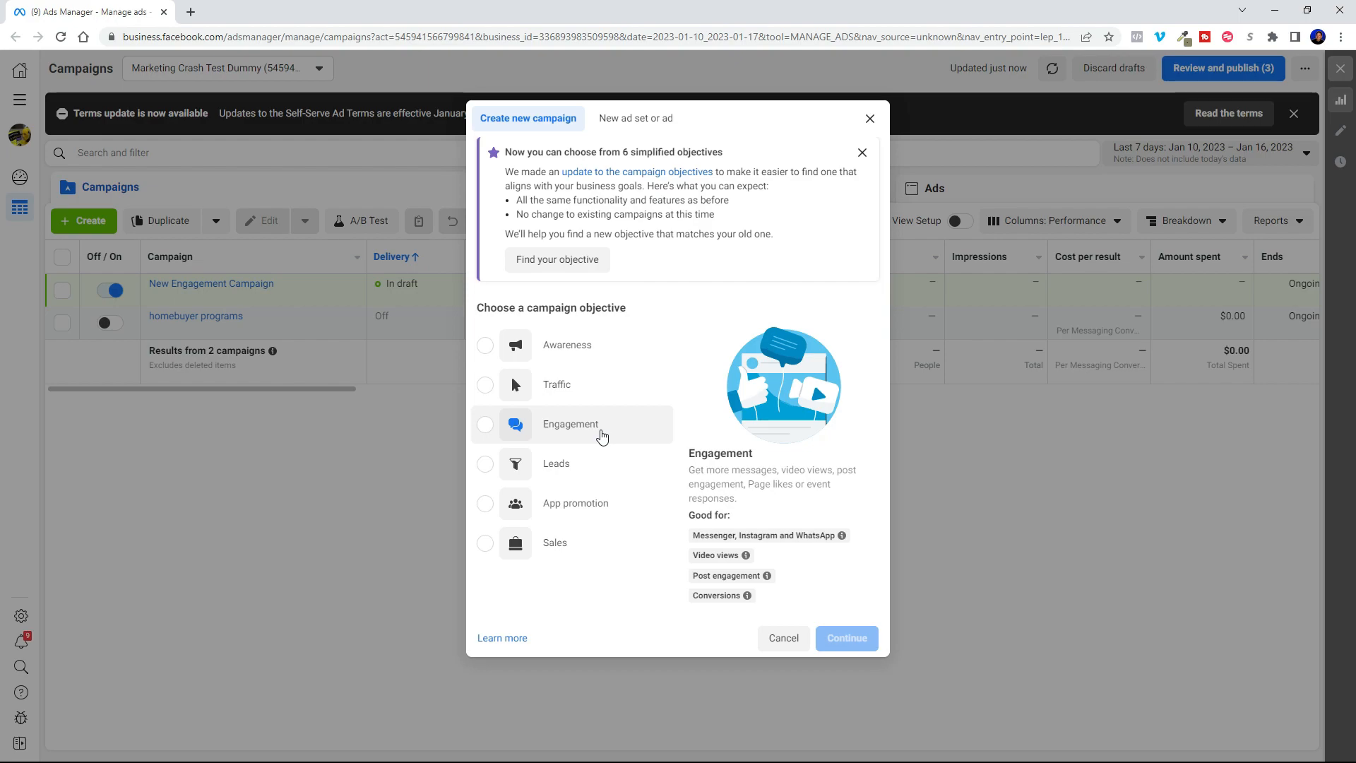
mouse_move(547, 438)
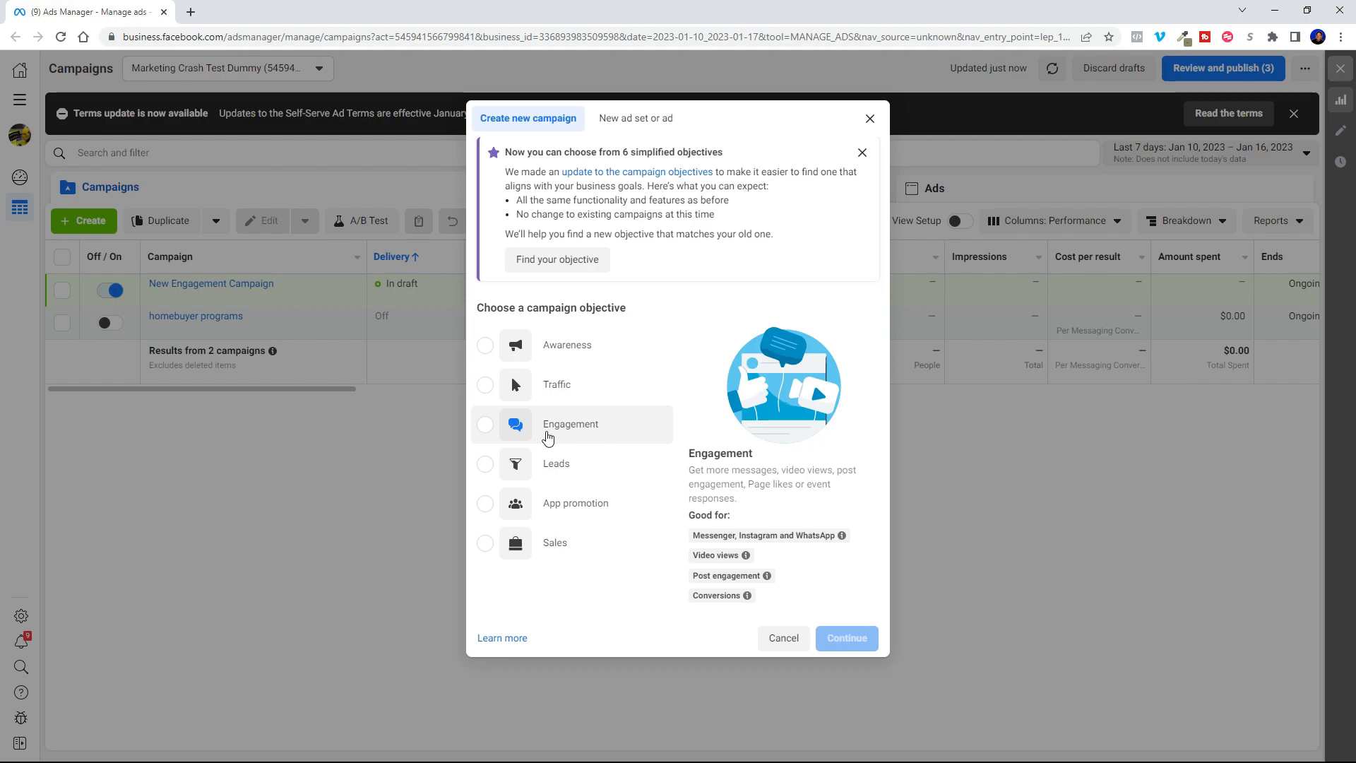
click(486, 424)
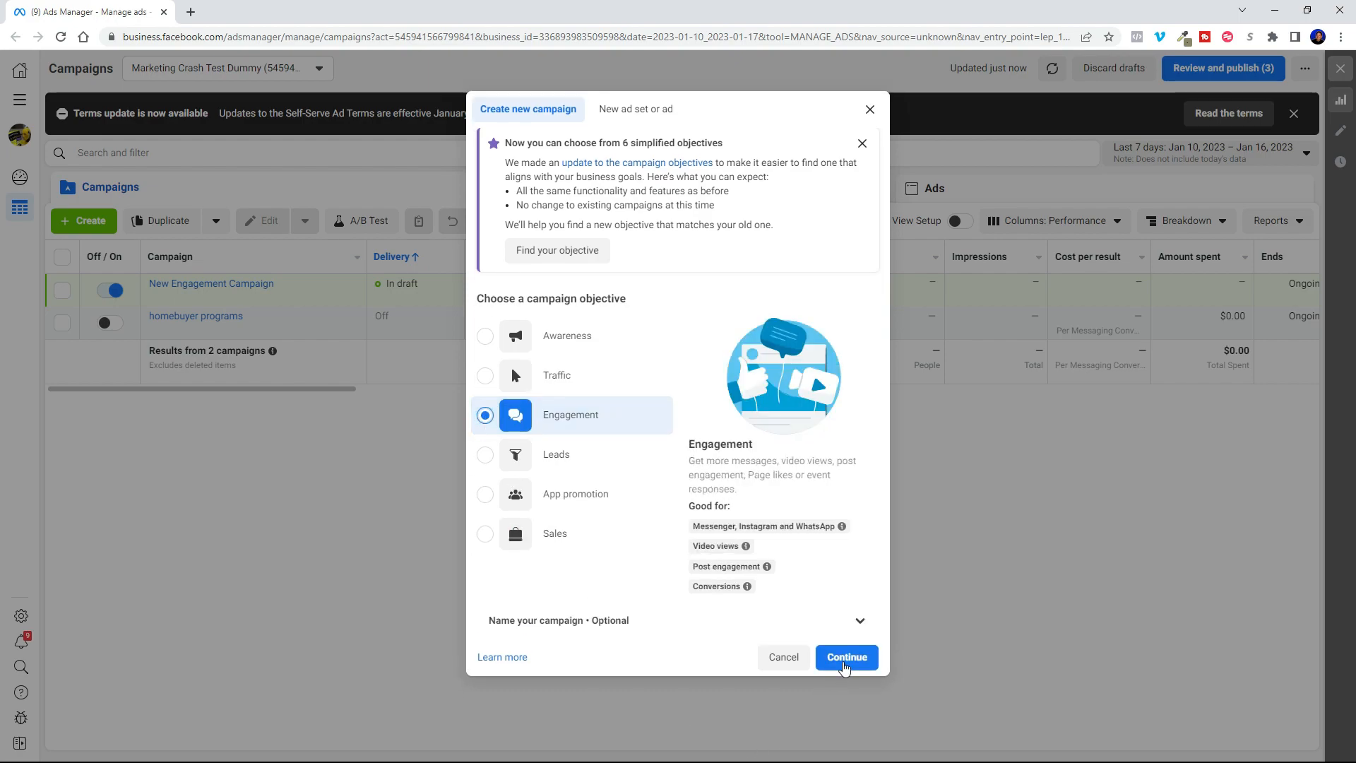
click(846, 657)
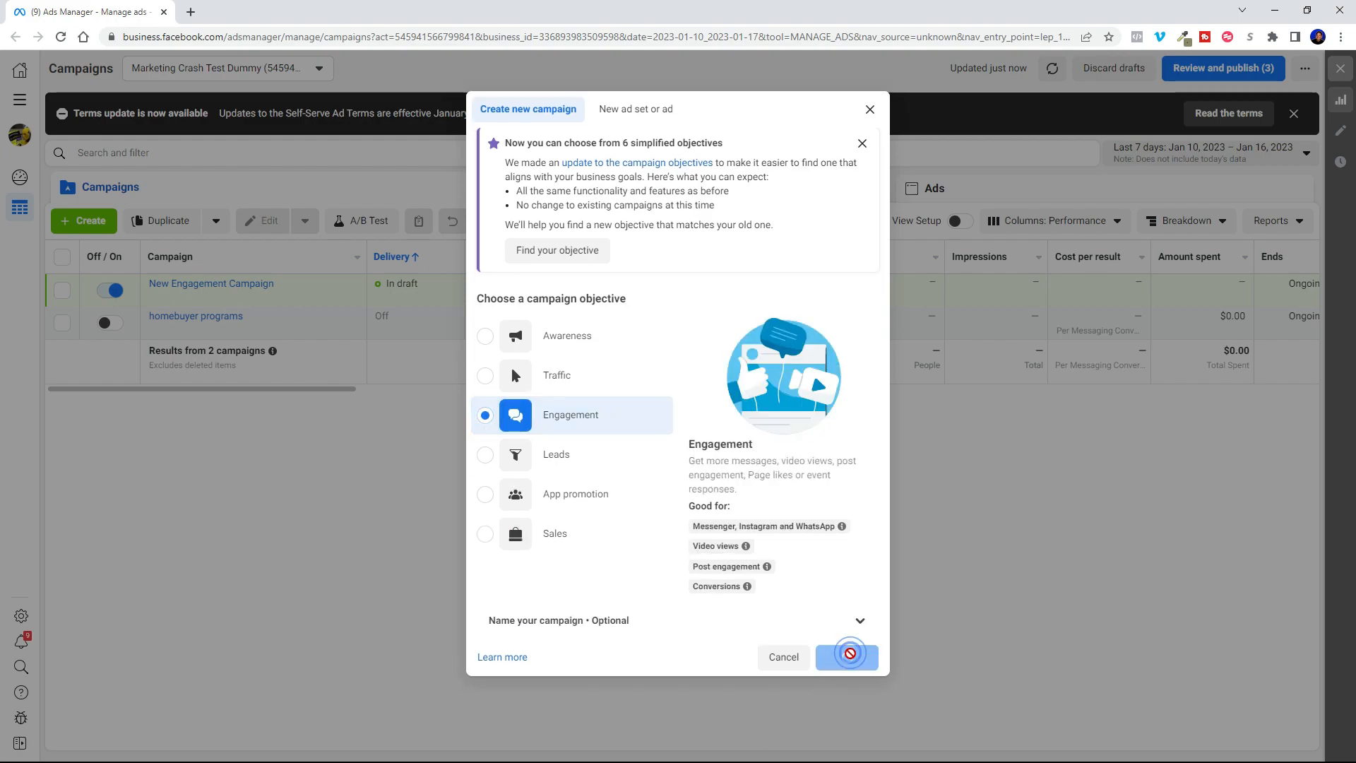
click(847, 658)
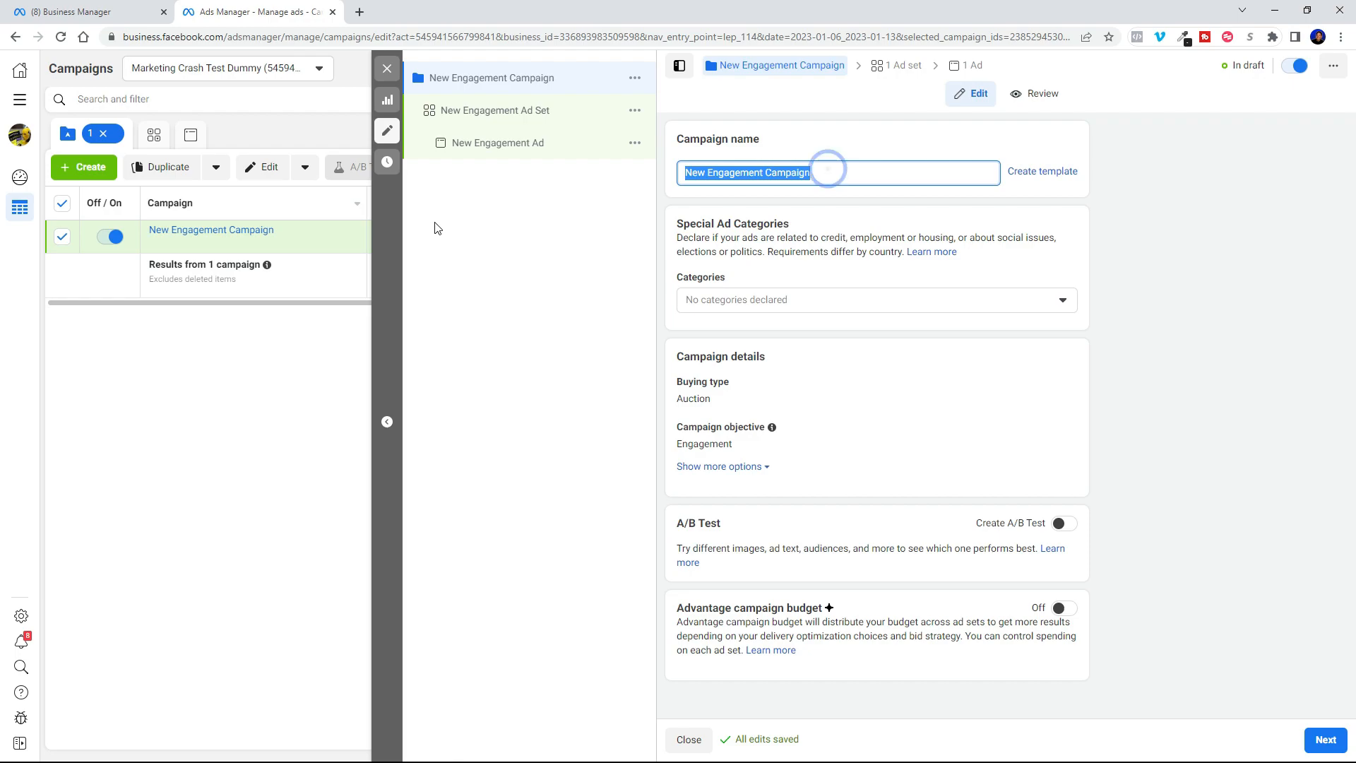
Name the campaign 'homebuyer programs', declare the Housing special ad category, and continue to the ad set
text(h)
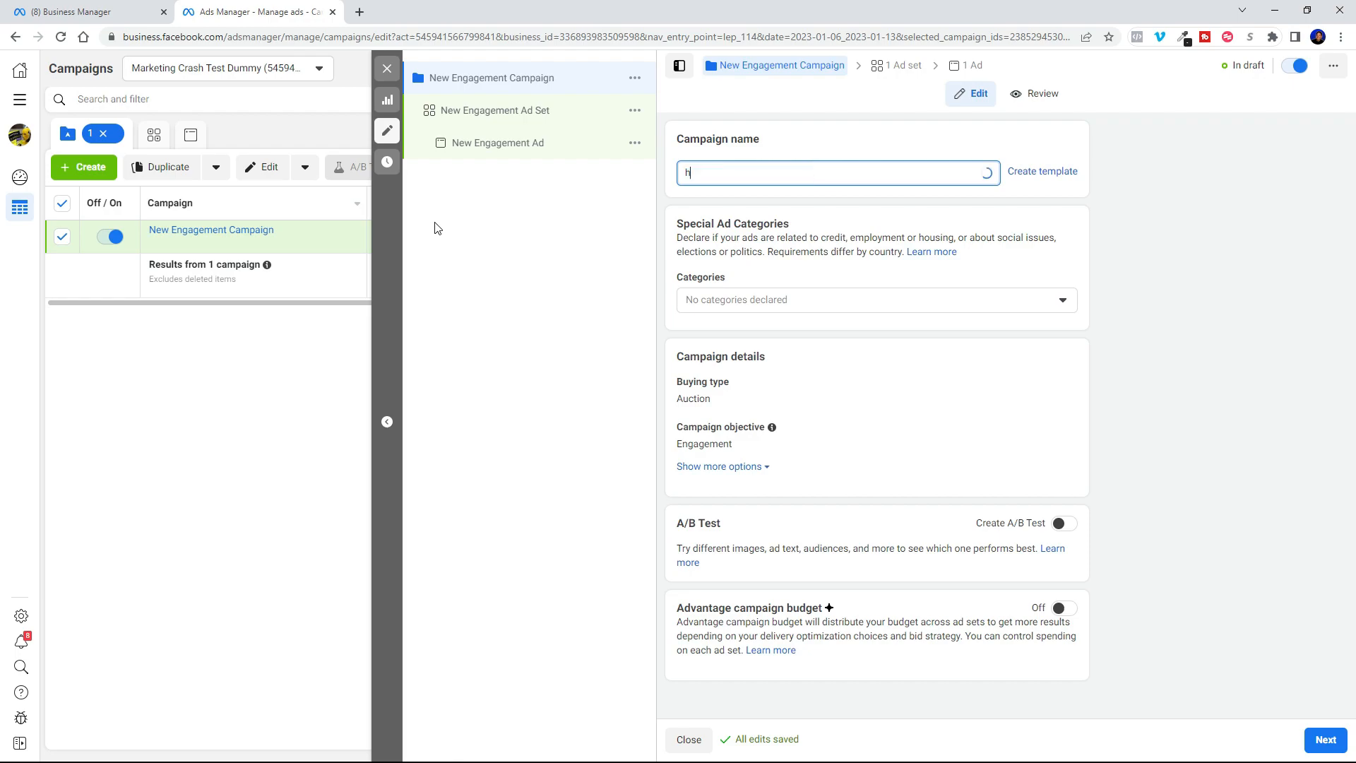
text(omebuyer prog)
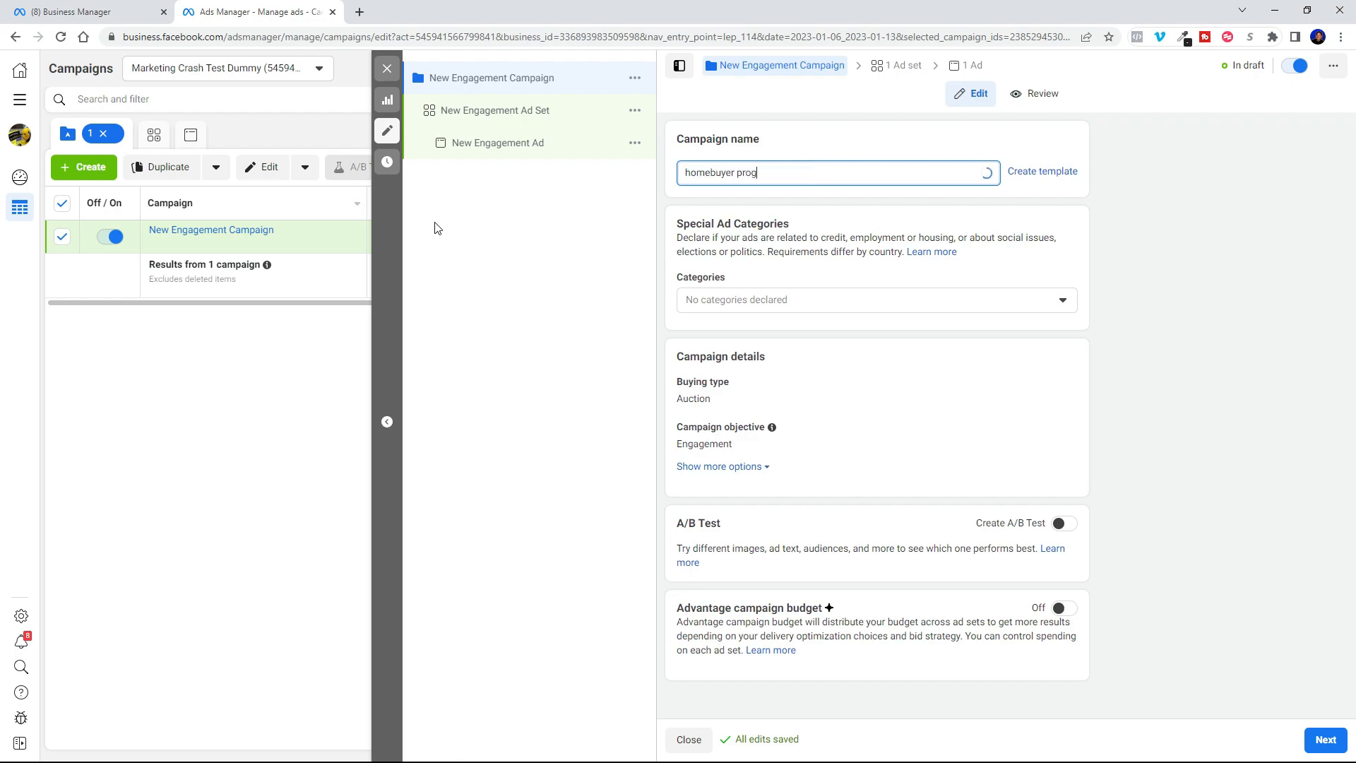
text(rams)
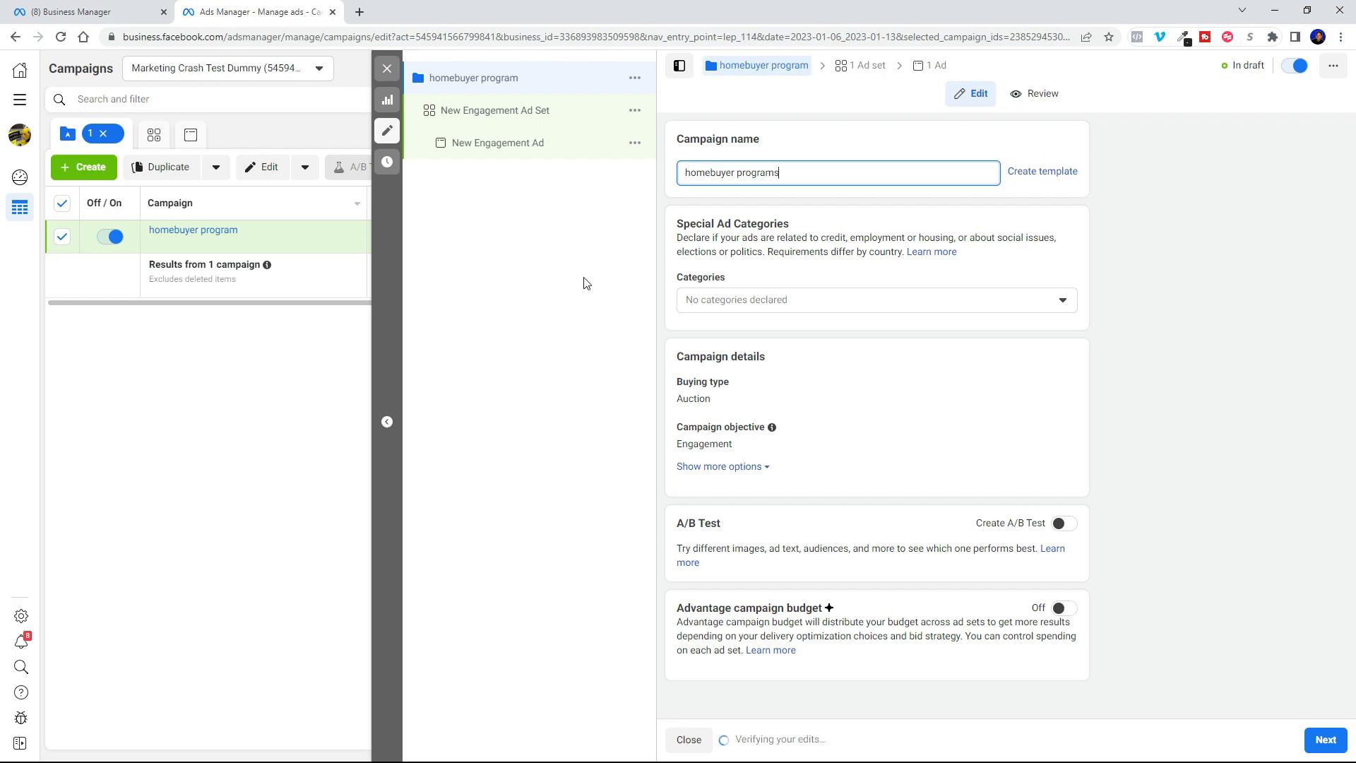
click(875, 300)
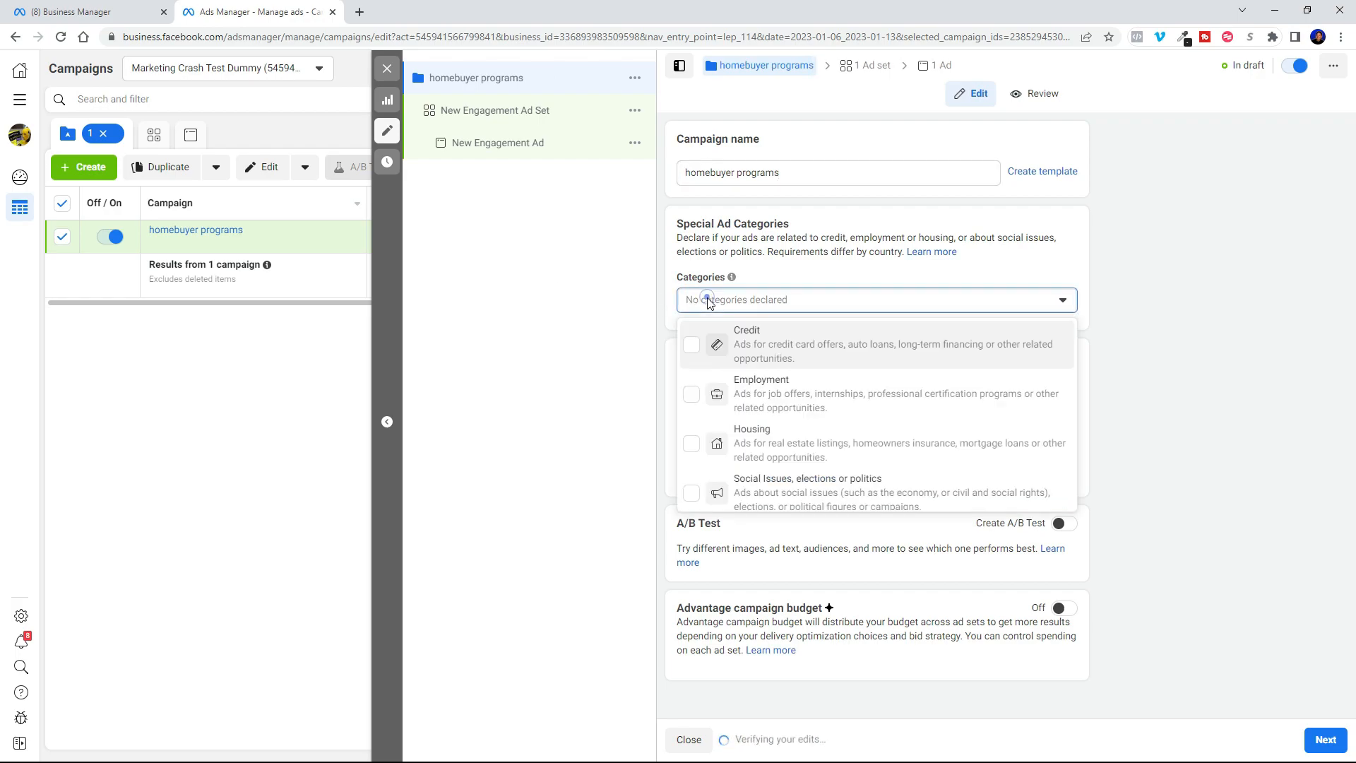
click(691, 449)
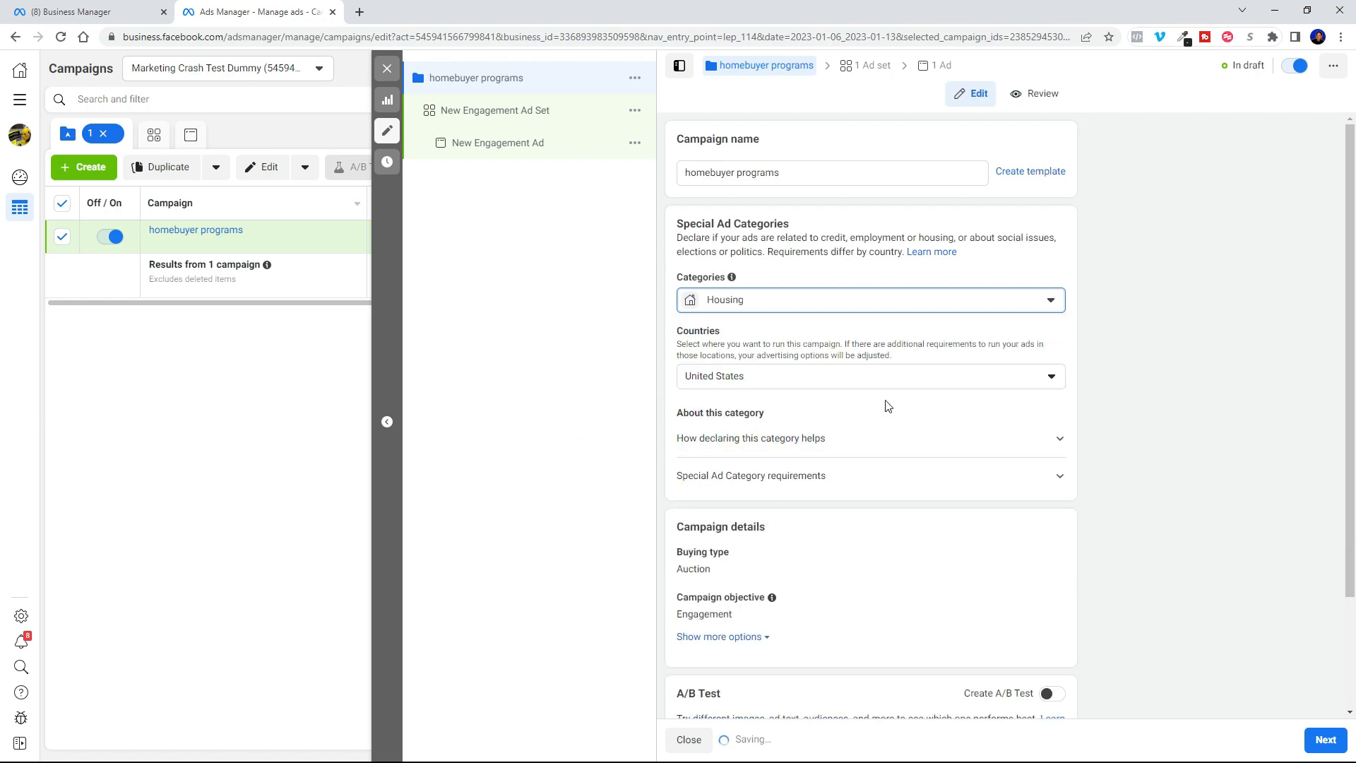
scroll(down, 3)
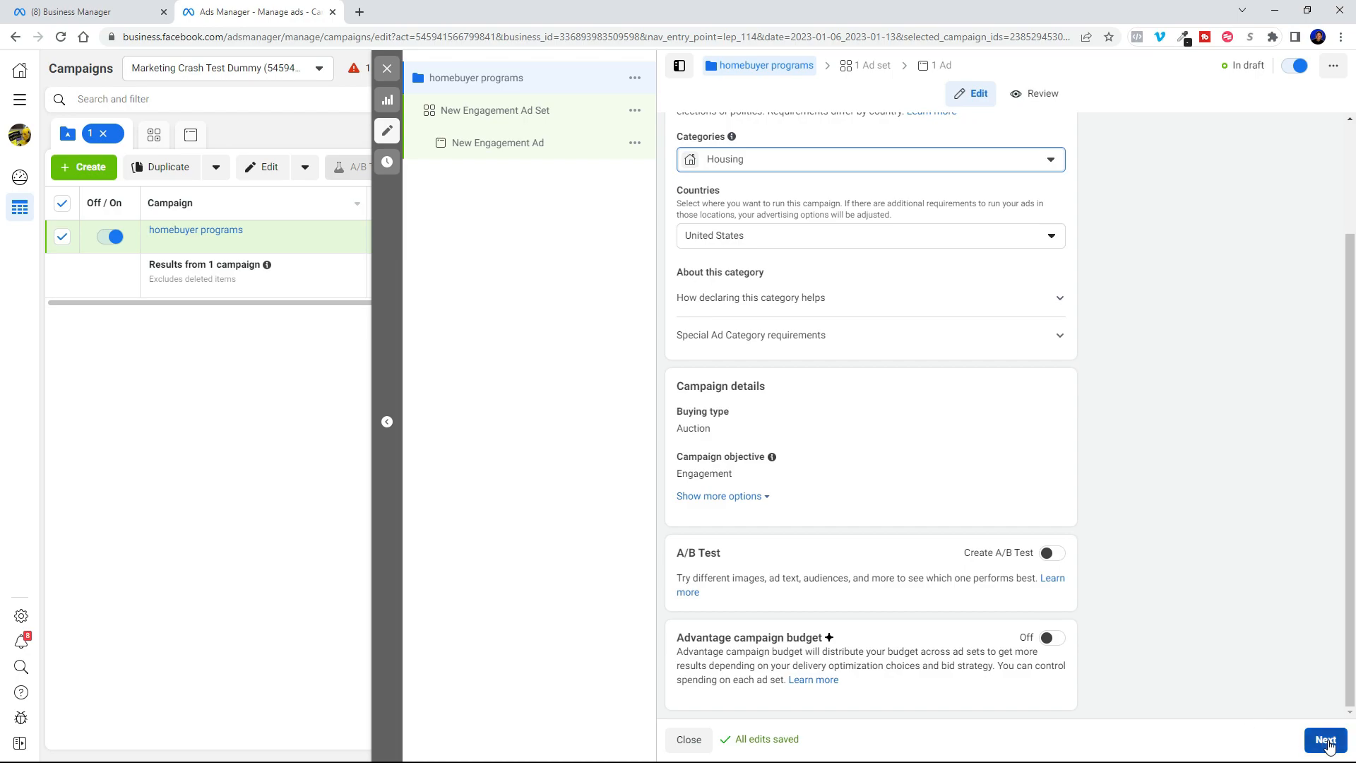
click(1324, 740)
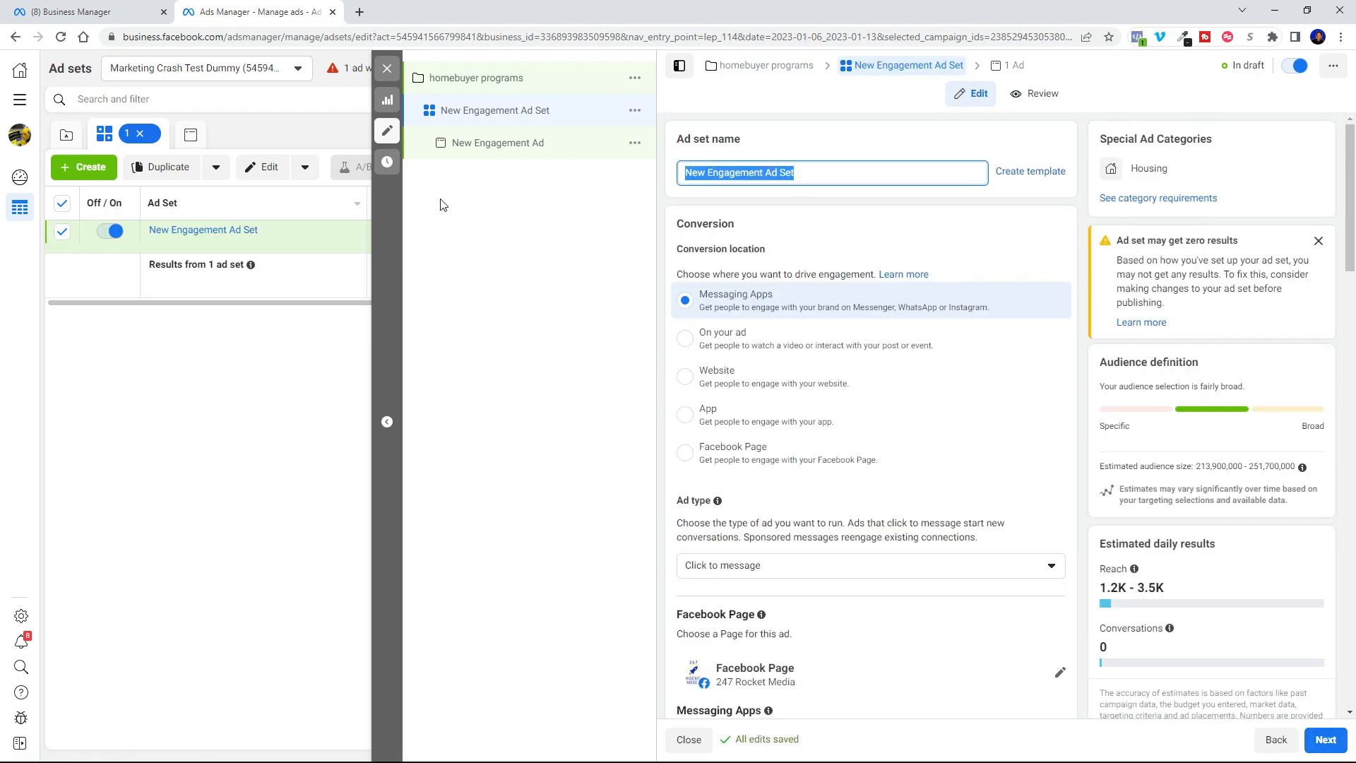
Name the ad set 'homebuyers' and set a daily budget of 10 USD
text(homebuyers)
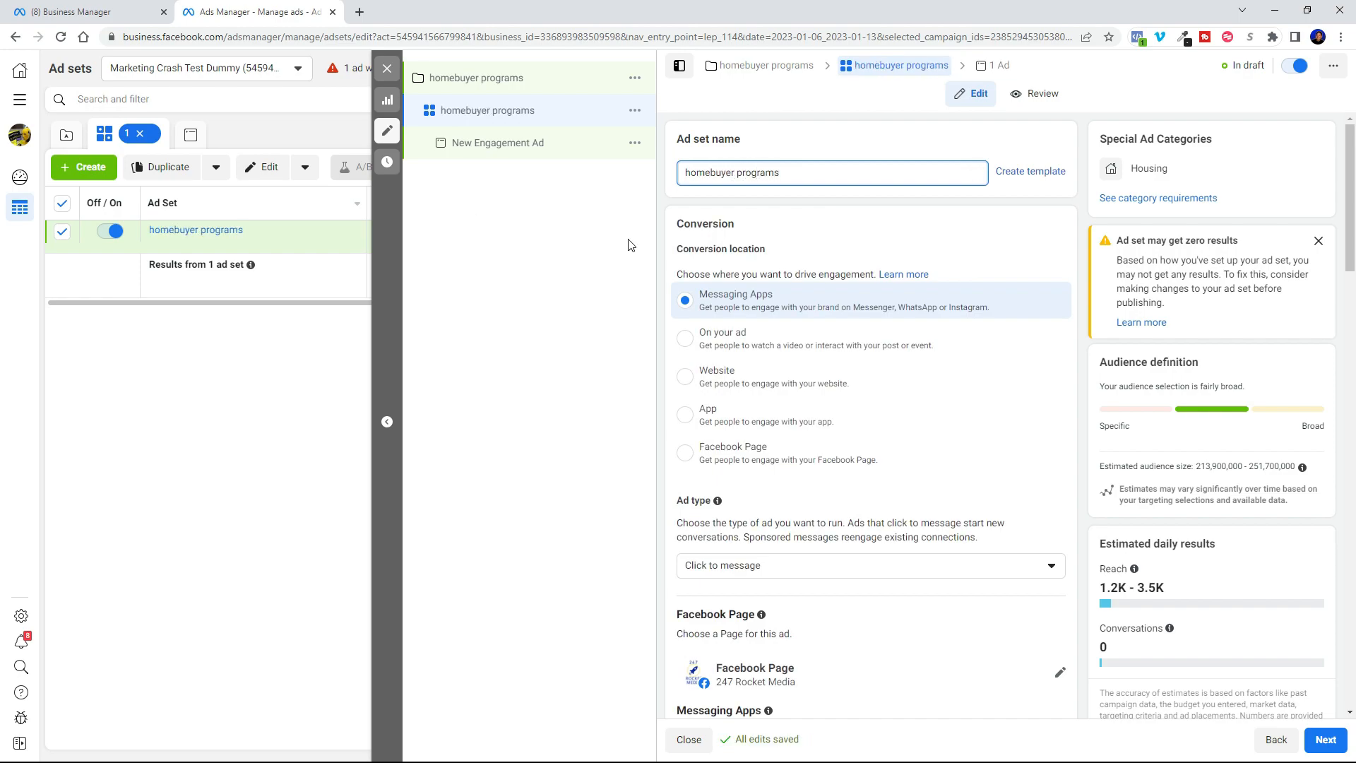
scroll(down, 3)
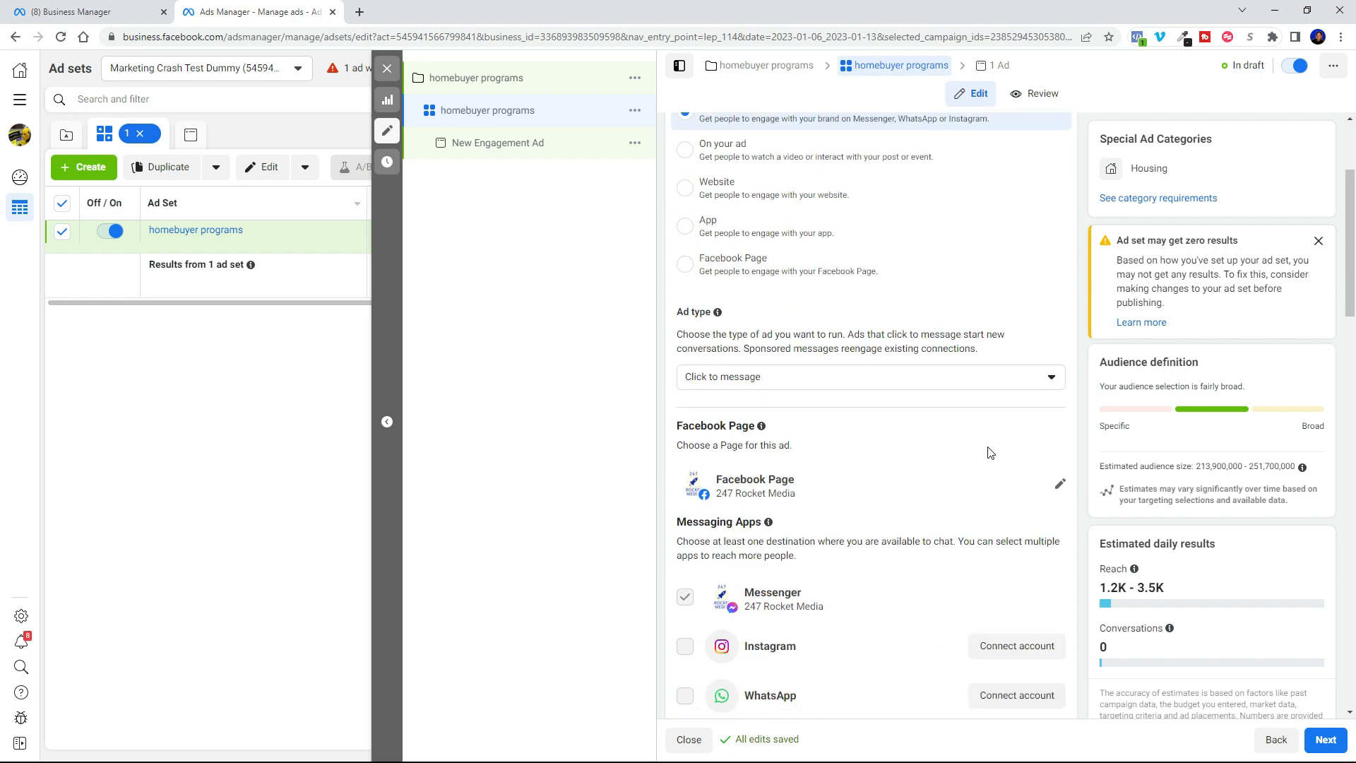
scroll(down, 3)
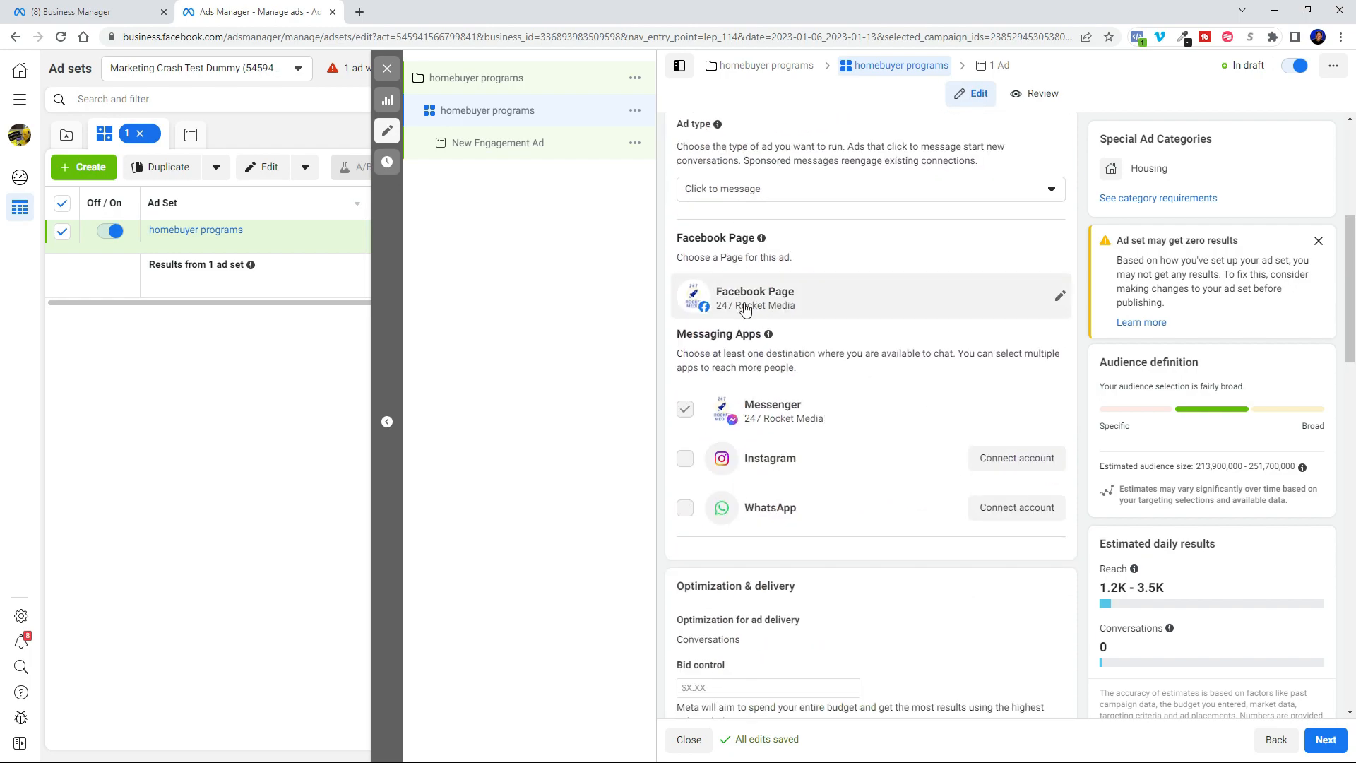
click(1060, 296)
text(10)
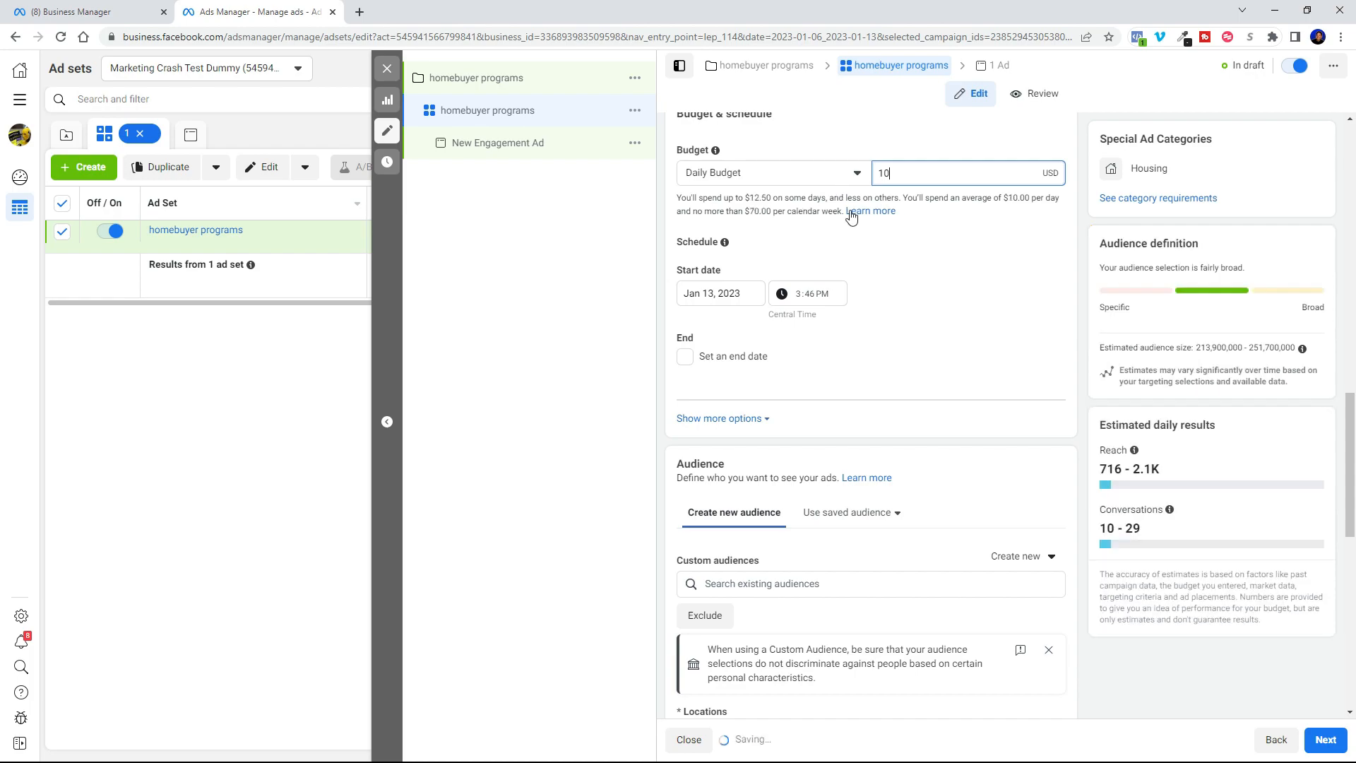
scroll(down, 3)
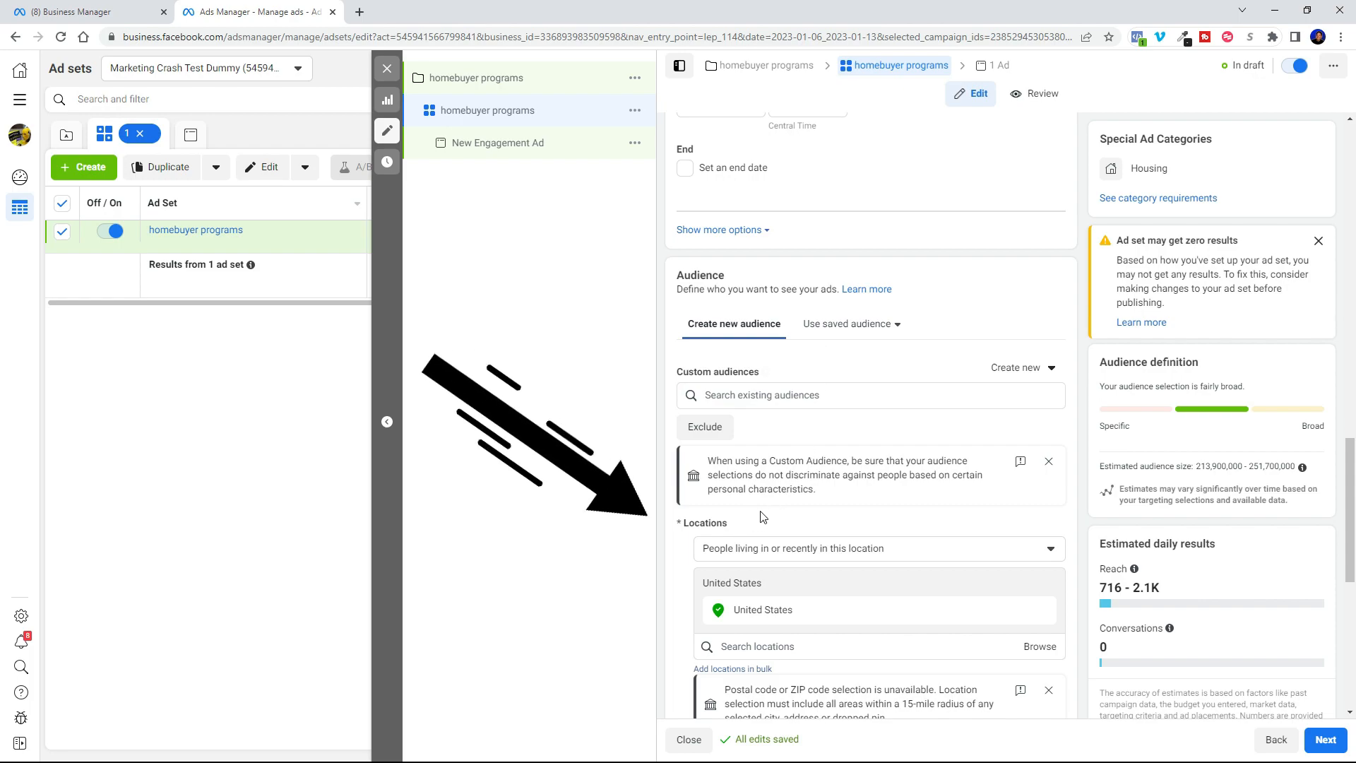
Target only people living in the location and add Birmingham and Montgomery, Alabama
click(876, 547)
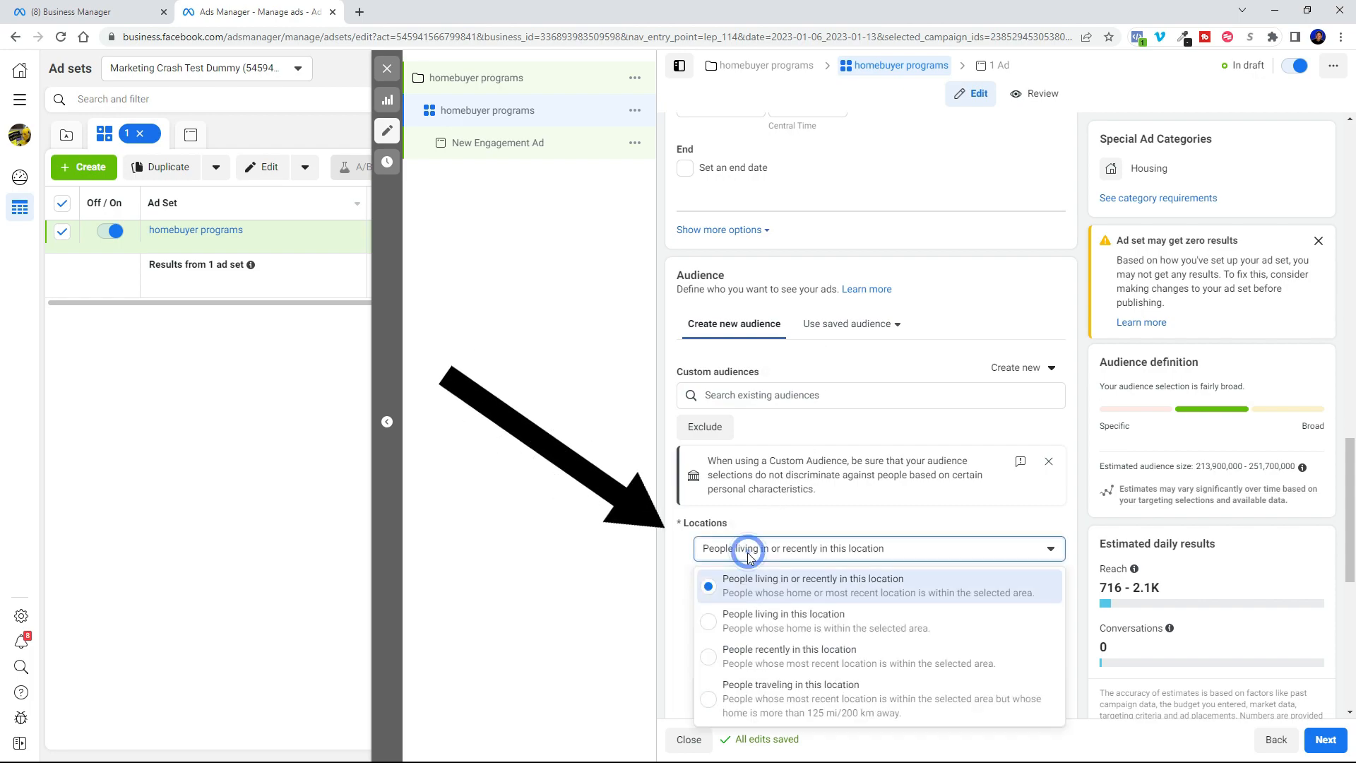
click(783, 621)
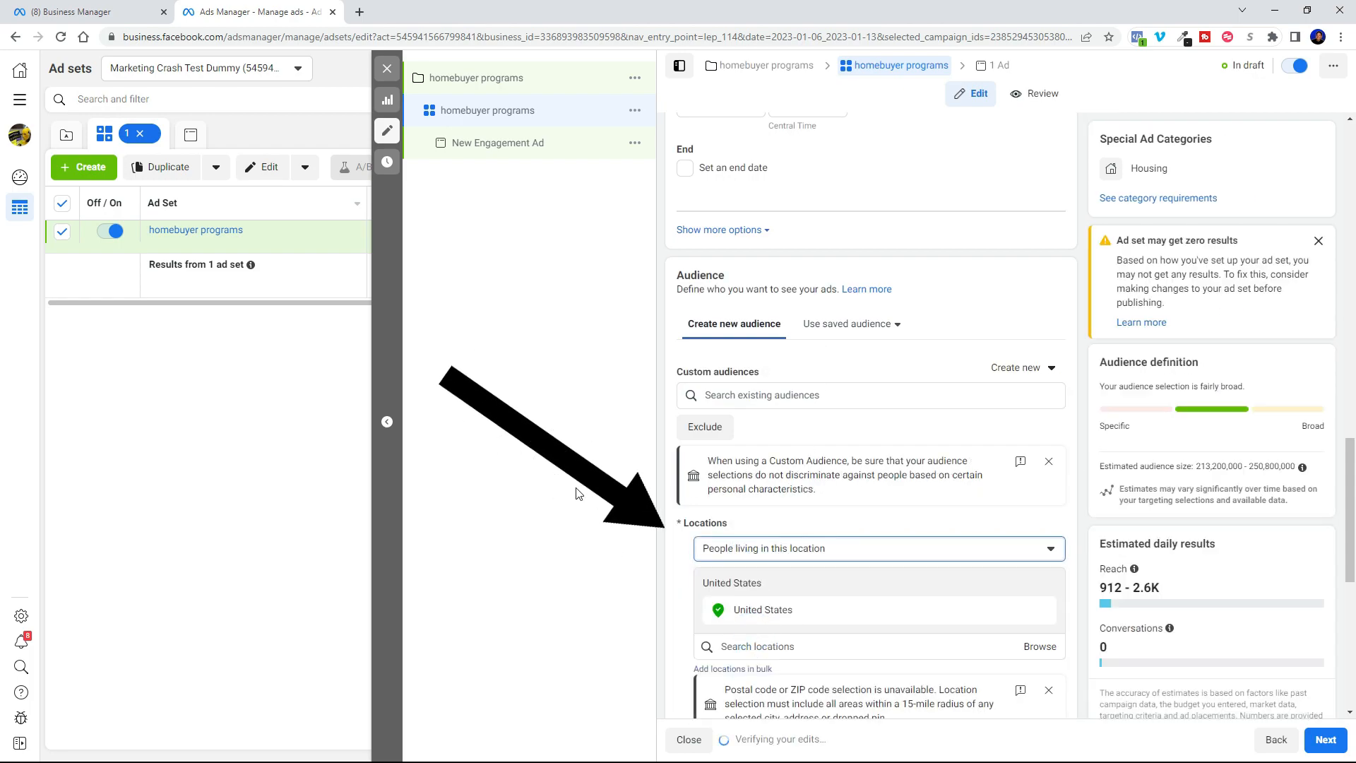
scroll(down, 3)
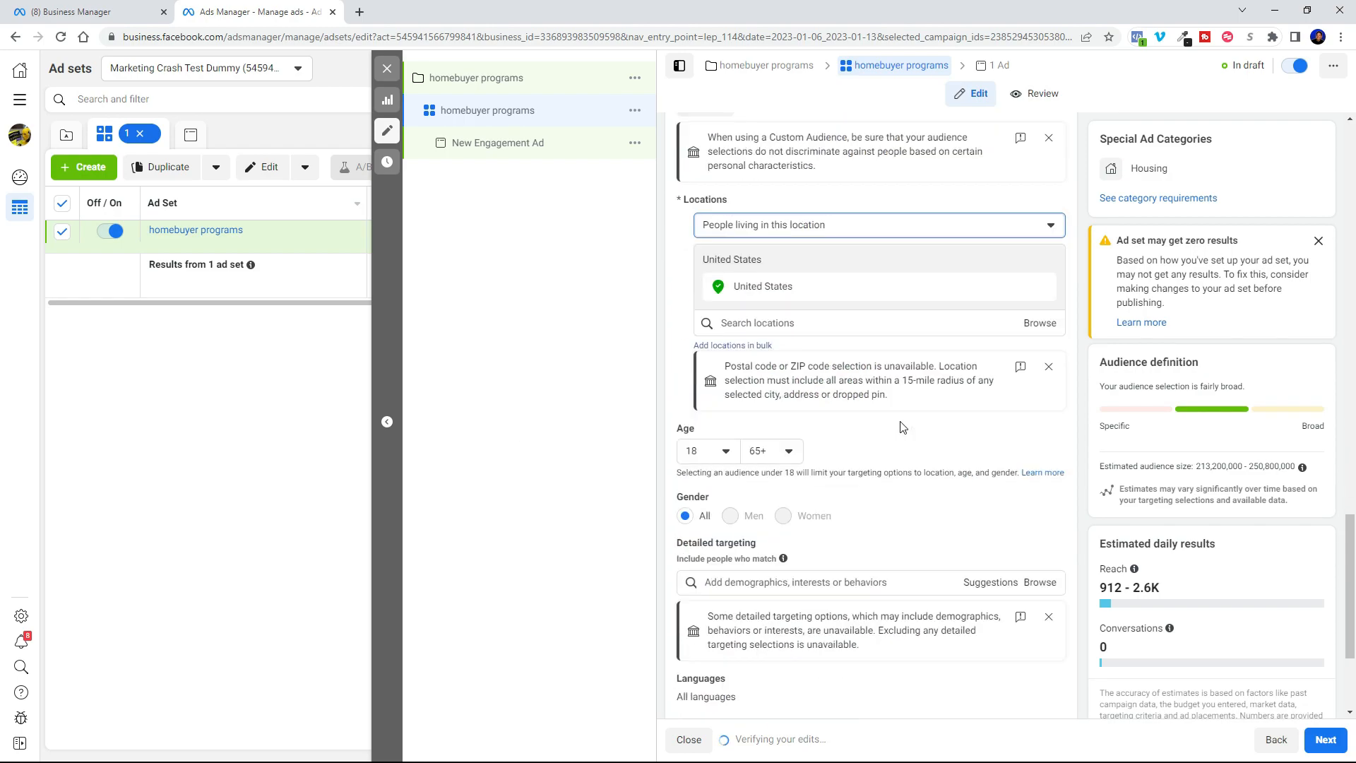
click(865, 323)
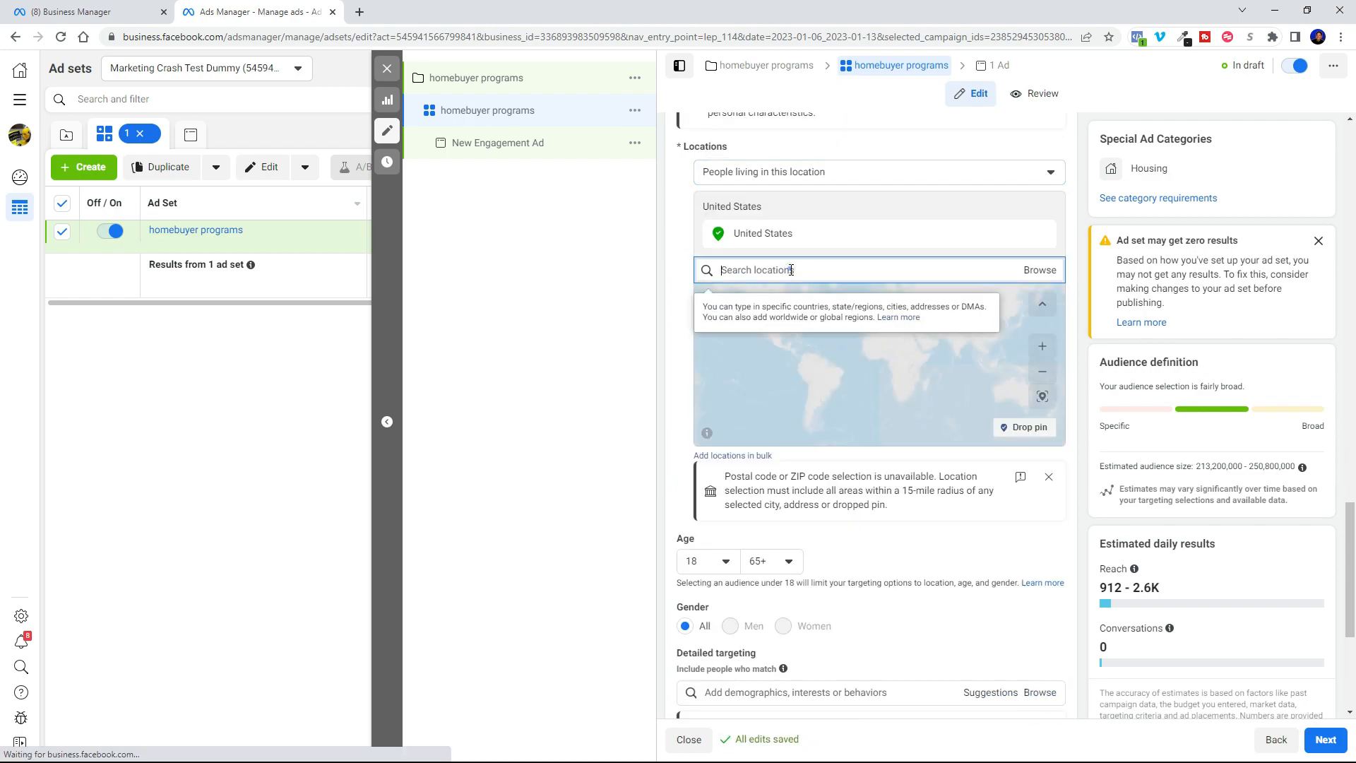
text(Birm)
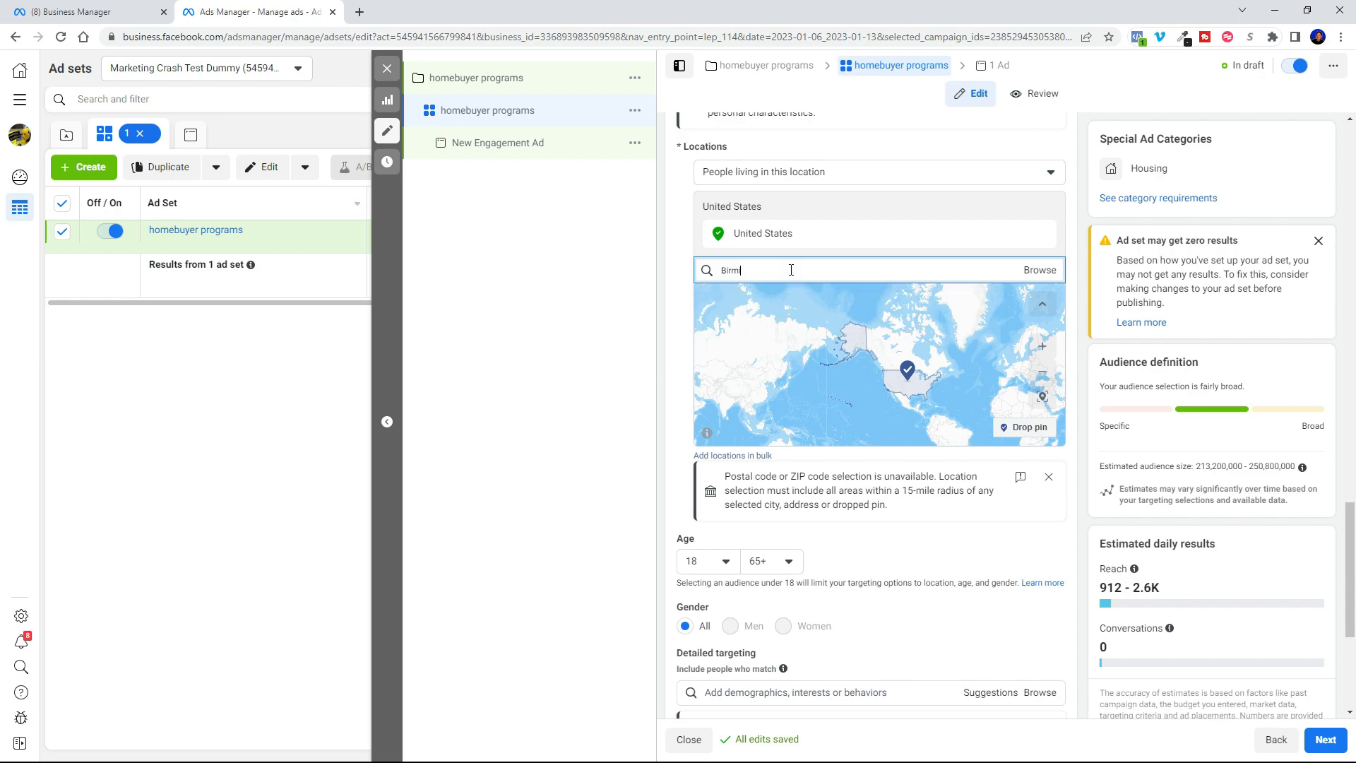
text(ingham)
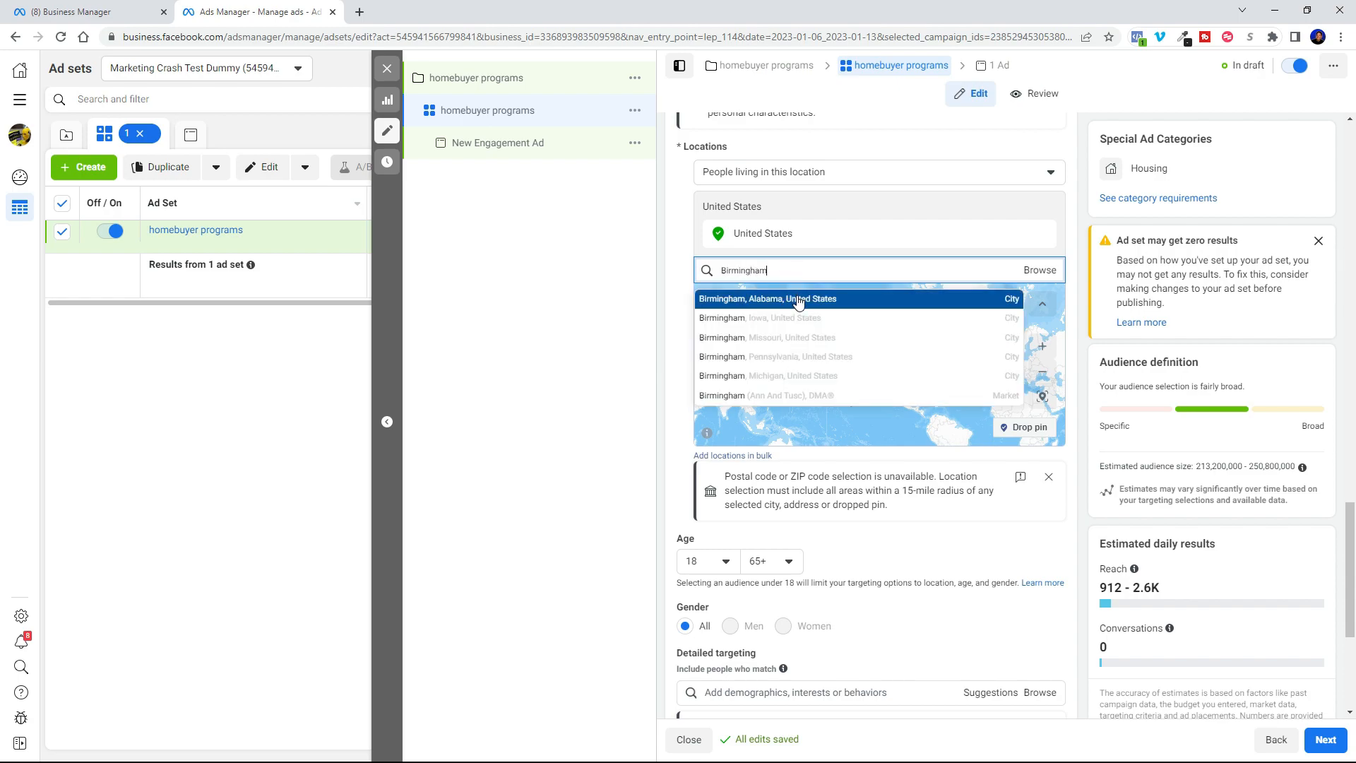
click(767, 298)
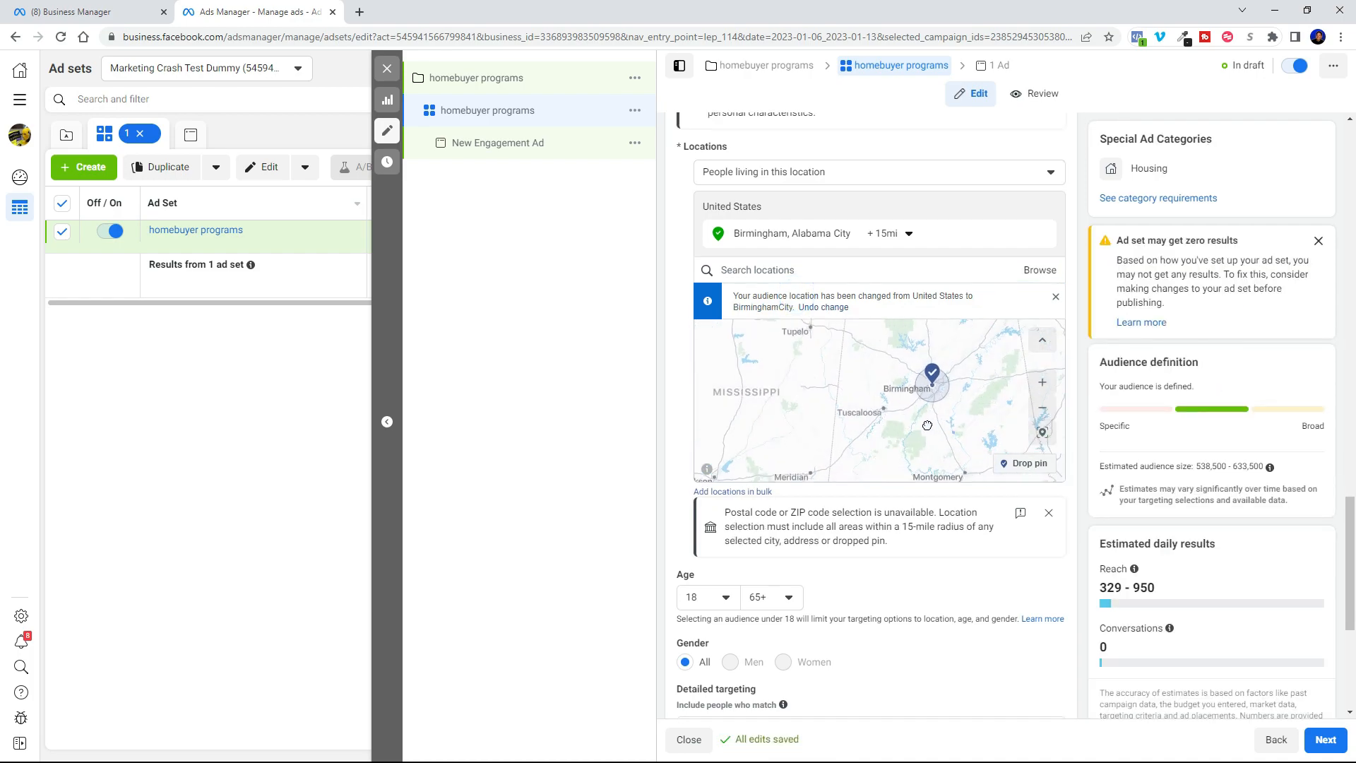
text(Montgomery)
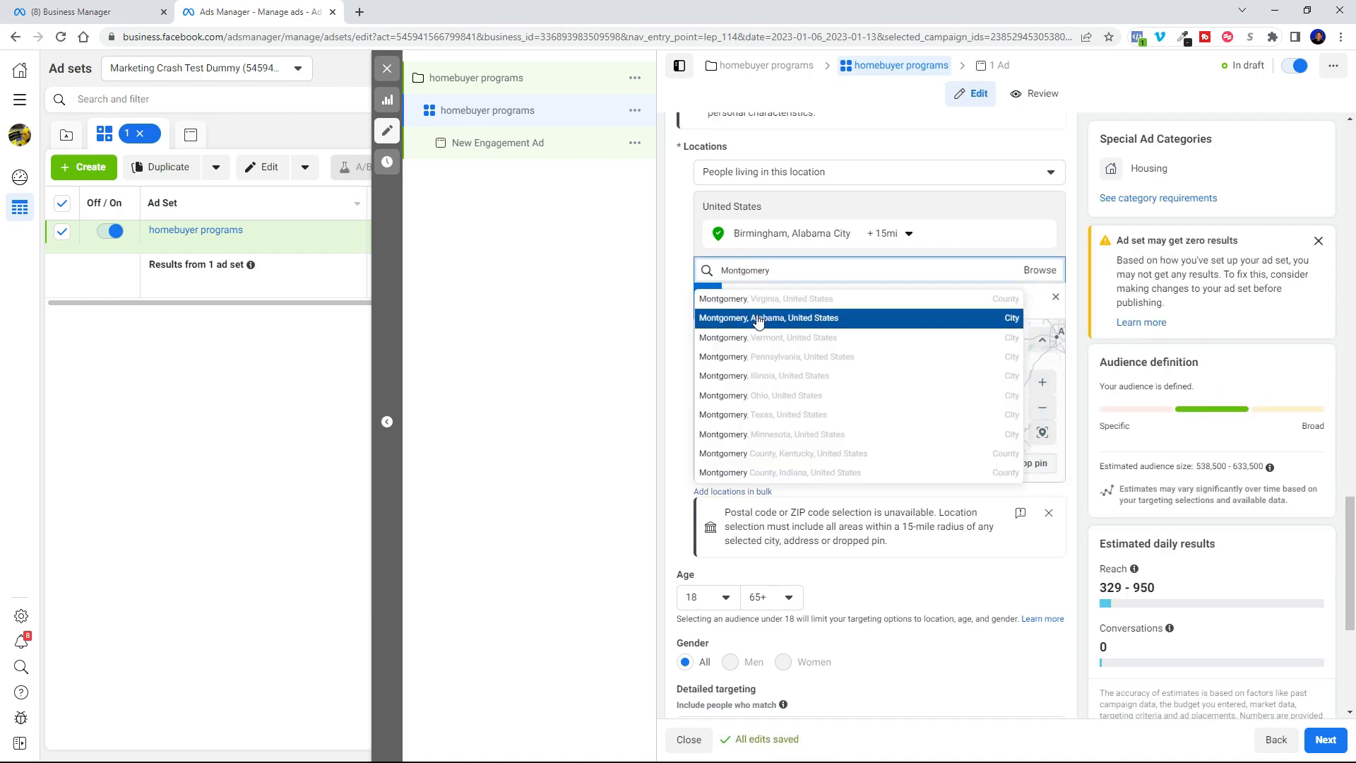
click(768, 318)
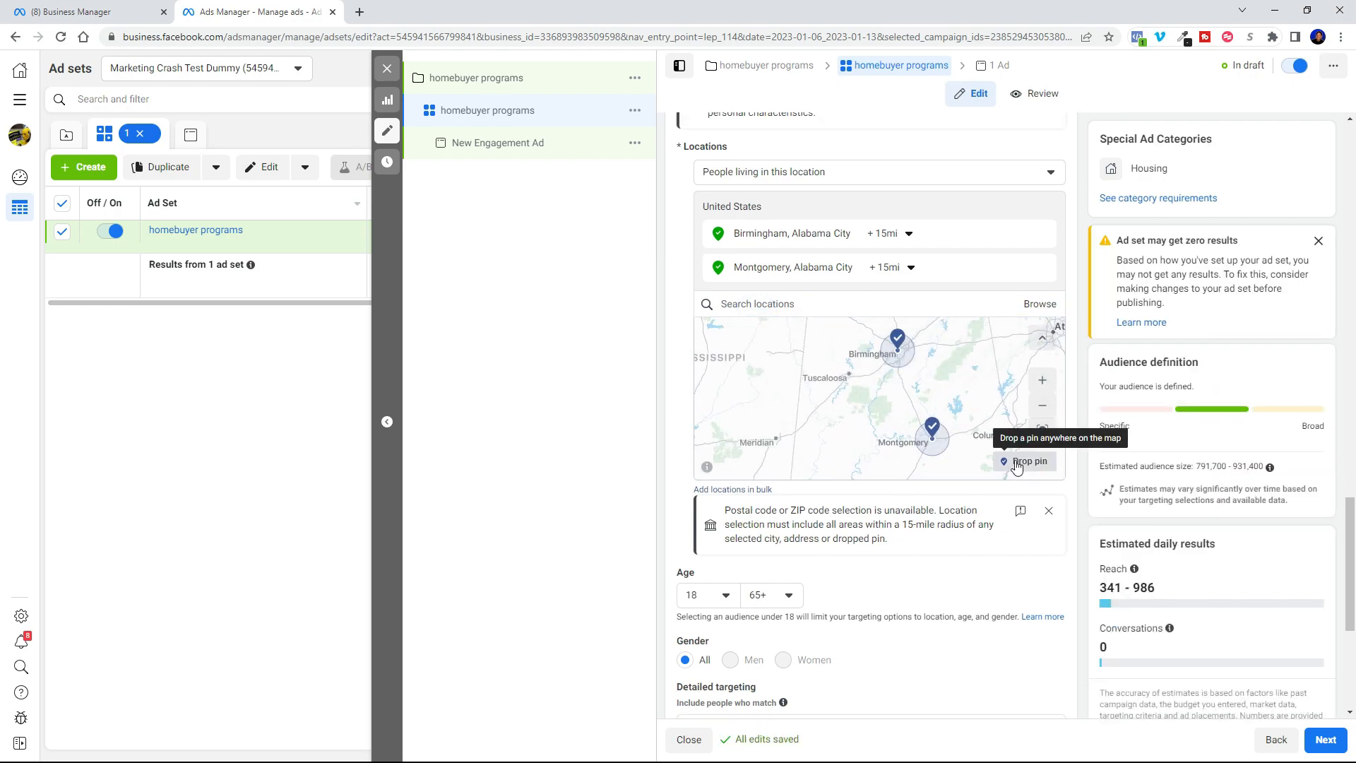
Widen the radius around Birmingham and Montgomery from 15 to 26 miles each
click(886, 234)
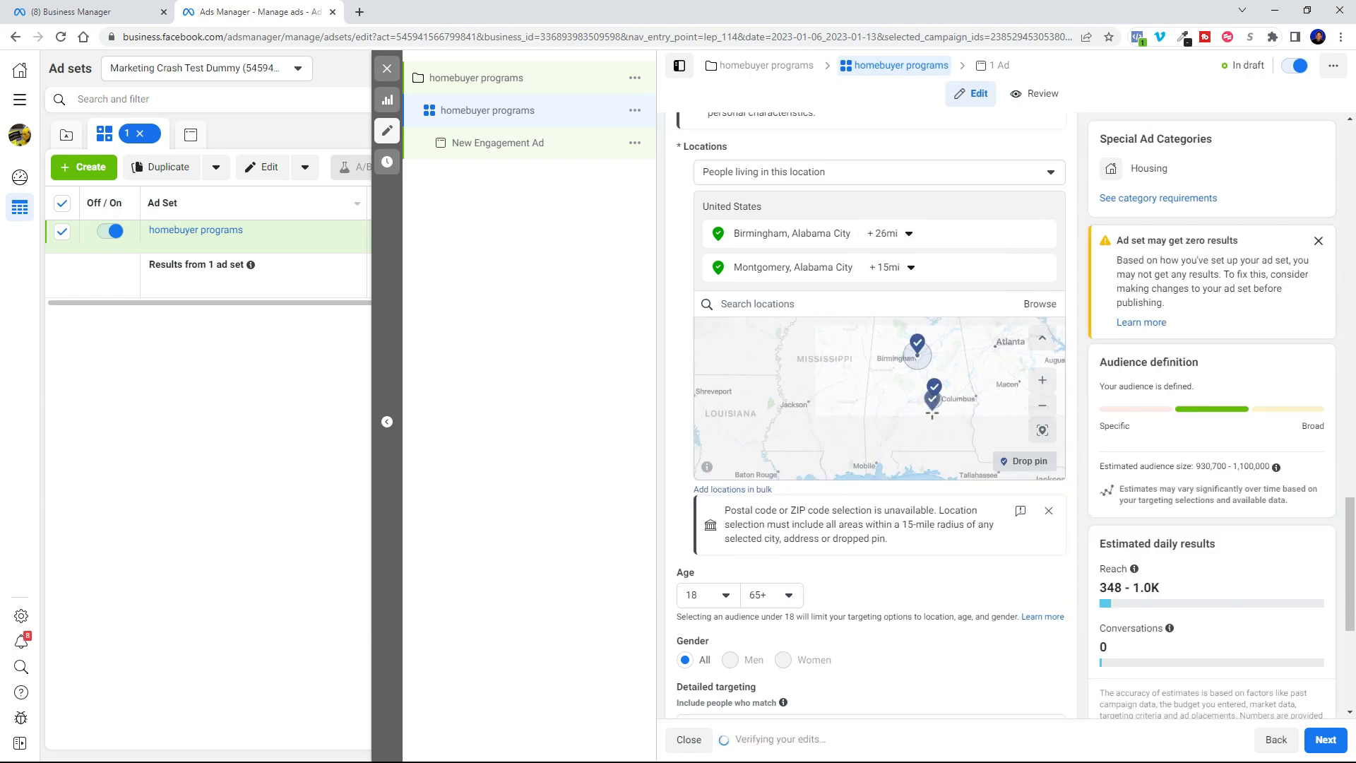
click(884, 267)
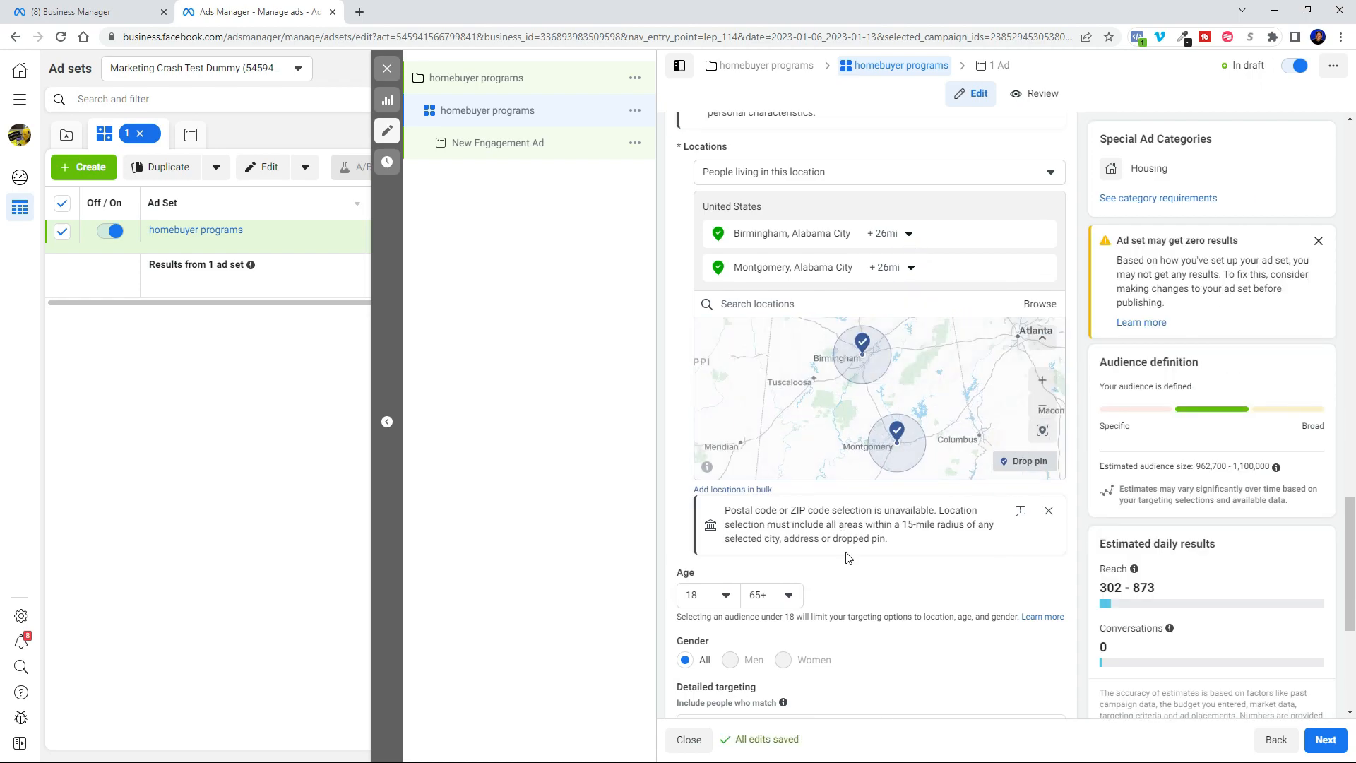
scroll(down, 3)
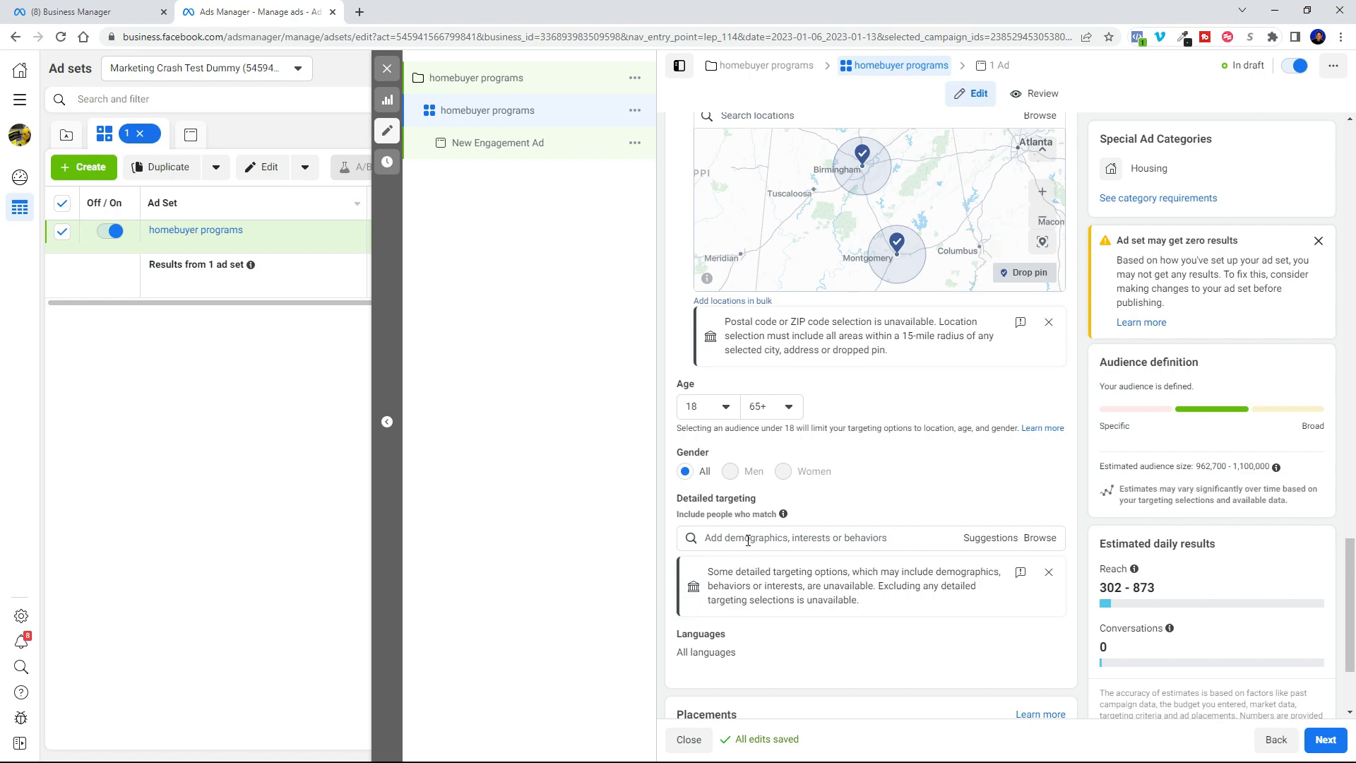
click(779, 537)
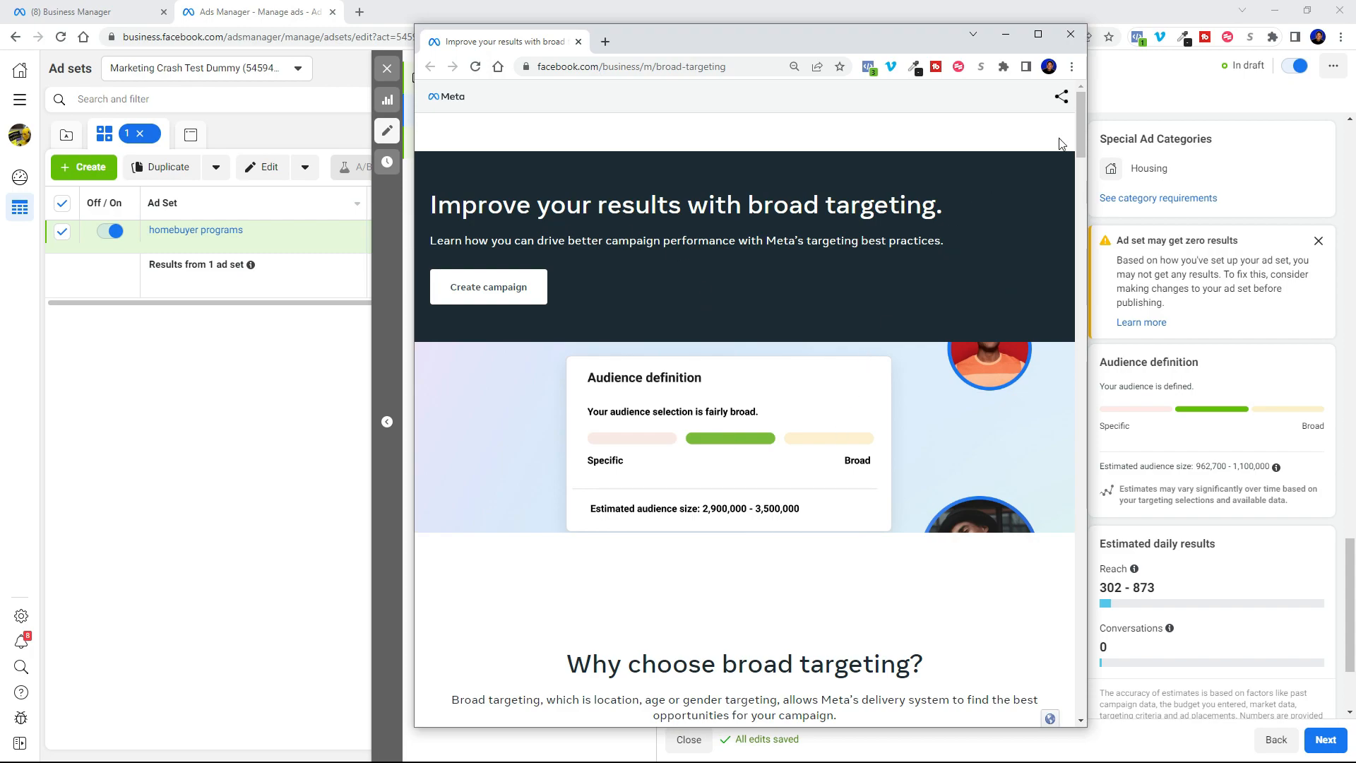
Scroll through Meta's broad targeting guide, reading the location tip, best practices and case study
scroll(down, 3)
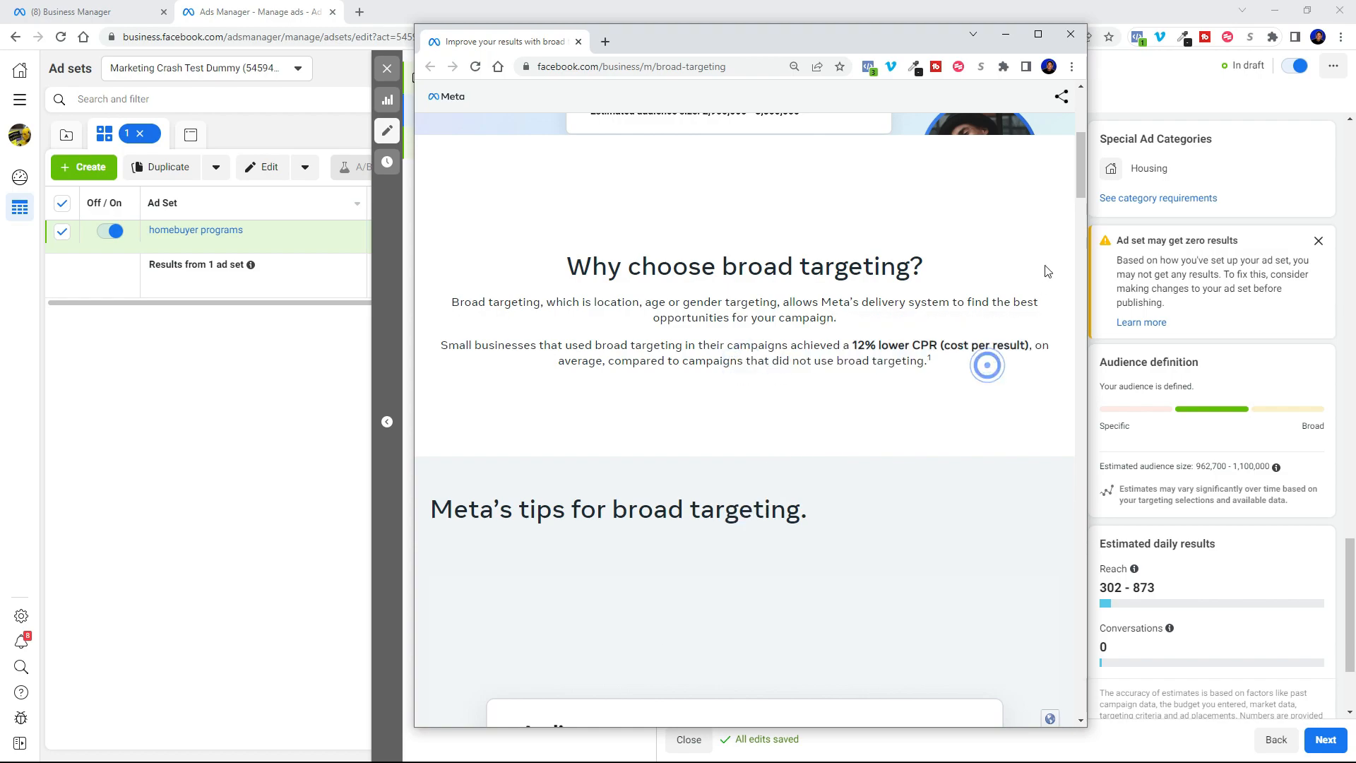
scroll(down, 3)
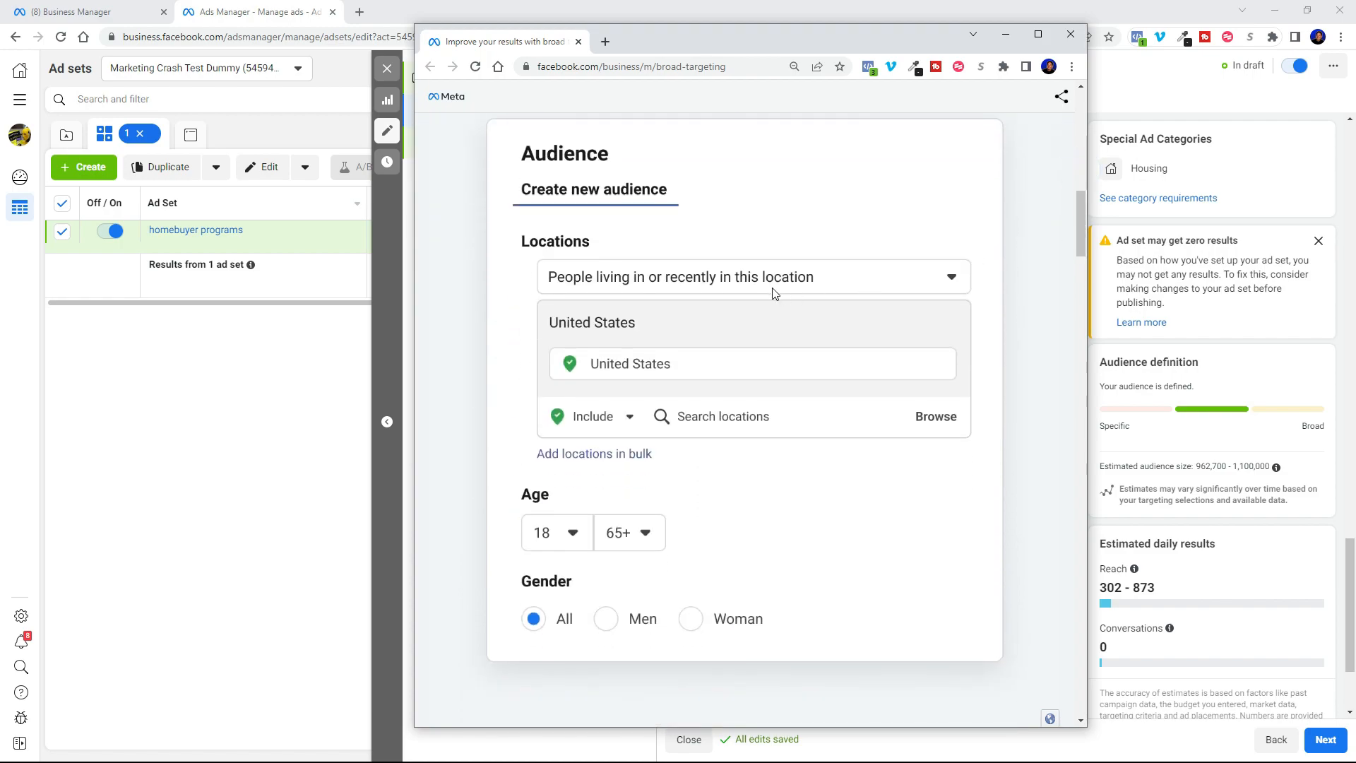
scroll(down, 3)
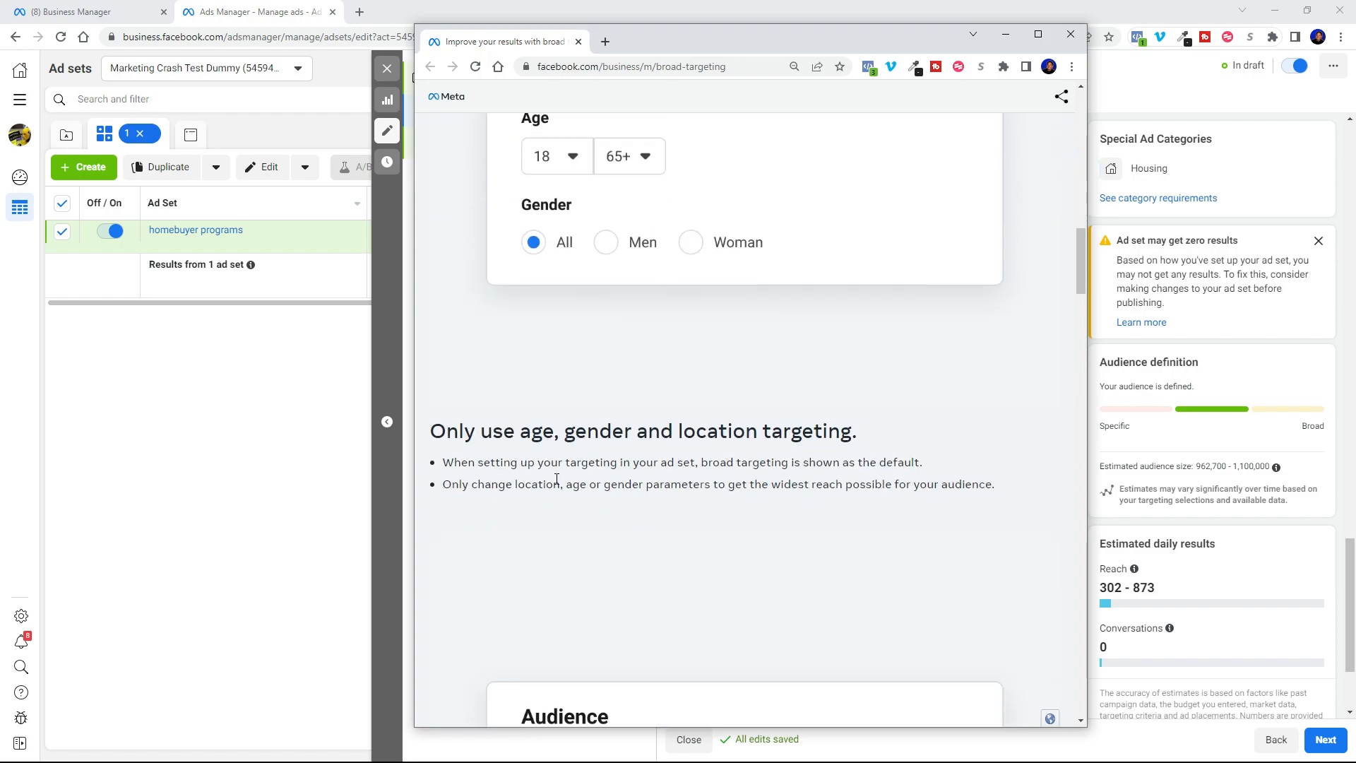
double_click(766, 430)
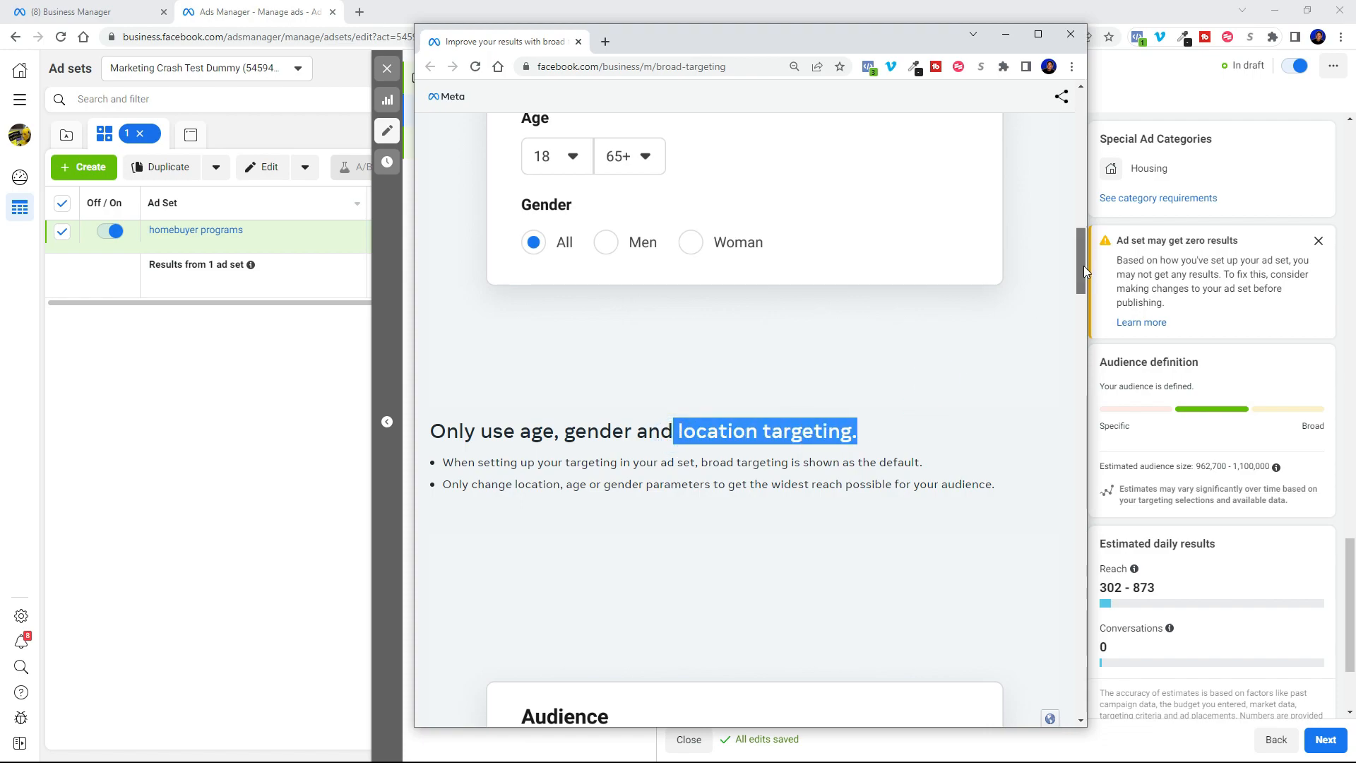
scroll(down, 3)
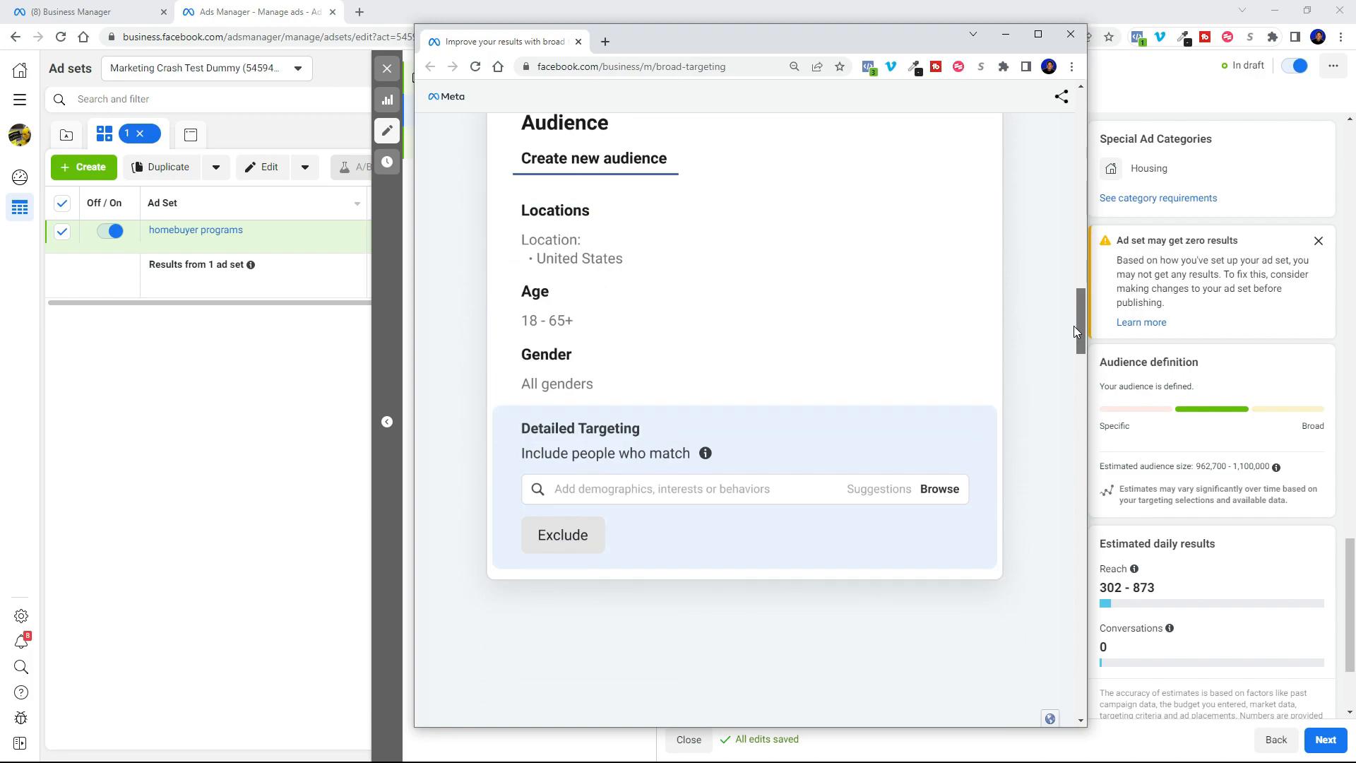
scroll(down, 3)
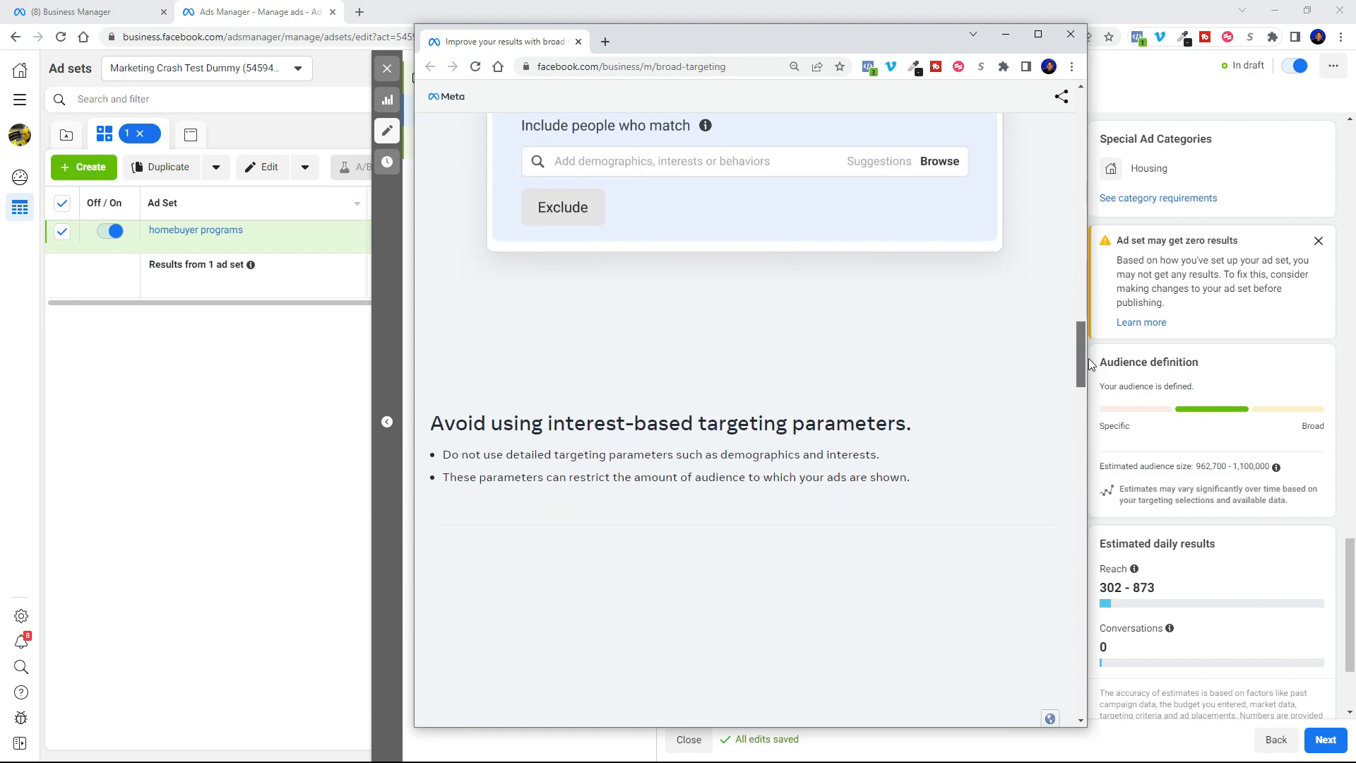
scroll(up, 3)
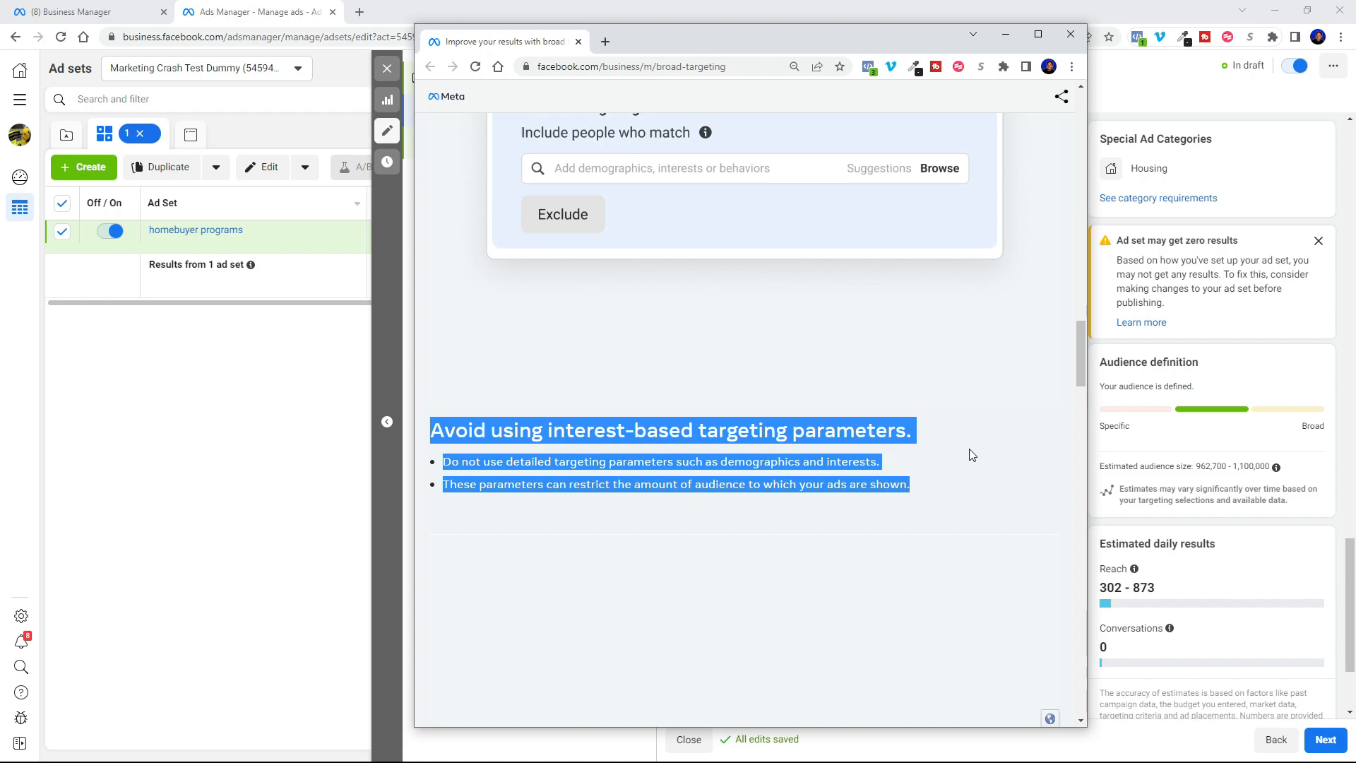
scroll(down, 3)
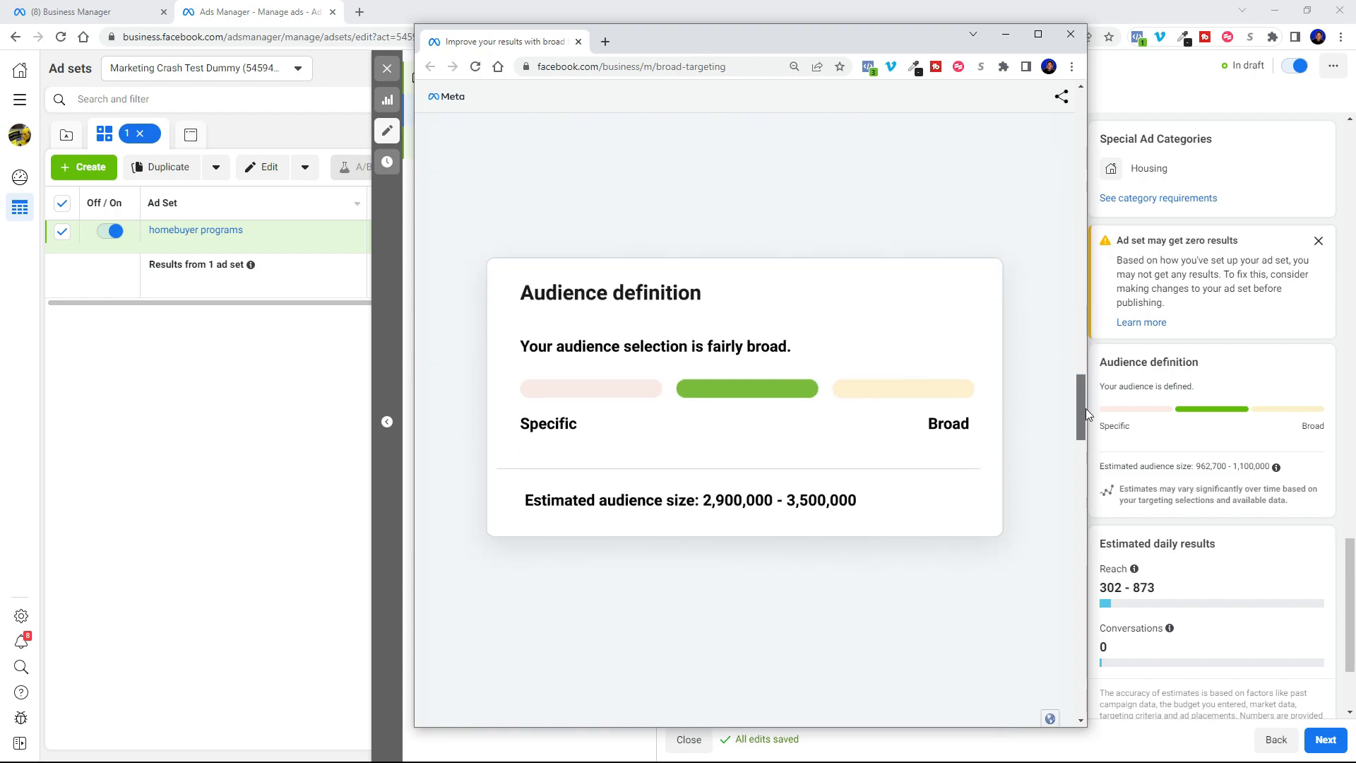
scroll(down, 3)
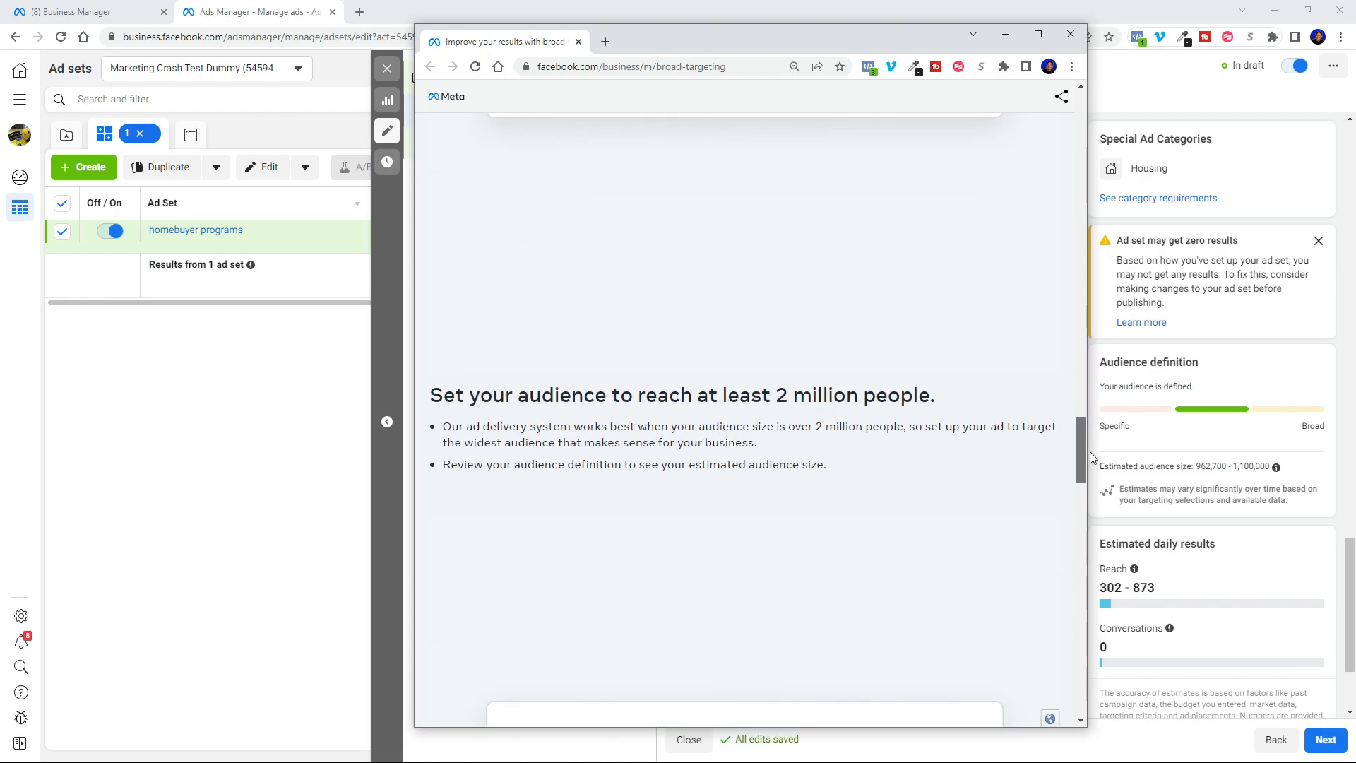
scroll(up, 3)
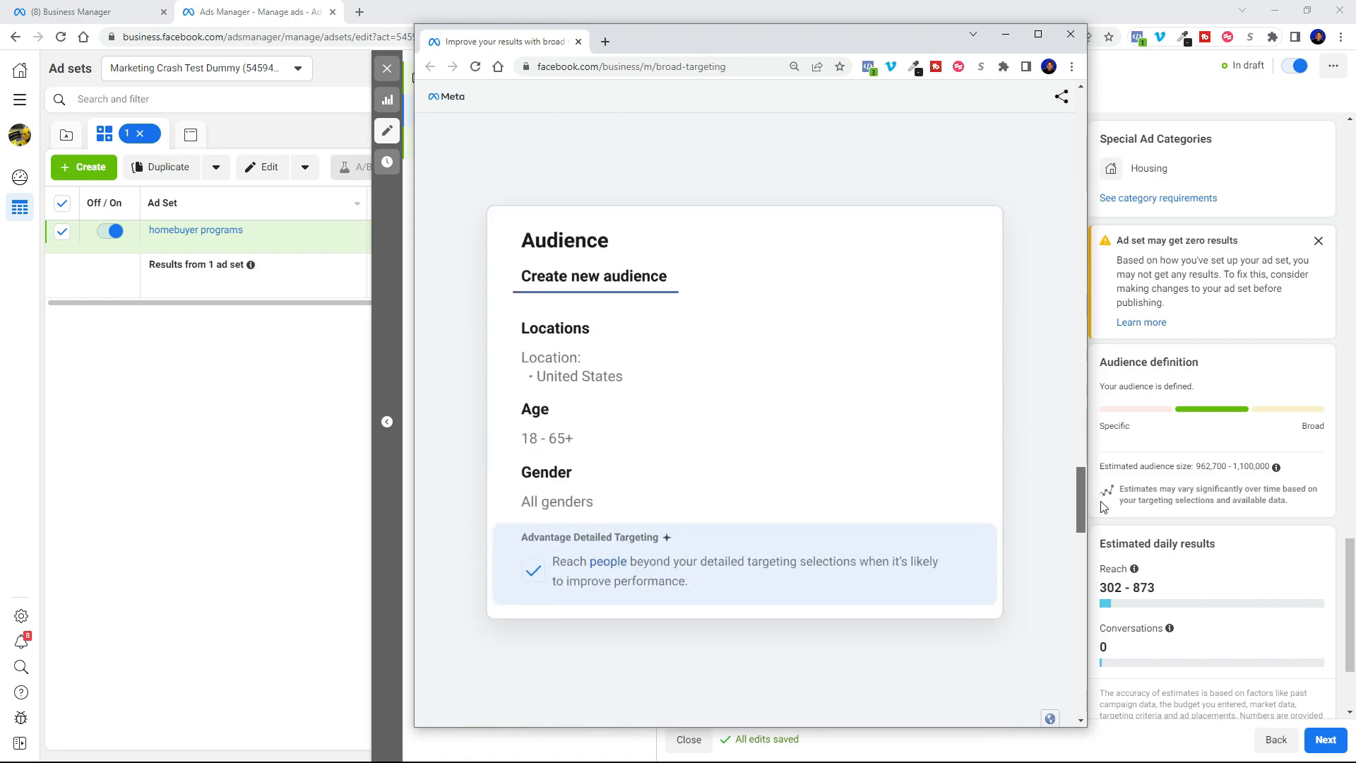
scroll(down, 3)
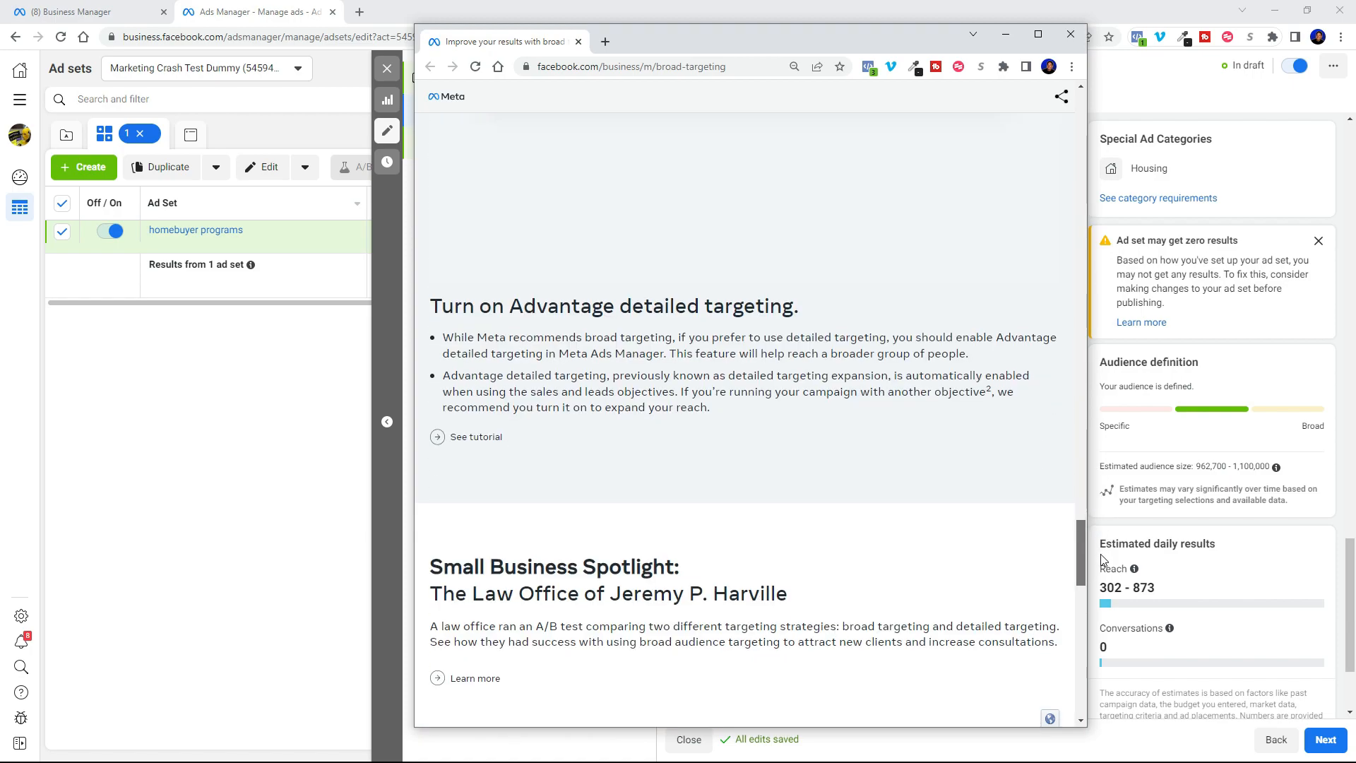
scroll(down, 3)
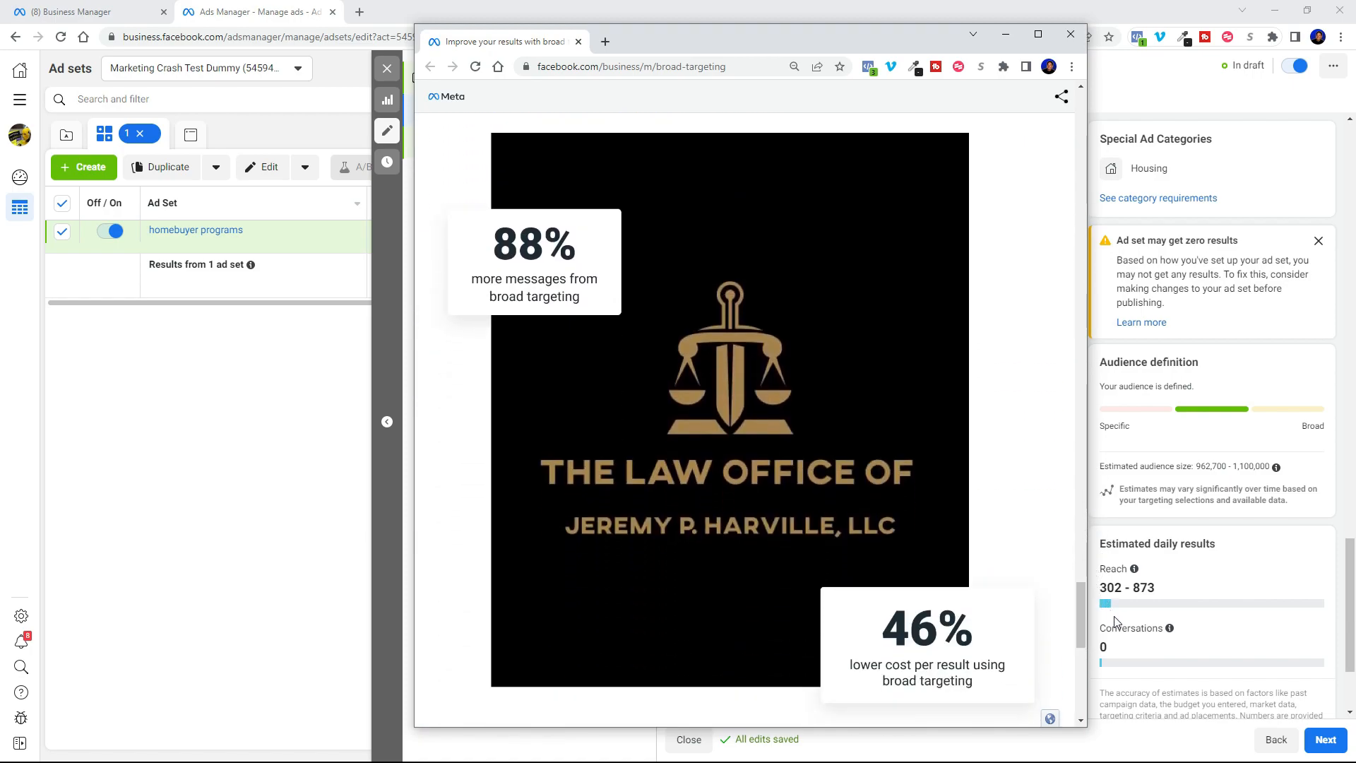
mouse_move(471, 284)
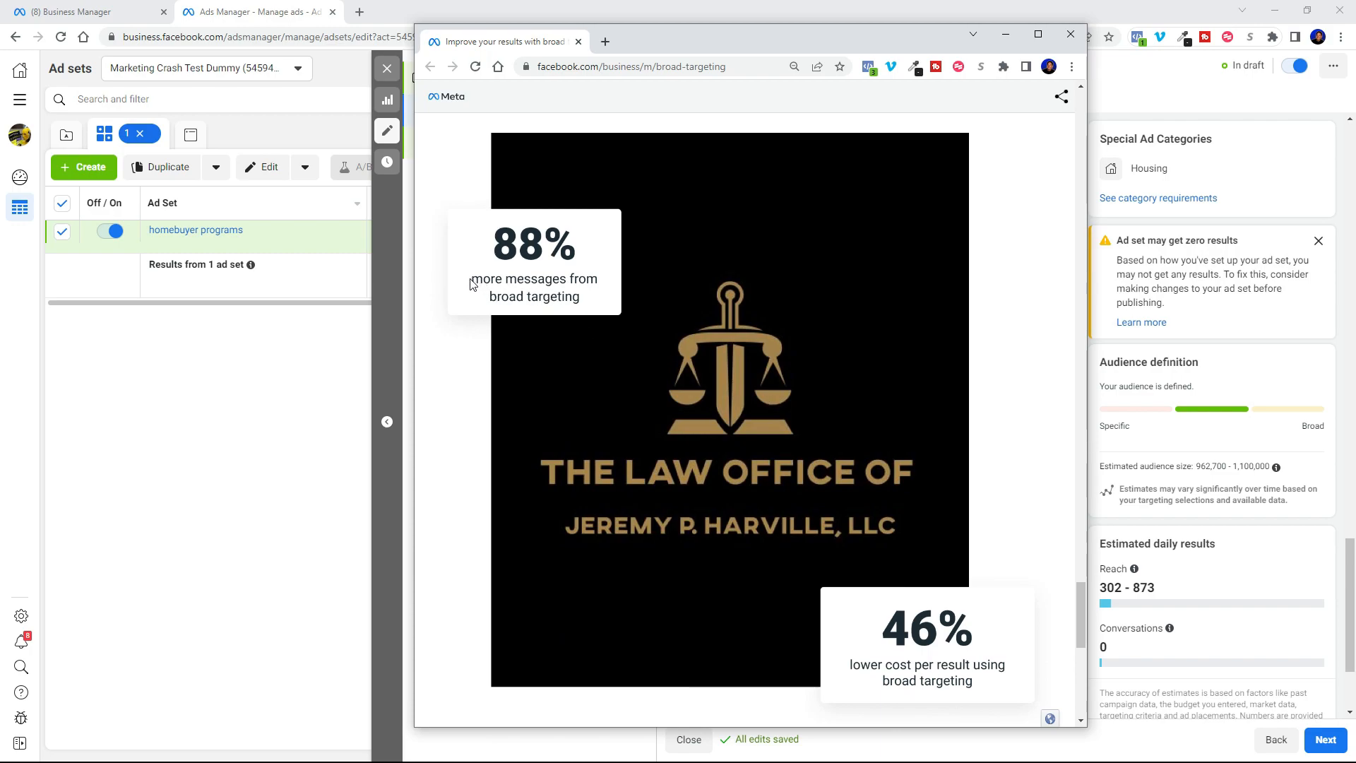
mouse_move(573, 247)
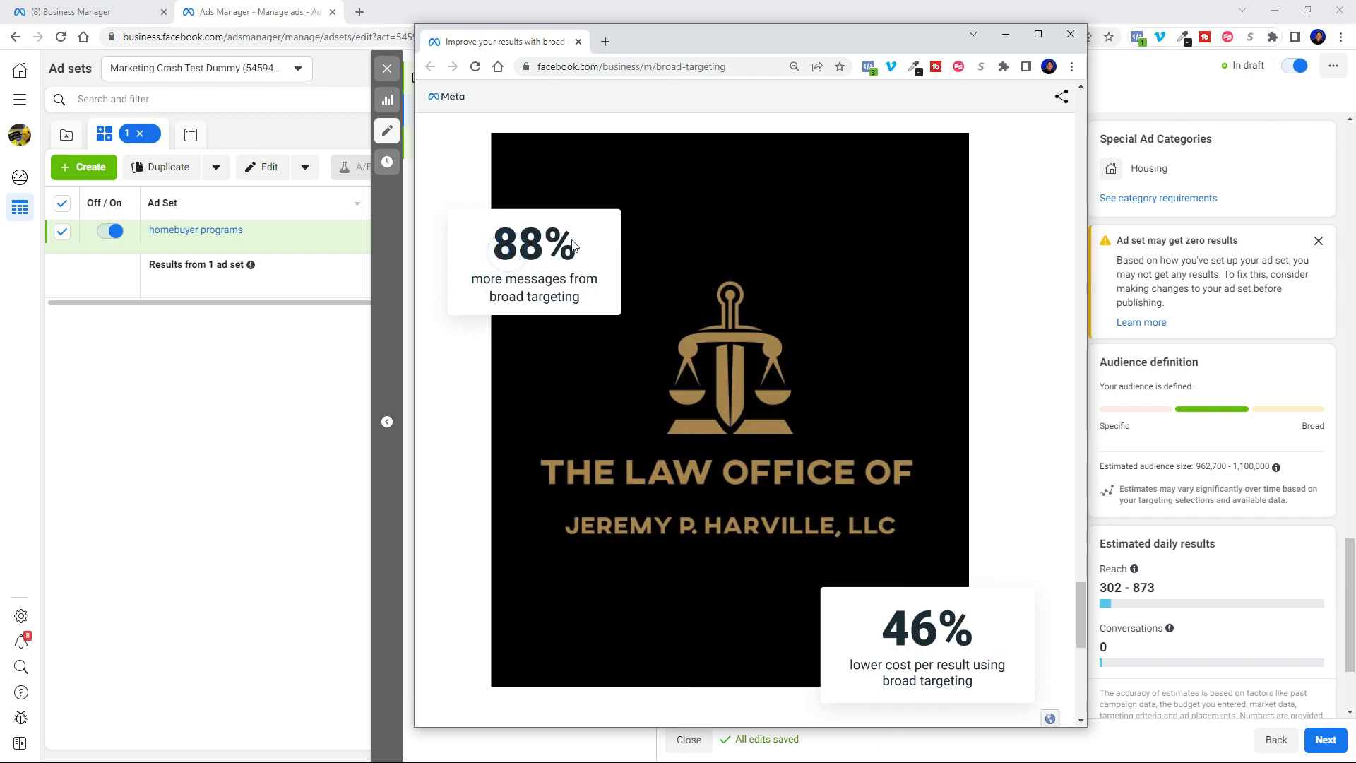
mouse_move(932, 651)
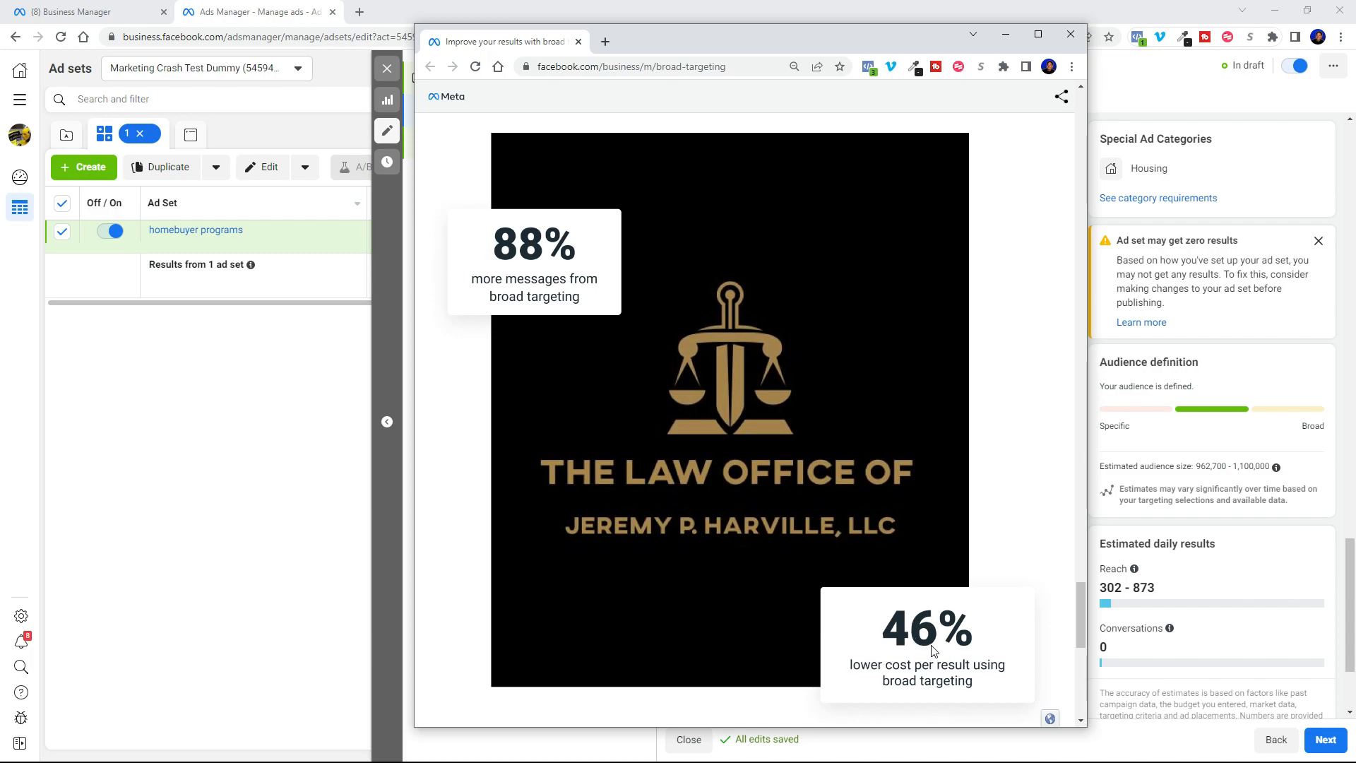
scroll(down, 3)
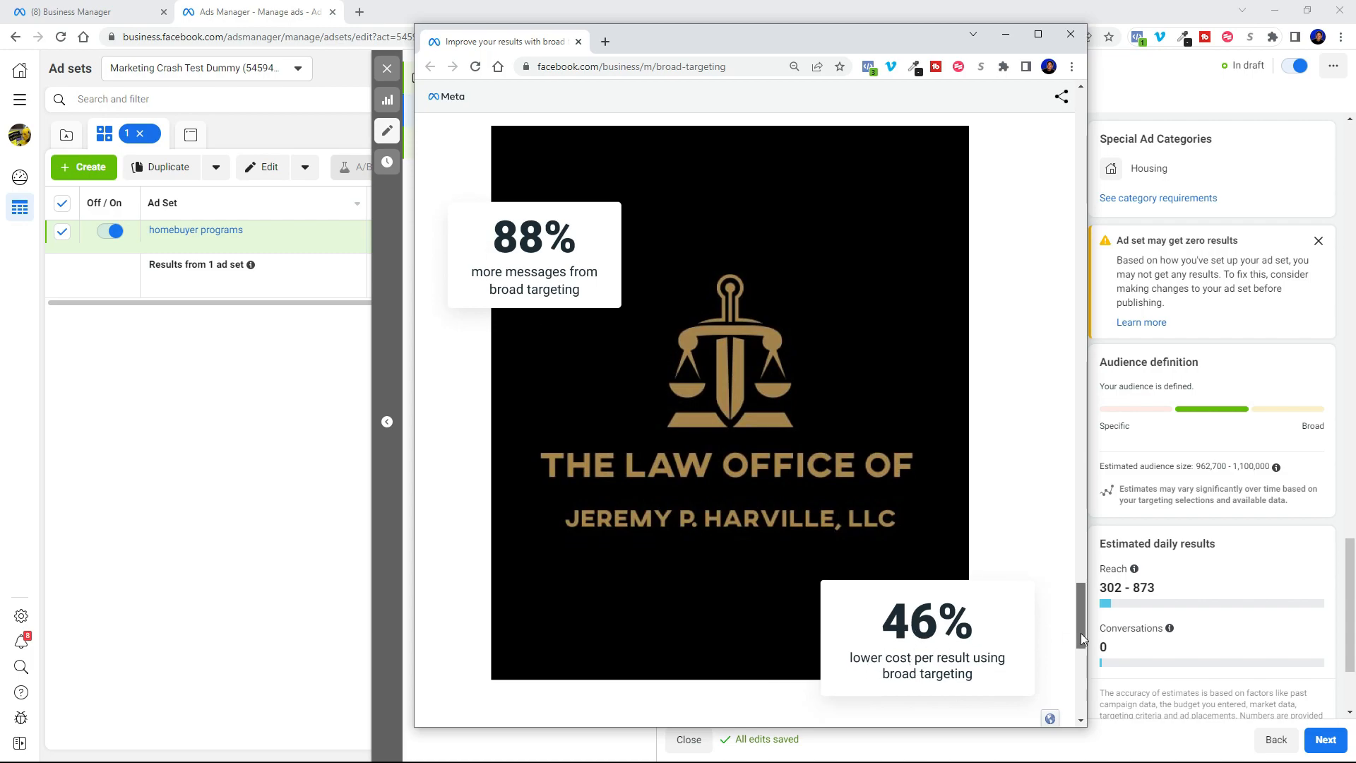
scroll(down, 3)
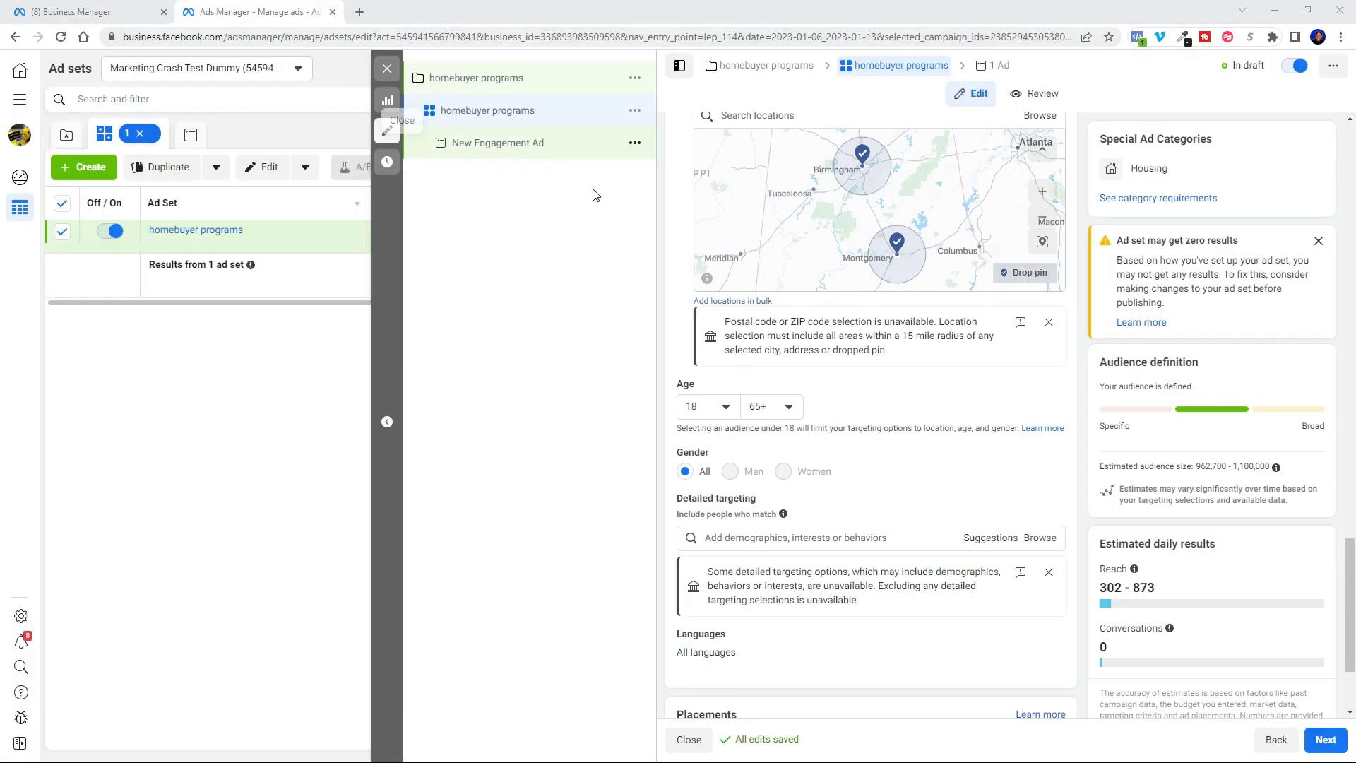
click(822, 537)
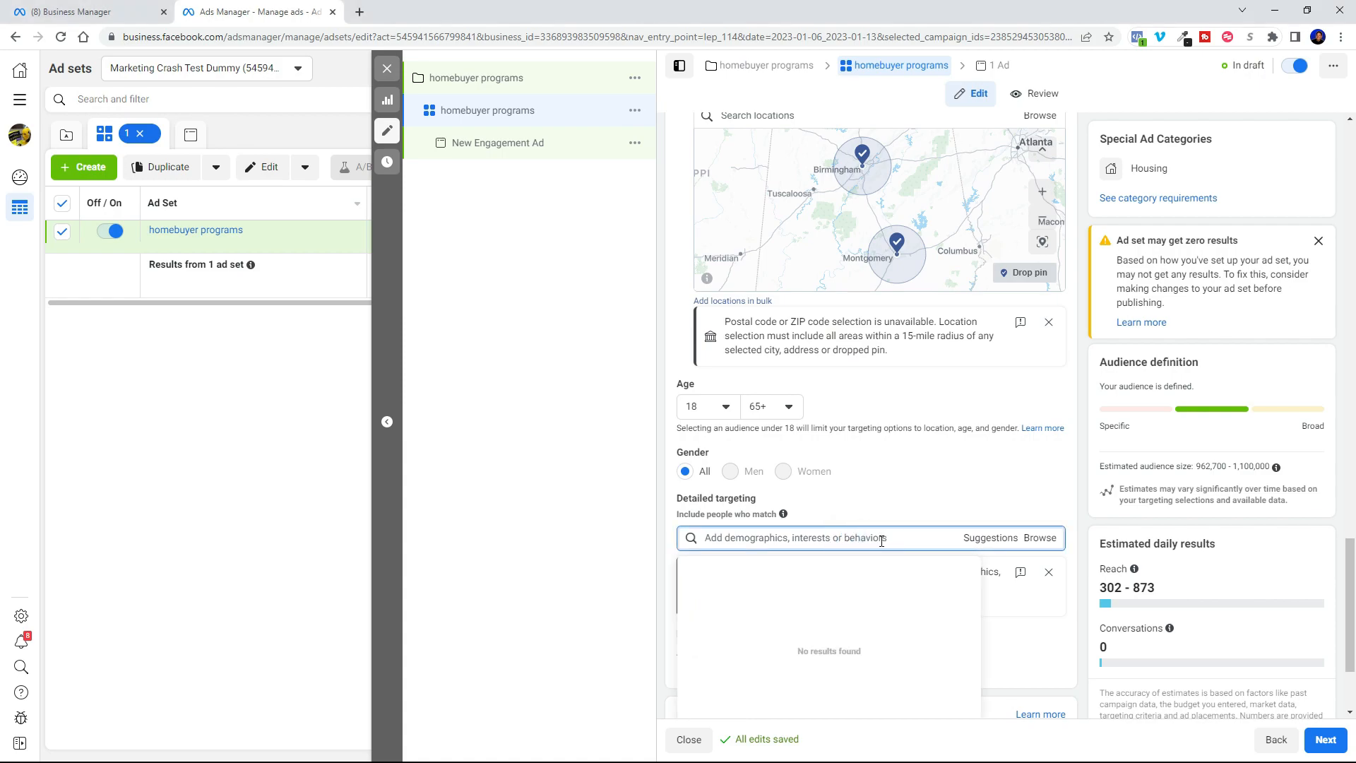
text(zillow)
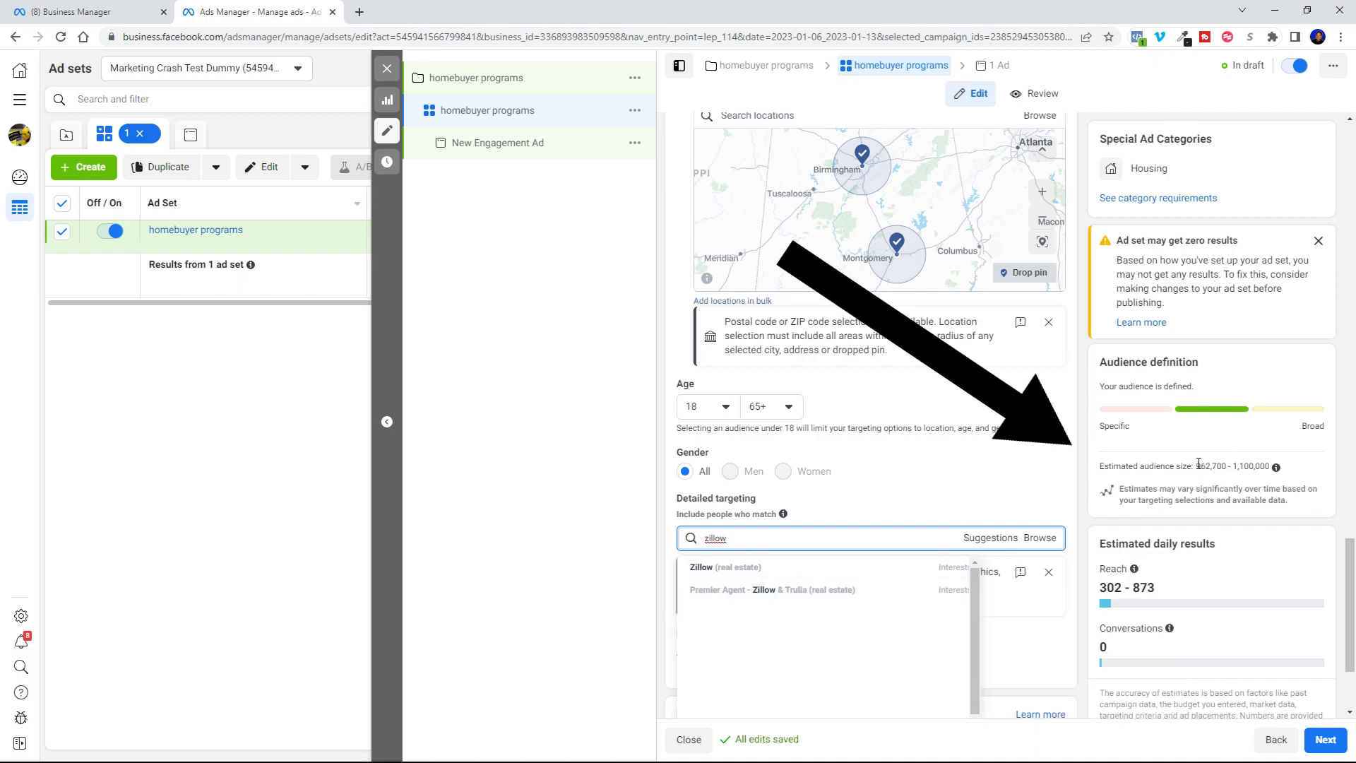
mouse_move(701, 570)
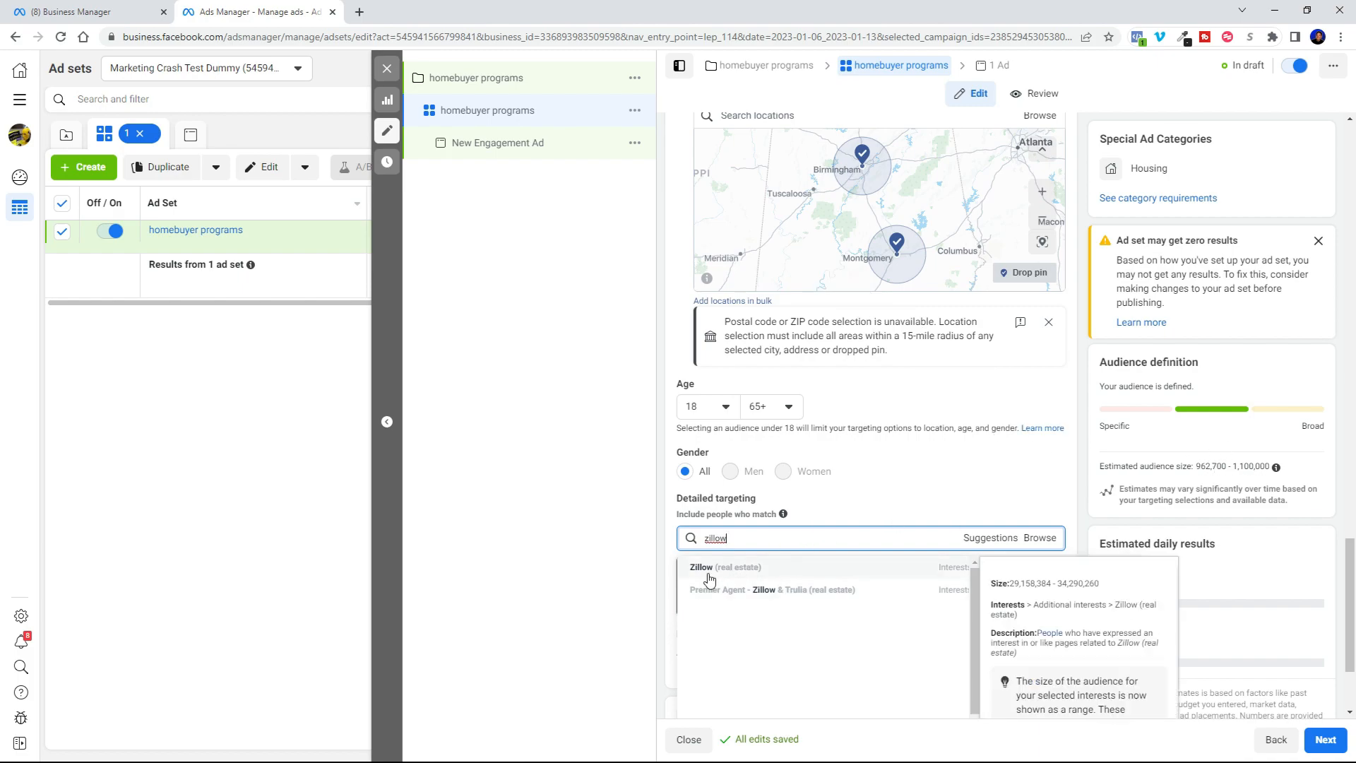
mouse_move(717, 573)
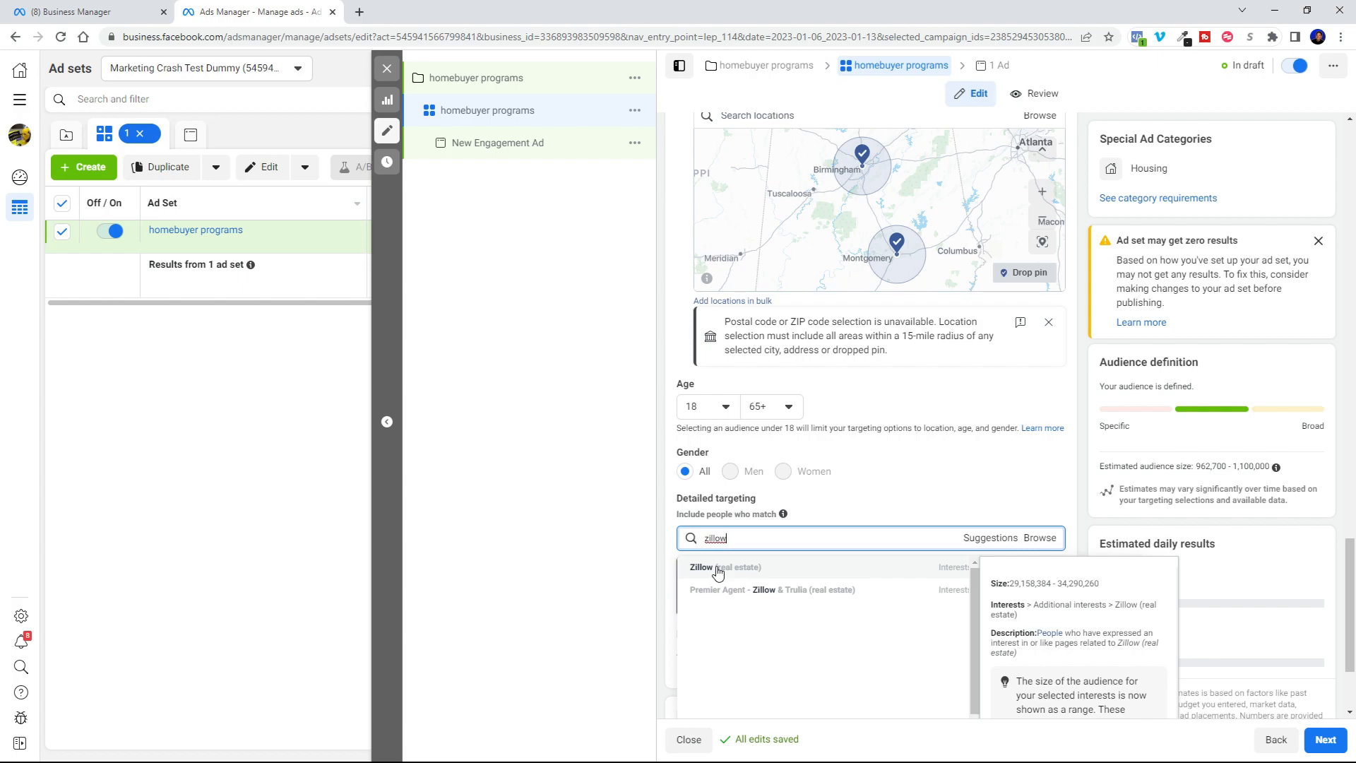
click(724, 567)
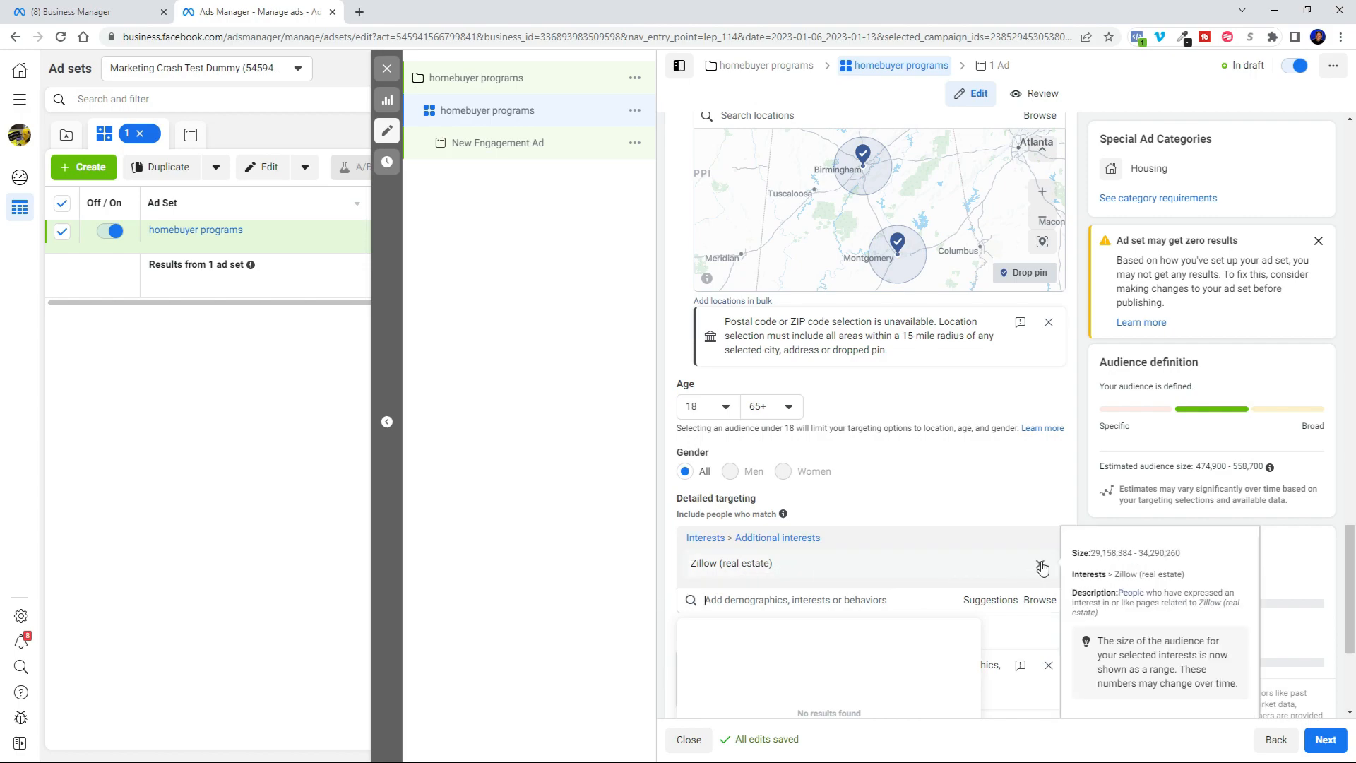
click(1044, 568)
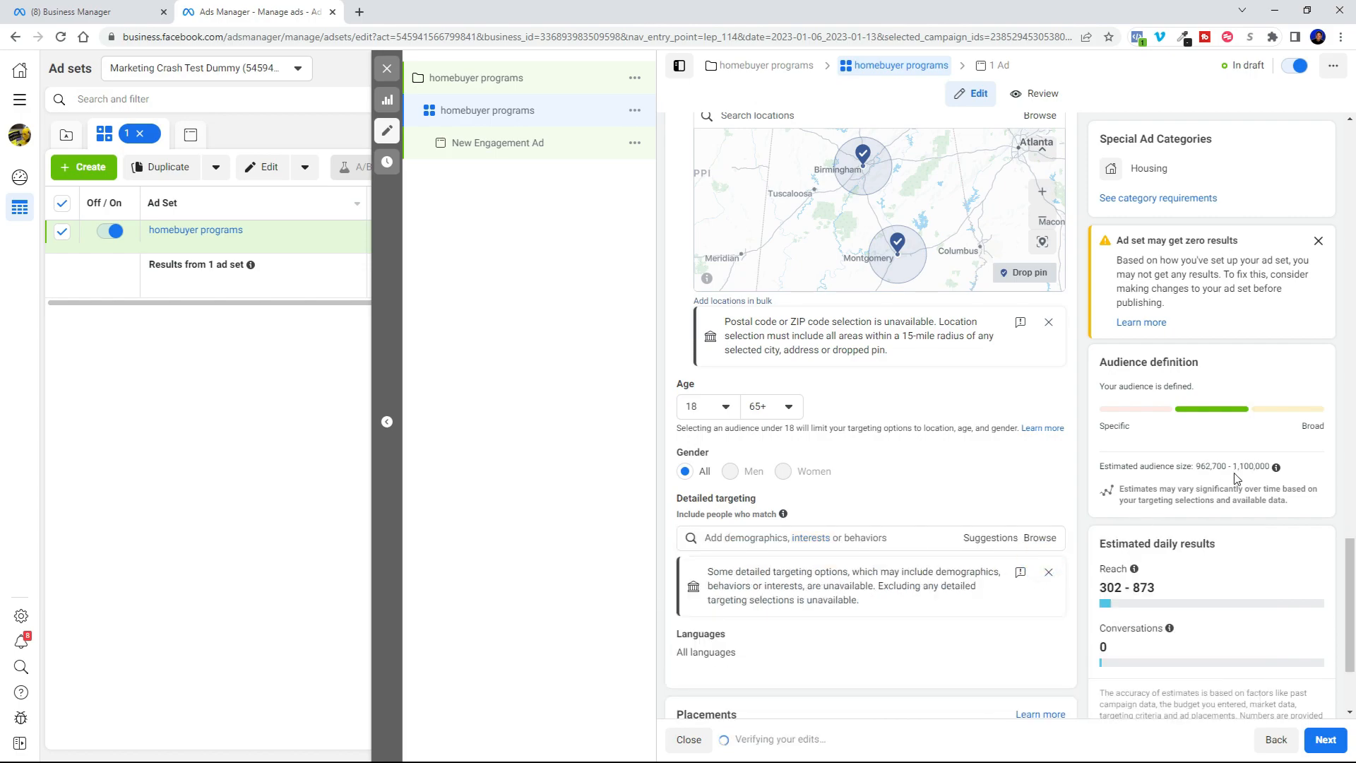
Search Google for 'what percentage of americans are renters'
click(527, 11)
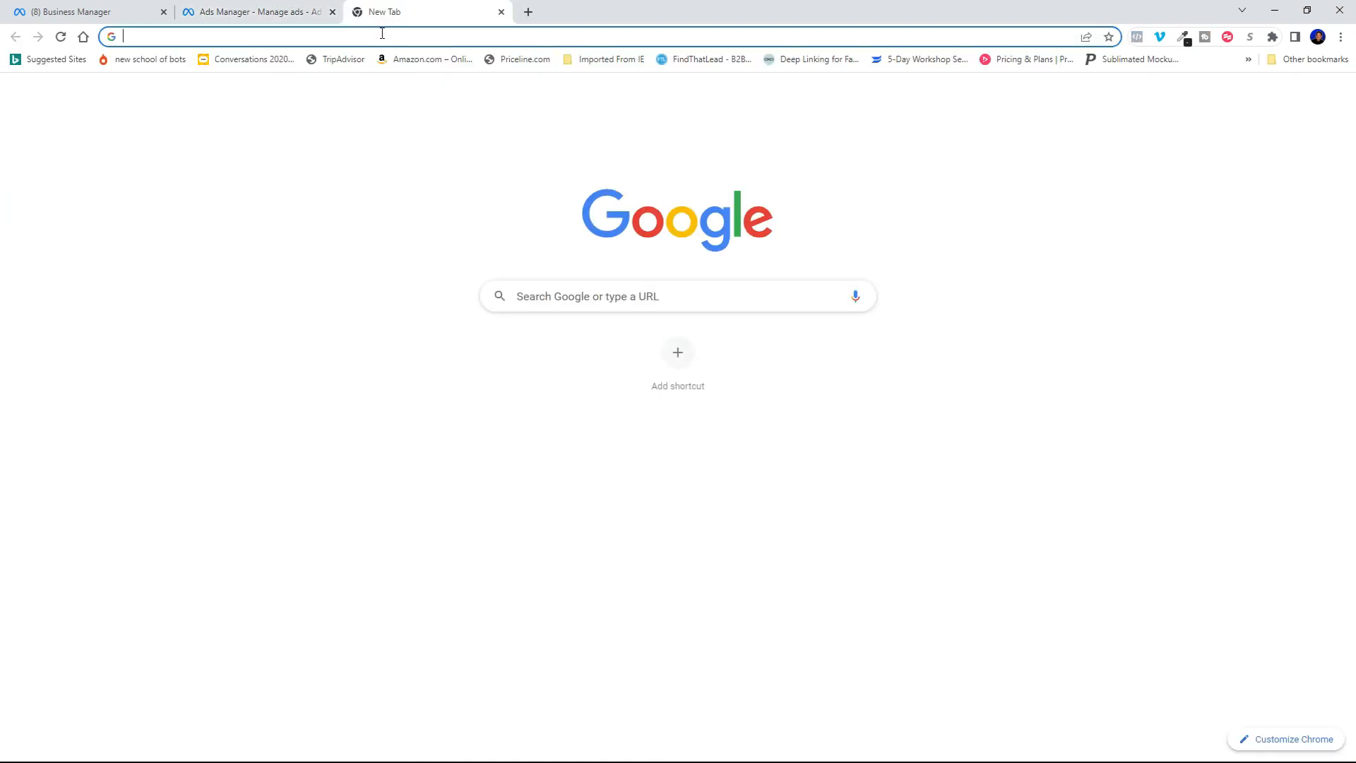
text(what p)
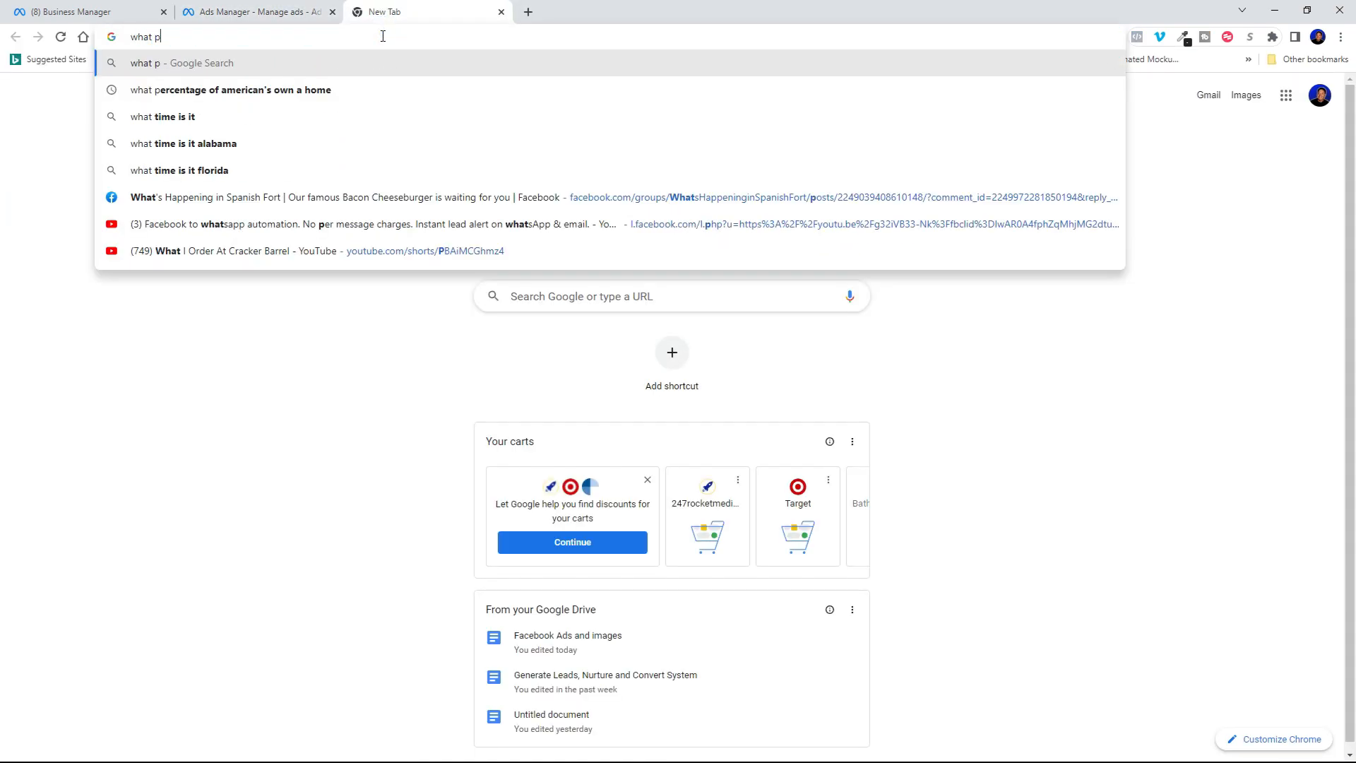
text(ercentage o)
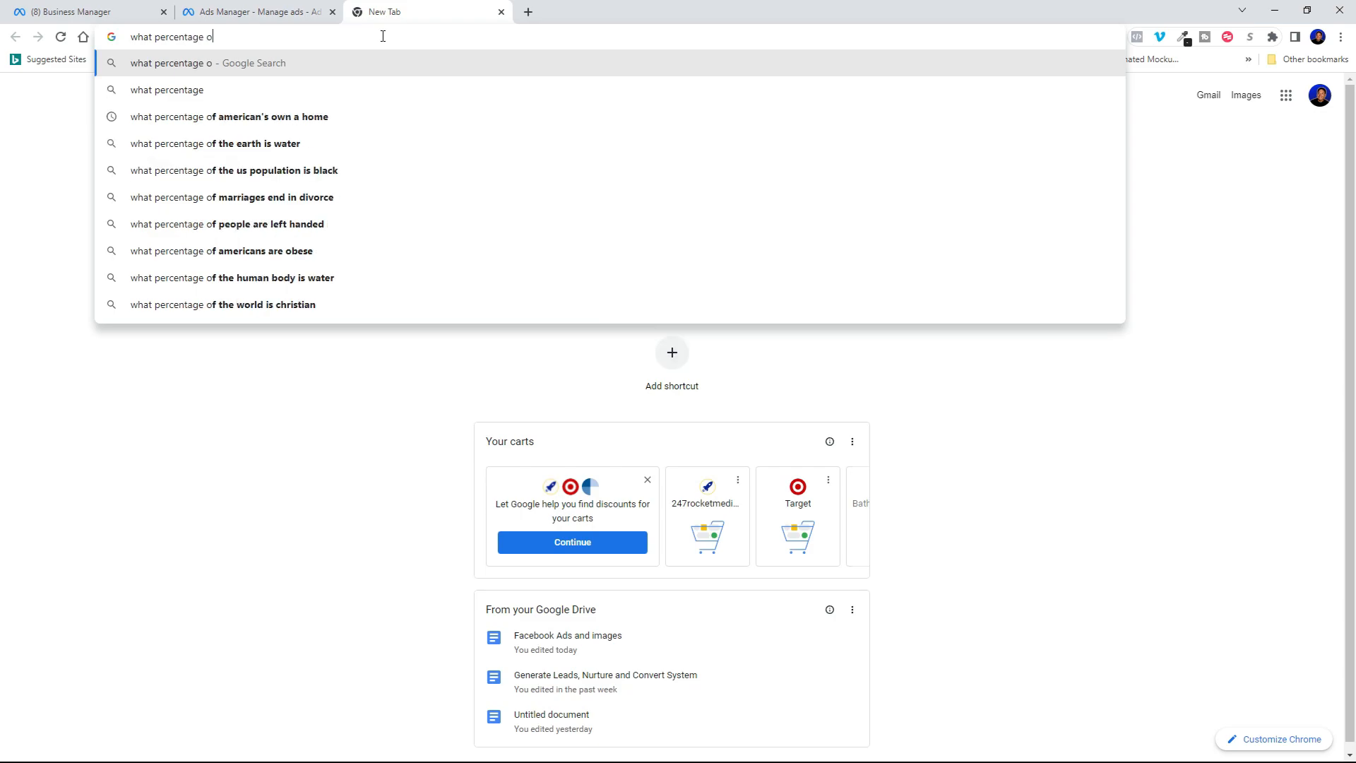
text(f americans a)
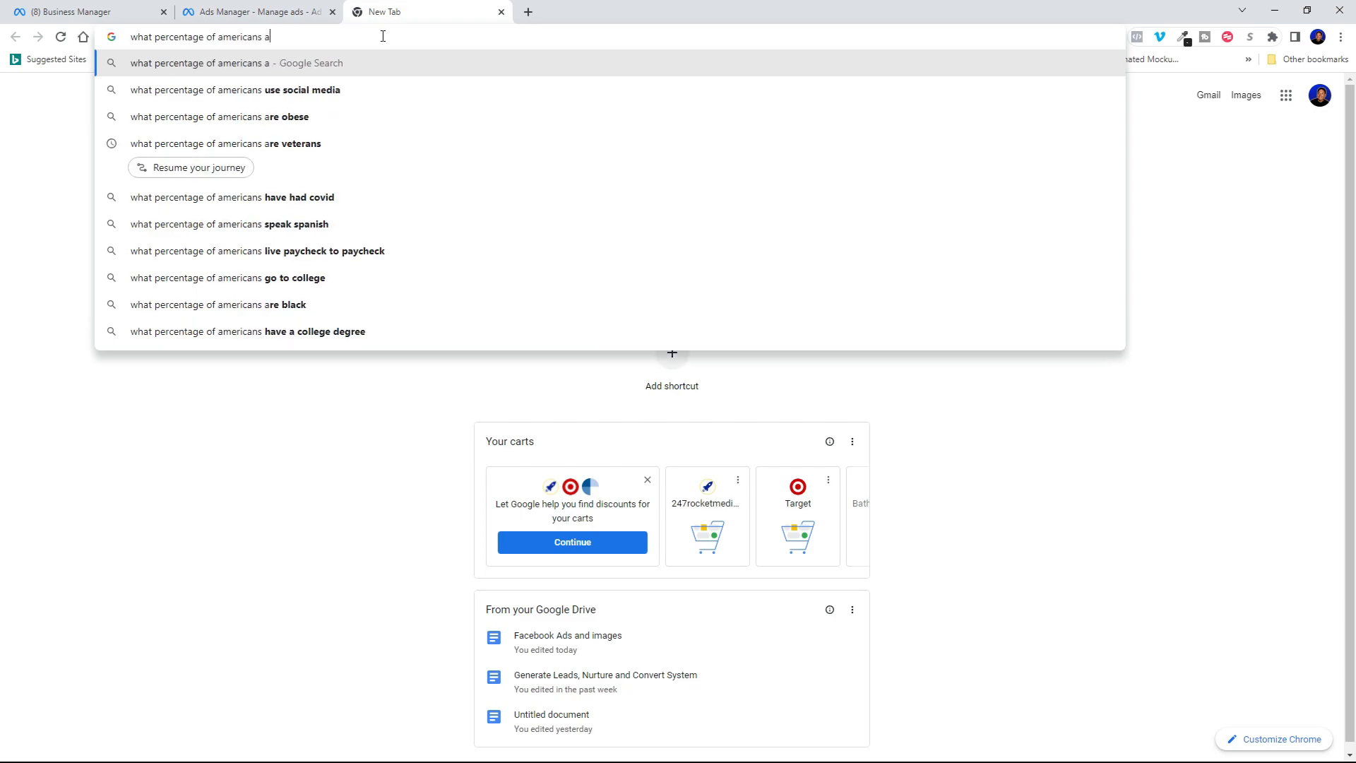
key(Return)
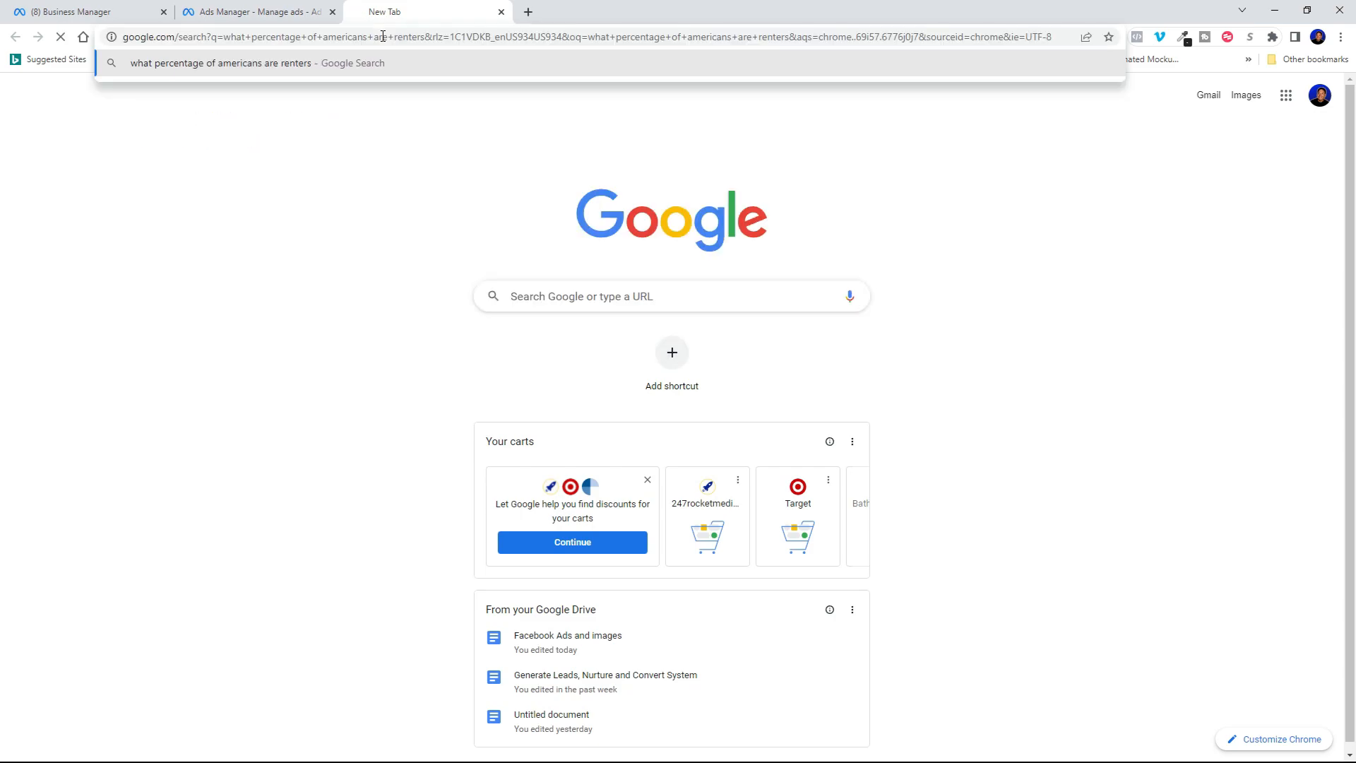
key(Return)
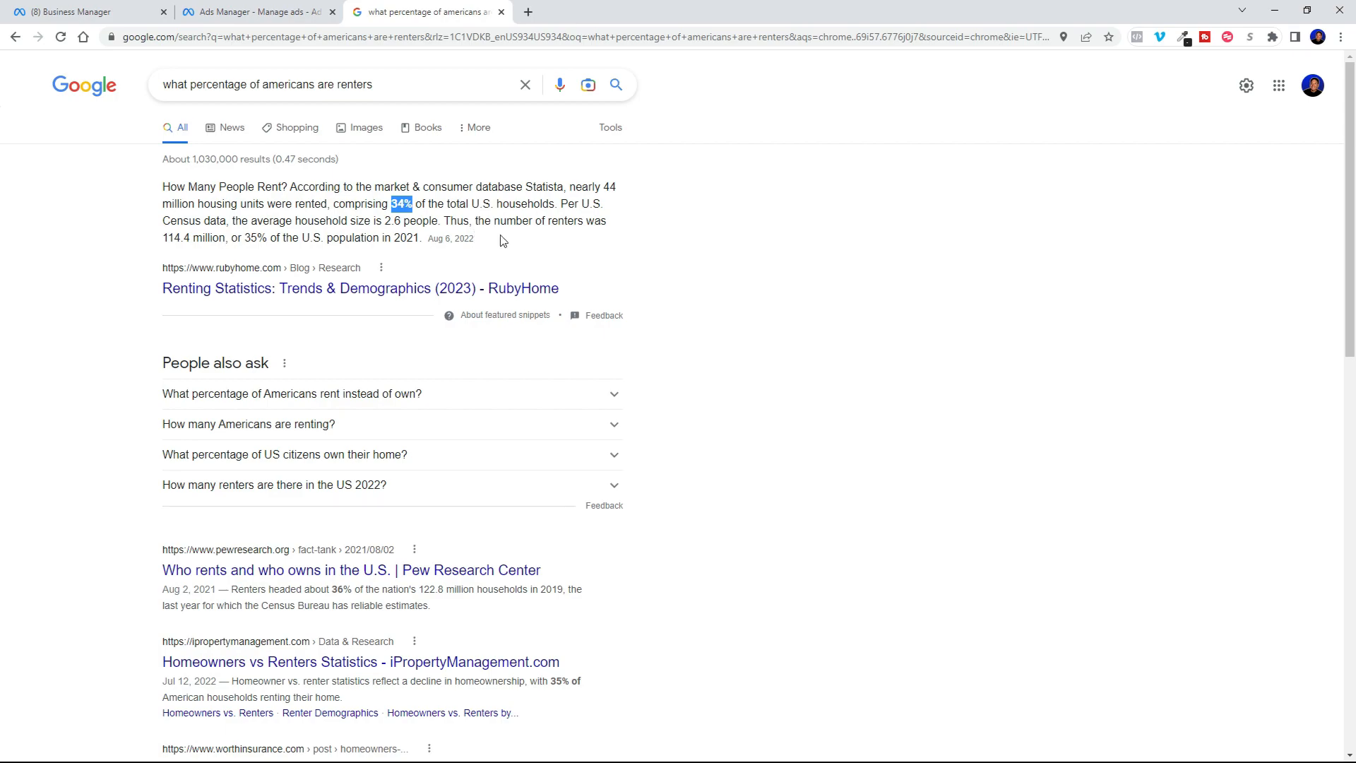
mouse_move(98, 511)
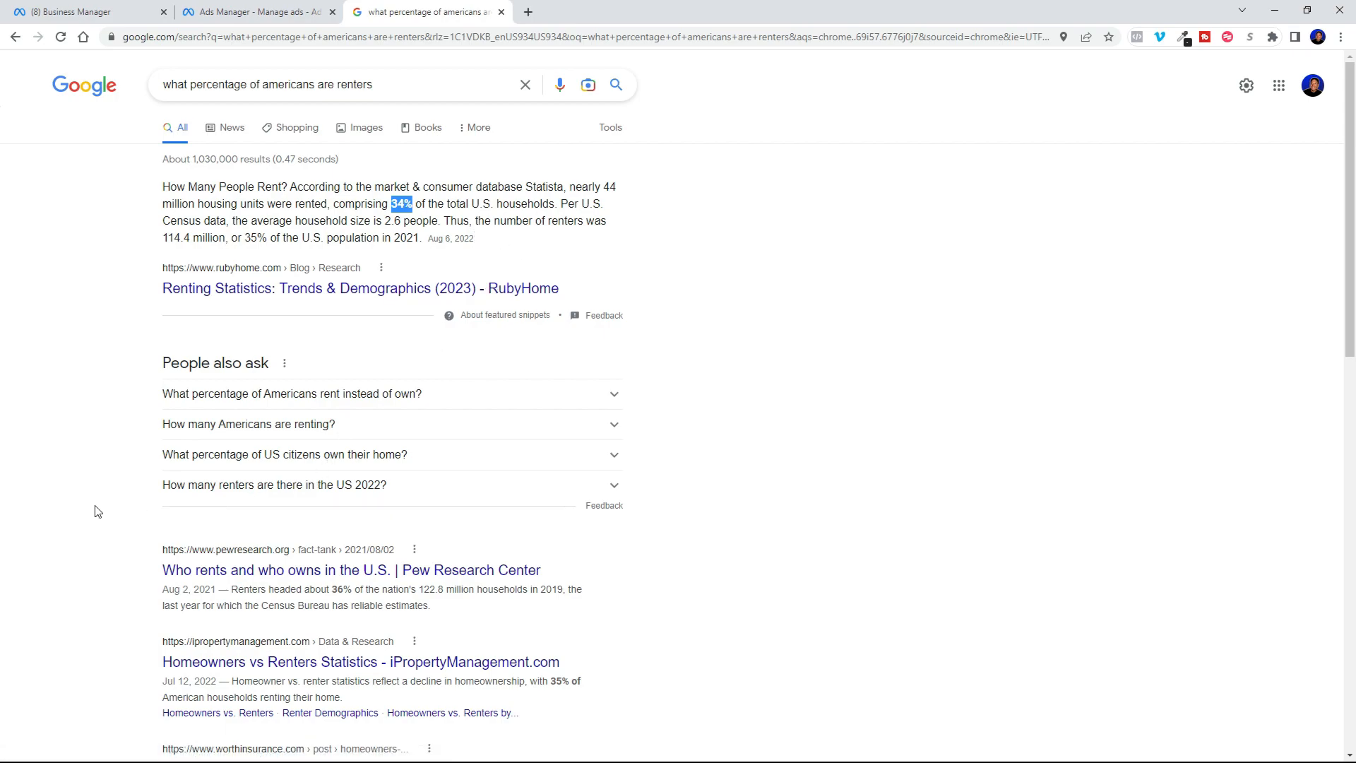
Expand the renting-versus-owning question and highlight the 34.2% renter figure
click(292, 394)
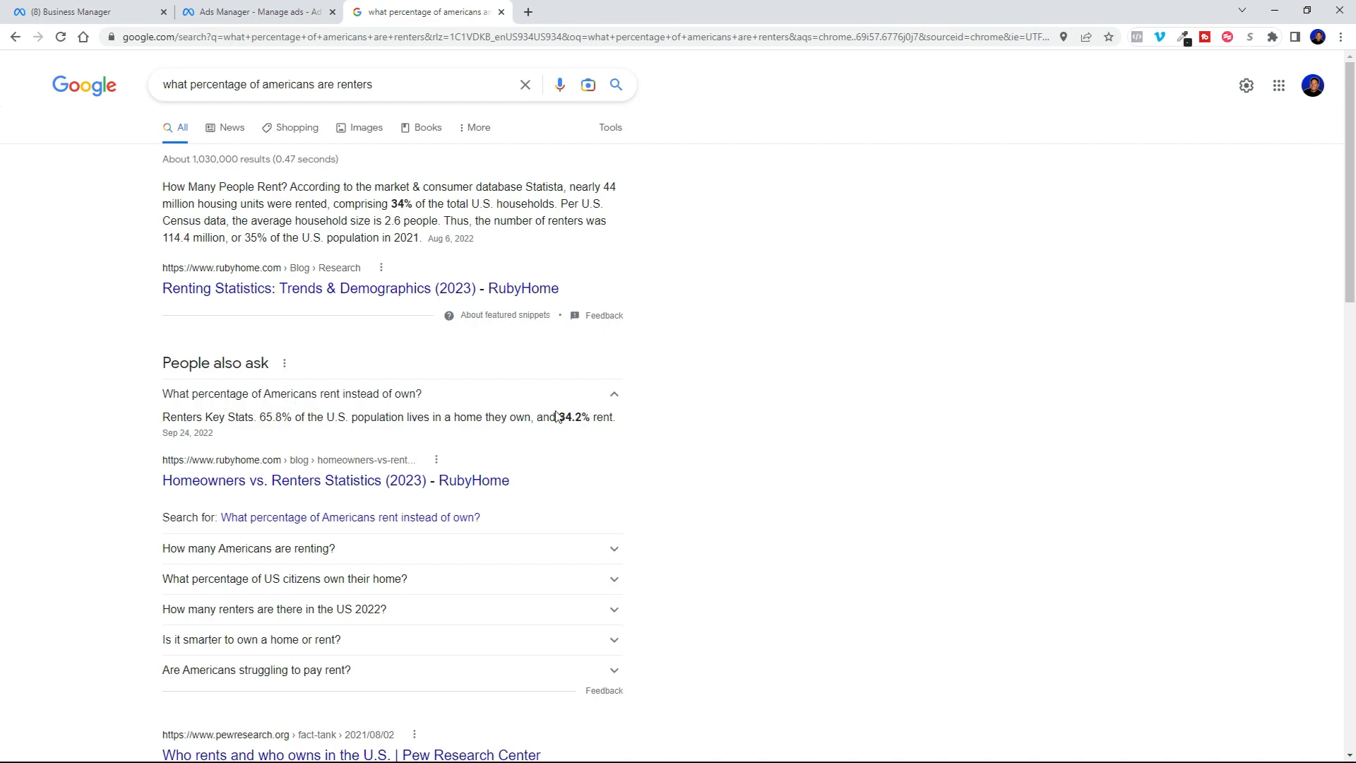
double_click(586, 417)
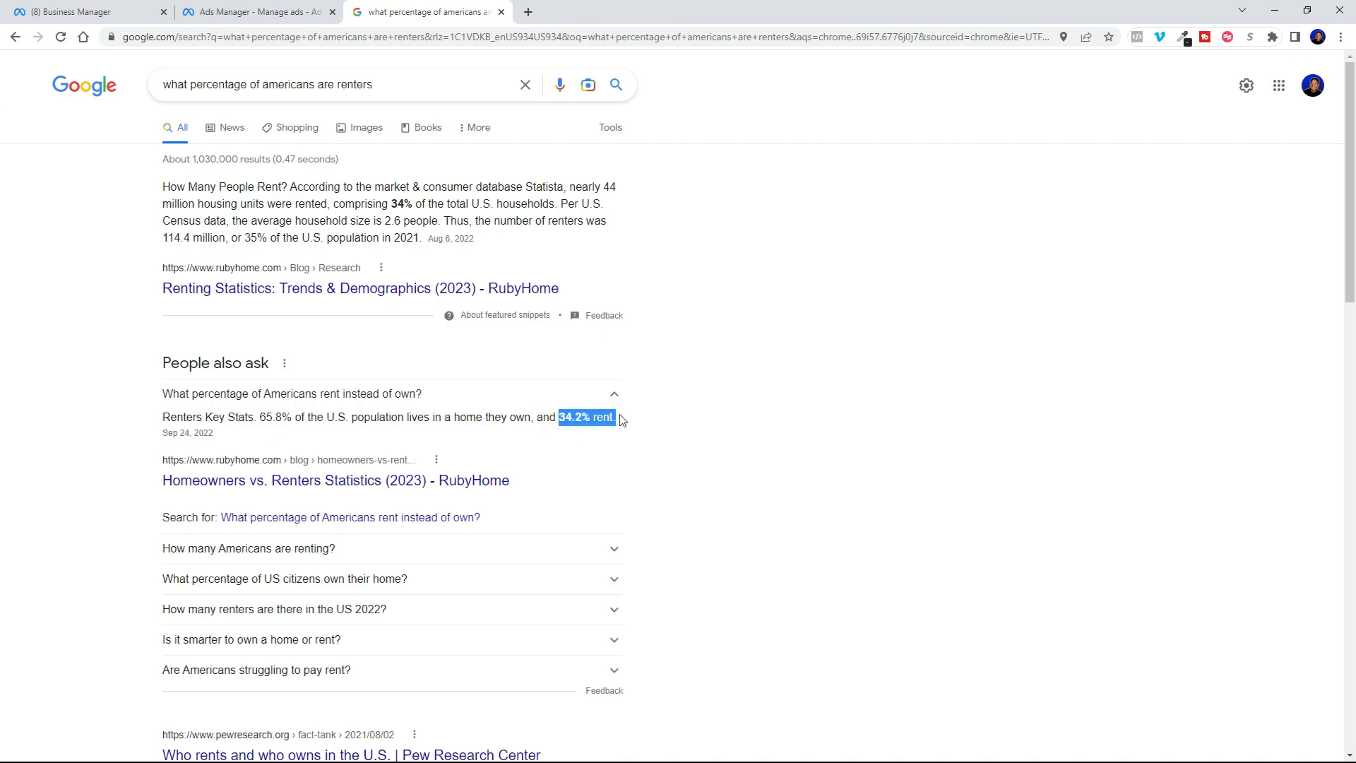
scroll(down, 3)
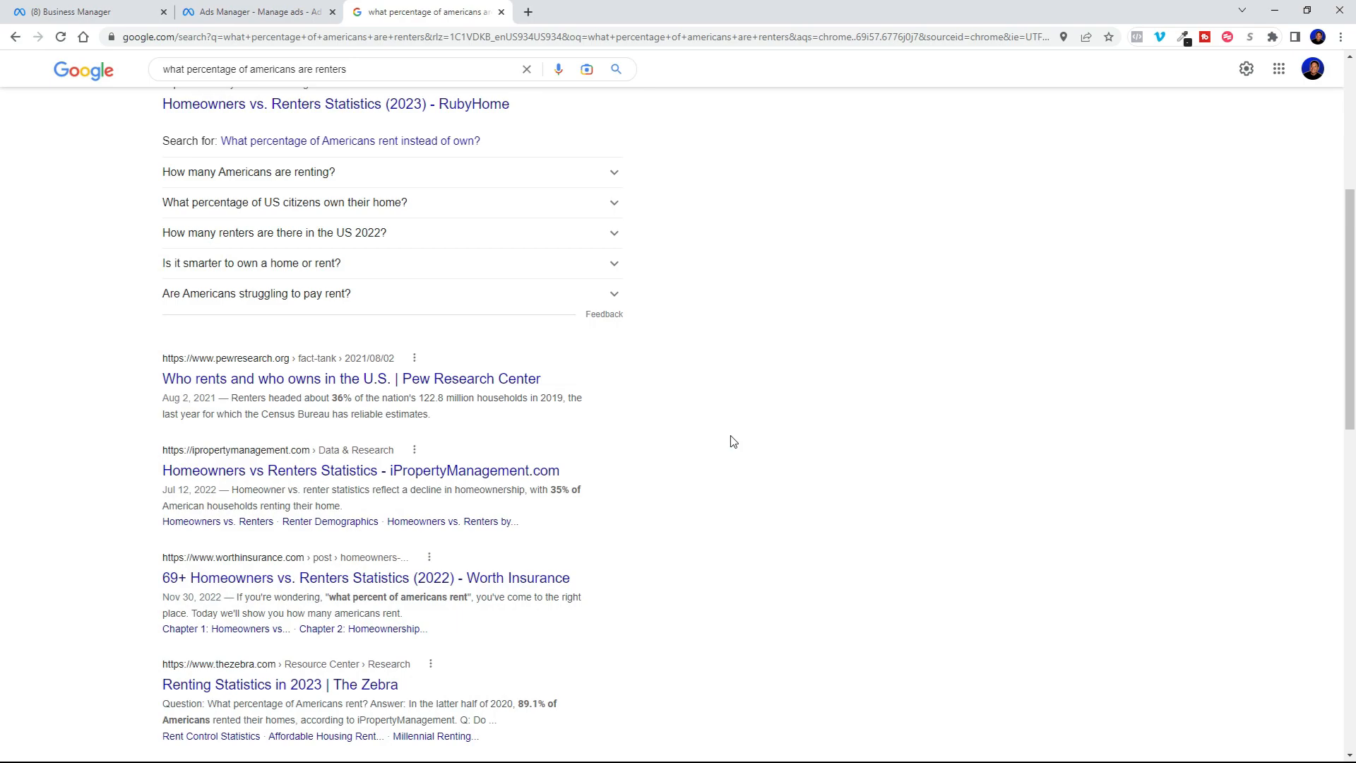
Return to the homebuyer programs ad set and scroll to its Placements section
click(256, 11)
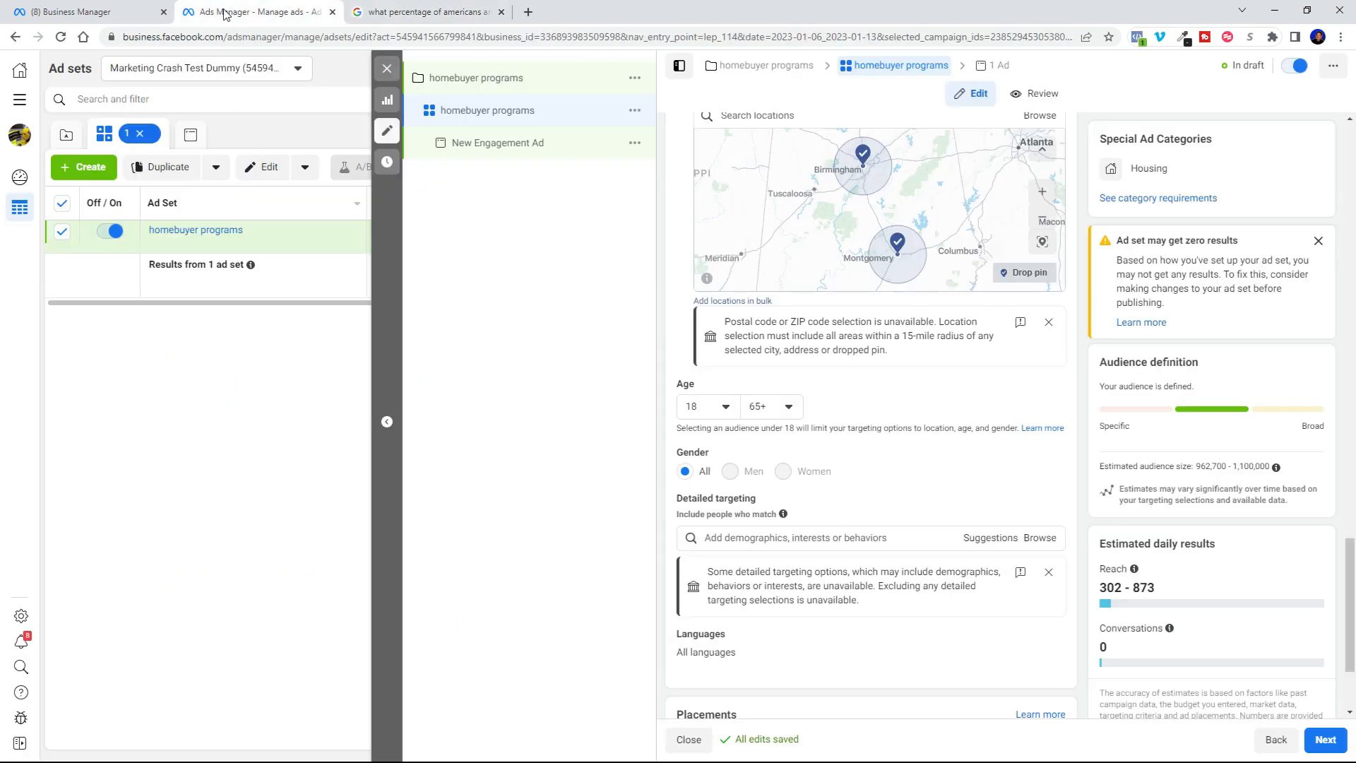
mouse_move(1197, 465)
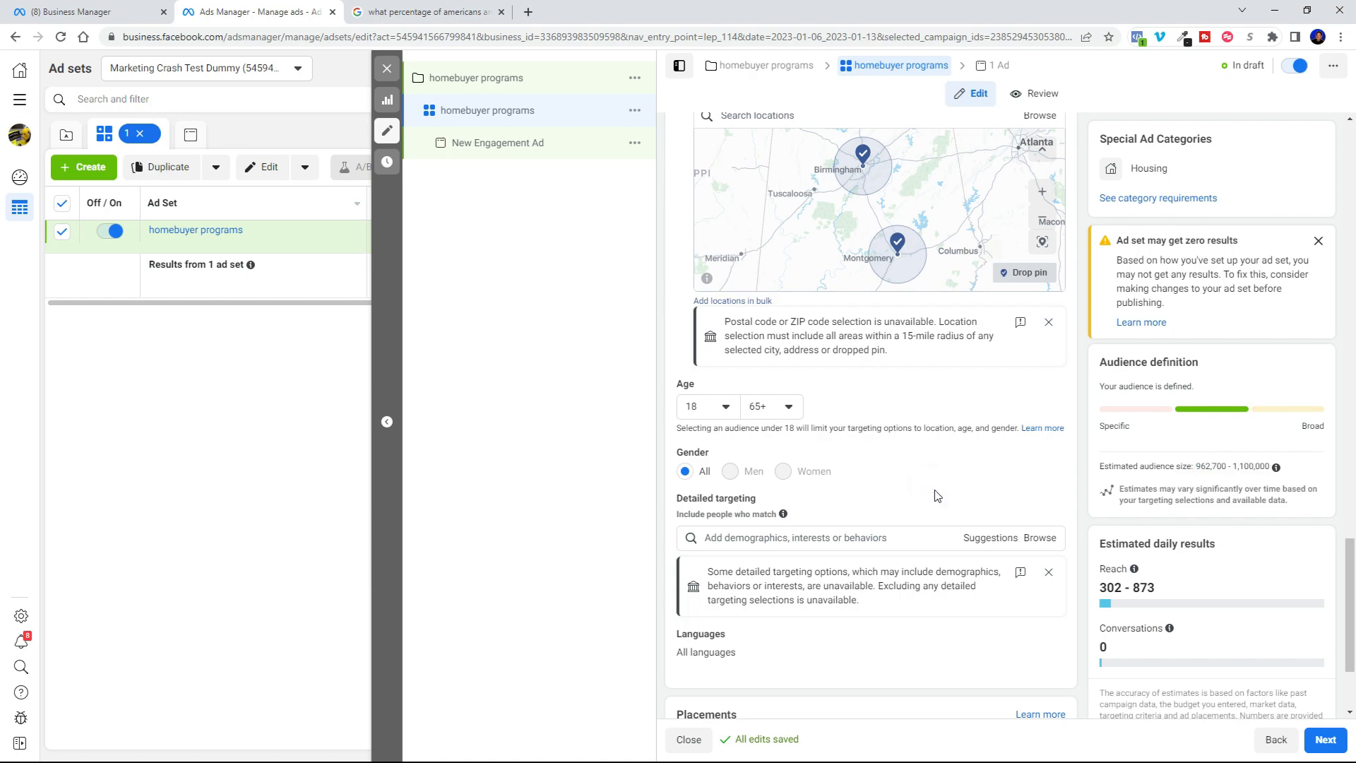
scroll(down, 3)
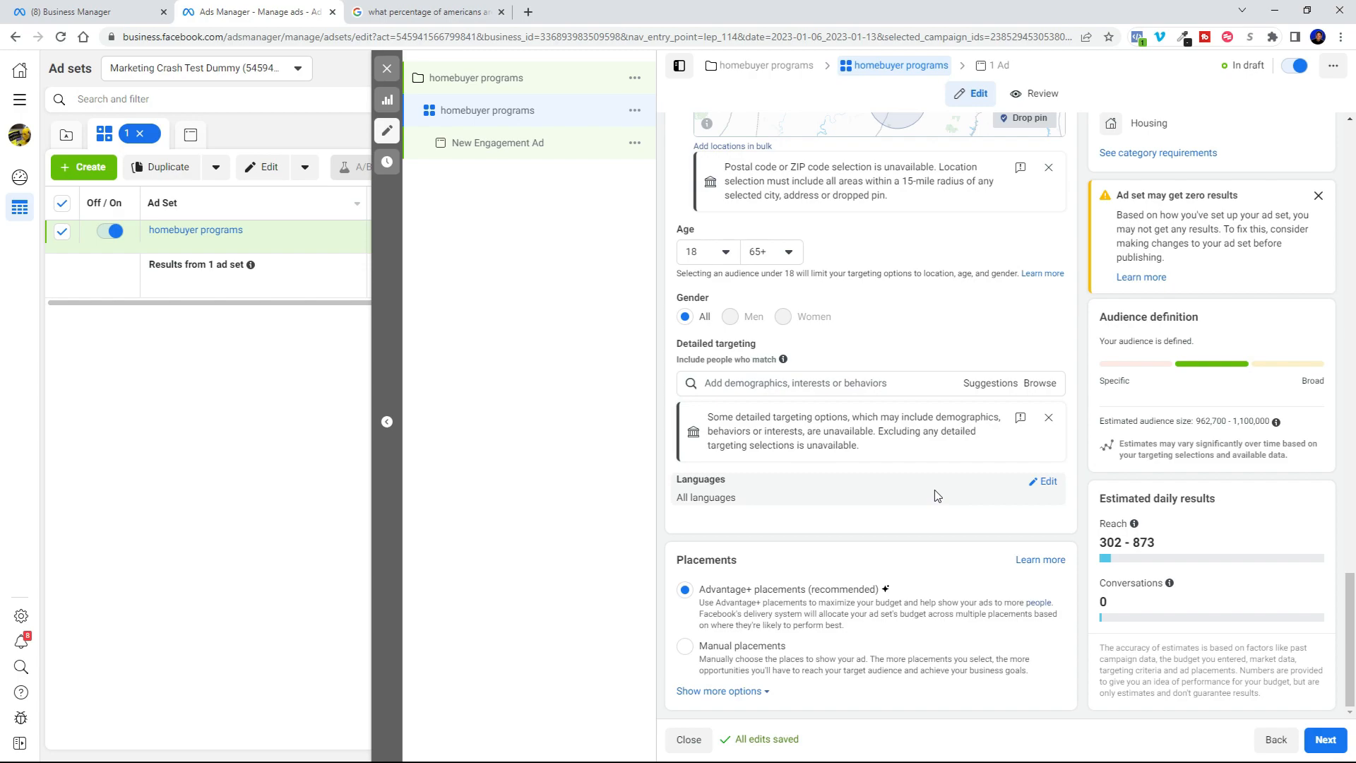
scroll(up, 3)
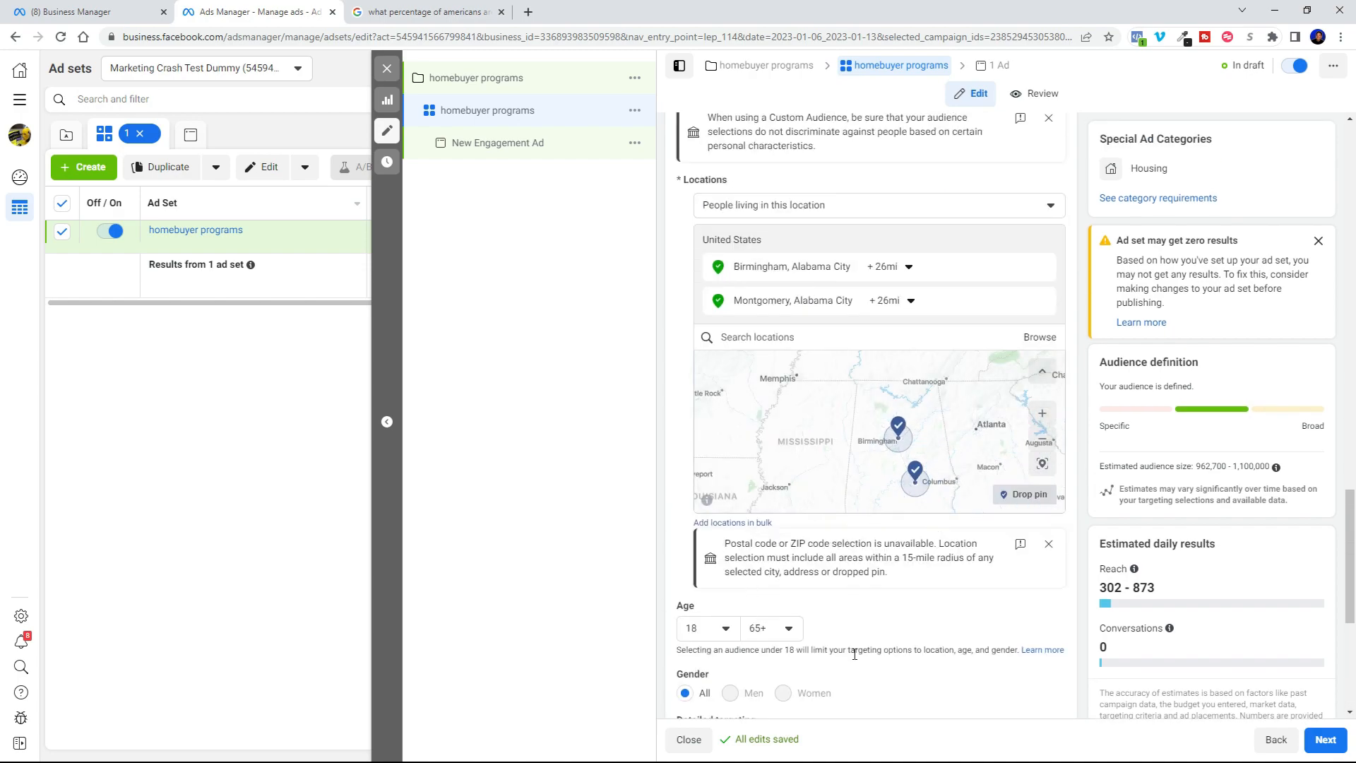
scroll(down, 3)
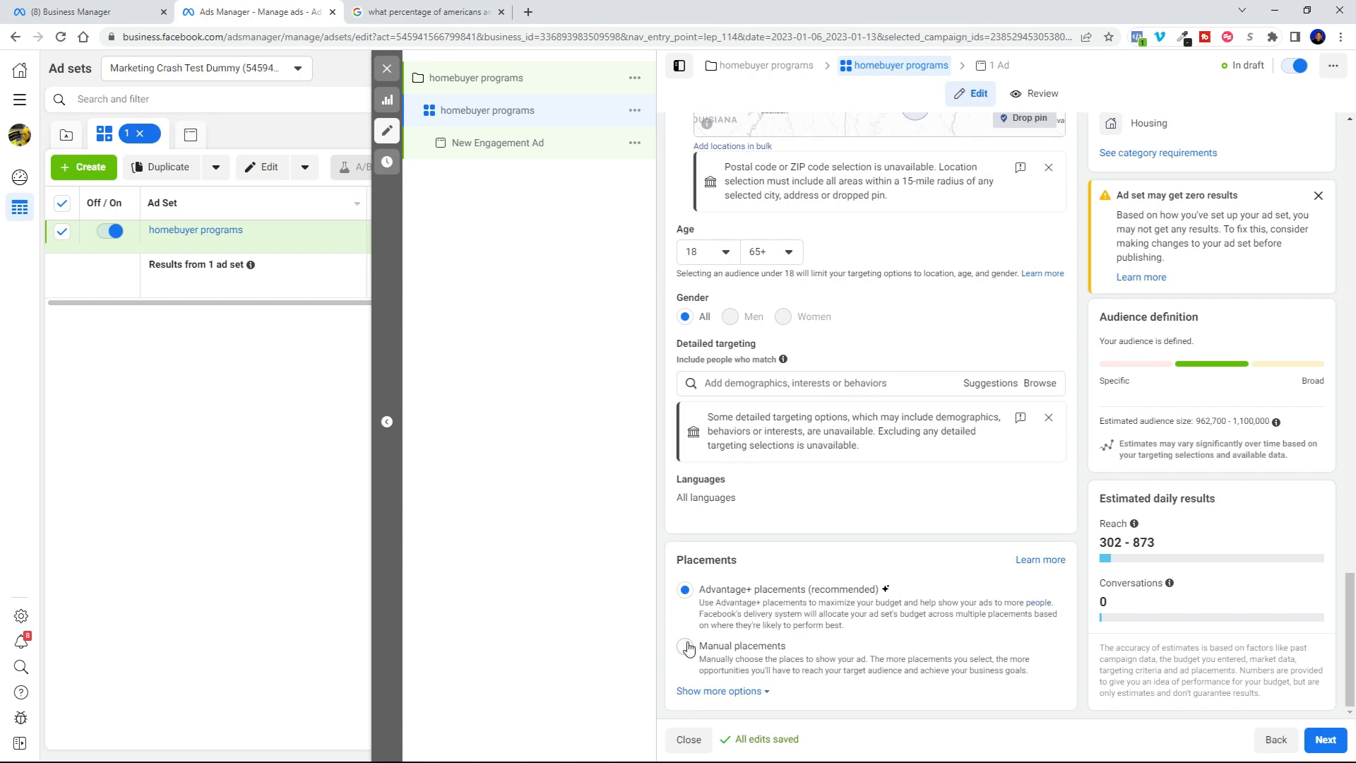
Switch to Manual placements and turn off Stories and Reels and Apps and sites
click(684, 644)
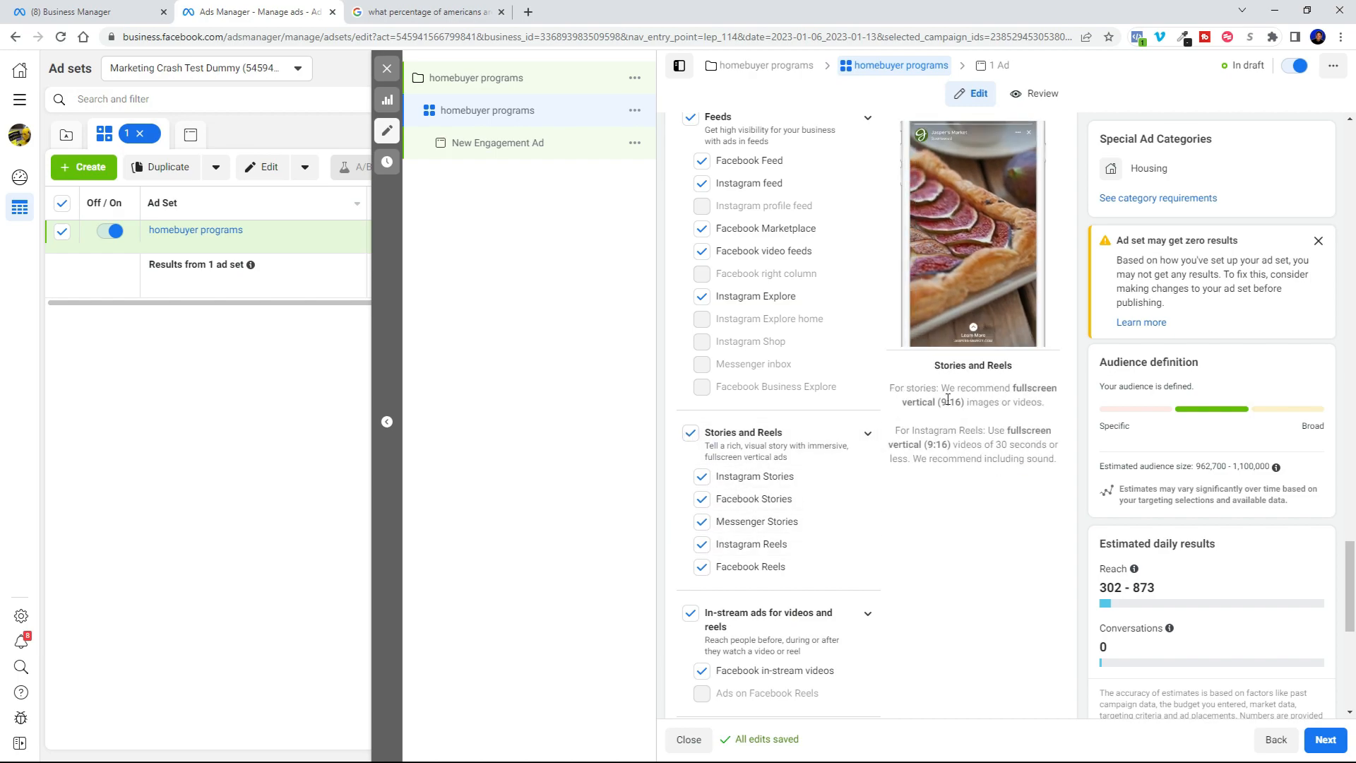
double_click(951, 402)
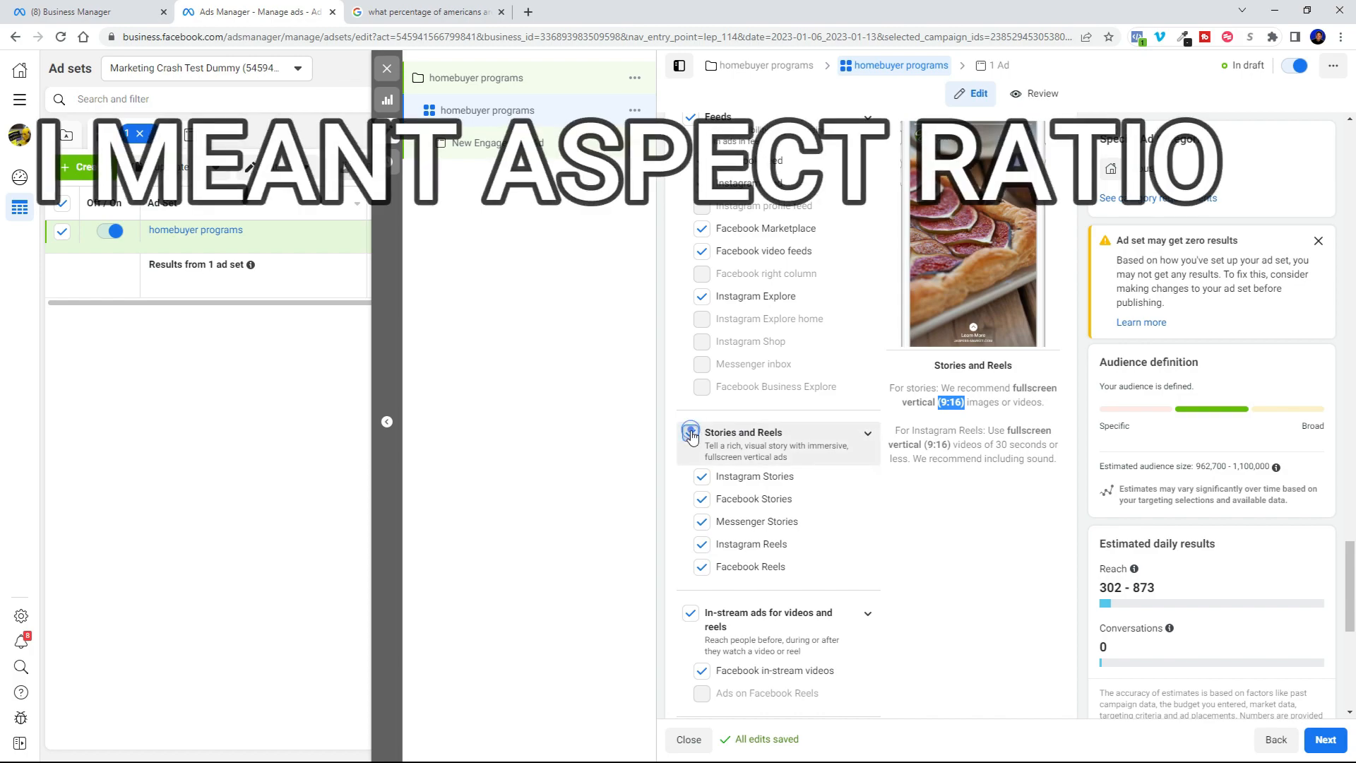
scroll(down, 3)
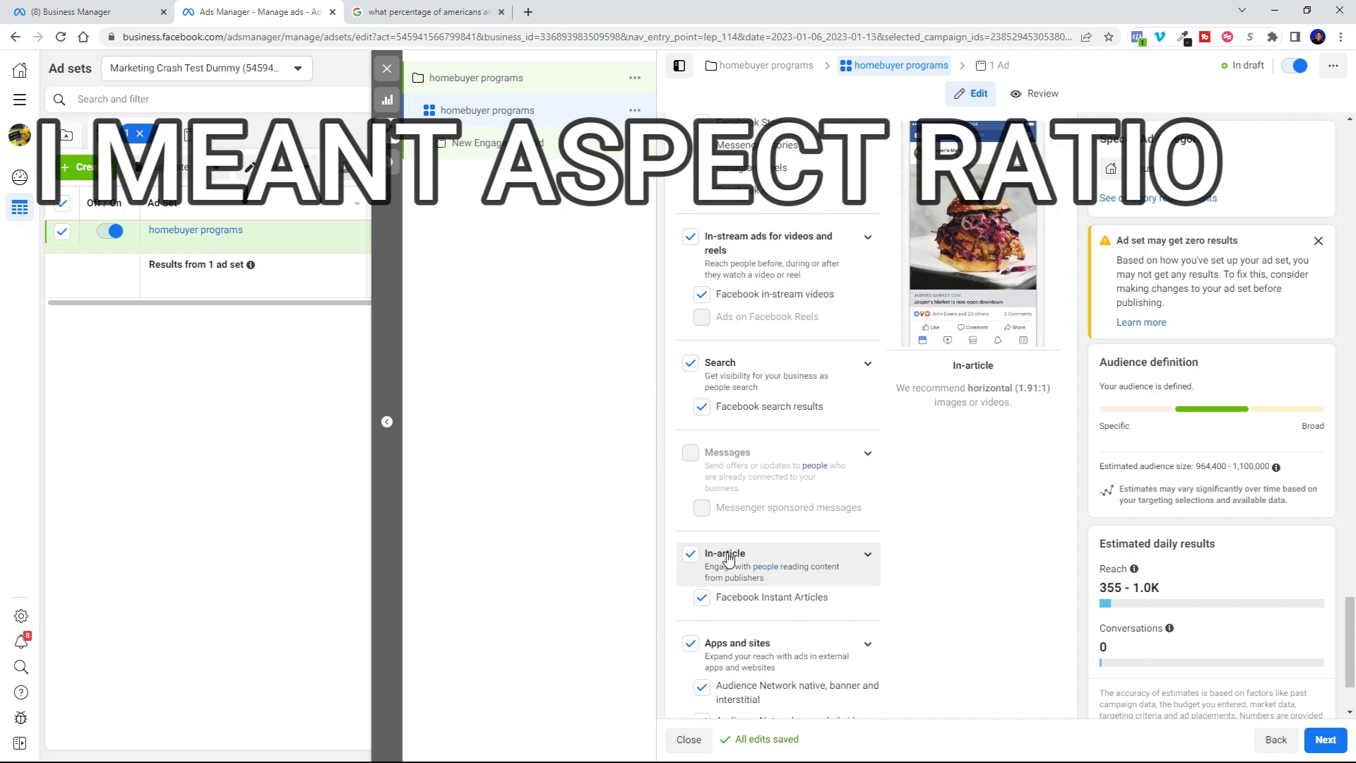
scroll(down, 3)
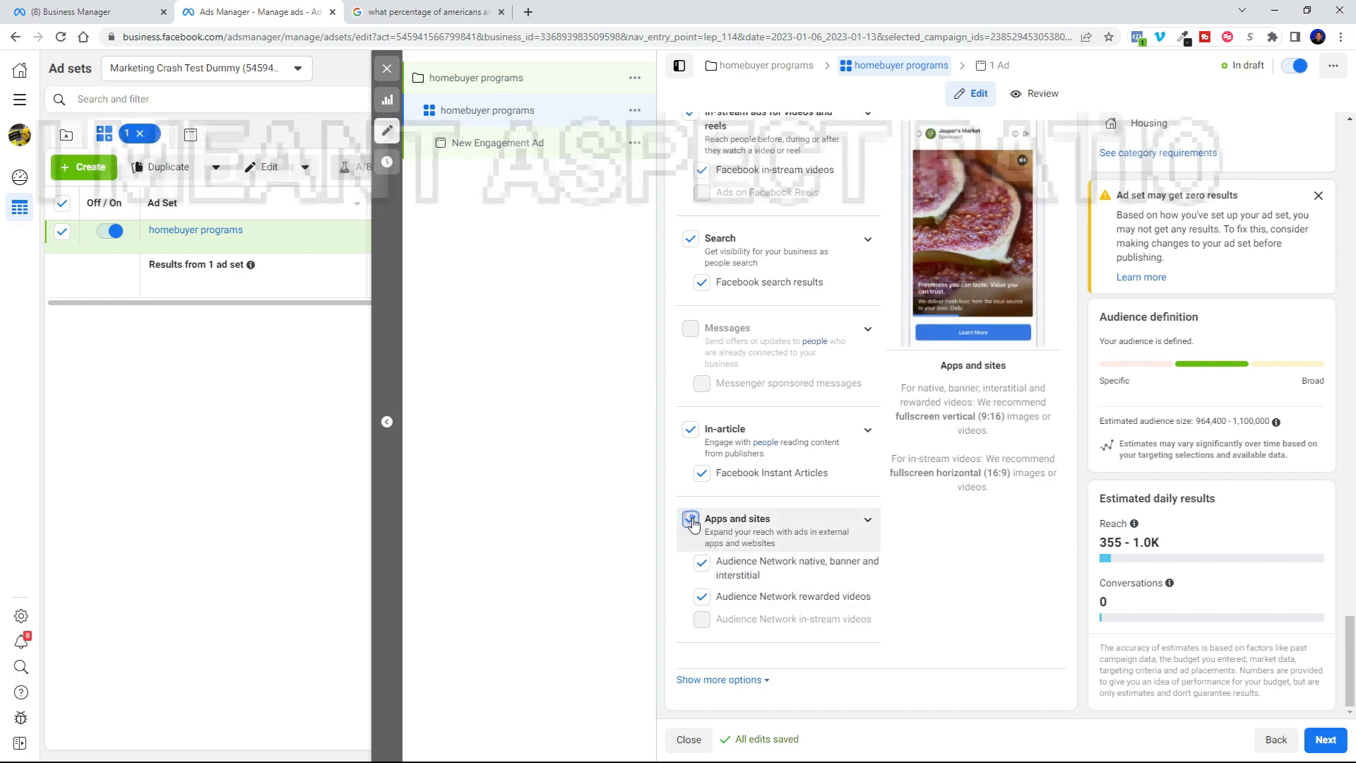
click(690, 519)
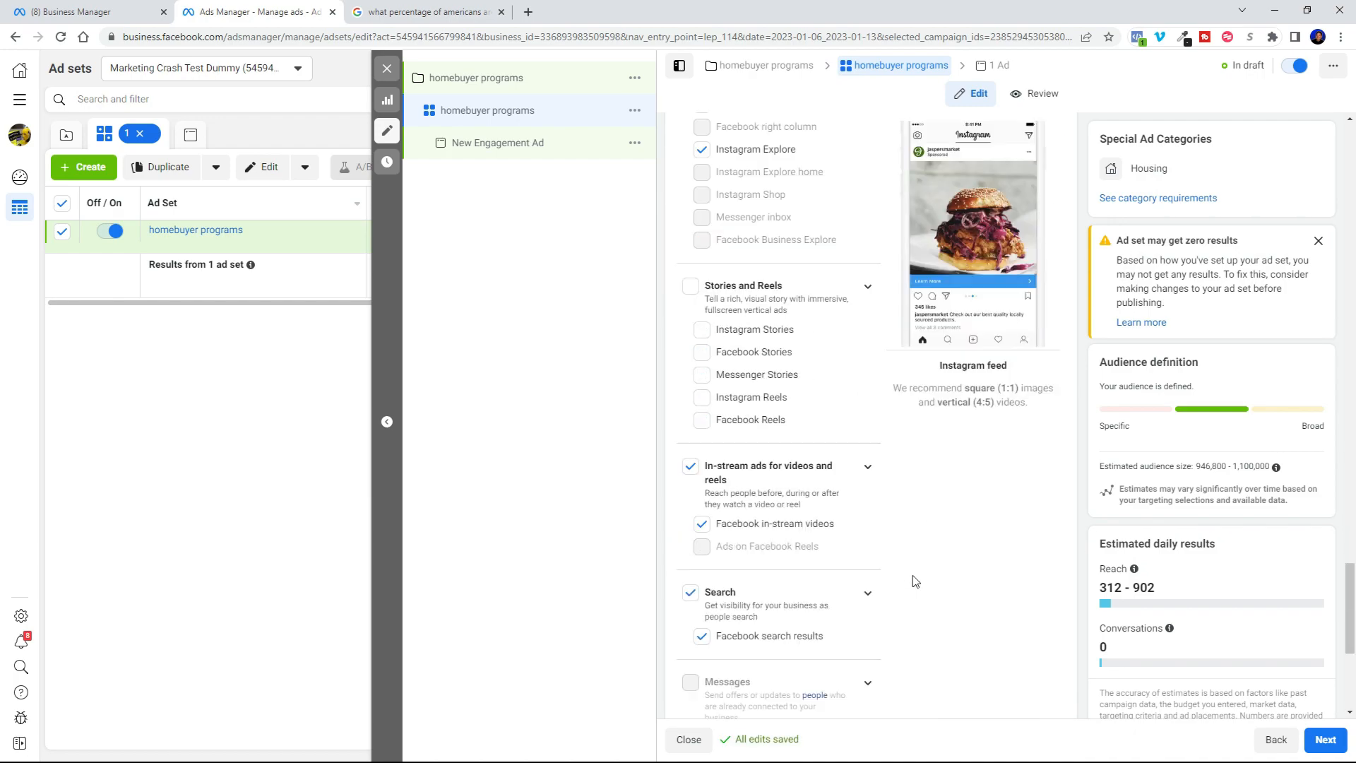
scroll(down, 3)
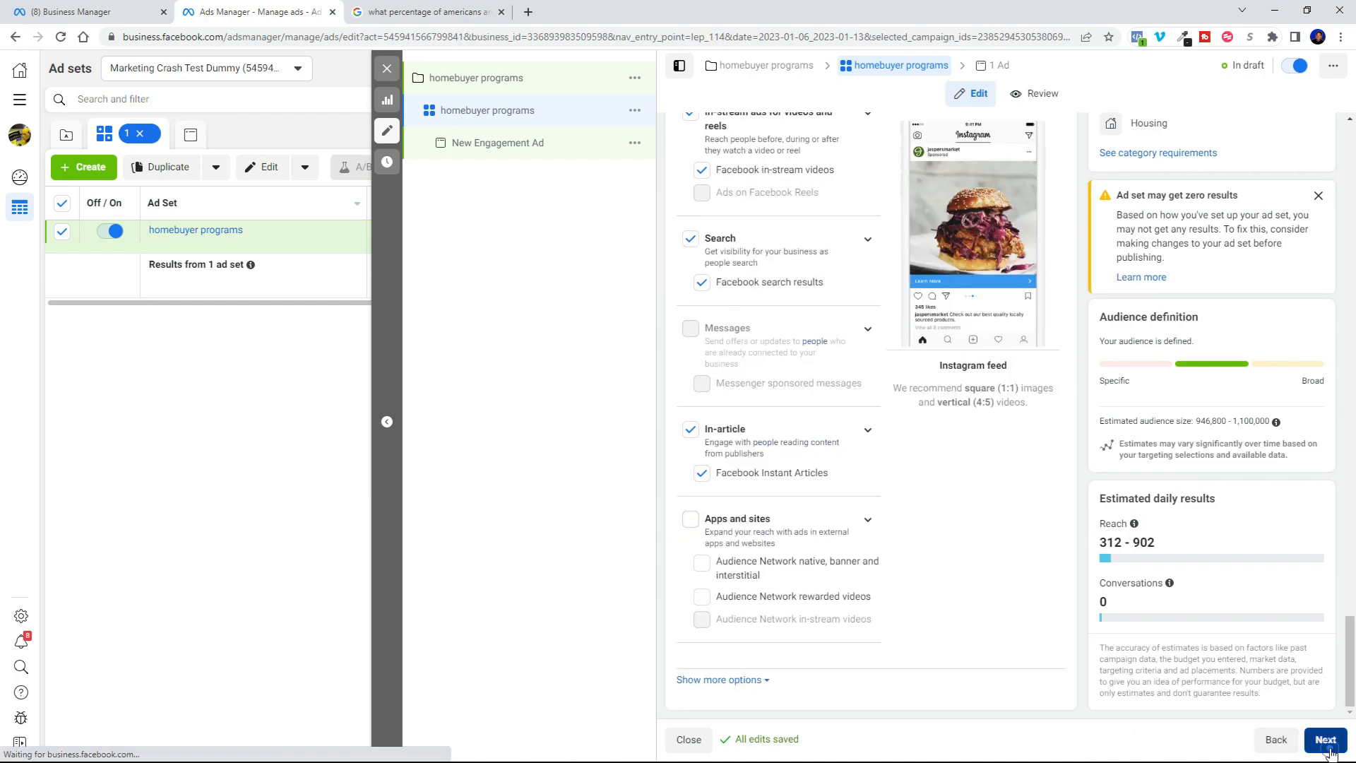
Continue to the ad, rename it 'Homebuyer programs', and bring up the Add media choices
click(1324, 740)
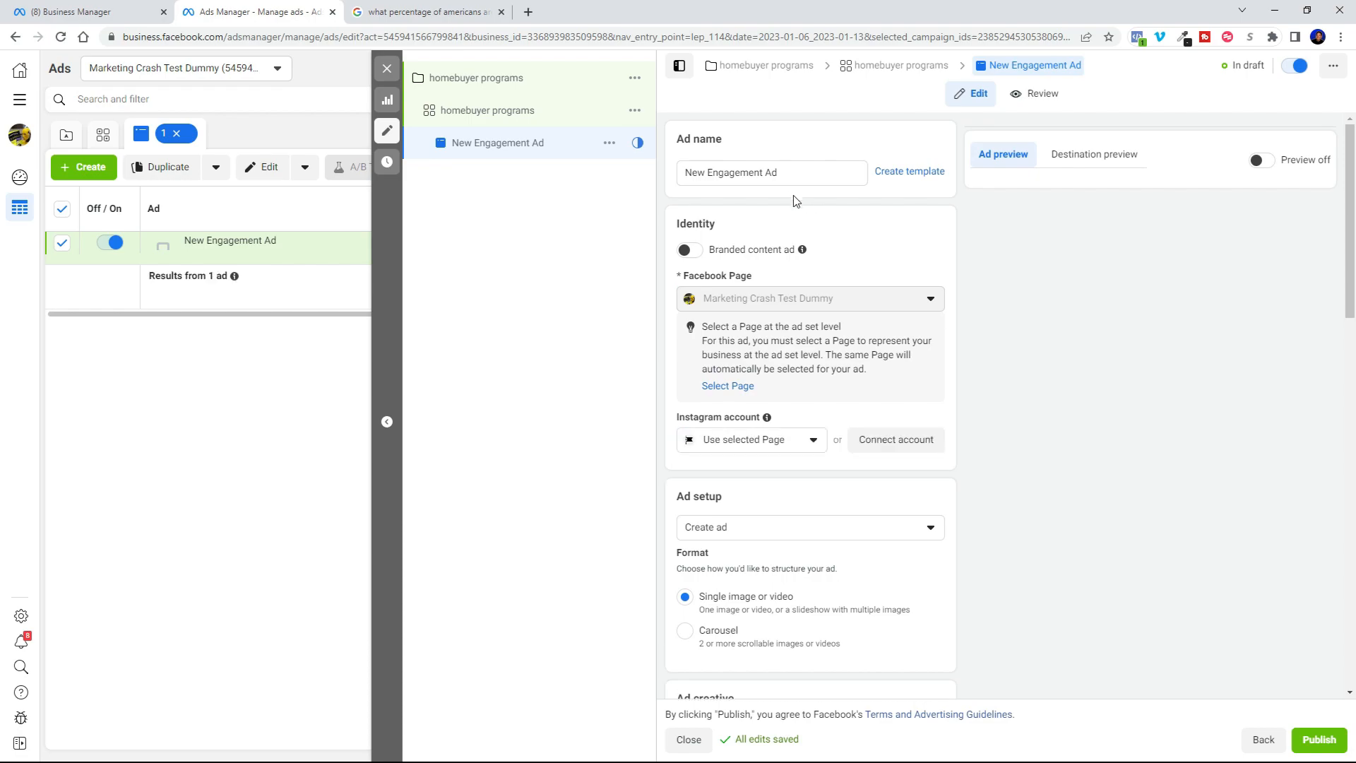
triple_click(771, 172)
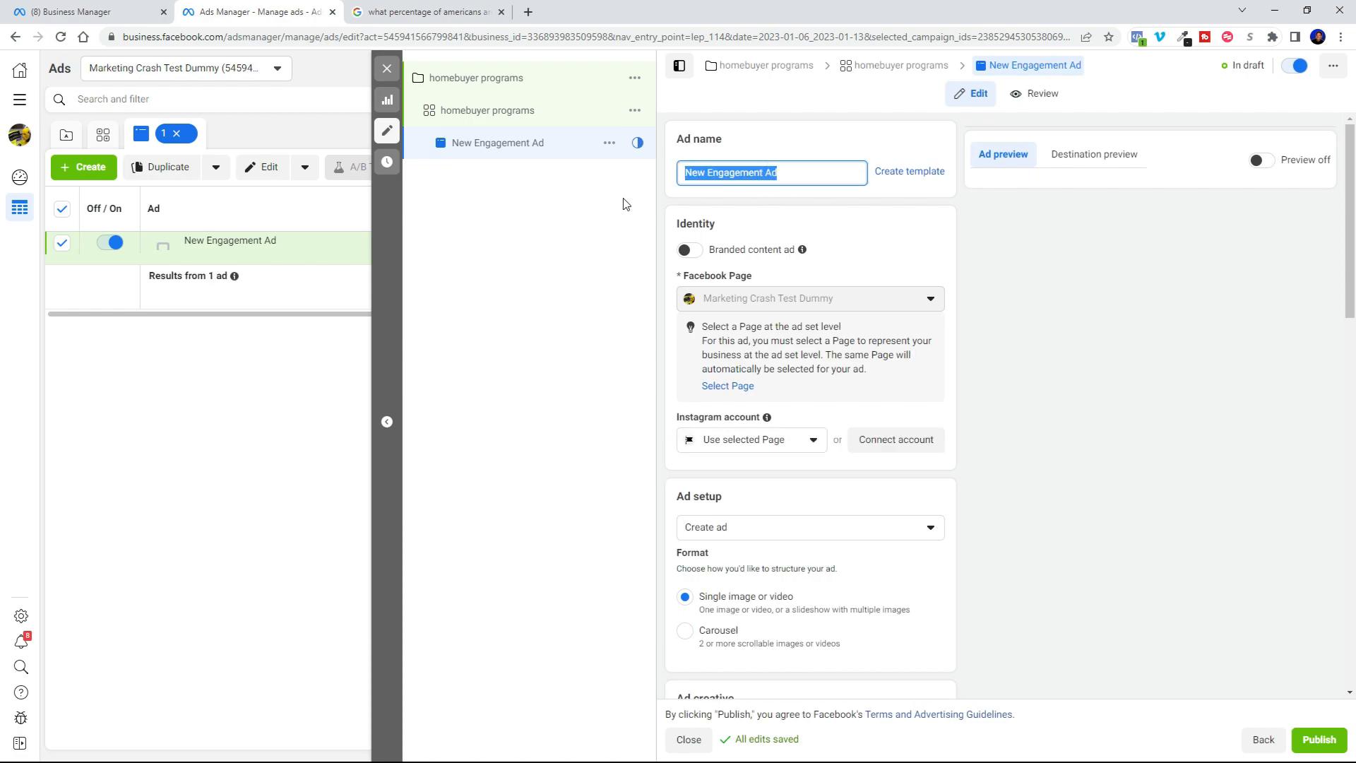
text(Homebuyer programs)
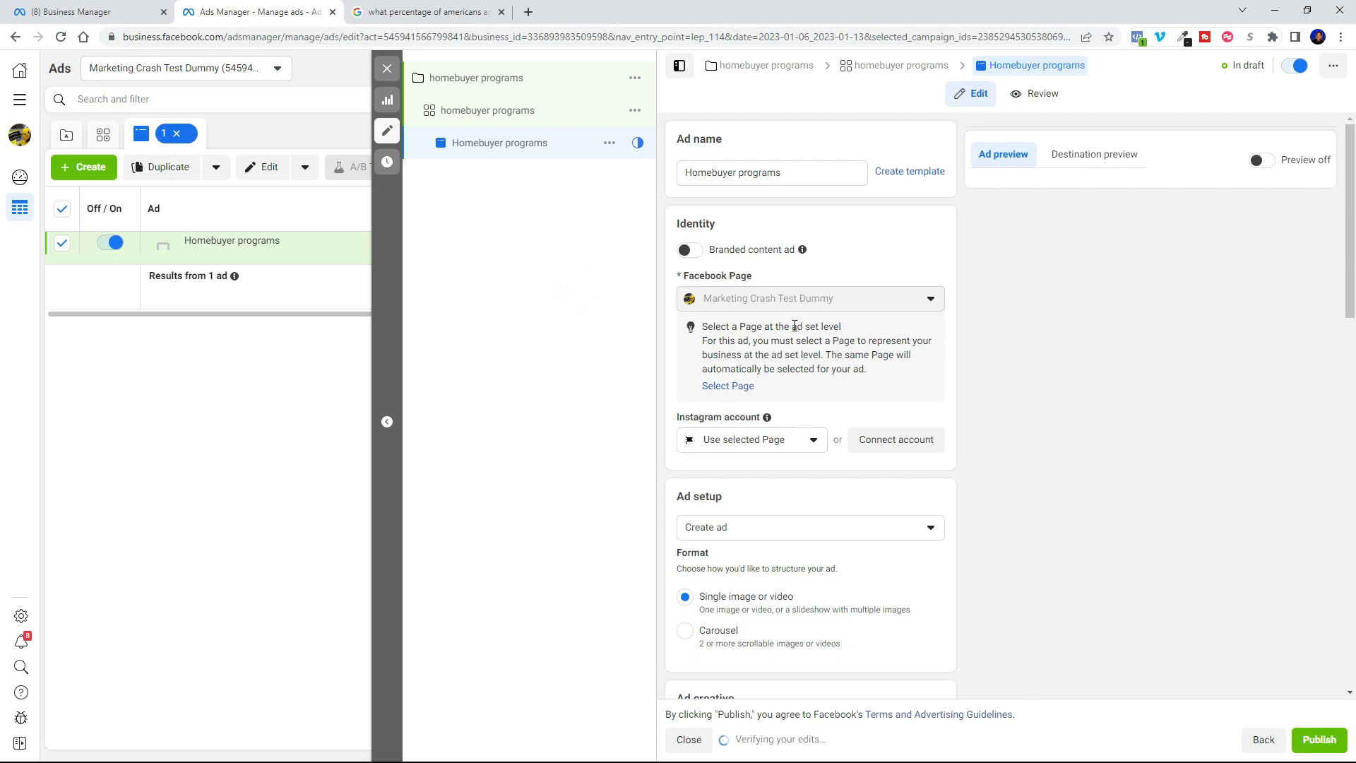
scroll(down, 3)
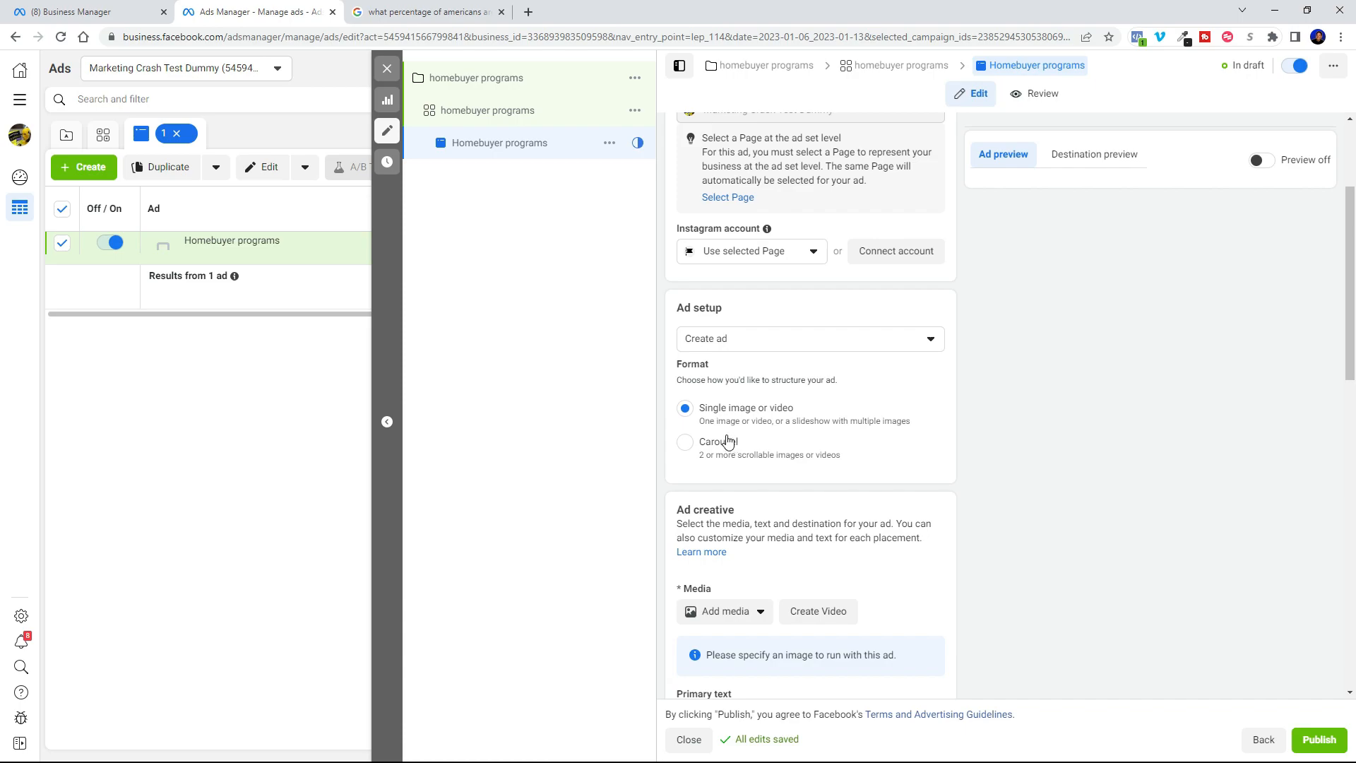
scroll(down, 3)
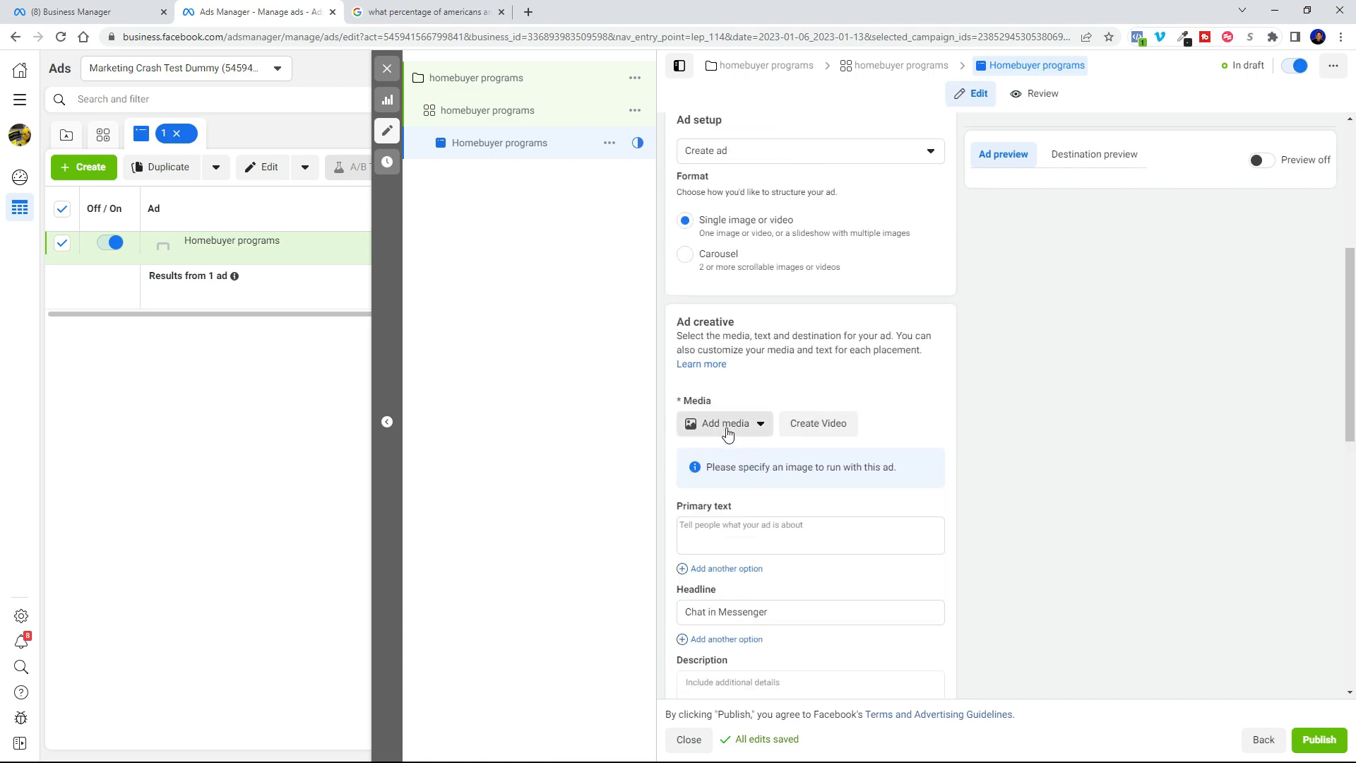
click(724, 423)
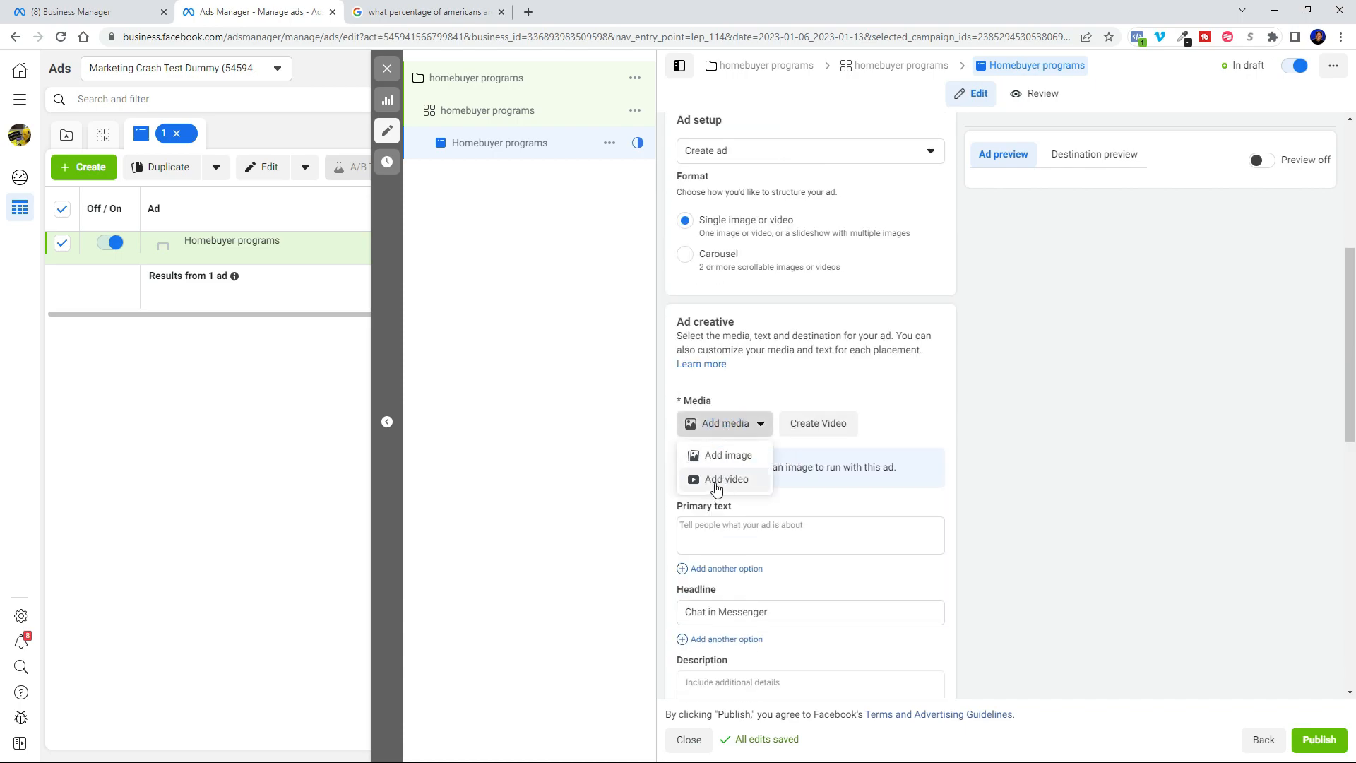
Choose Select media to open the account media library of 1080×1080 images
click(721, 454)
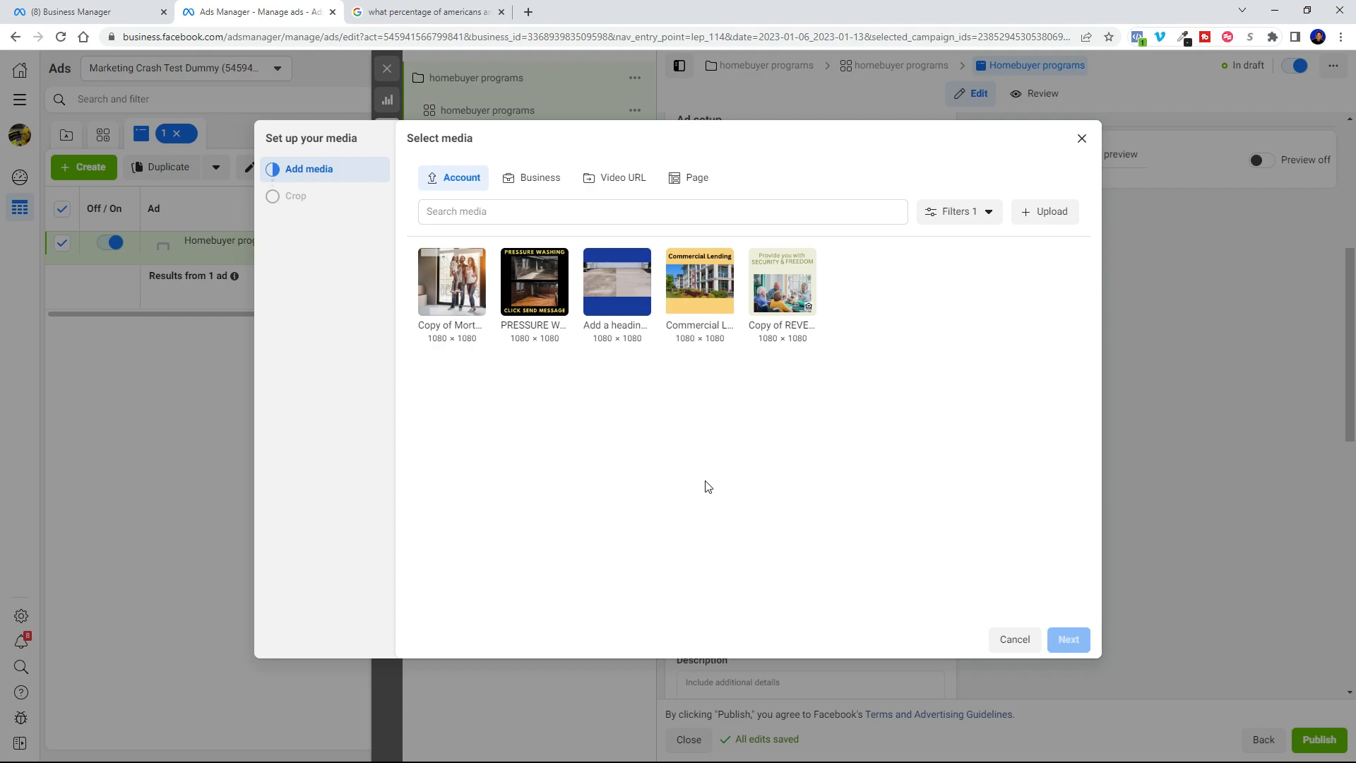
mouse_move(1044, 211)
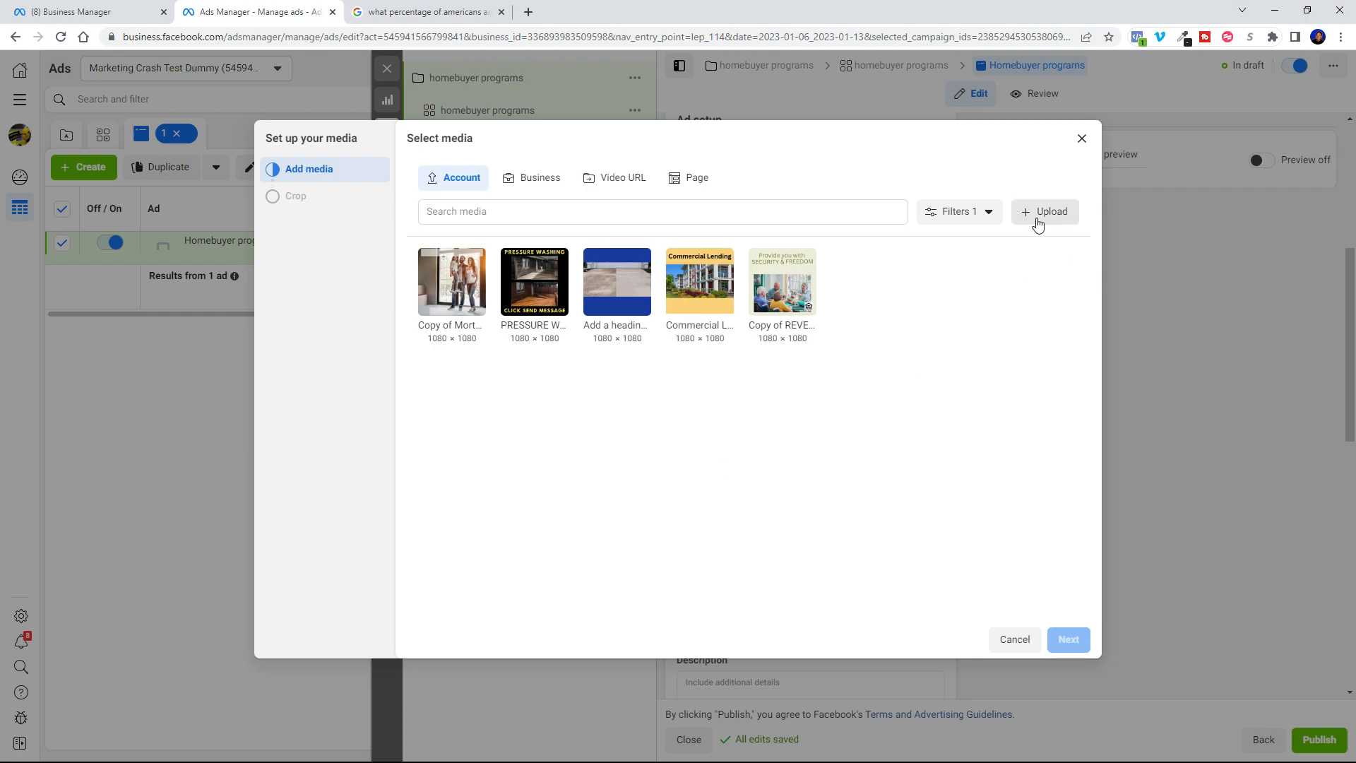
mouse_move(1029, 220)
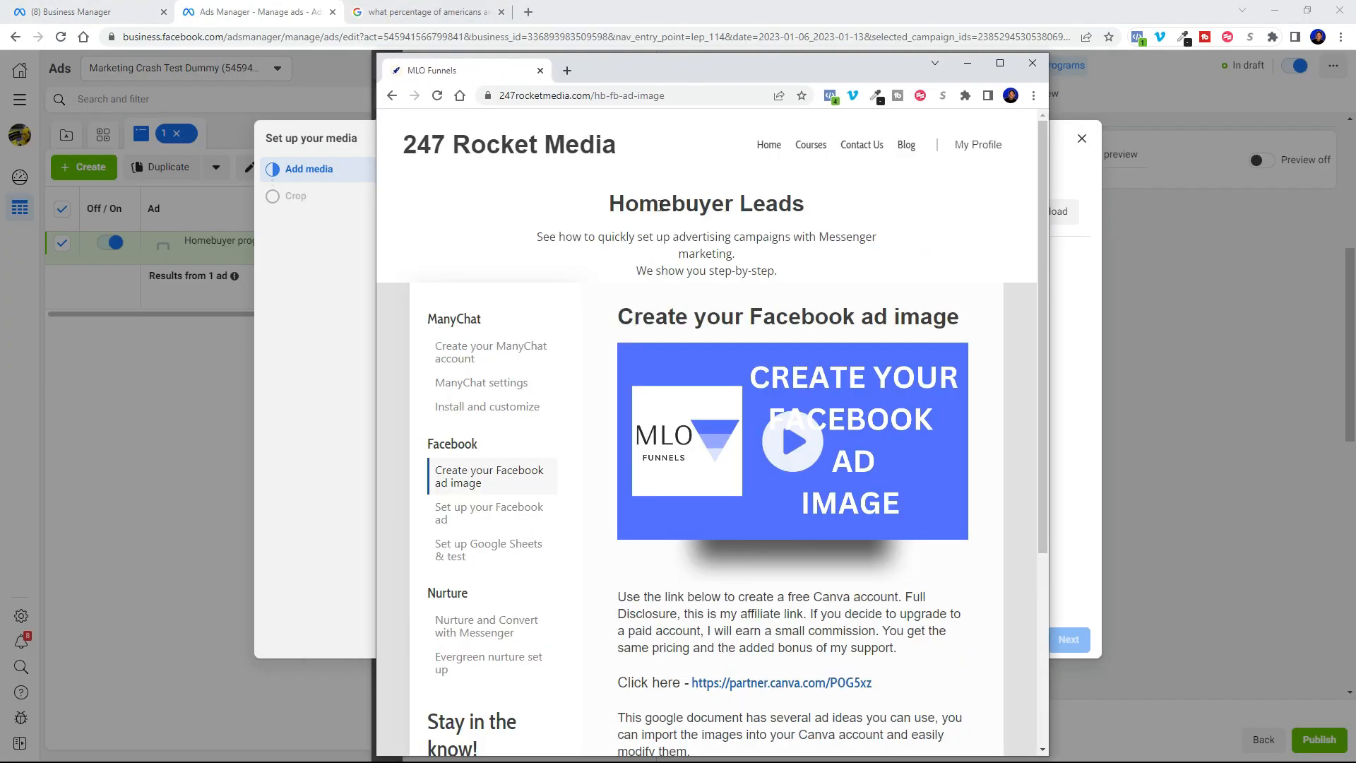
Scroll the ad-image lesson until the CLICK HERE TO ACCESS THE ADS link shows
double_click(662, 204)
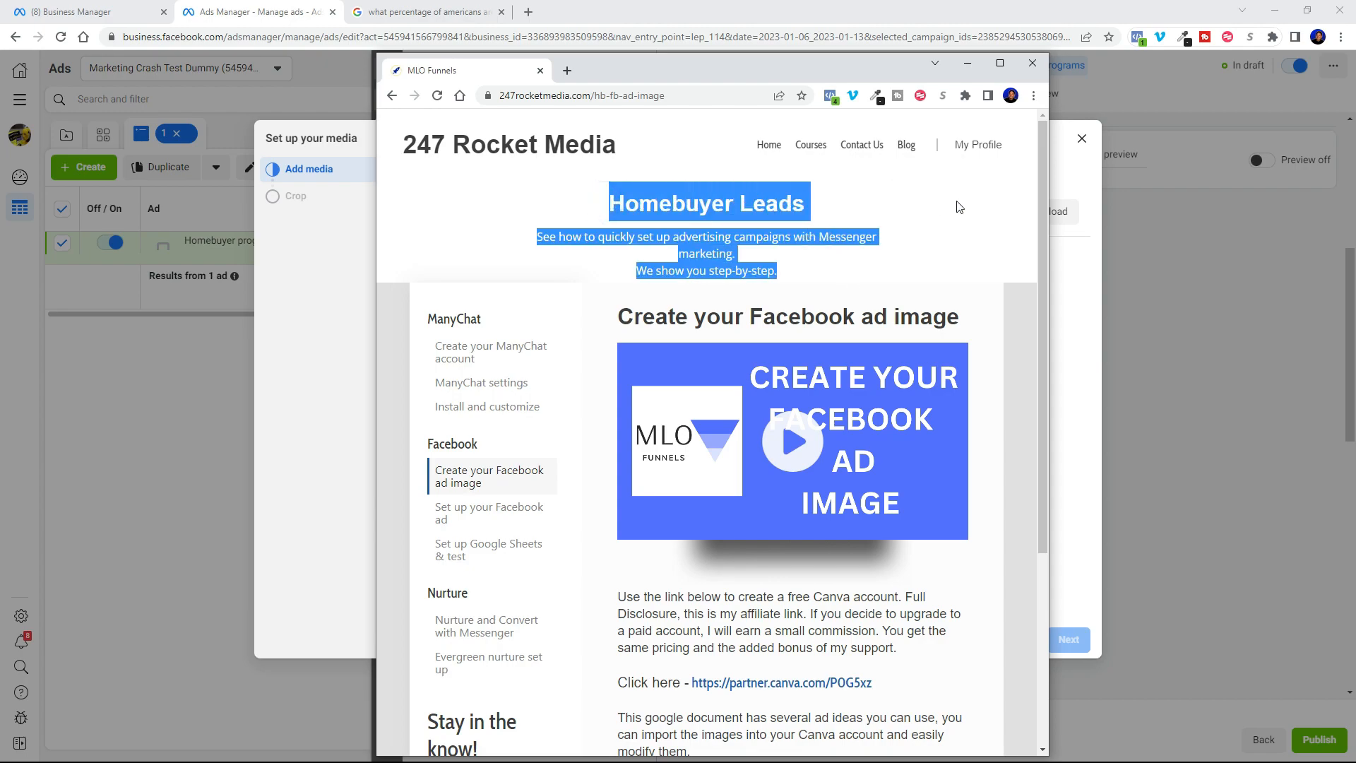
scroll(down, 3)
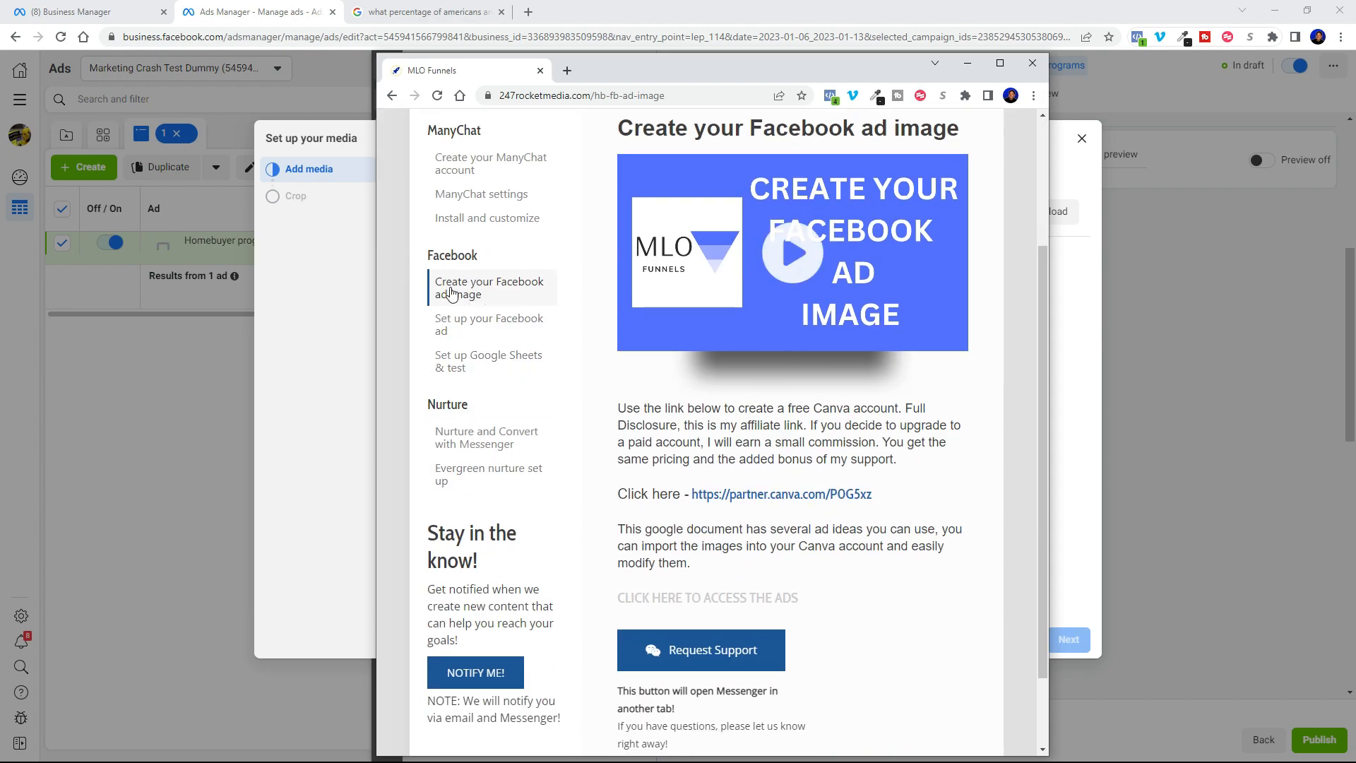
mouse_move(683, 597)
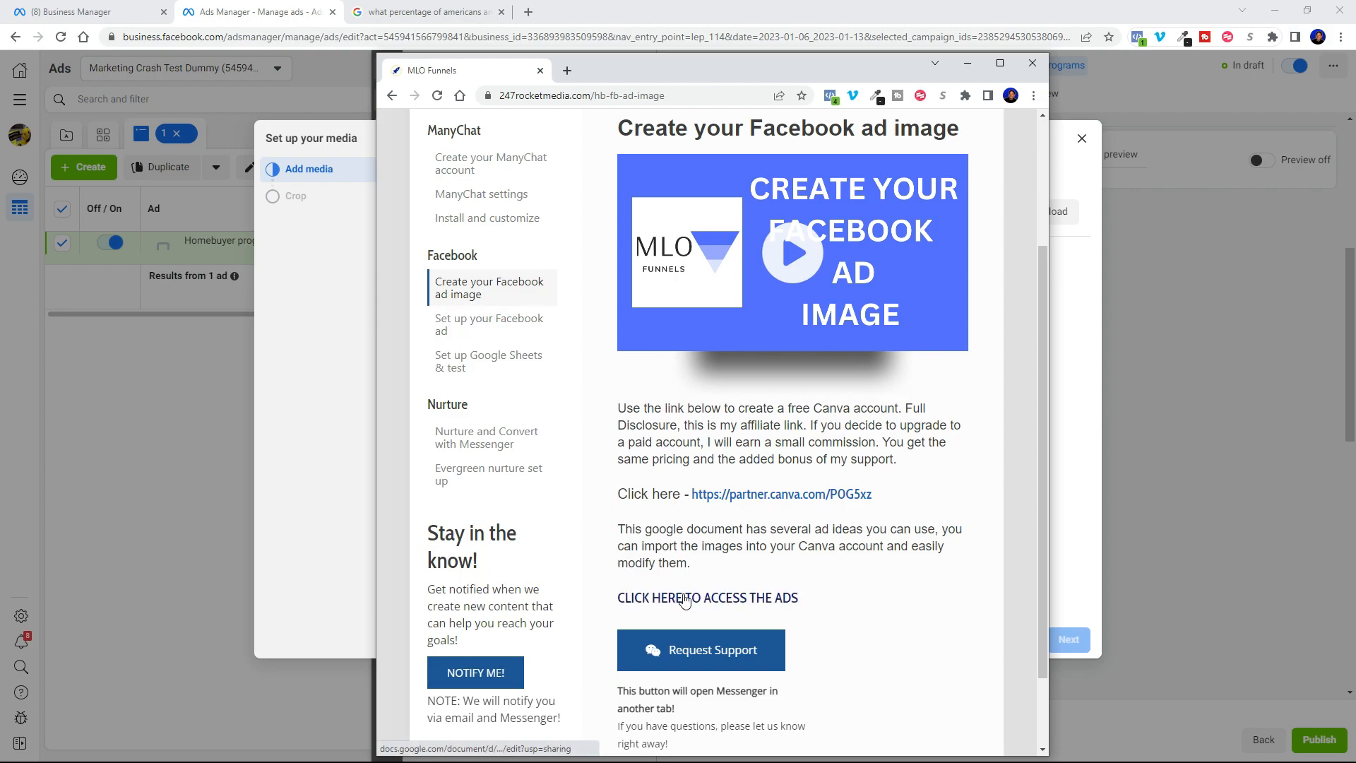
Open the shared Facebook Ads and images doc and scroll to the video ad section
click(707, 598)
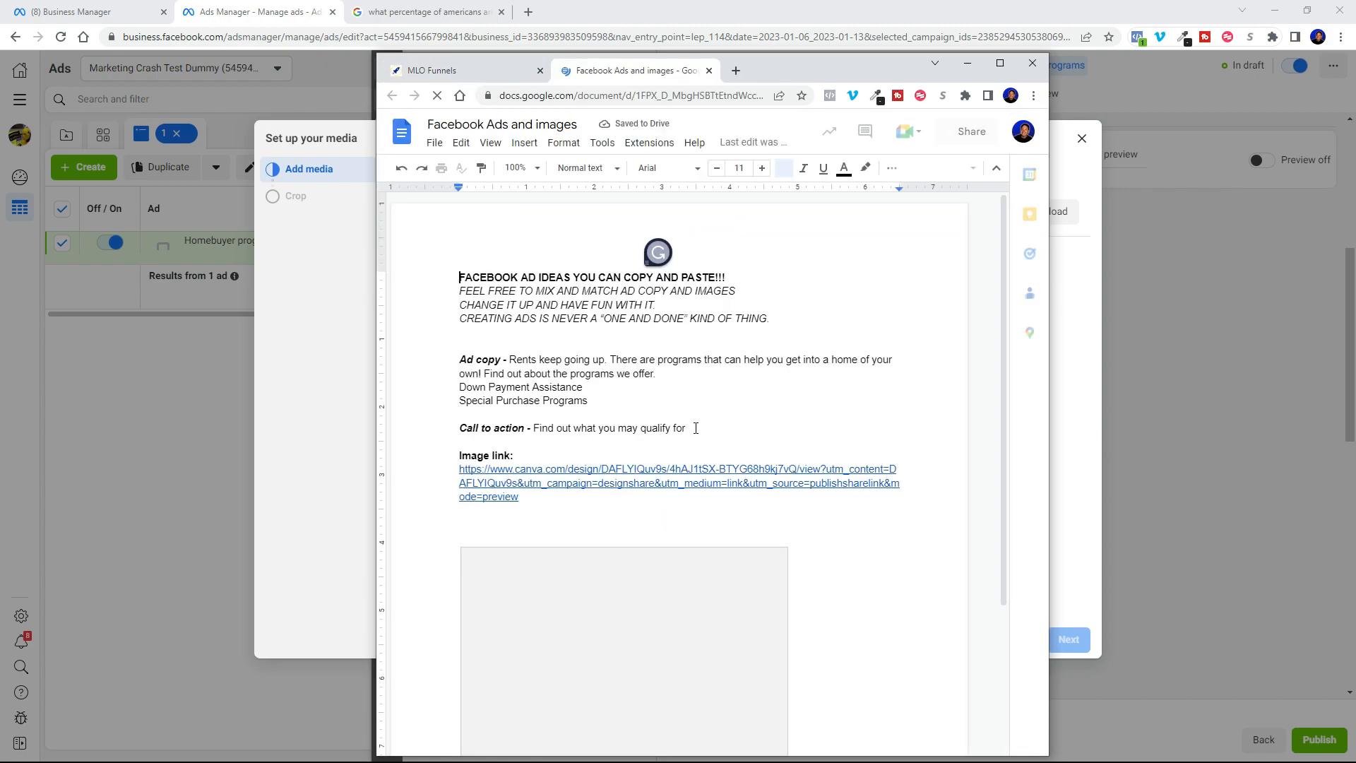
scroll(down, 3)
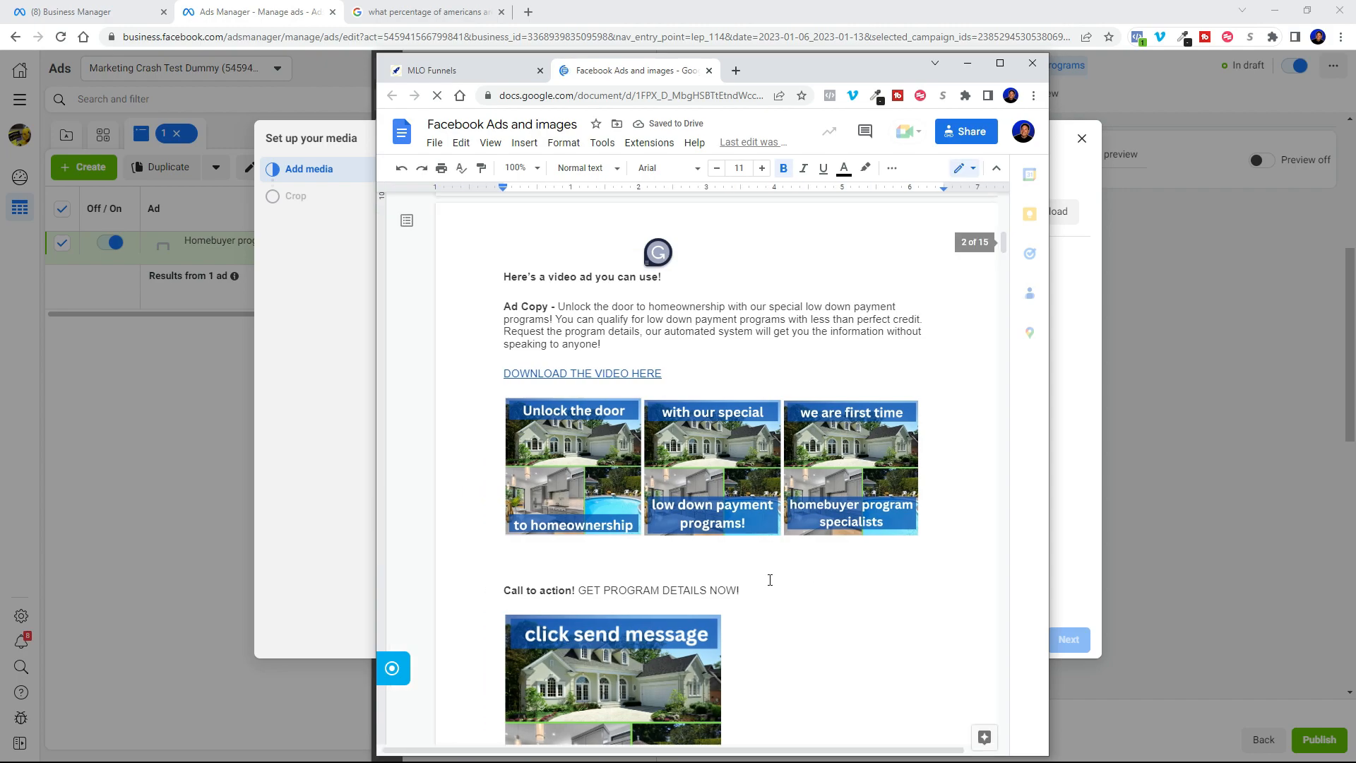
mouse_move(678, 317)
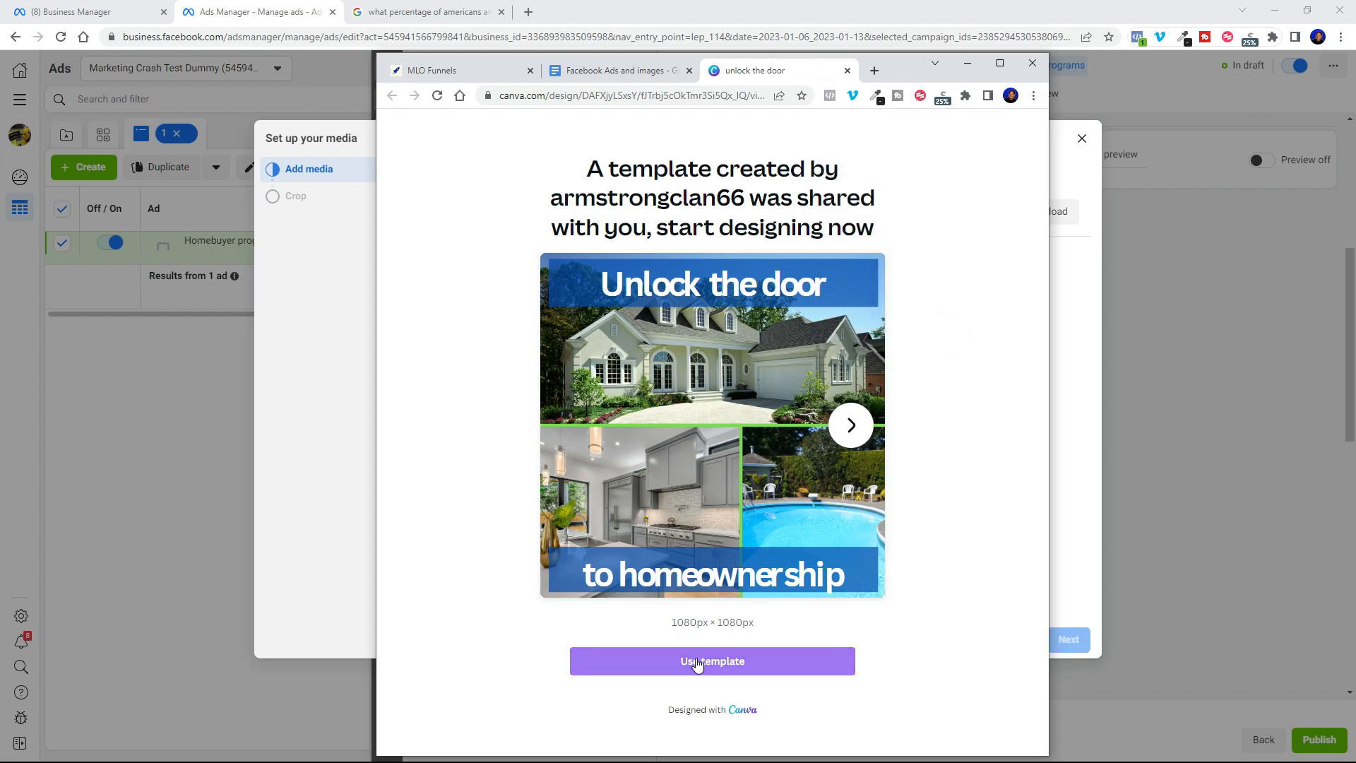
Copy the unlock the door template and download all four pages as an MP4 video
click(711, 661)
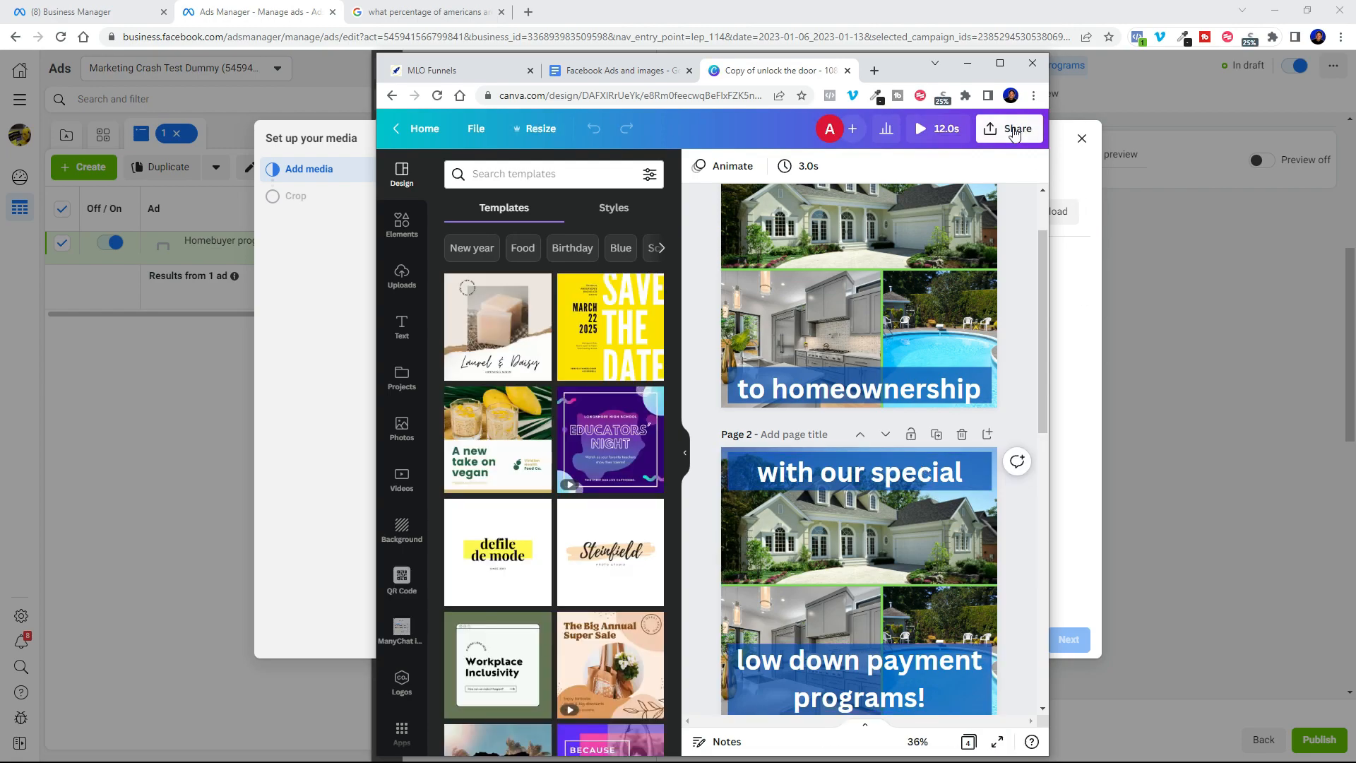
click(1008, 128)
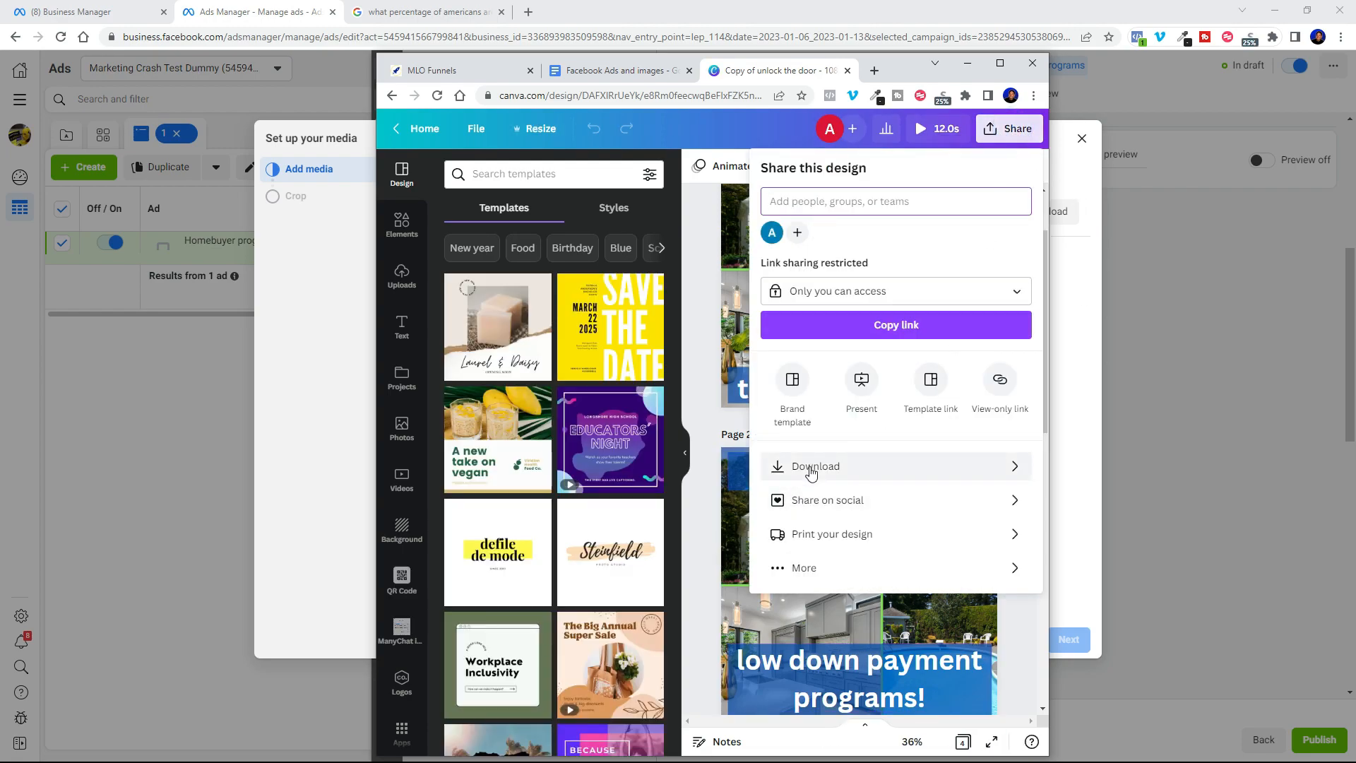
click(814, 466)
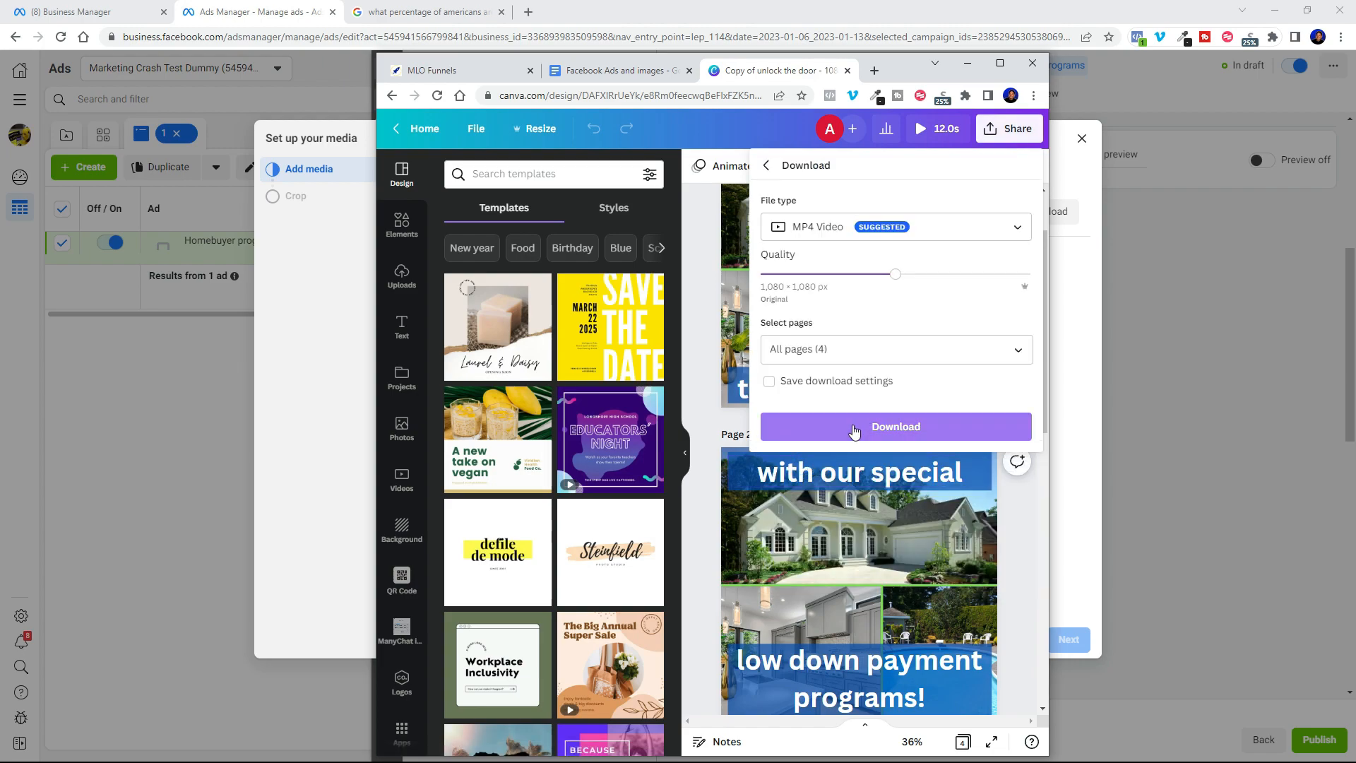
click(895, 427)
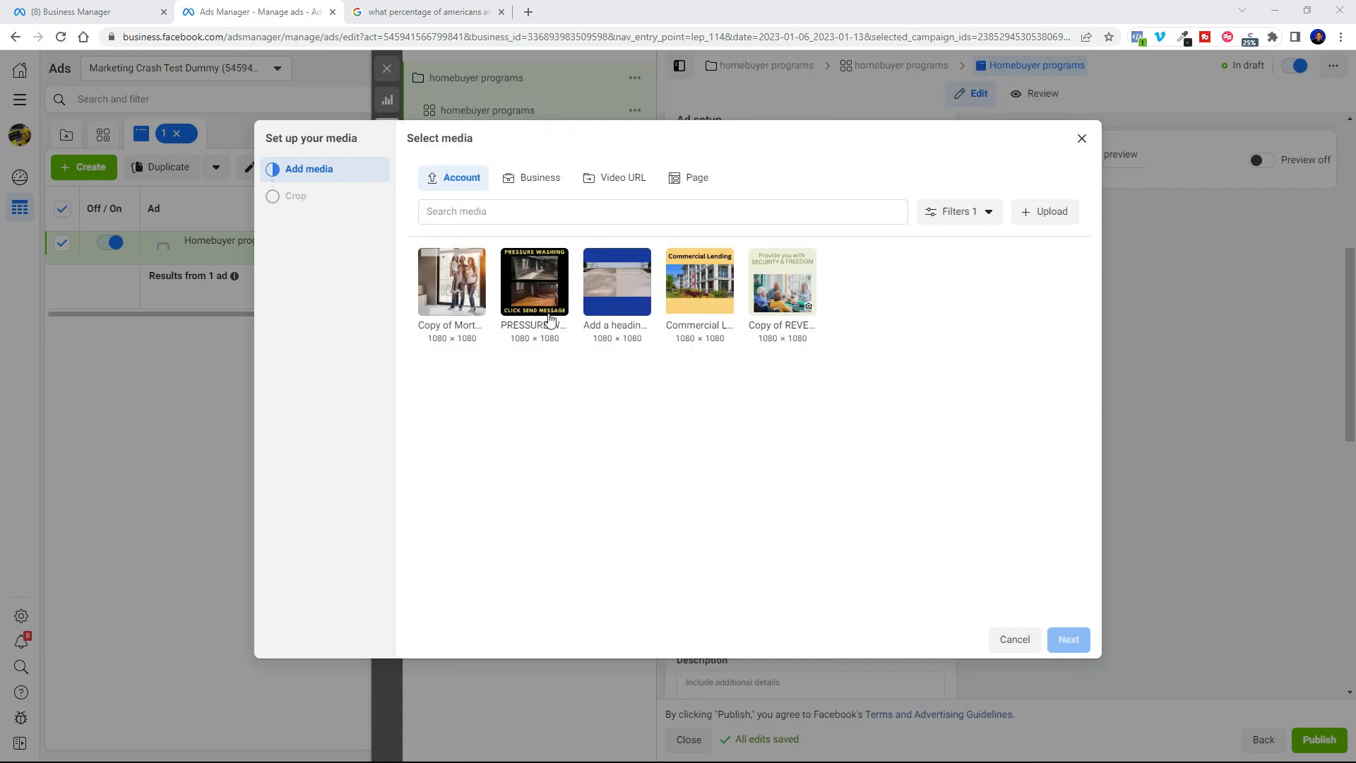
Upload the Copy of unlock the door video from Downloads into the media library
click(1044, 211)
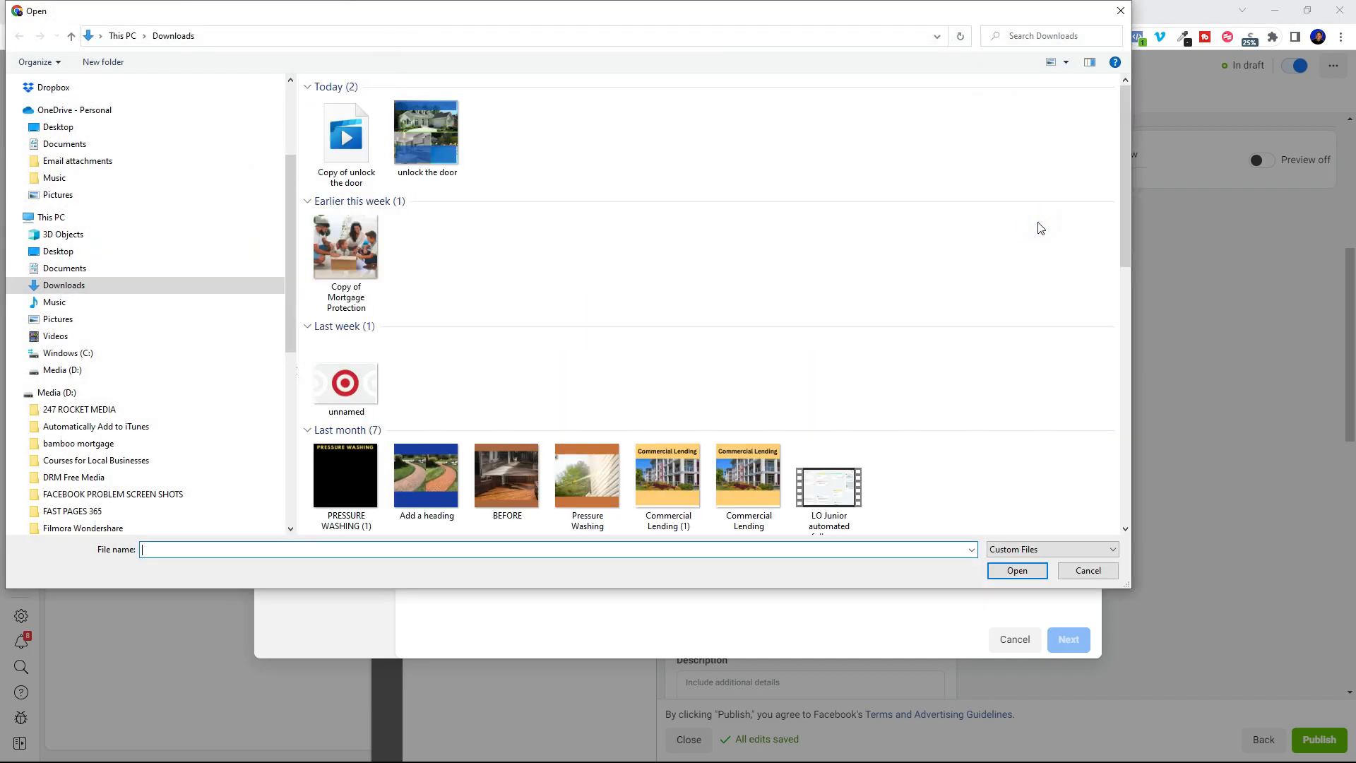
click(345, 131)
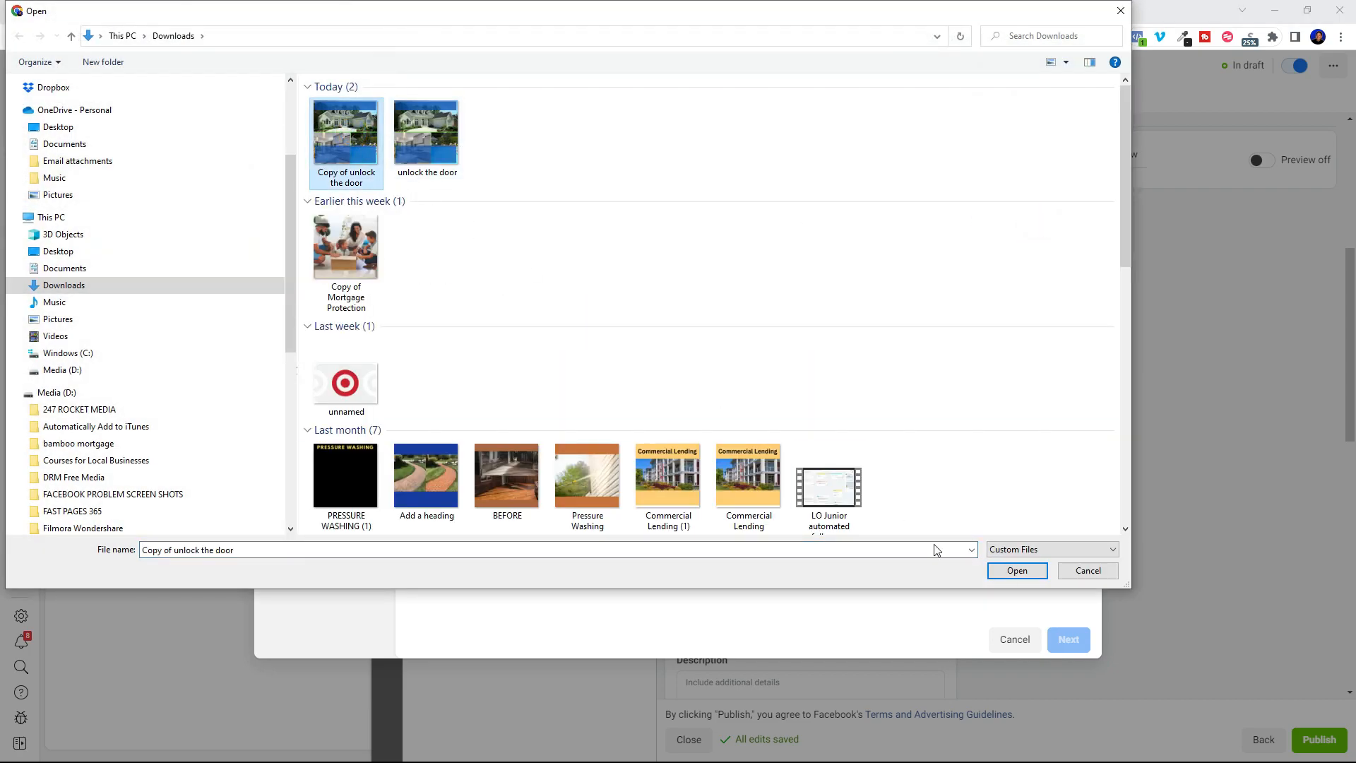
click(1018, 570)
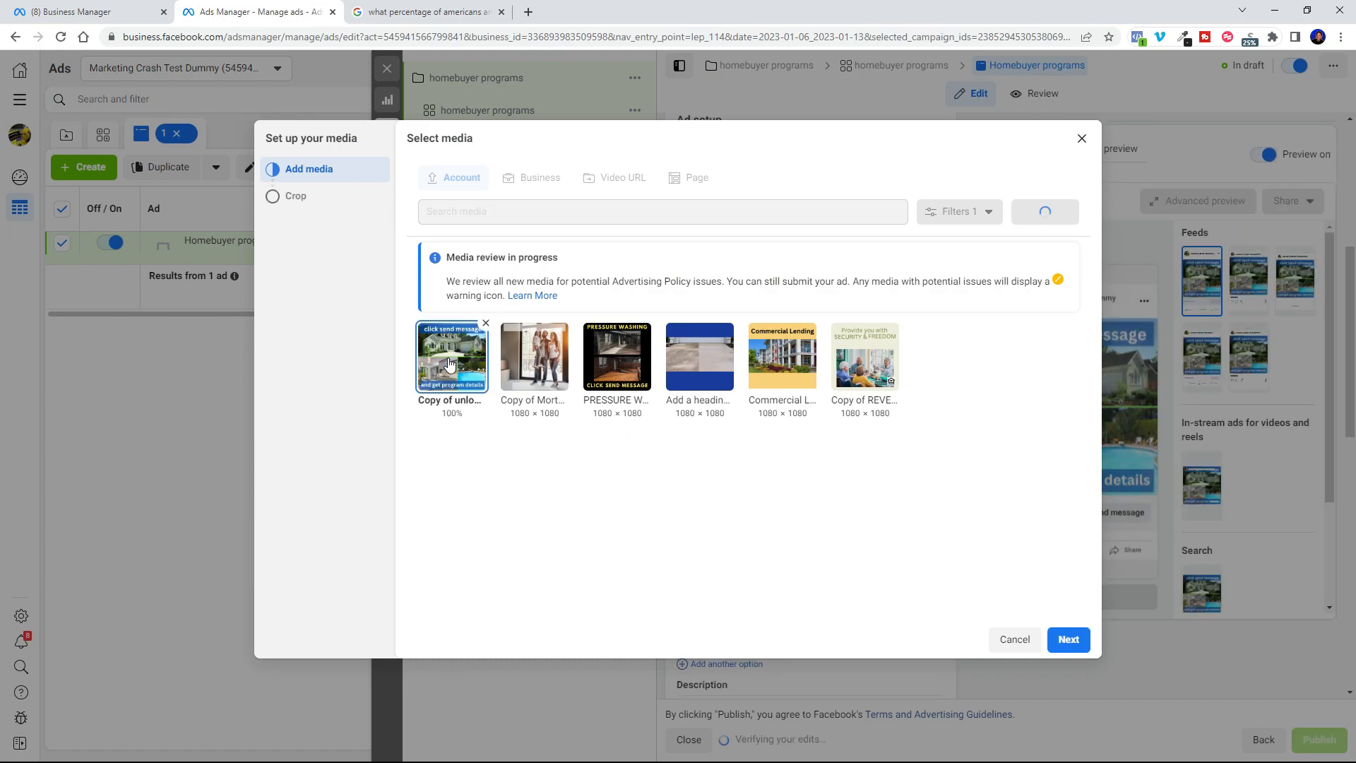
Select the uploaded video as the ad media, keeping the original placement crops
click(451, 355)
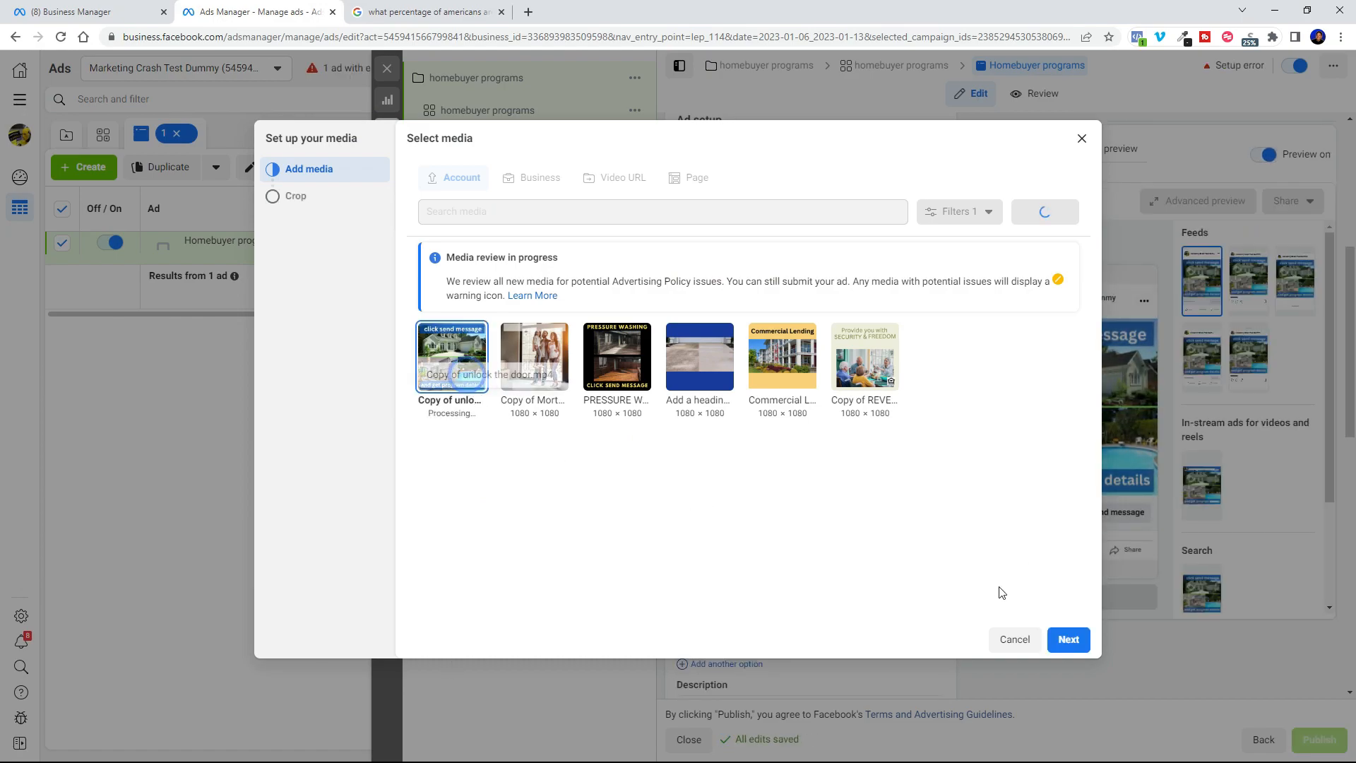
click(1067, 639)
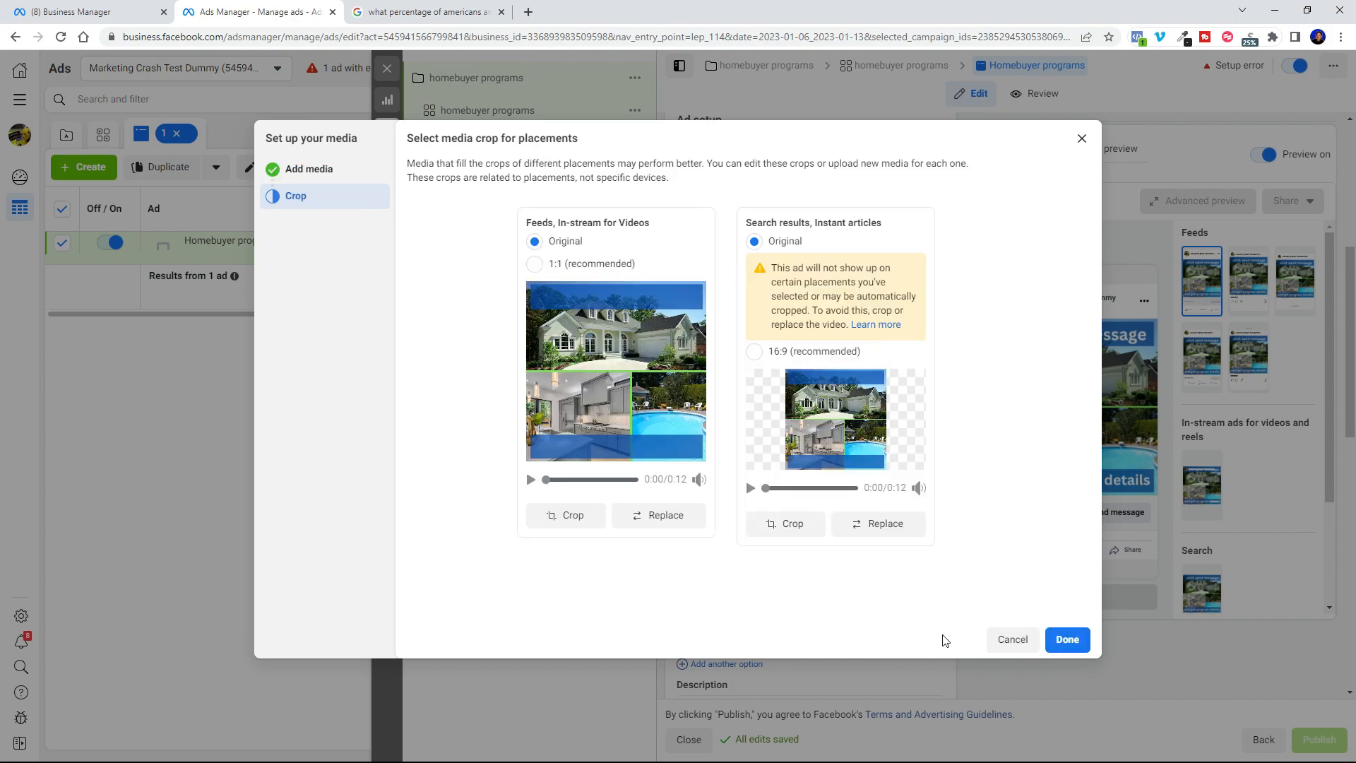
mouse_move(1037, 596)
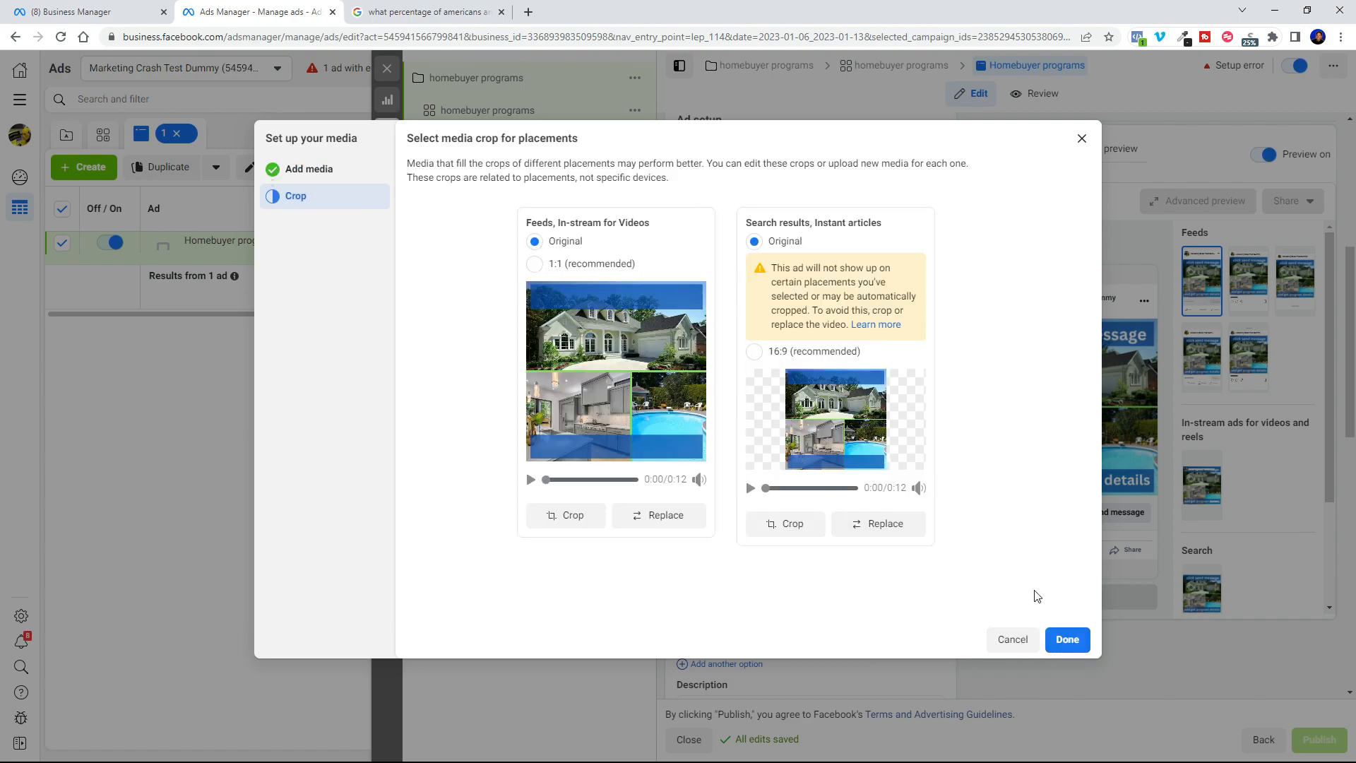
click(1066, 639)
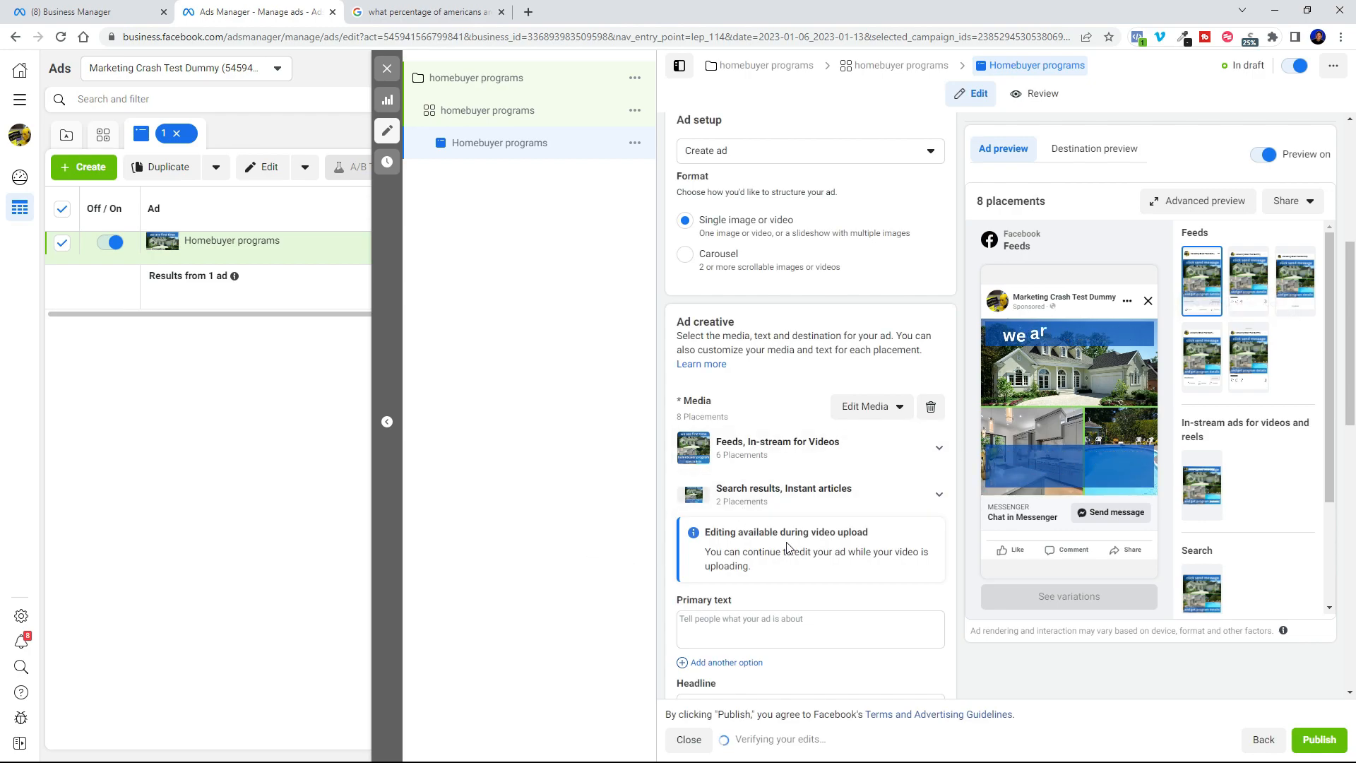
Enter the low-down payment primary text, fix flagged wording, headline GET PROGRAM DETAILS NOW!
scroll(down, 3)
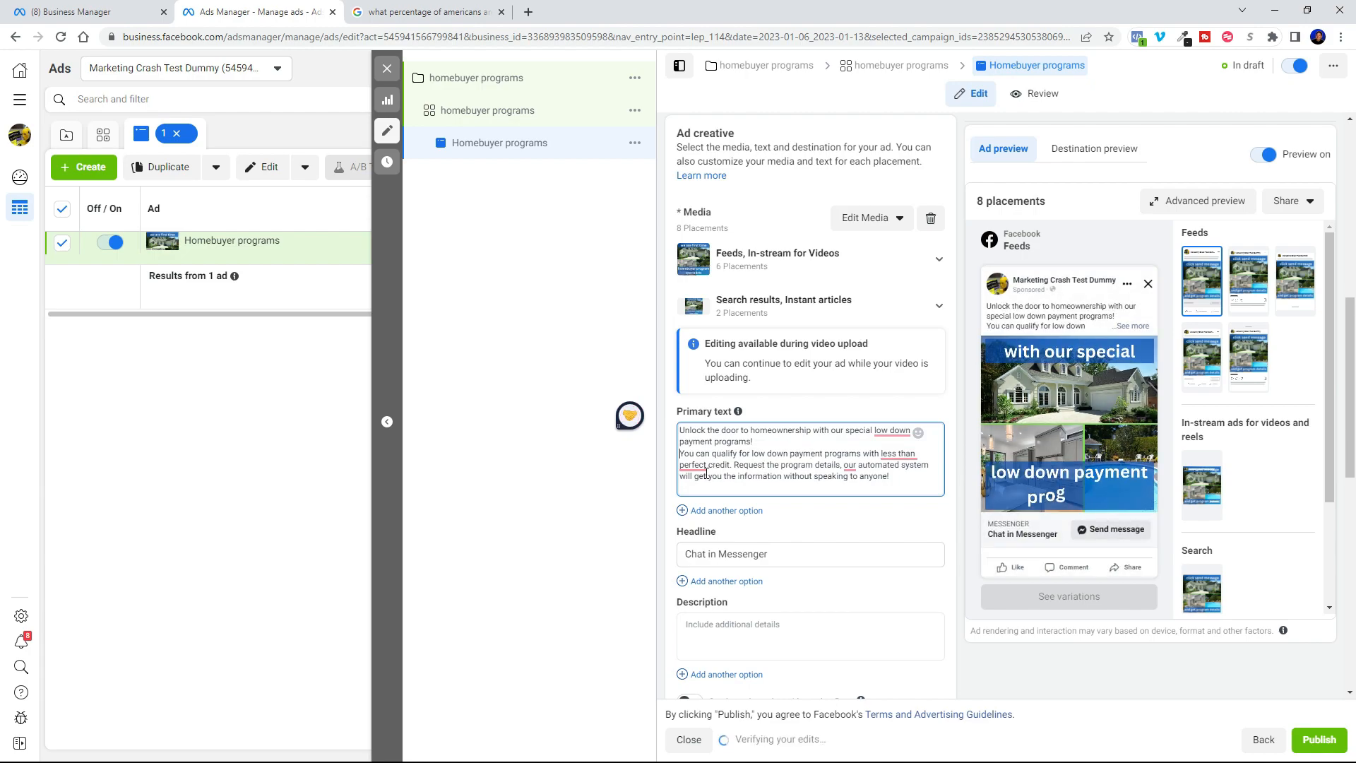
right_click(765, 443)
text(GET PROGRAM DETAILS NOW!)
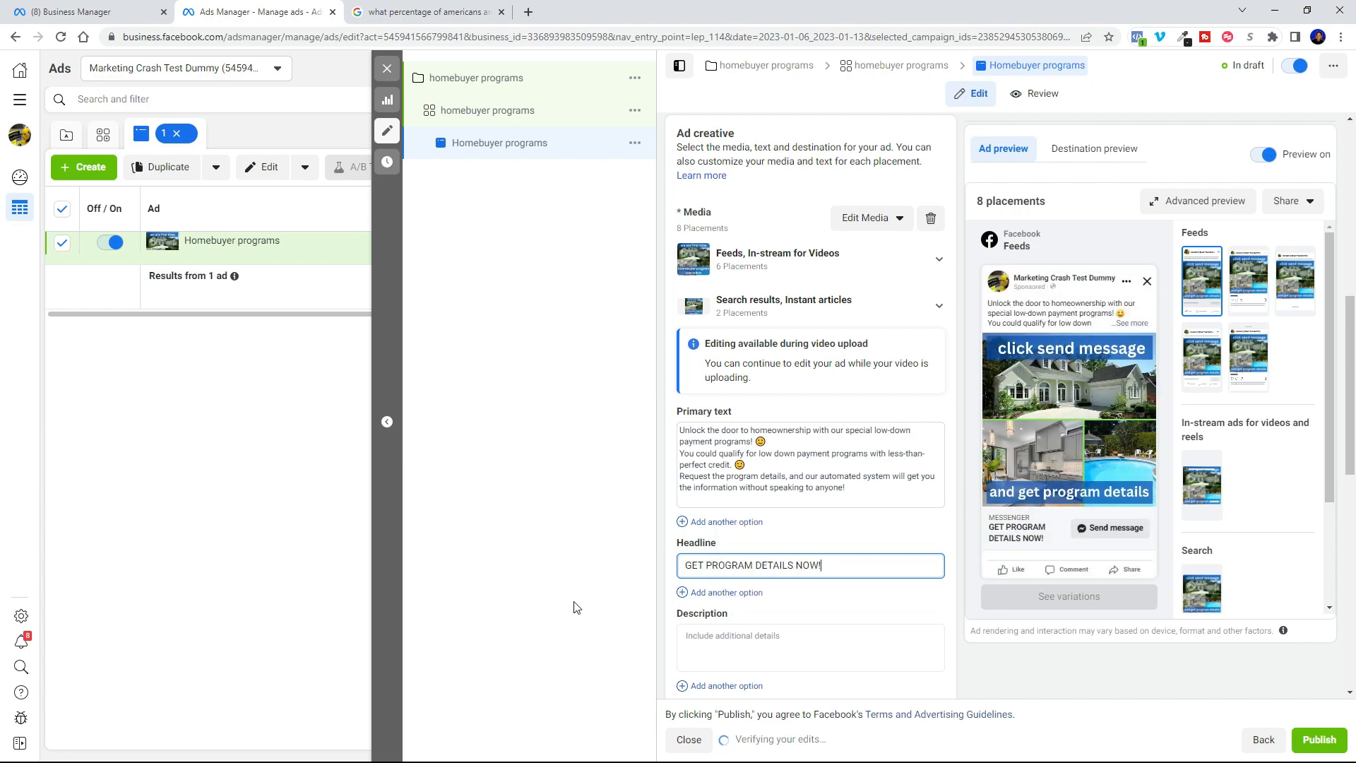
scroll(down, 3)
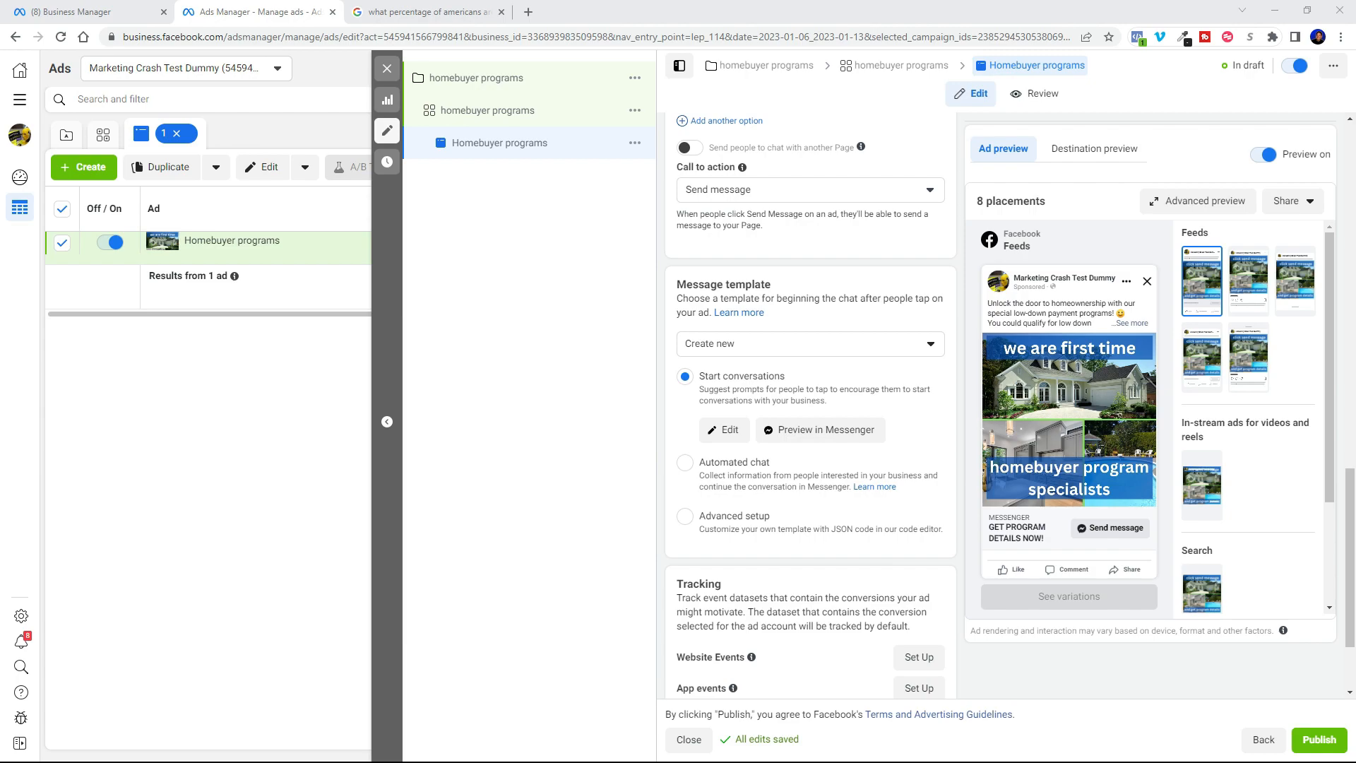
click(61, 11)
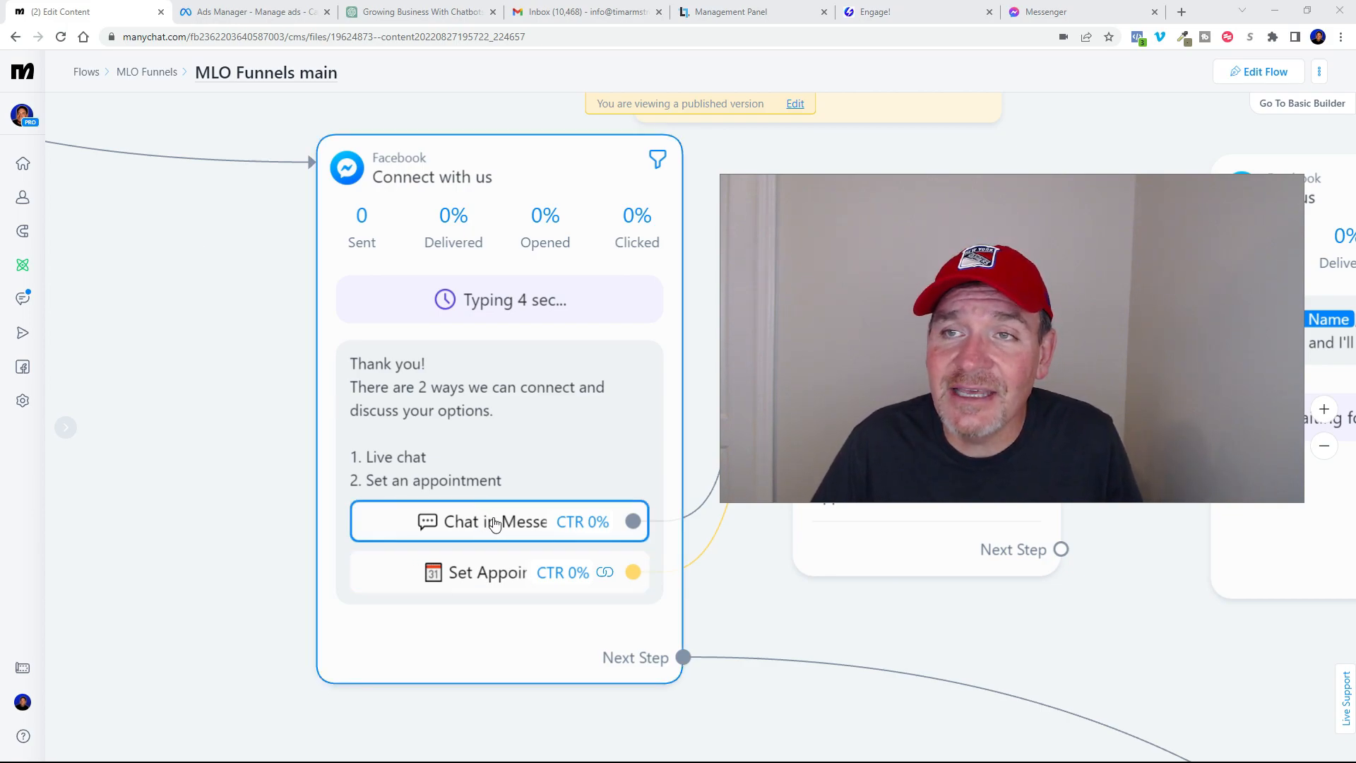
mouse_move(481, 535)
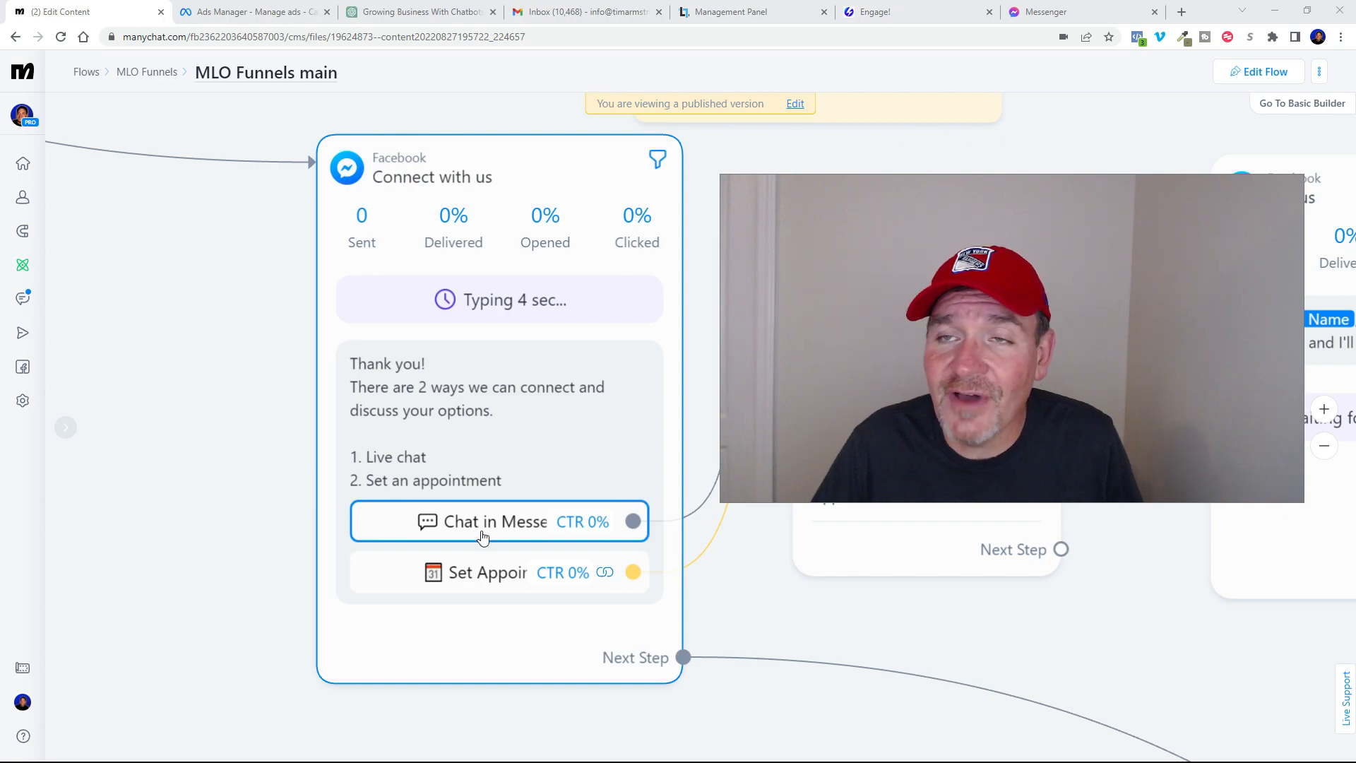
mouse_move(459, 572)
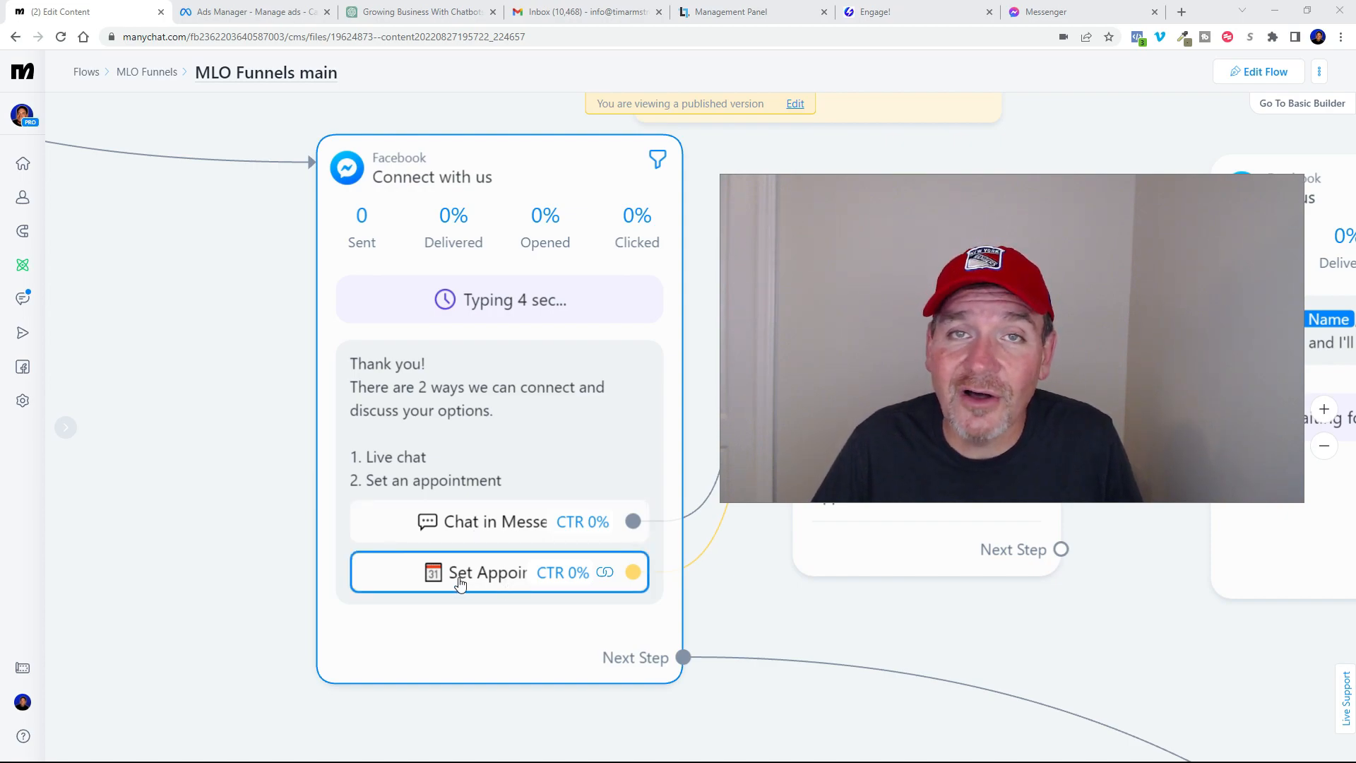
Review the Connect with us step's Set Appointment option in the ManyChat flow
click(250, 11)
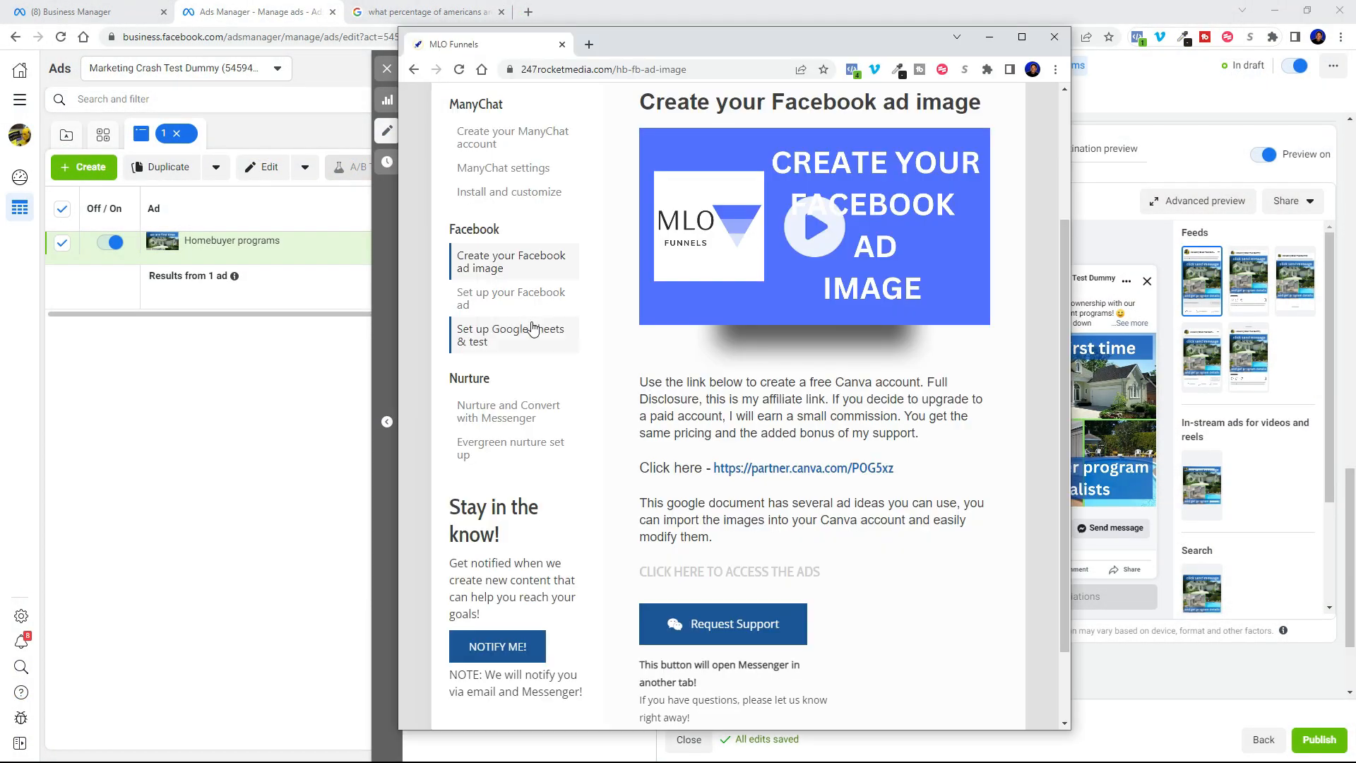
scroll(up, 3)
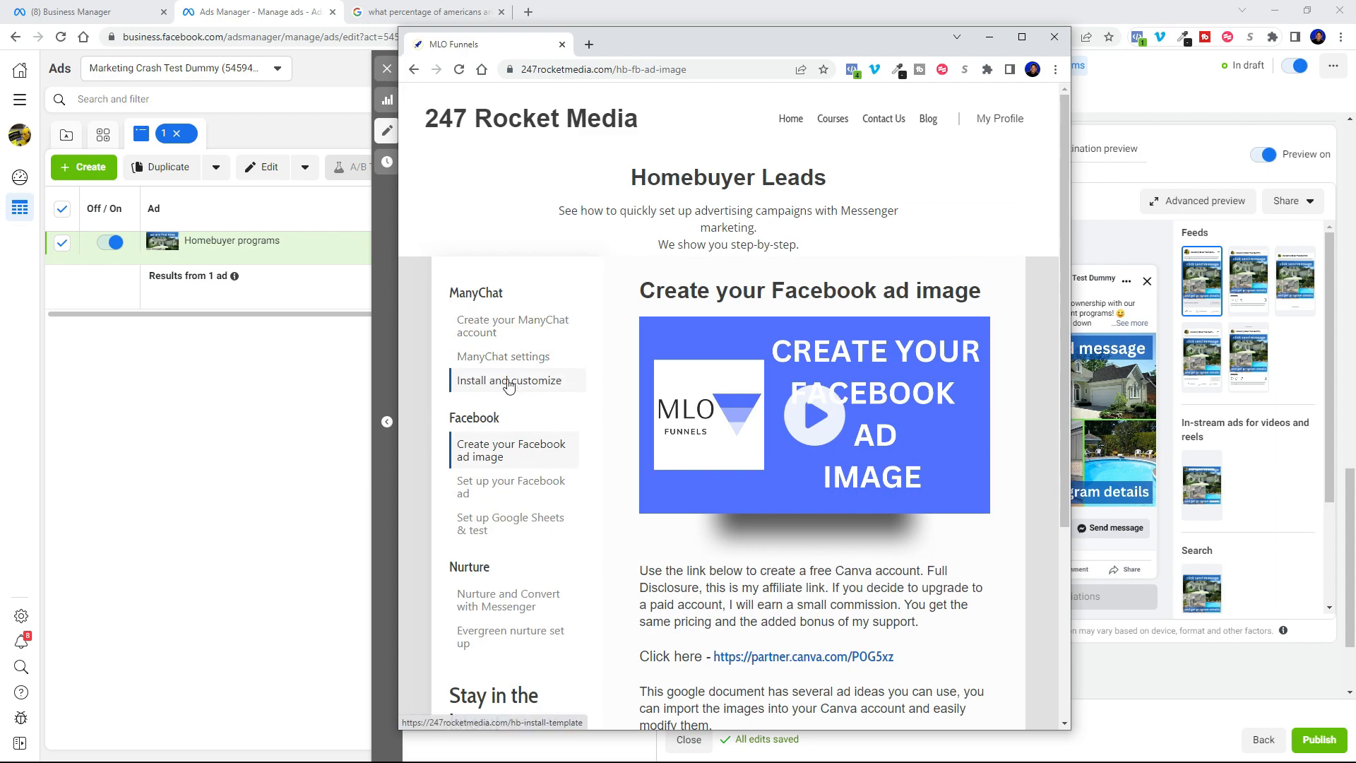
scroll(down, 3)
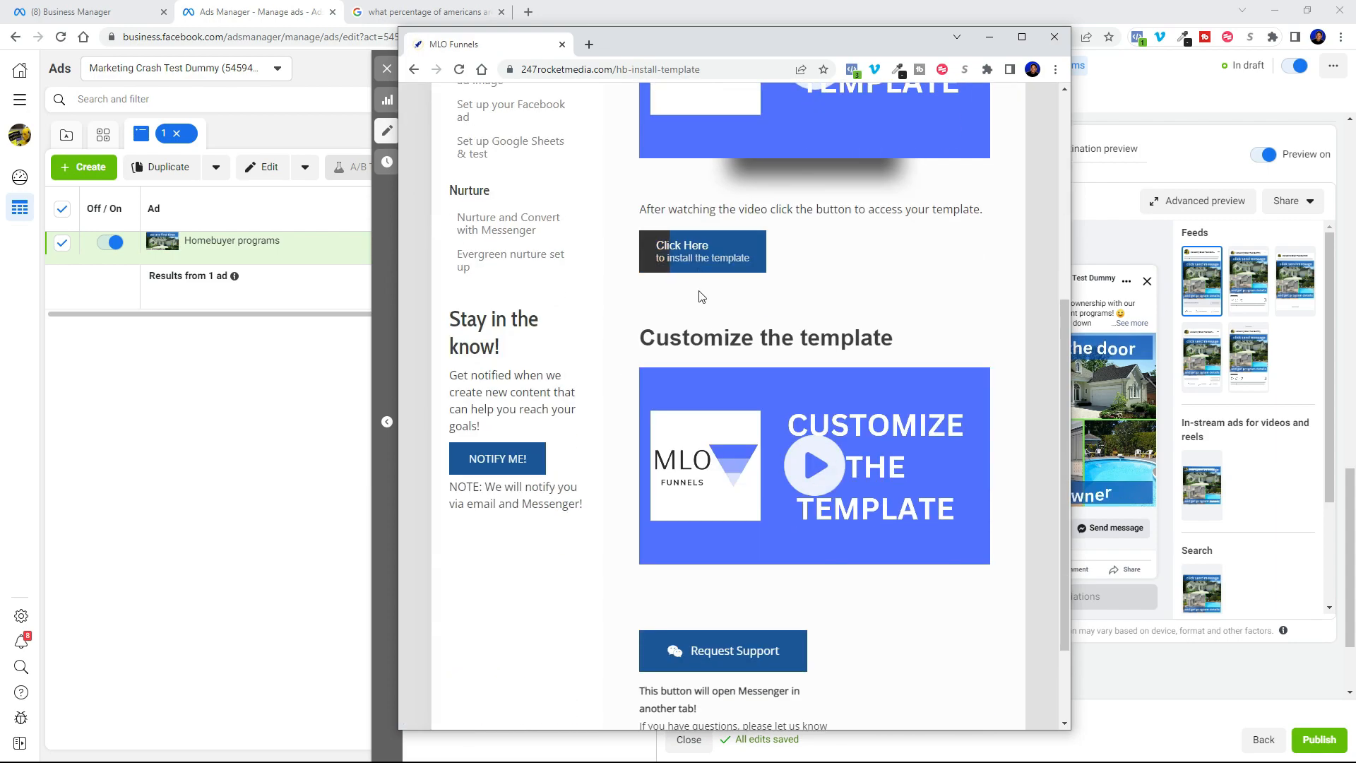
scroll(down, 3)
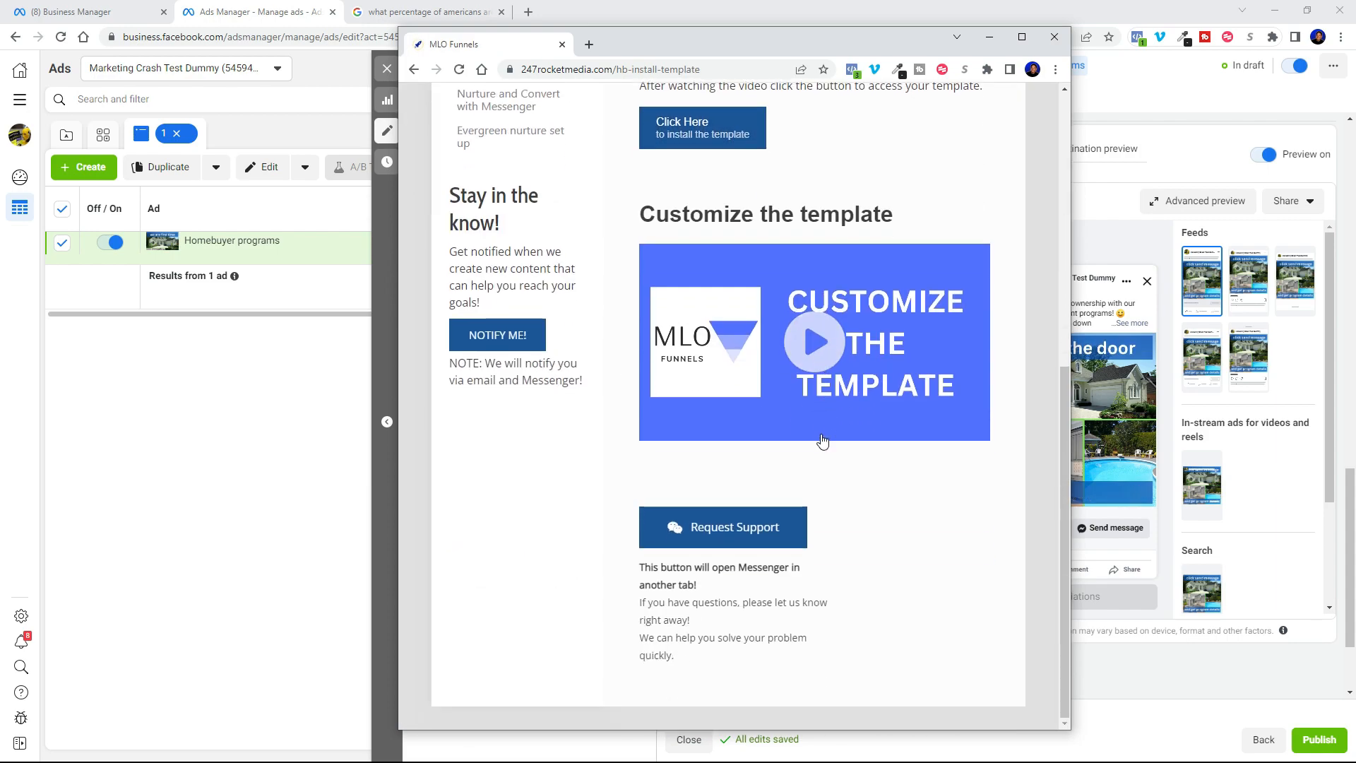
scroll(up, 3)
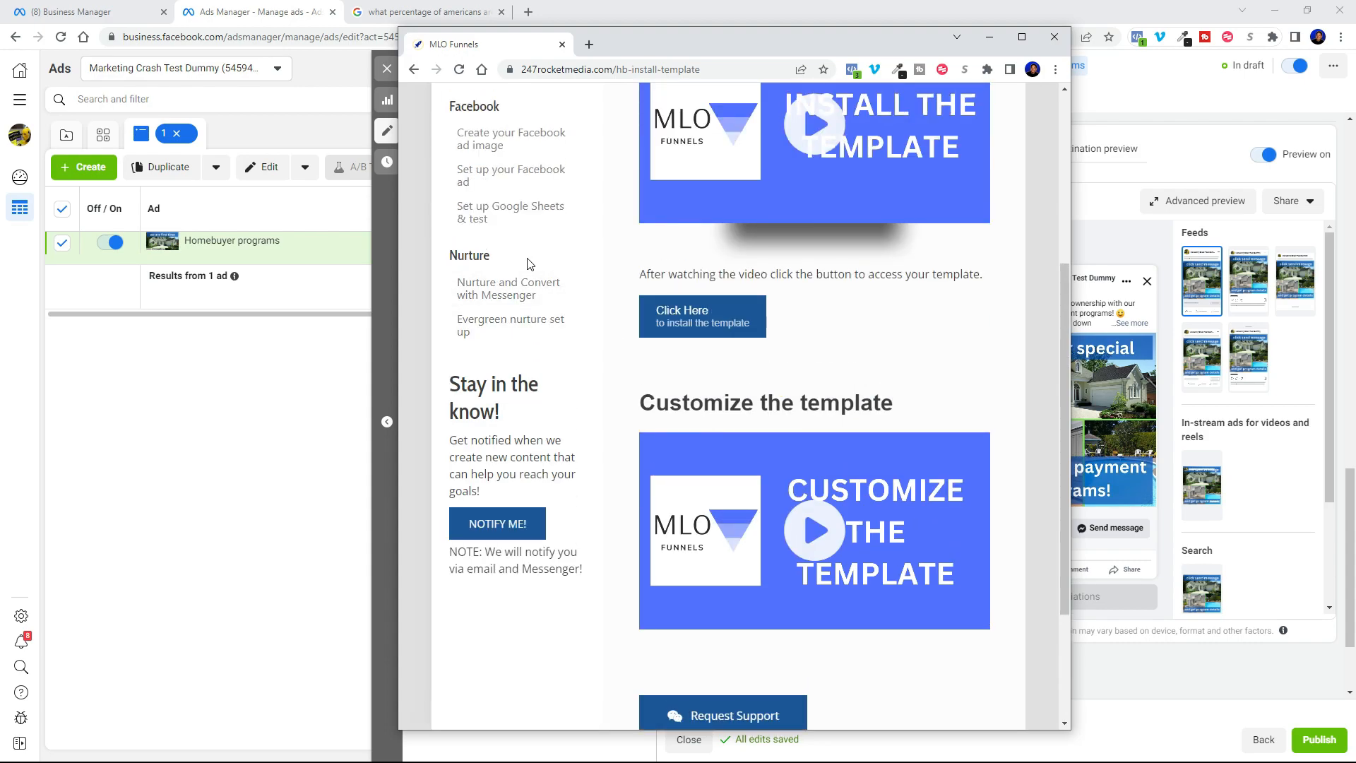
scroll(up, 3)
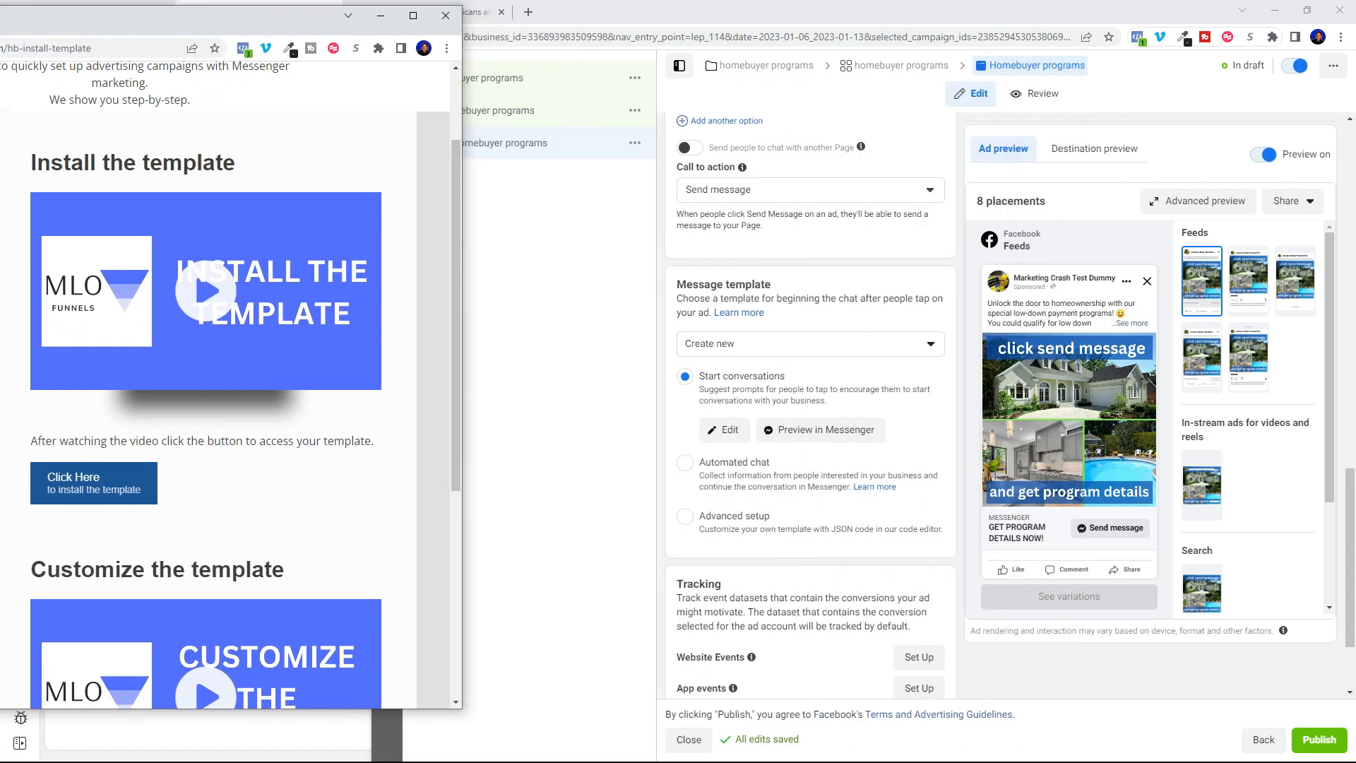
Switch to the ManyChat MLO Funnels main flow and maximize its window
click(446, 15)
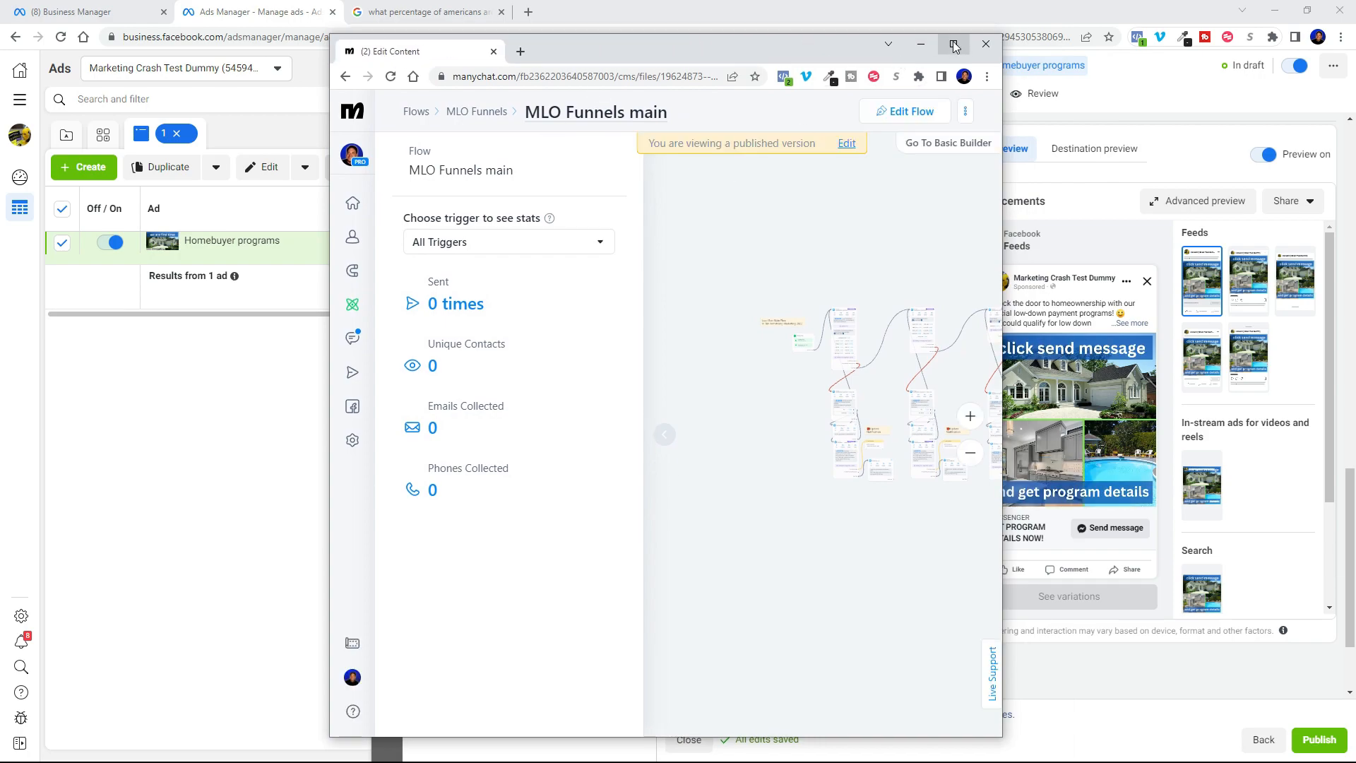
click(953, 45)
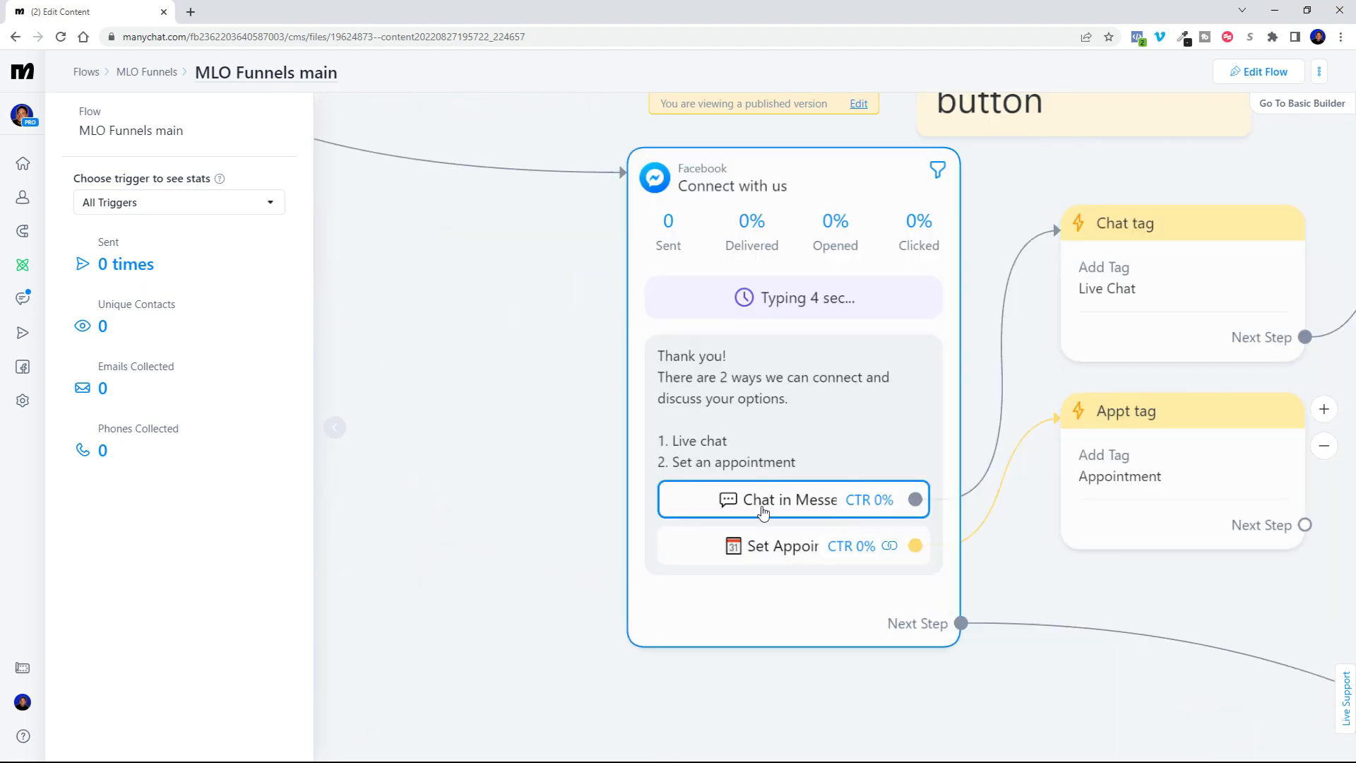
mouse_move(770, 556)
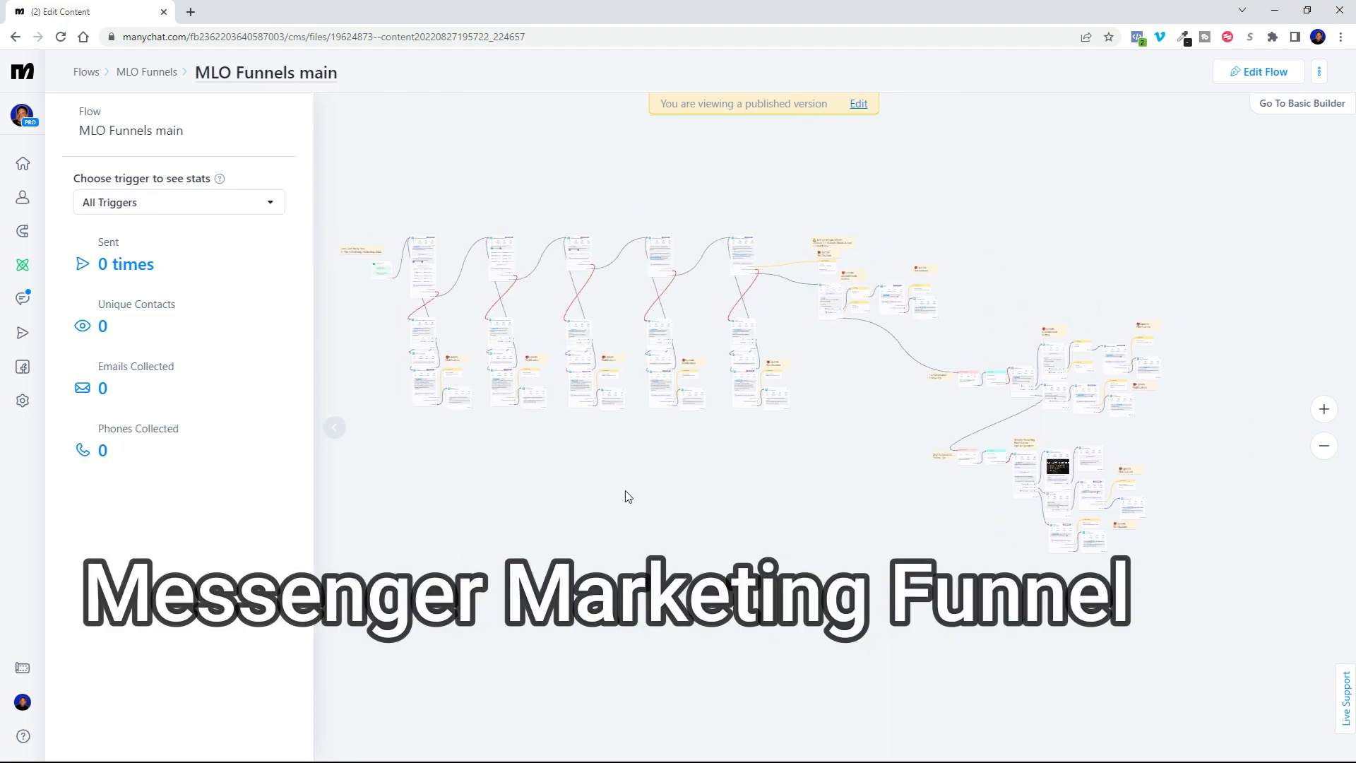
mouse_move(1032, 306)
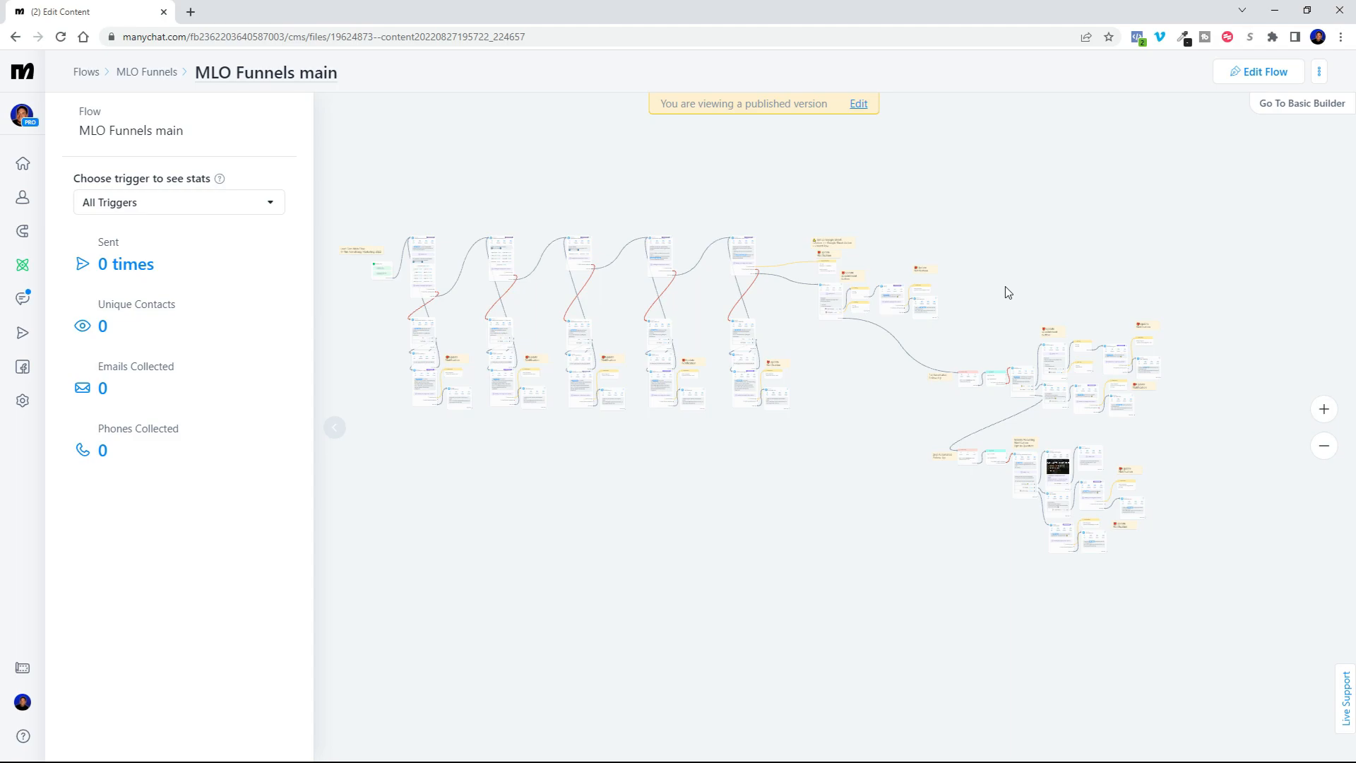
mouse_move(559, 12)
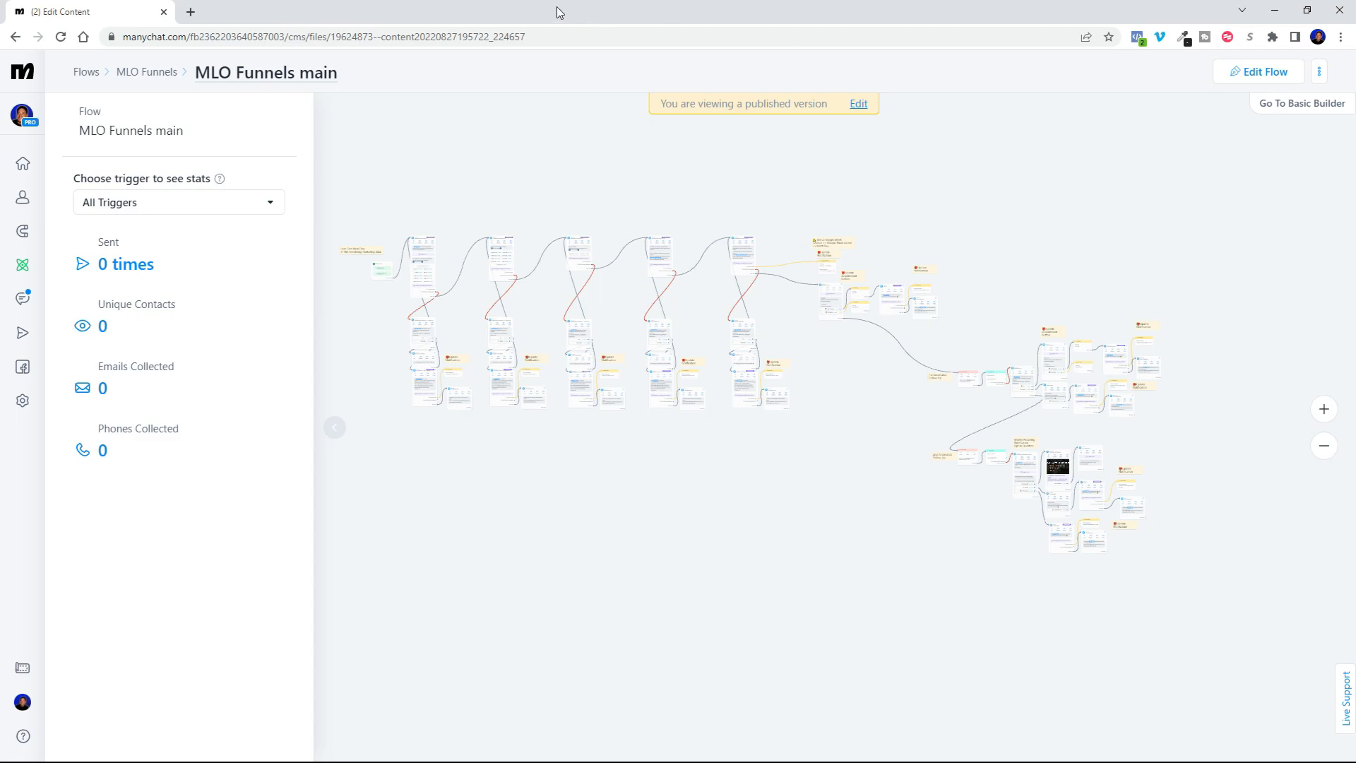
mouse_move(23, 231)
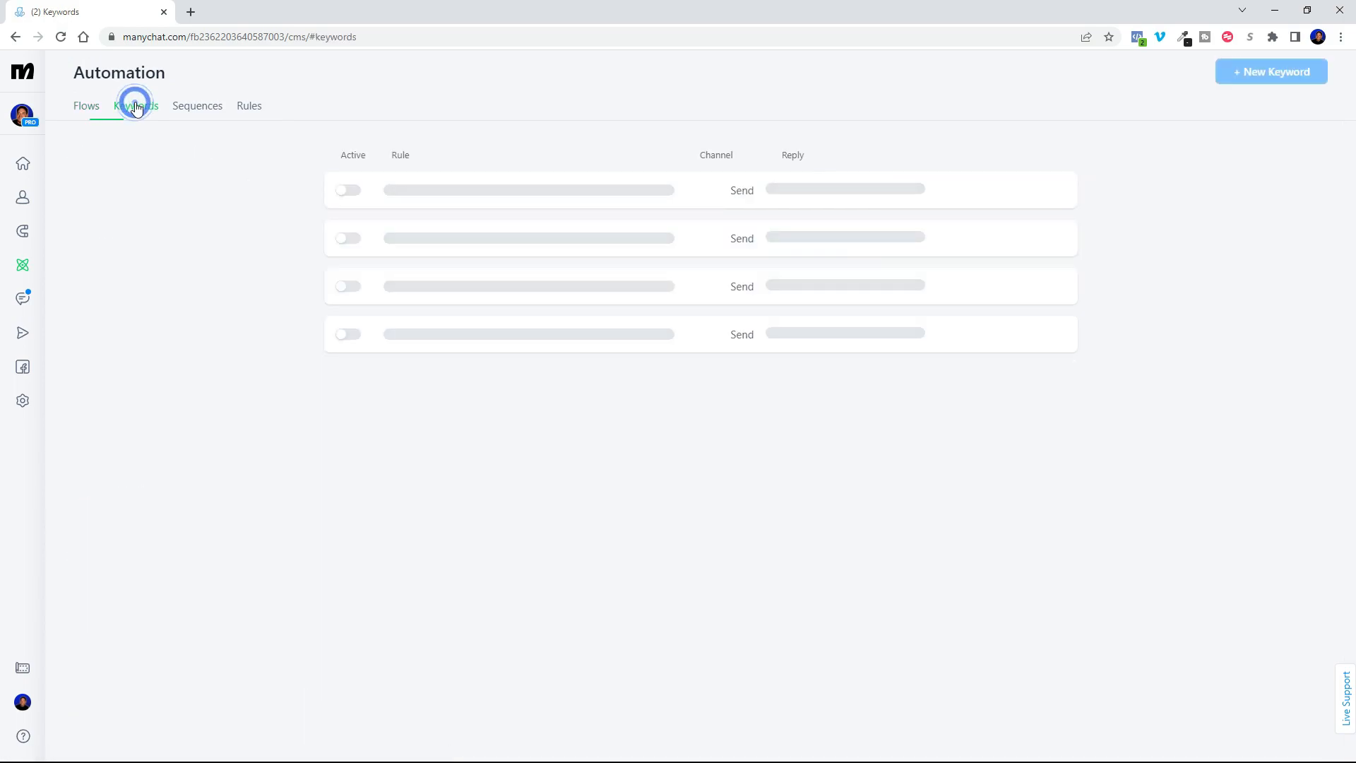
Create a new keyword rule with Message contains Low Down Payment
click(135, 105)
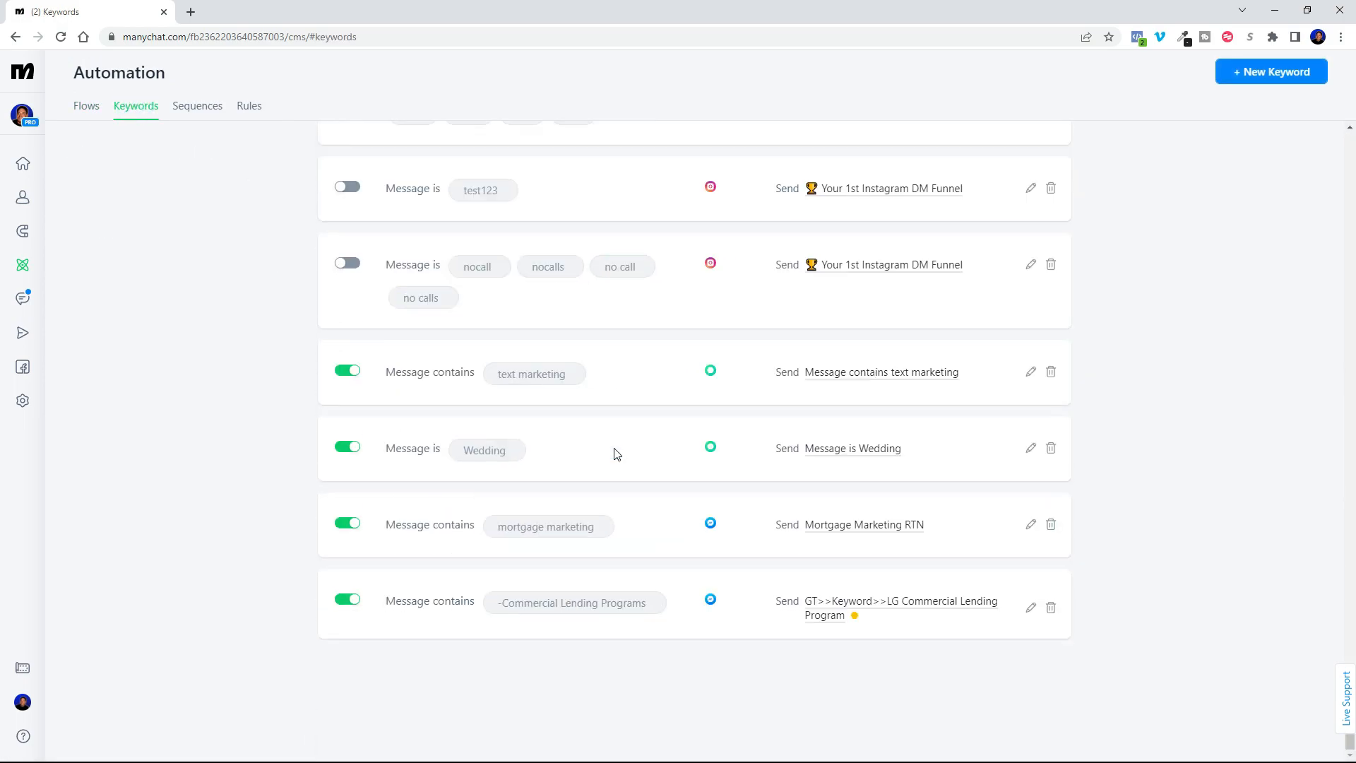
mouse_move(531, 534)
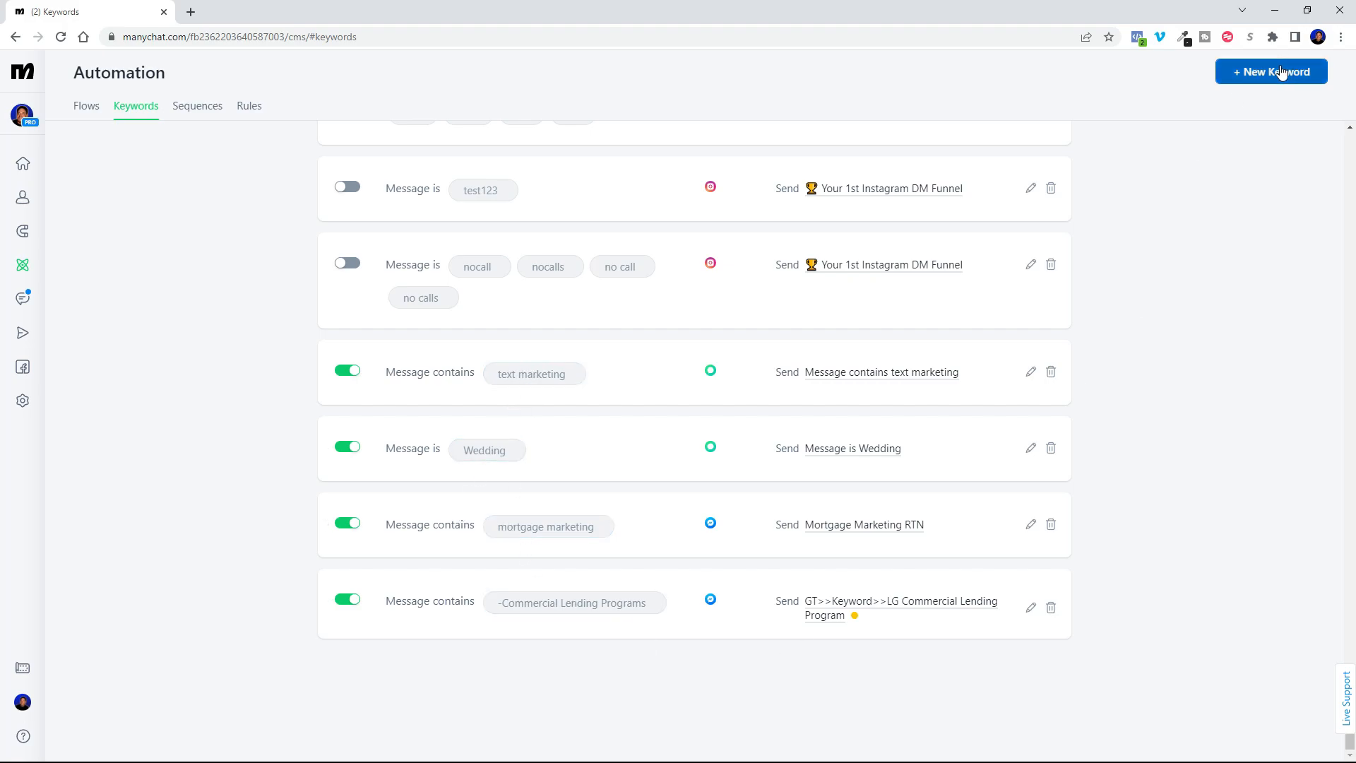
click(1271, 72)
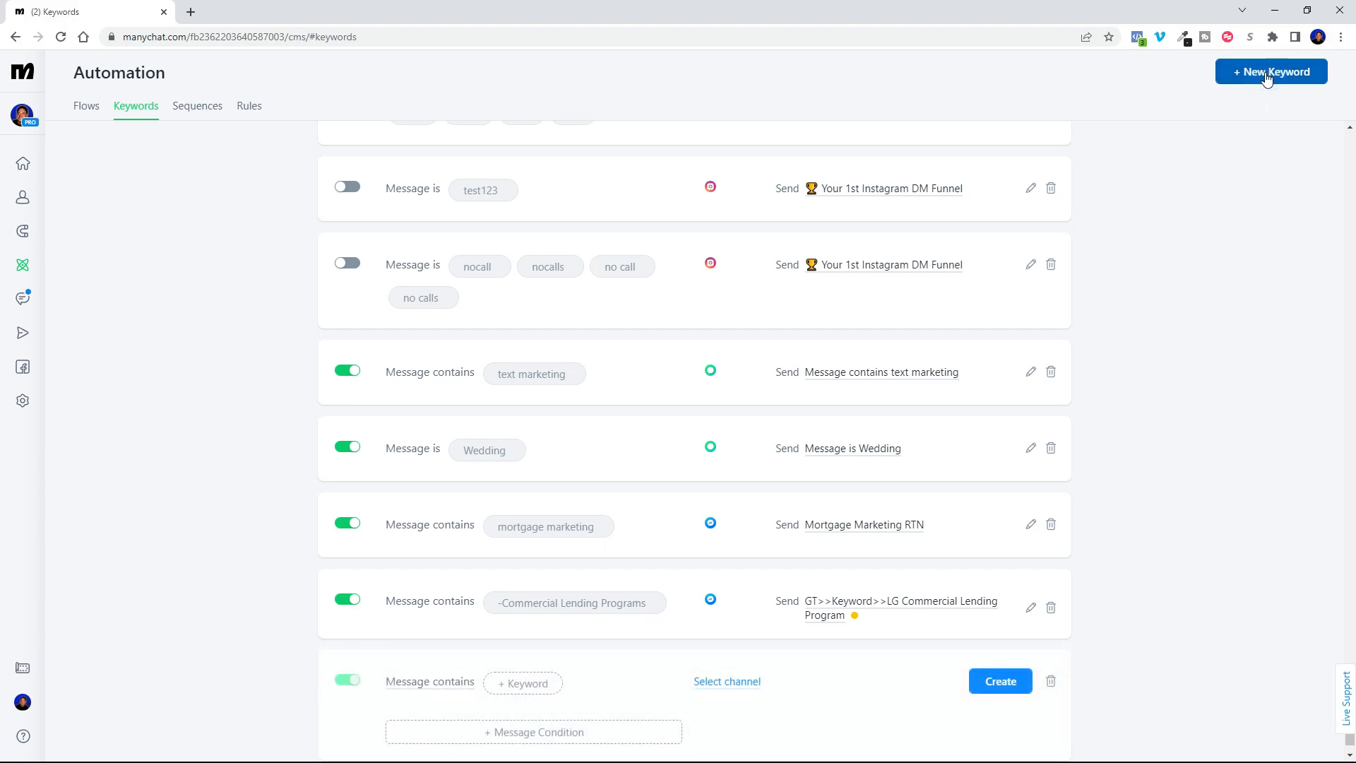
scroll(down, 3)
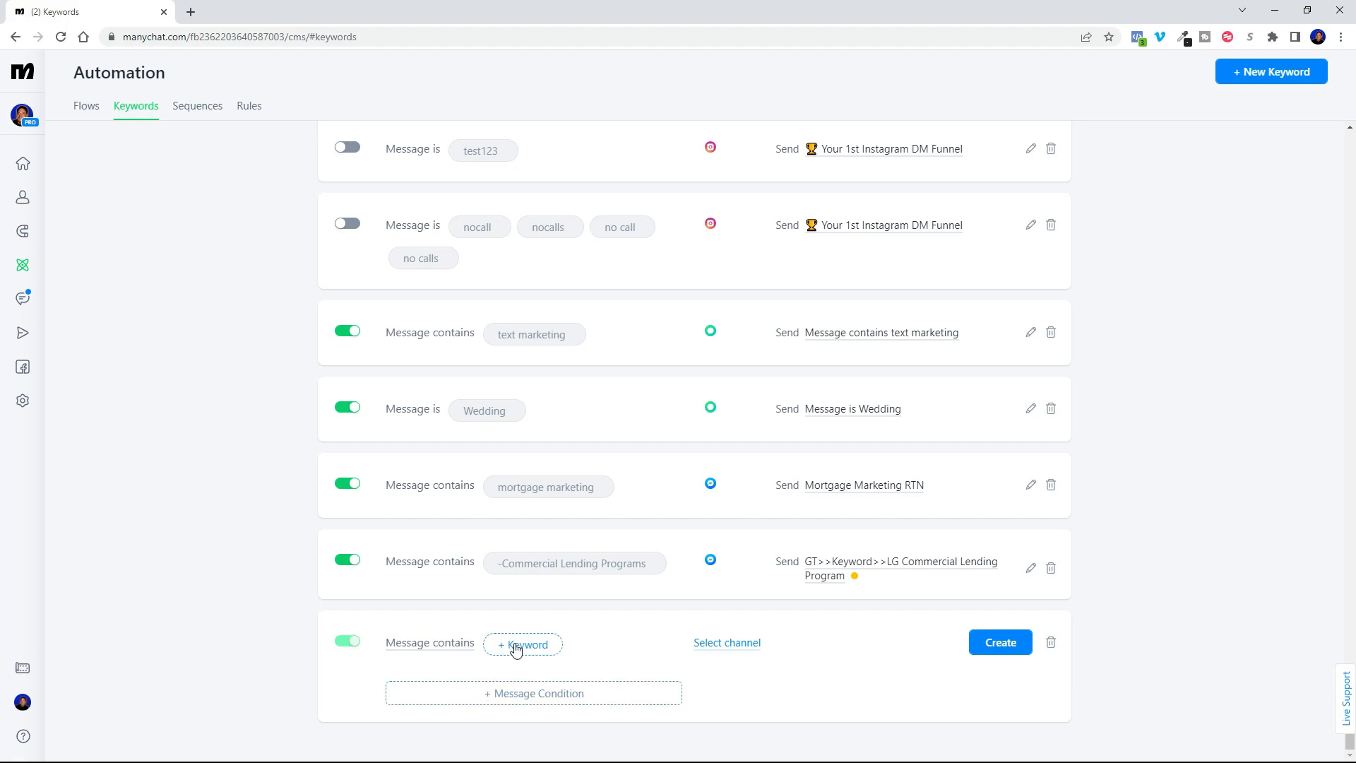
click(522, 643)
text(-)
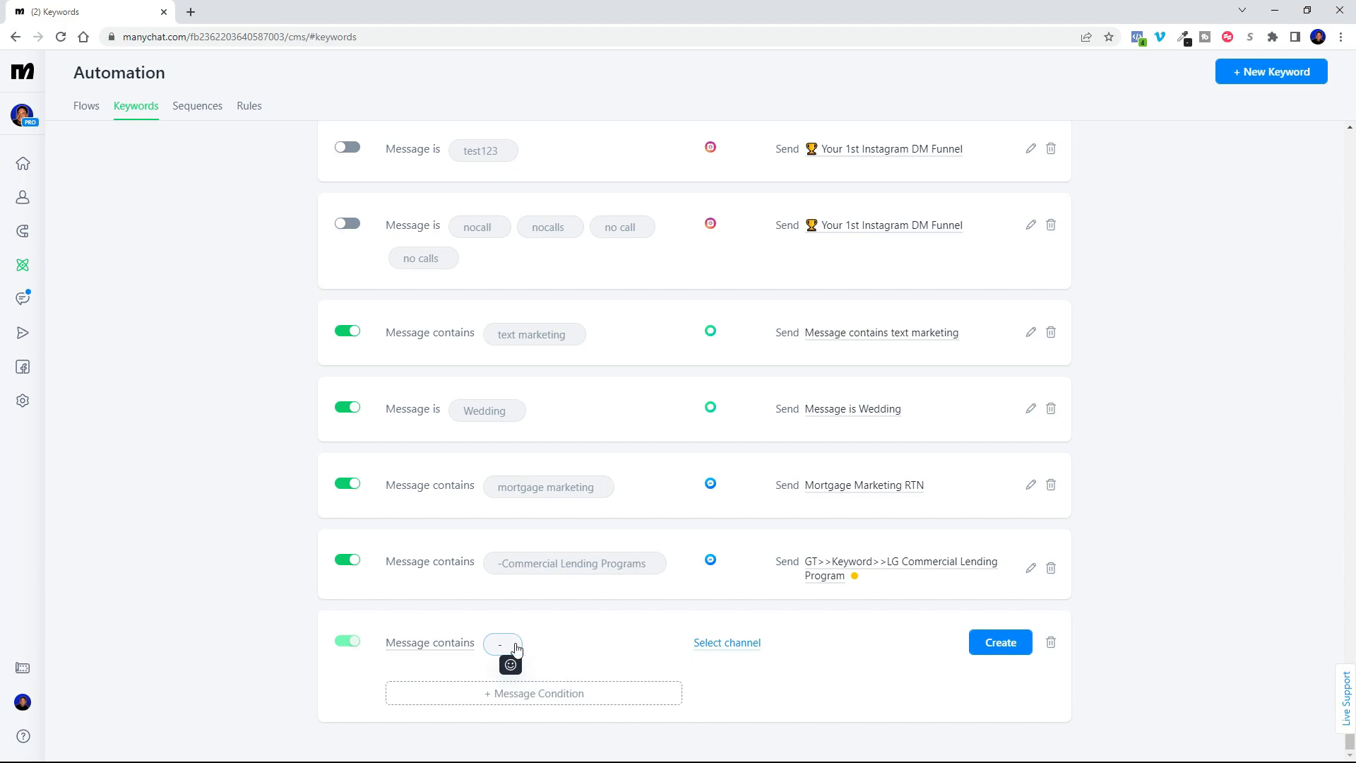
text(lov)
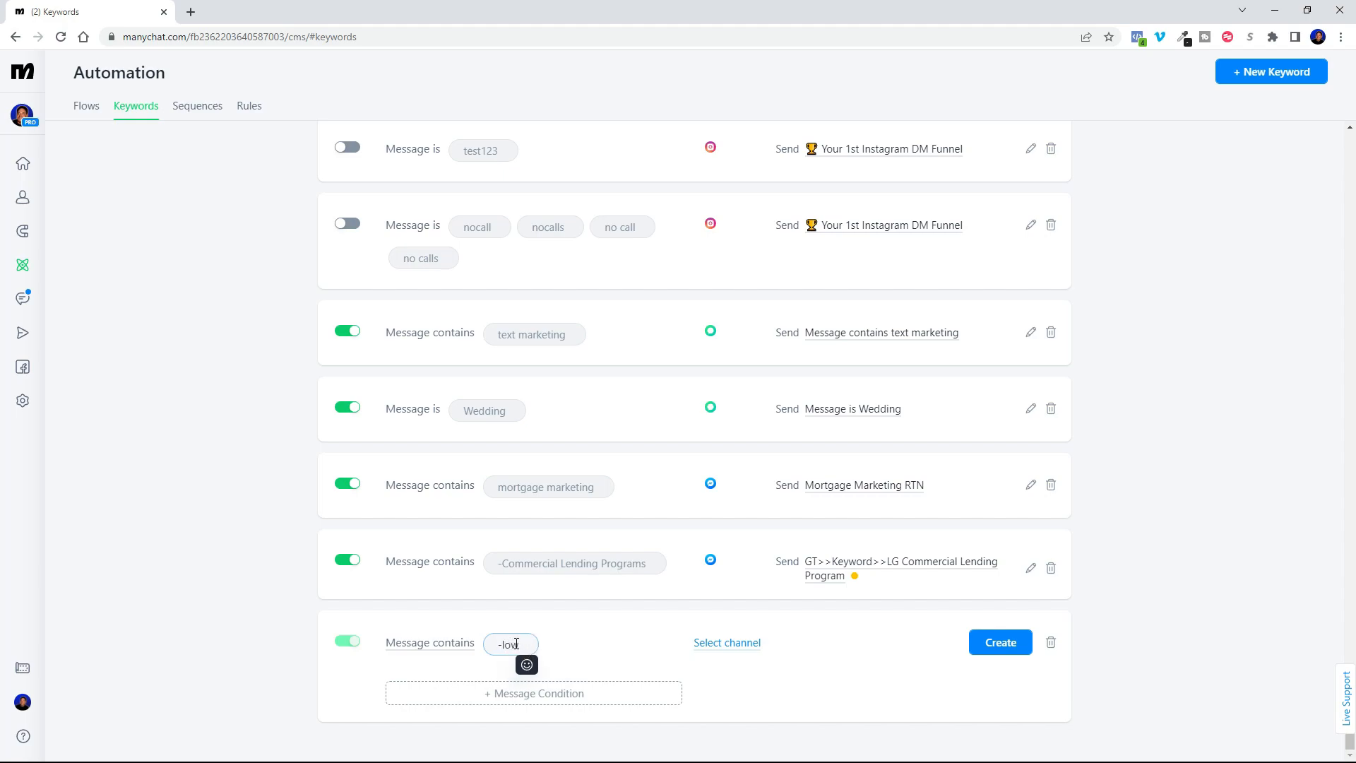
text(down)
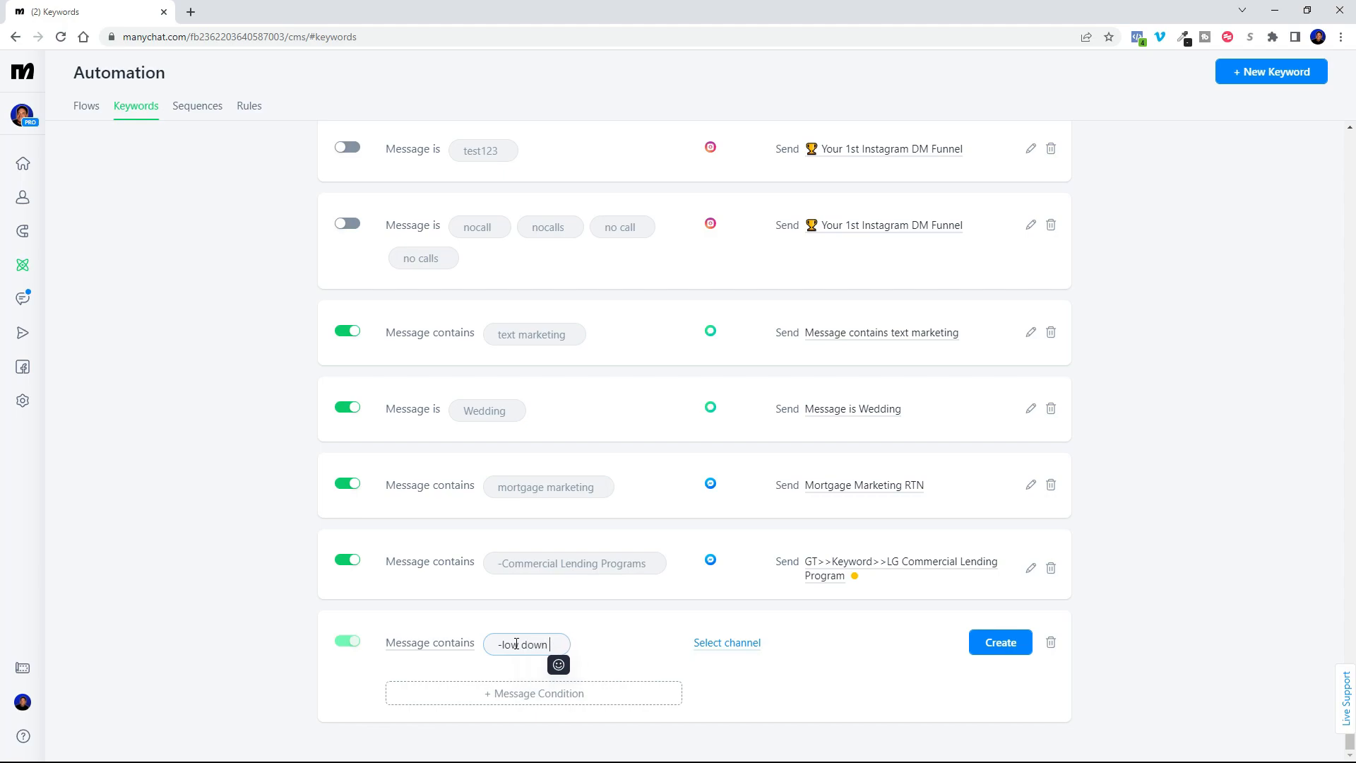
text(payment)
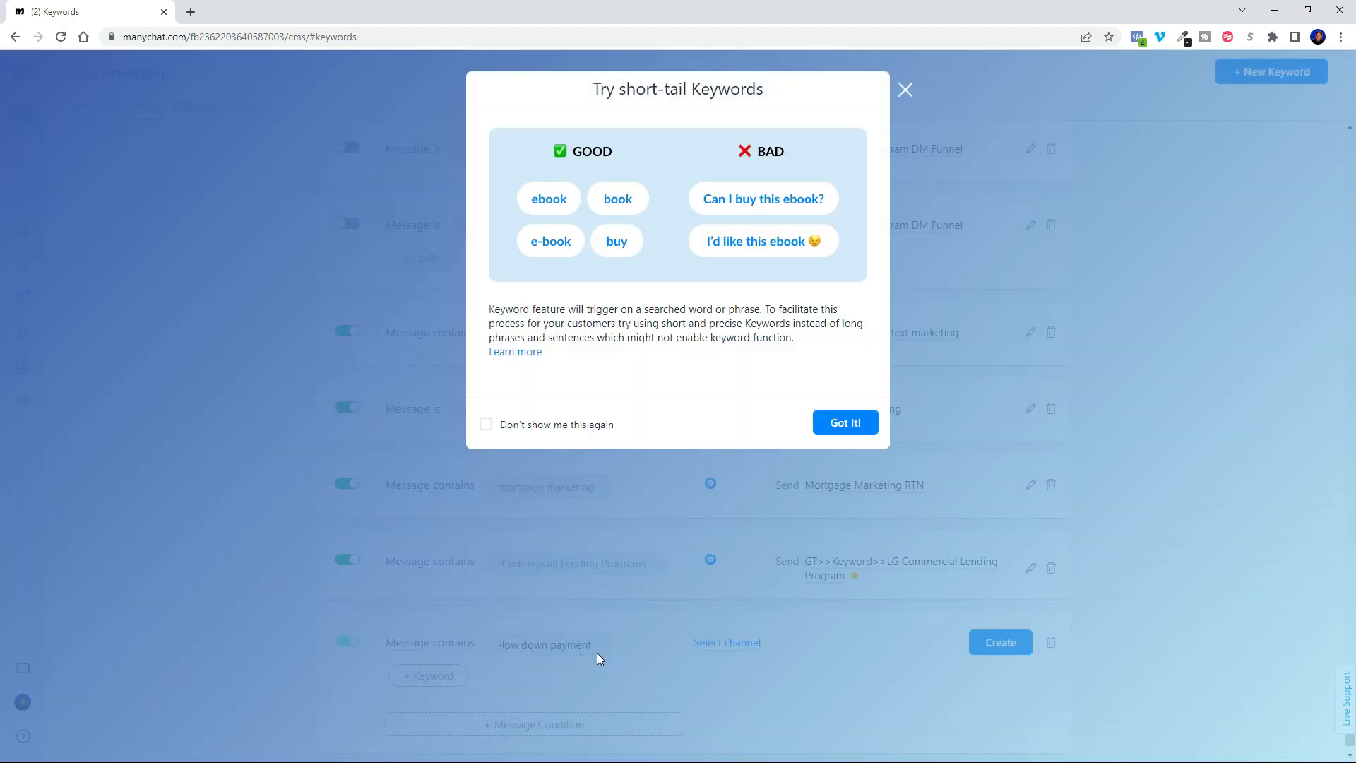
mouse_move(904, 93)
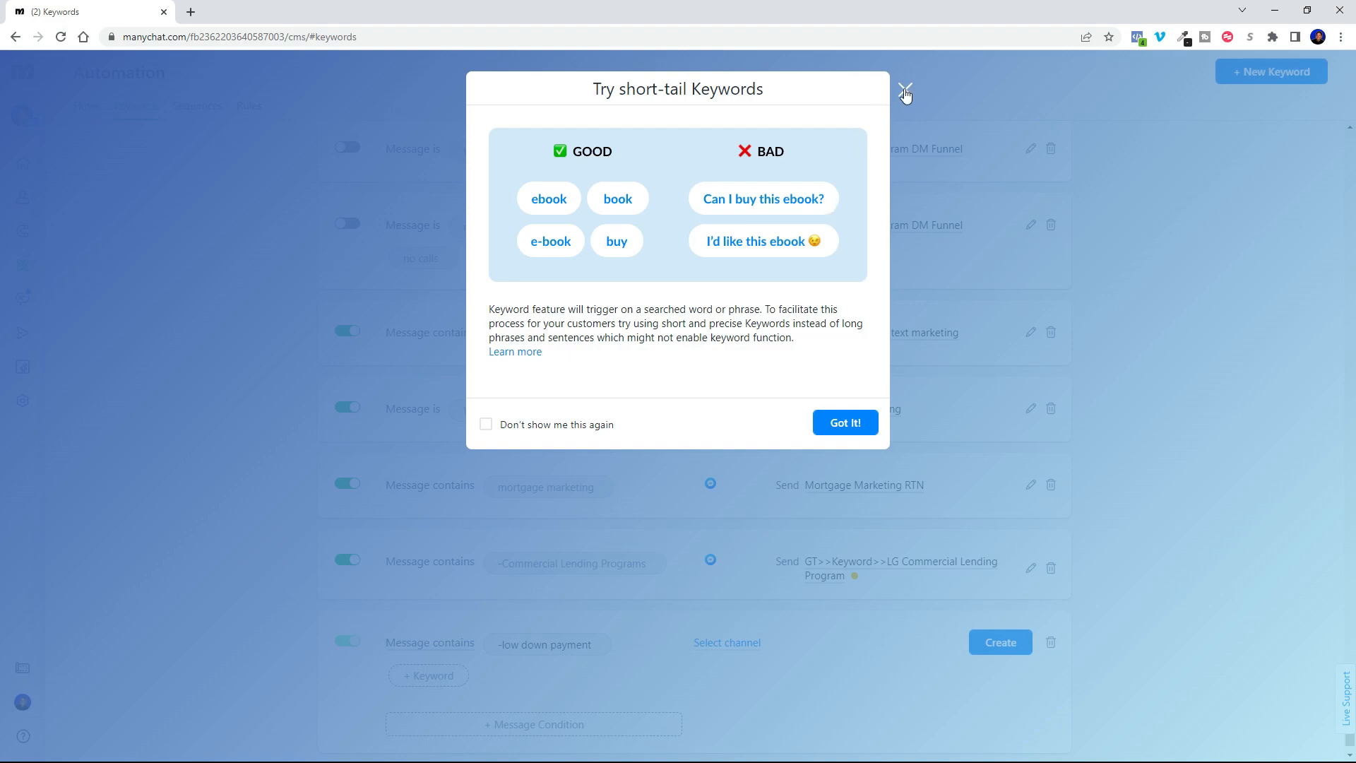
Dismiss the short-tail keywords tip with Don't show me this again ticked
click(904, 89)
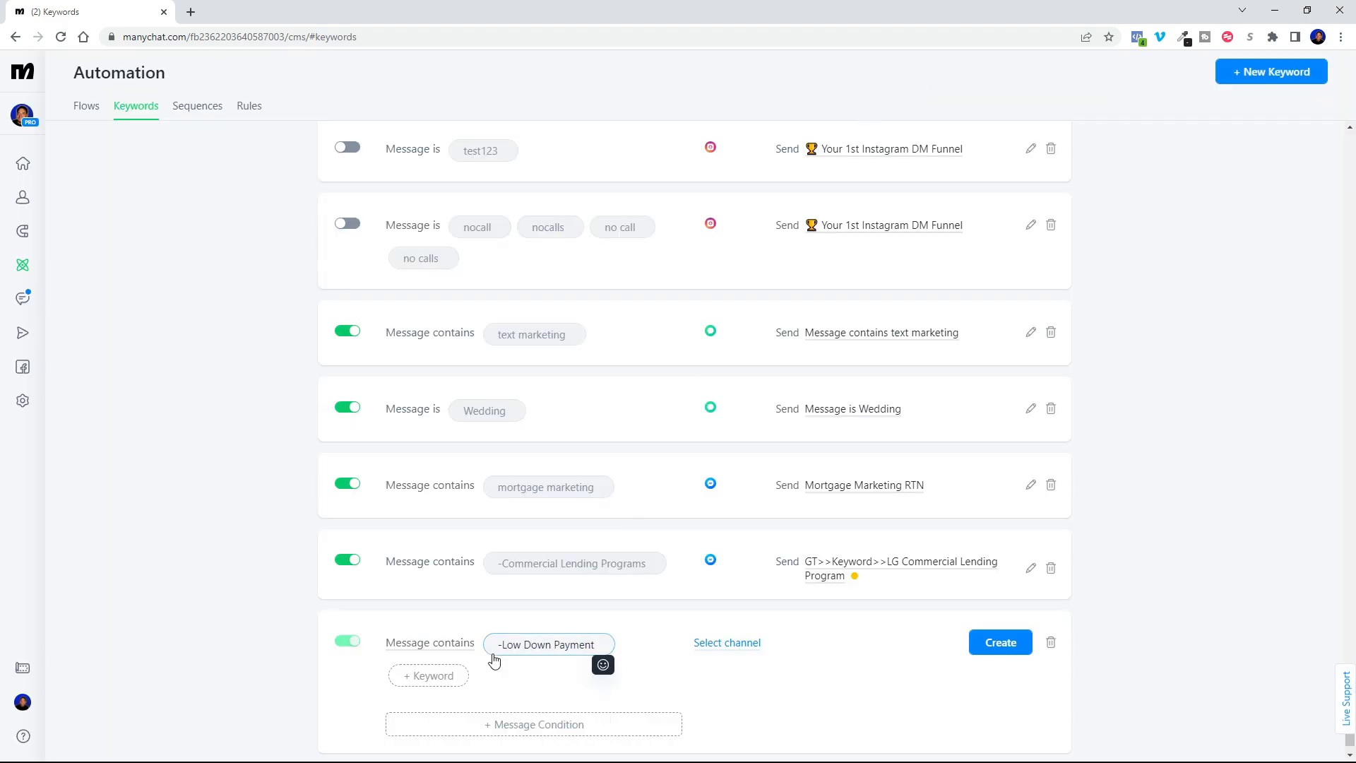
mouse_move(1000, 642)
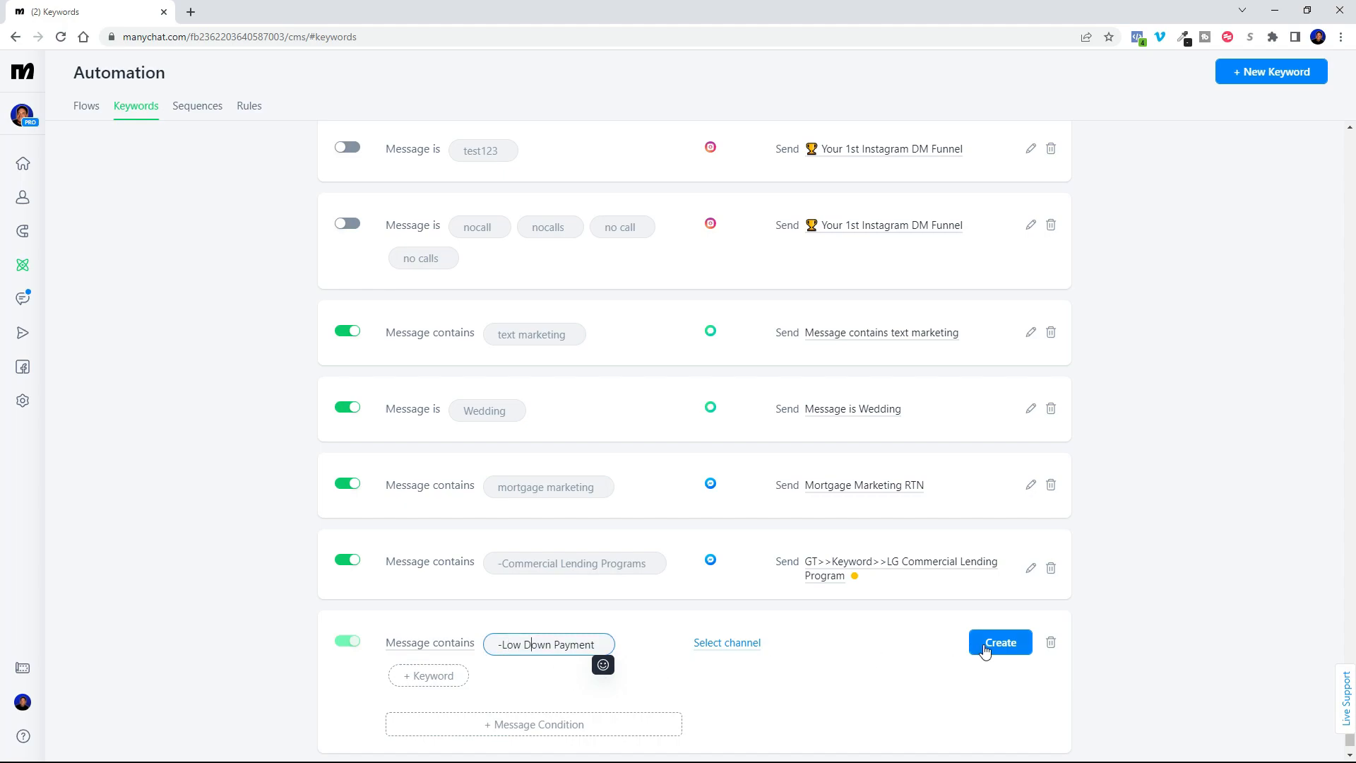
mouse_move(726, 643)
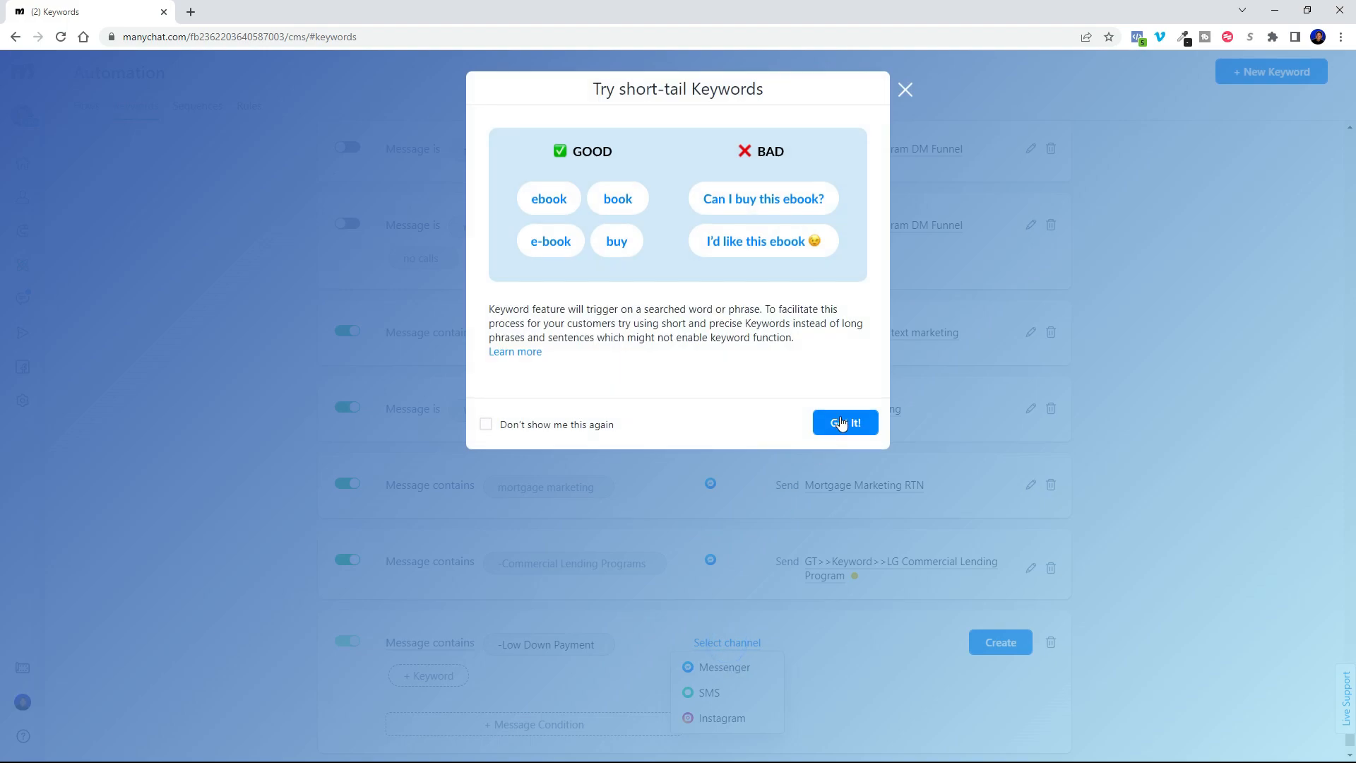
mouse_move(486, 424)
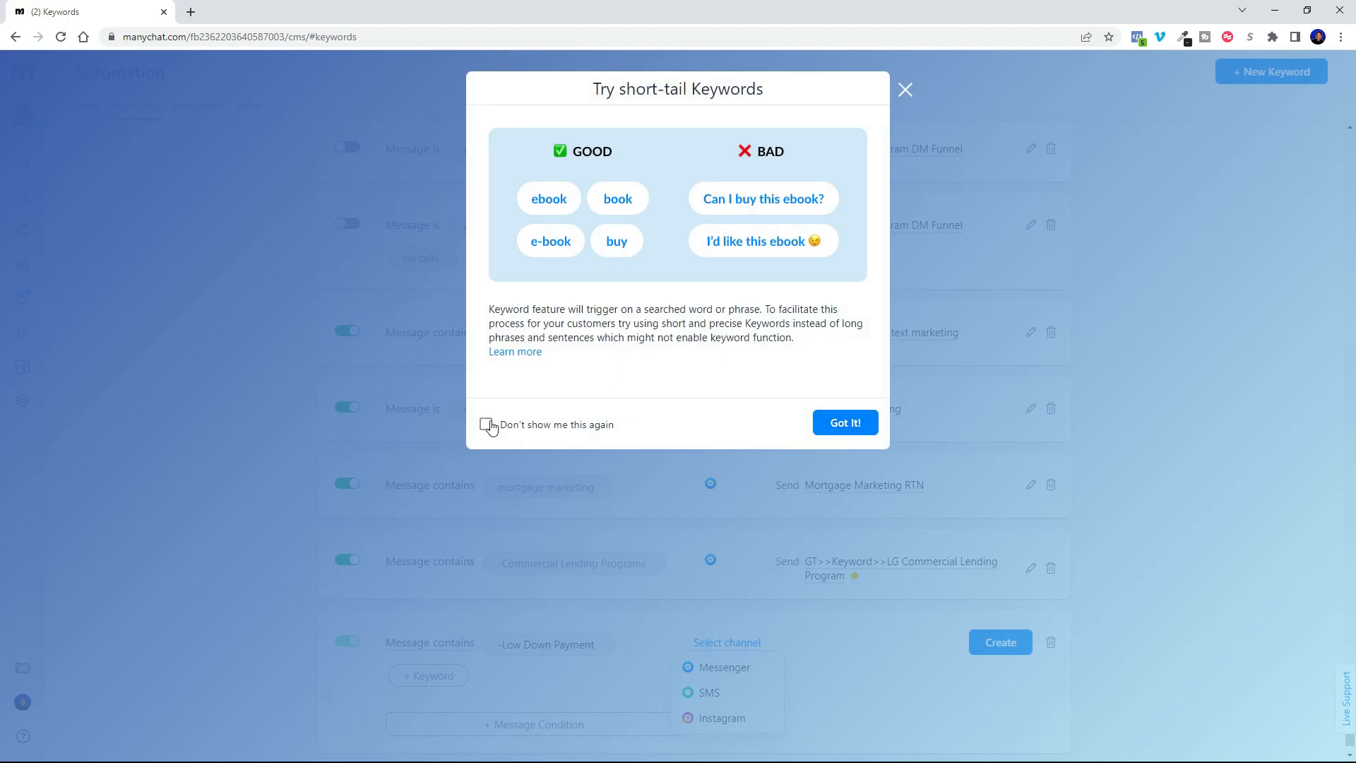
click(486, 424)
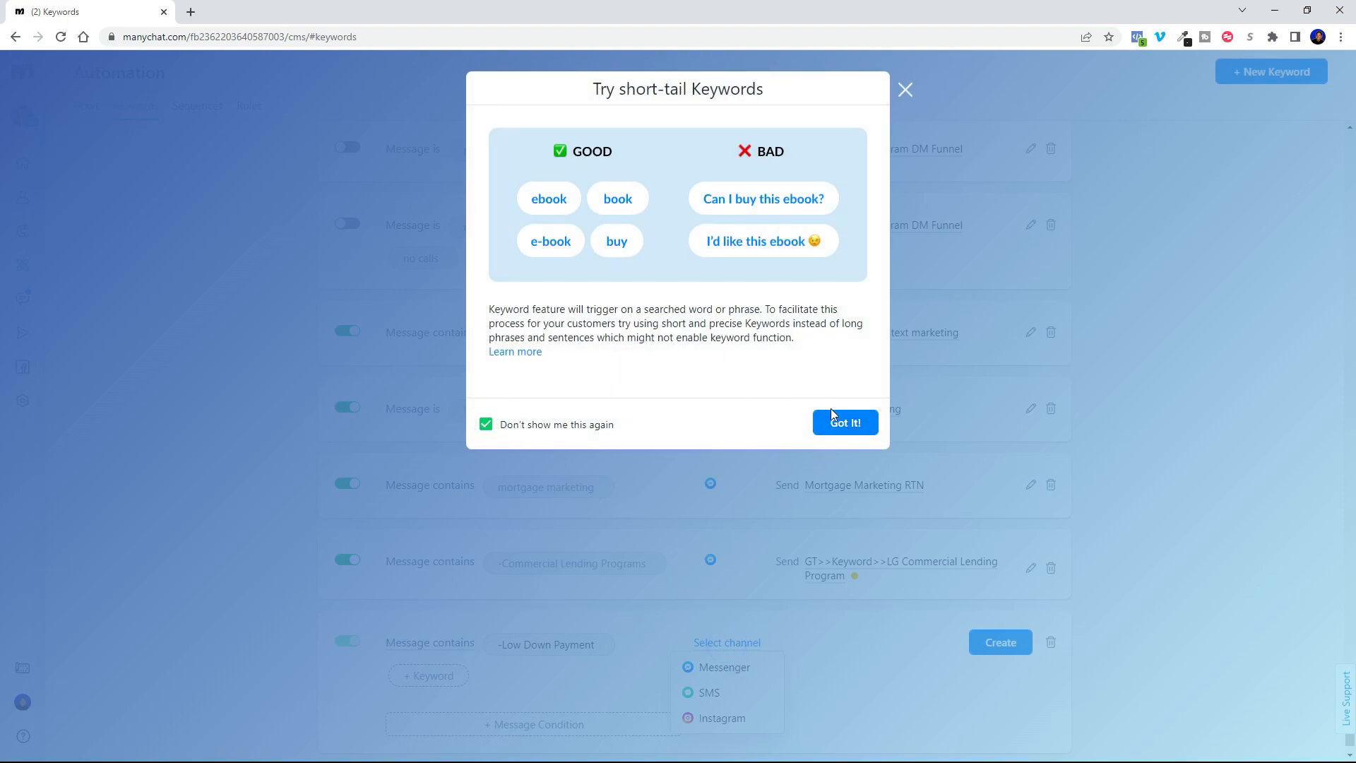
click(844, 423)
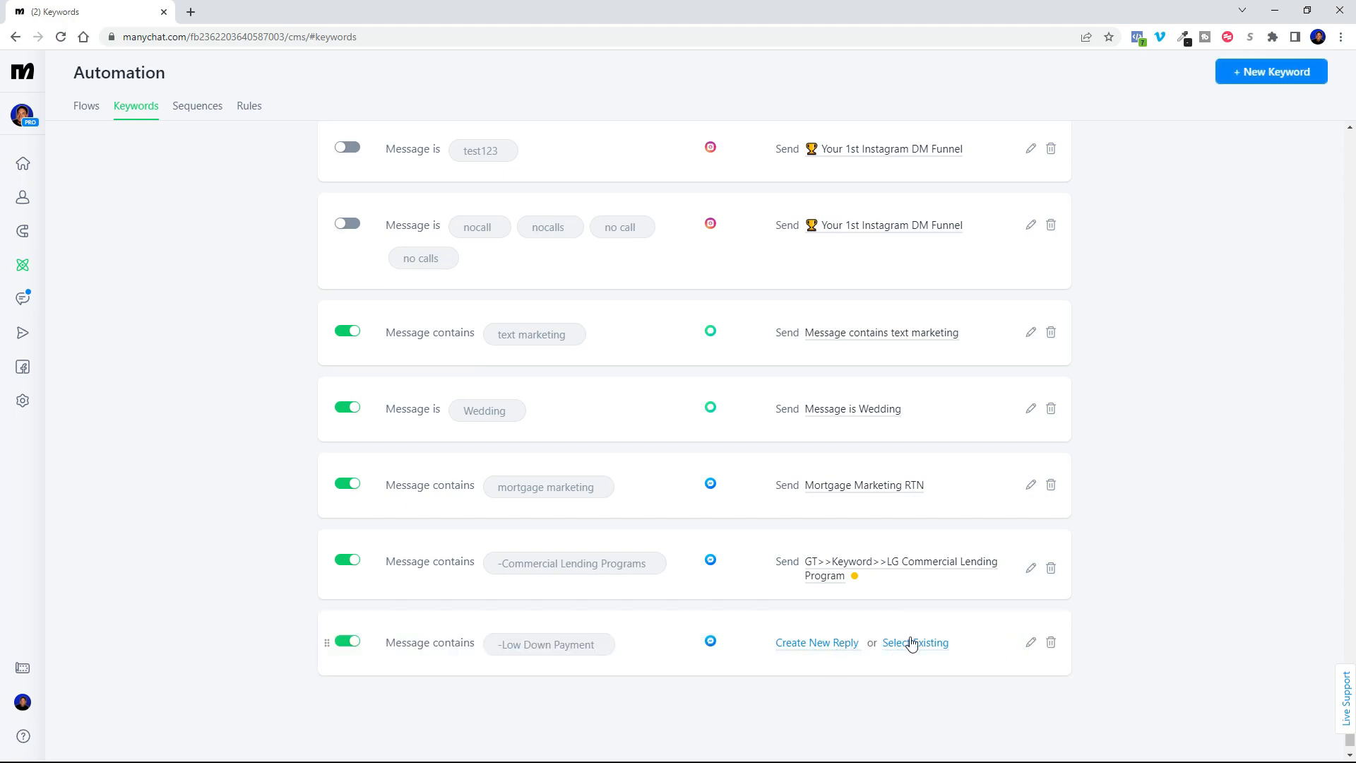
Attach the MLO Funnels main flow as the keyword's reply and keep the rule switched on
click(916, 643)
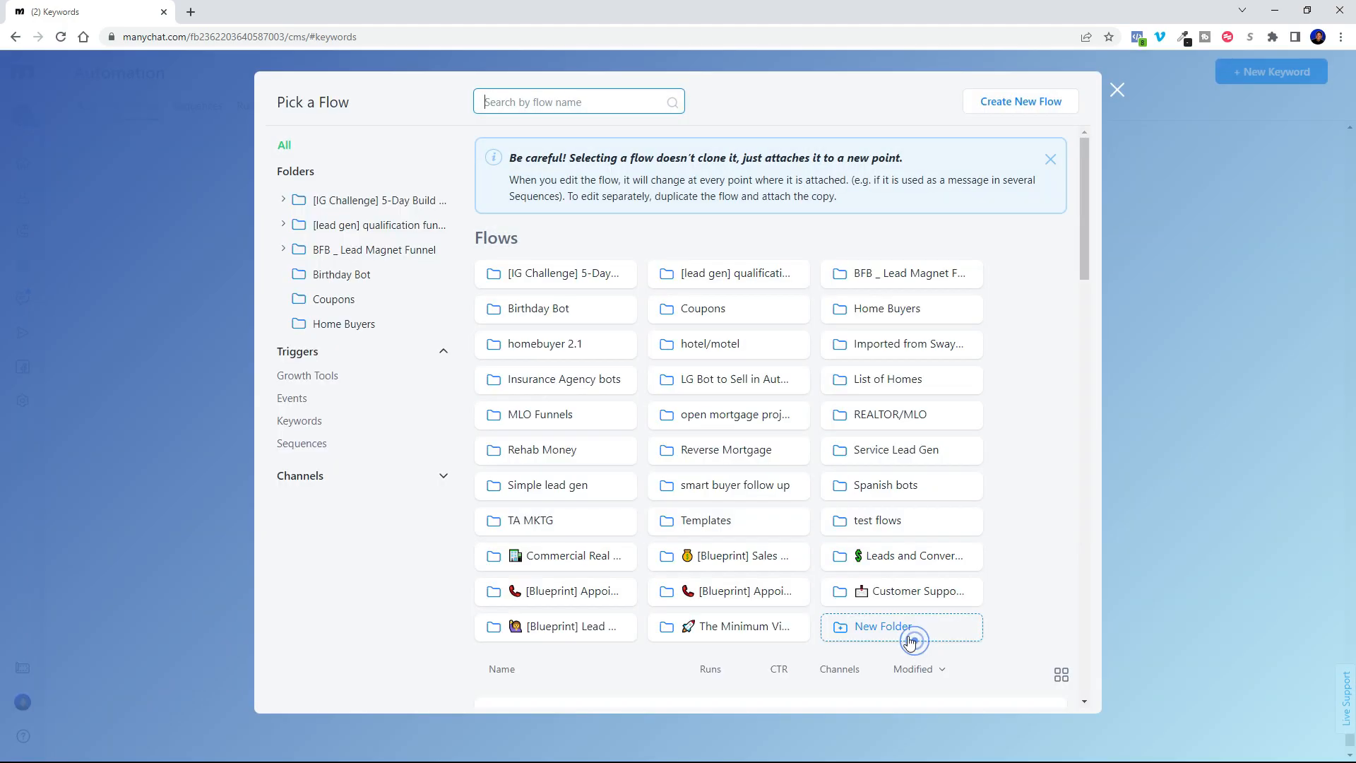
mouse_move(817, 506)
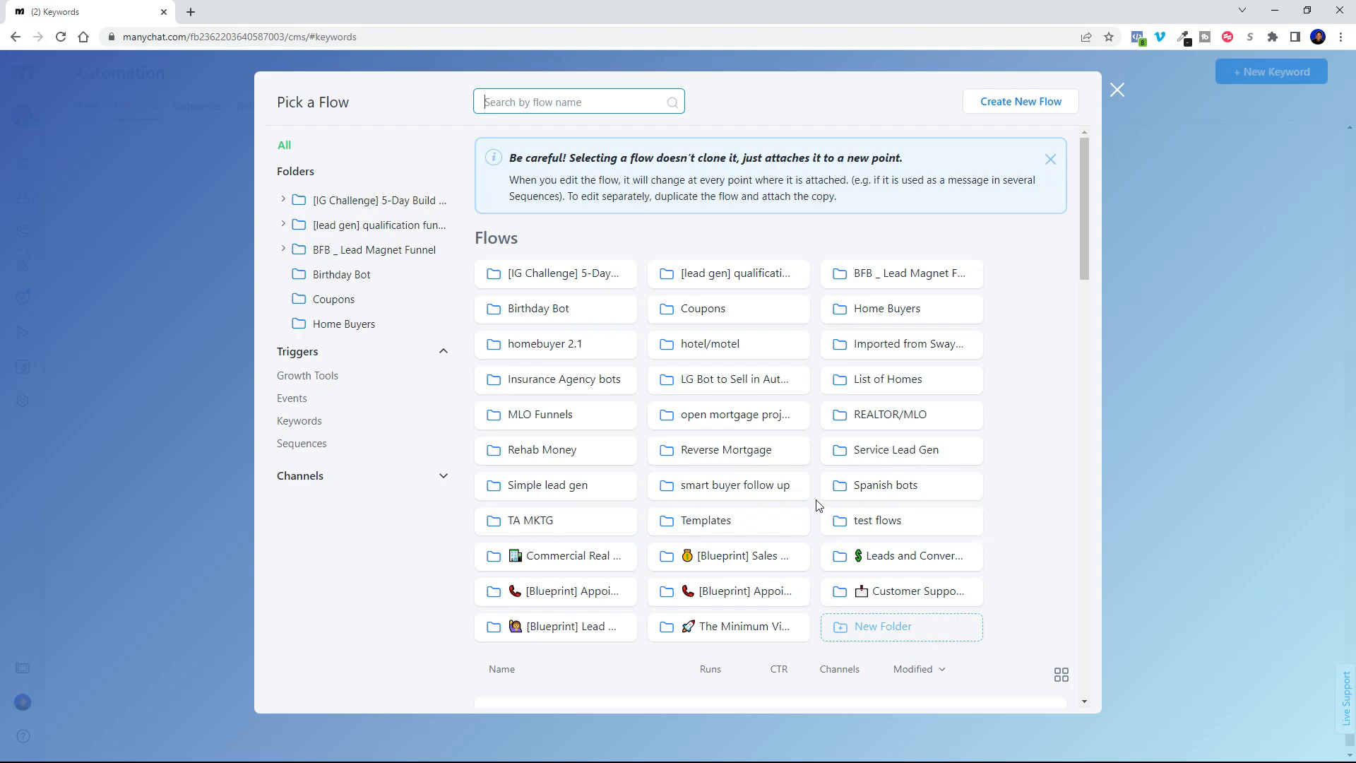
mouse_move(866, 309)
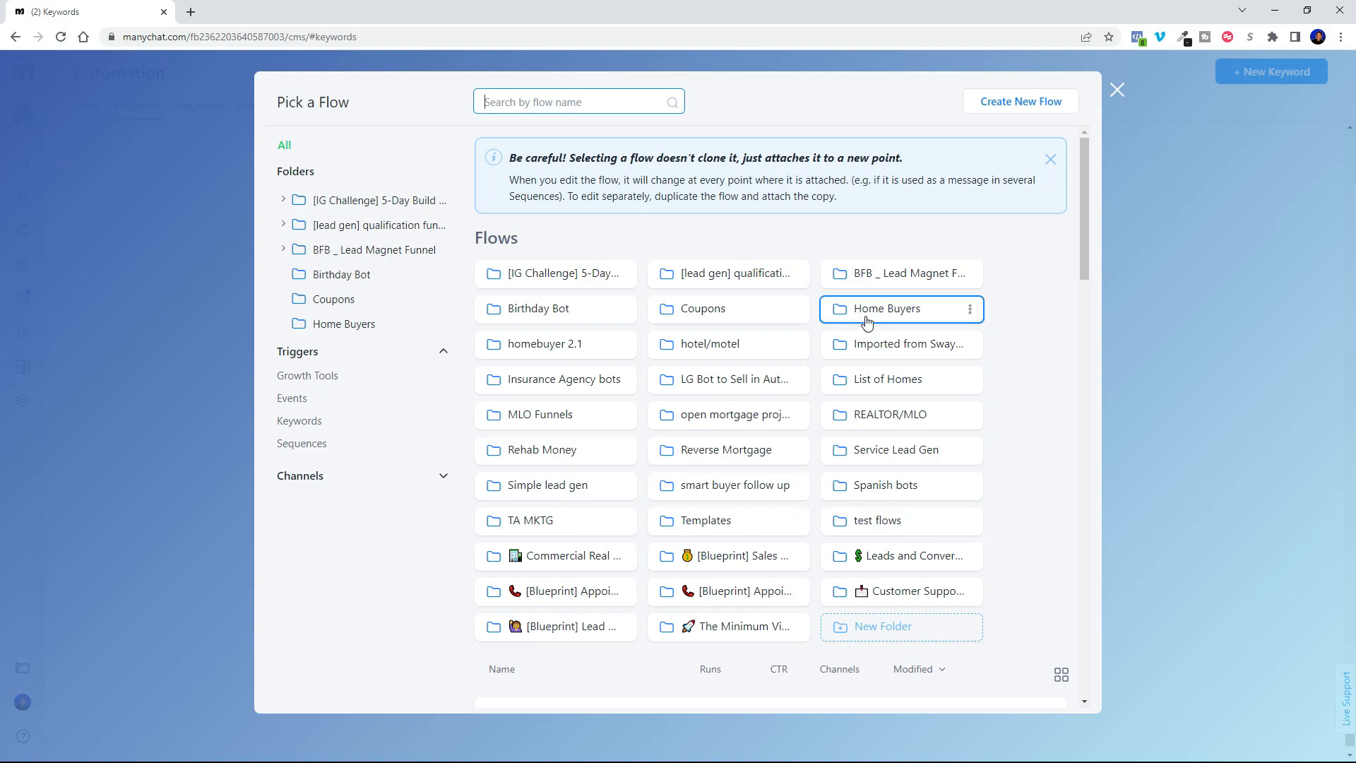
mouse_move(882, 309)
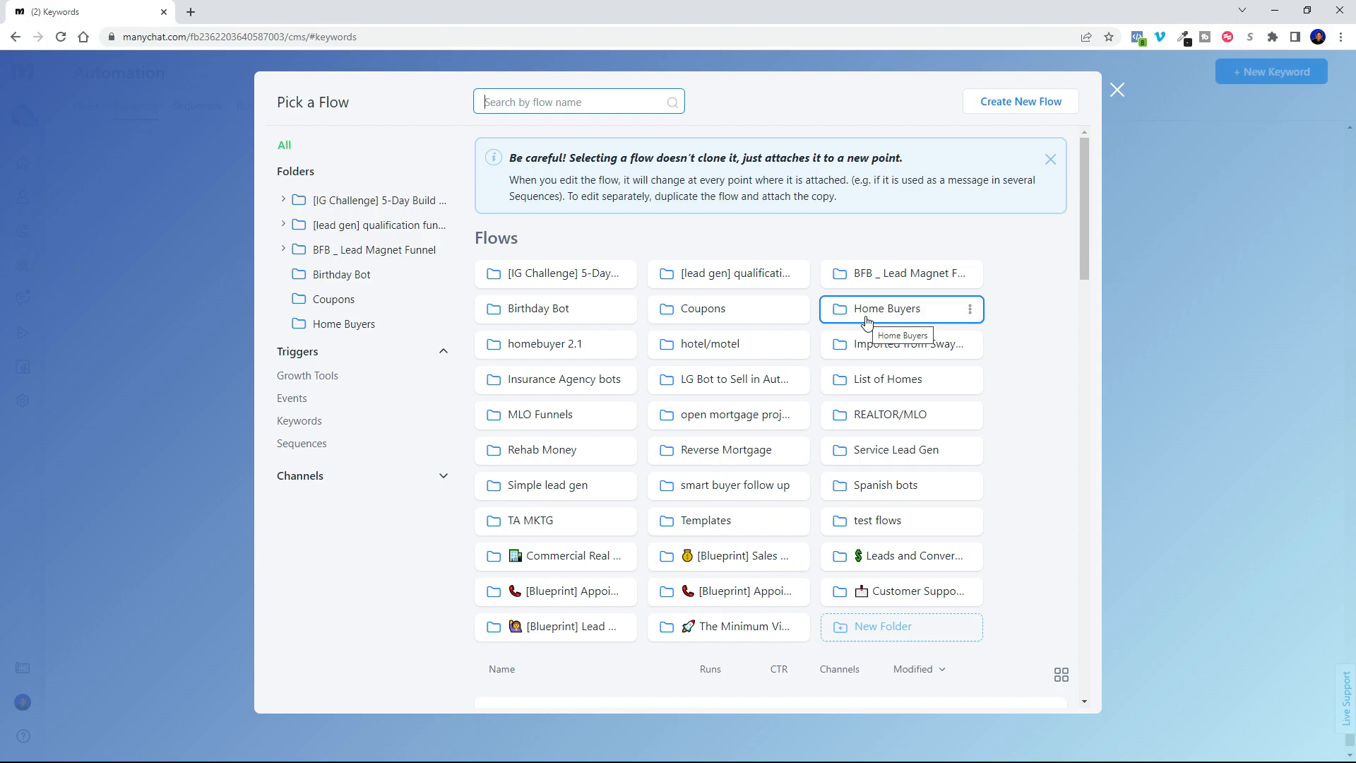
click(542, 414)
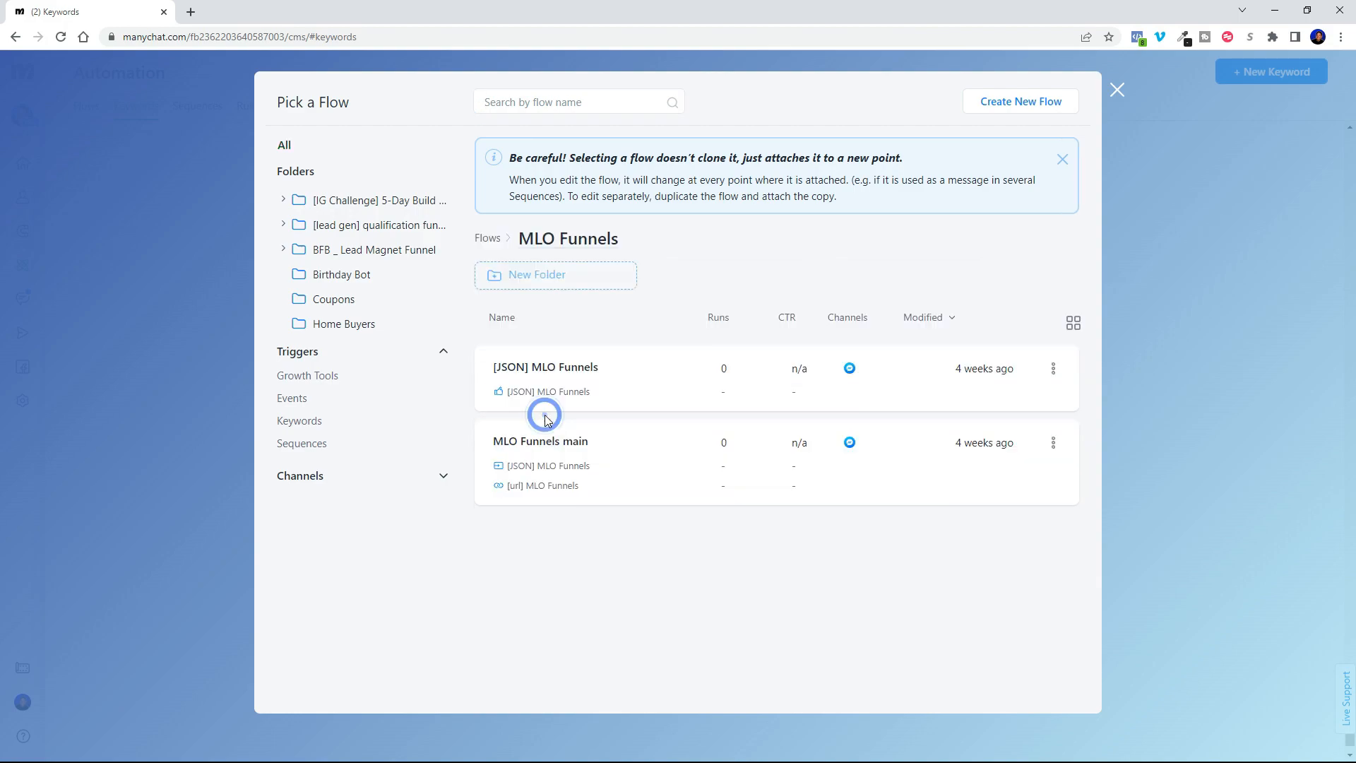
click(539, 440)
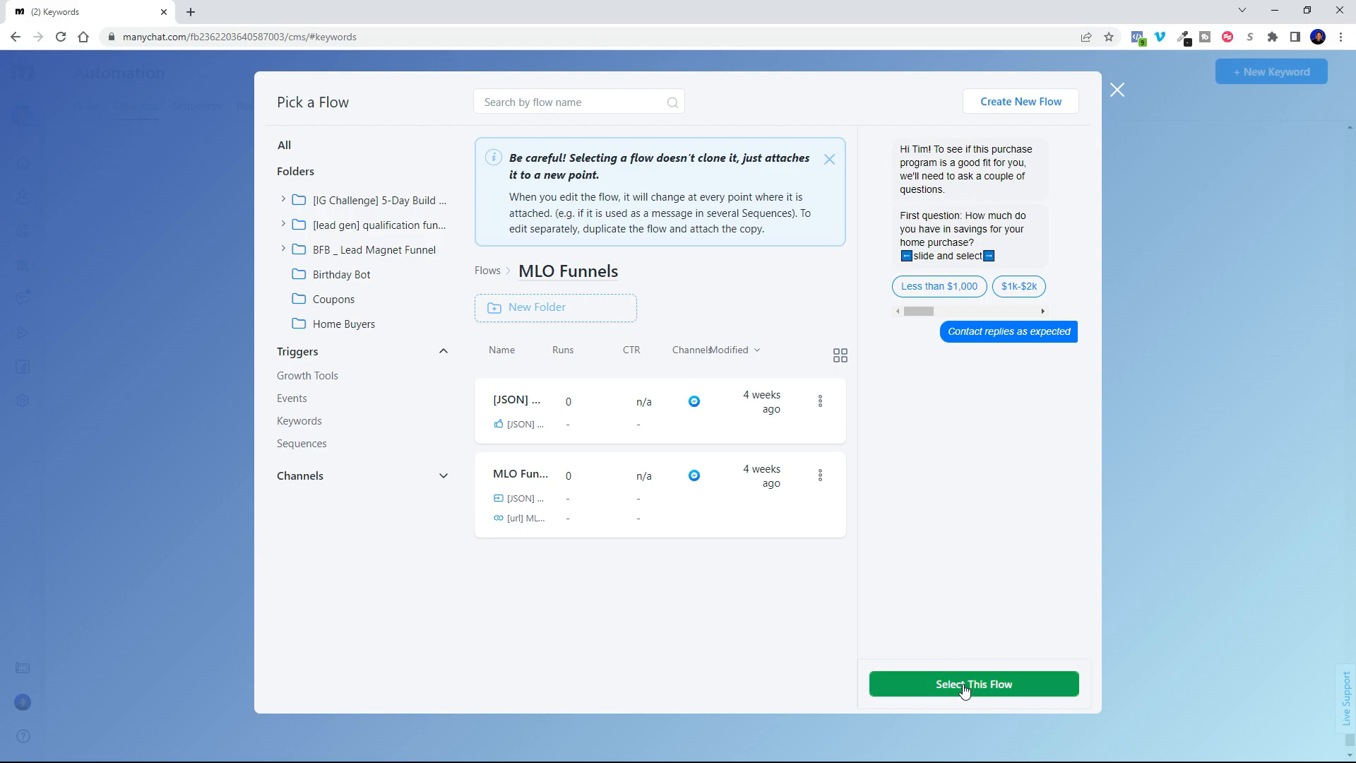
click(973, 683)
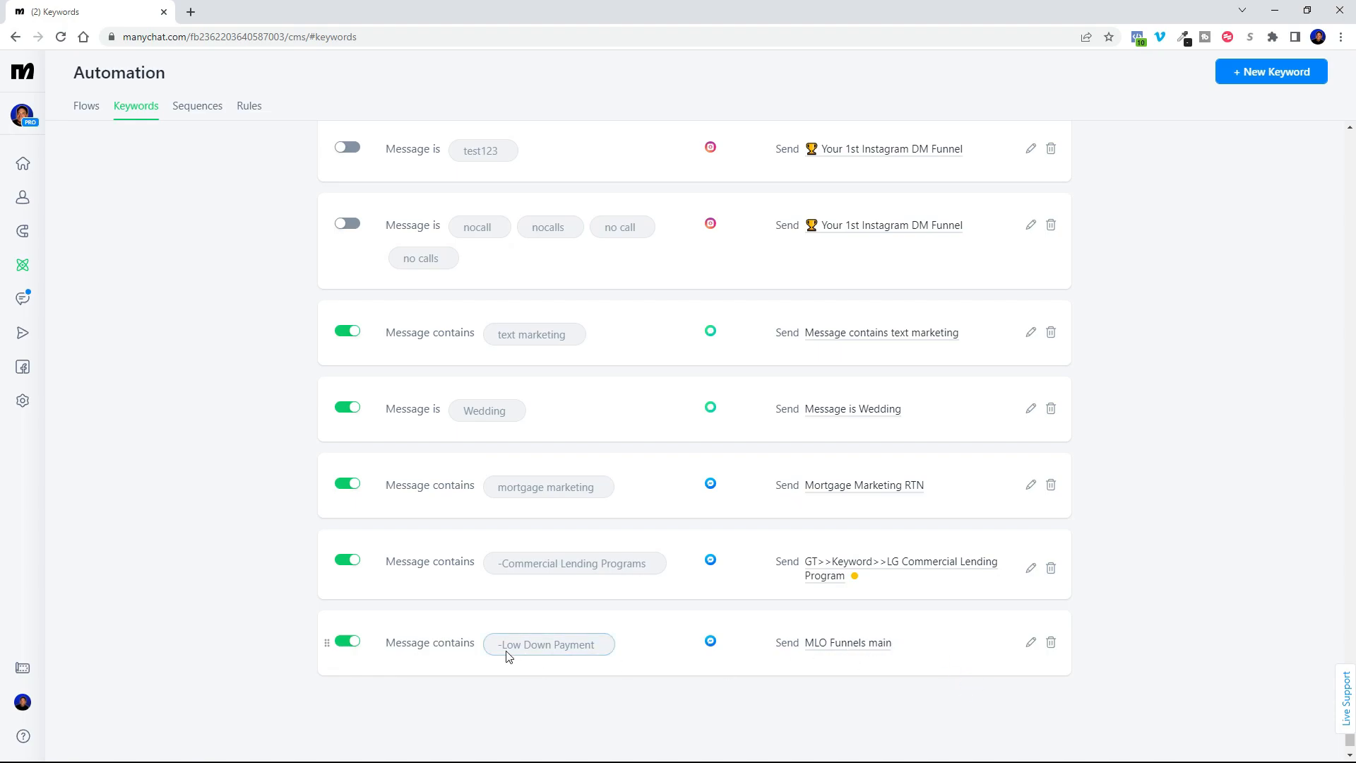
mouse_move(1233, 452)
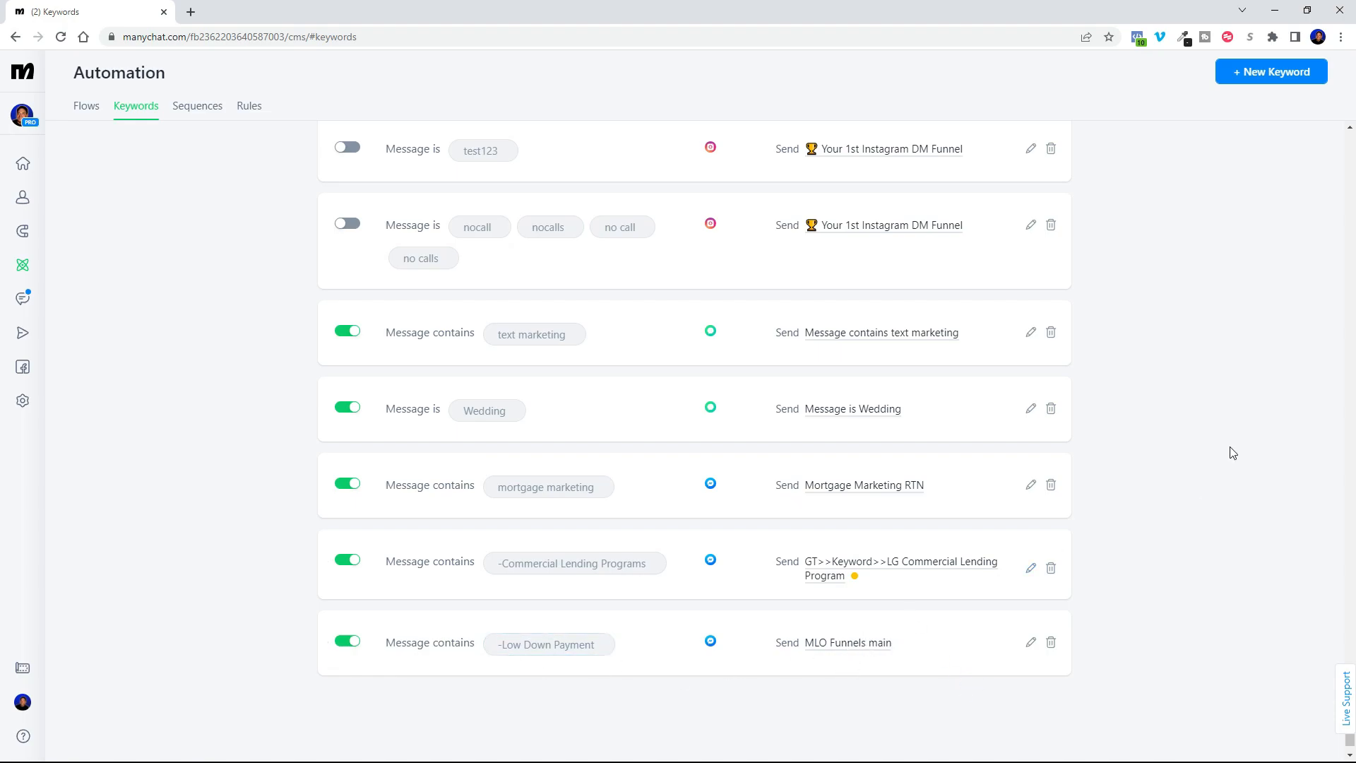
mouse_move(727, 685)
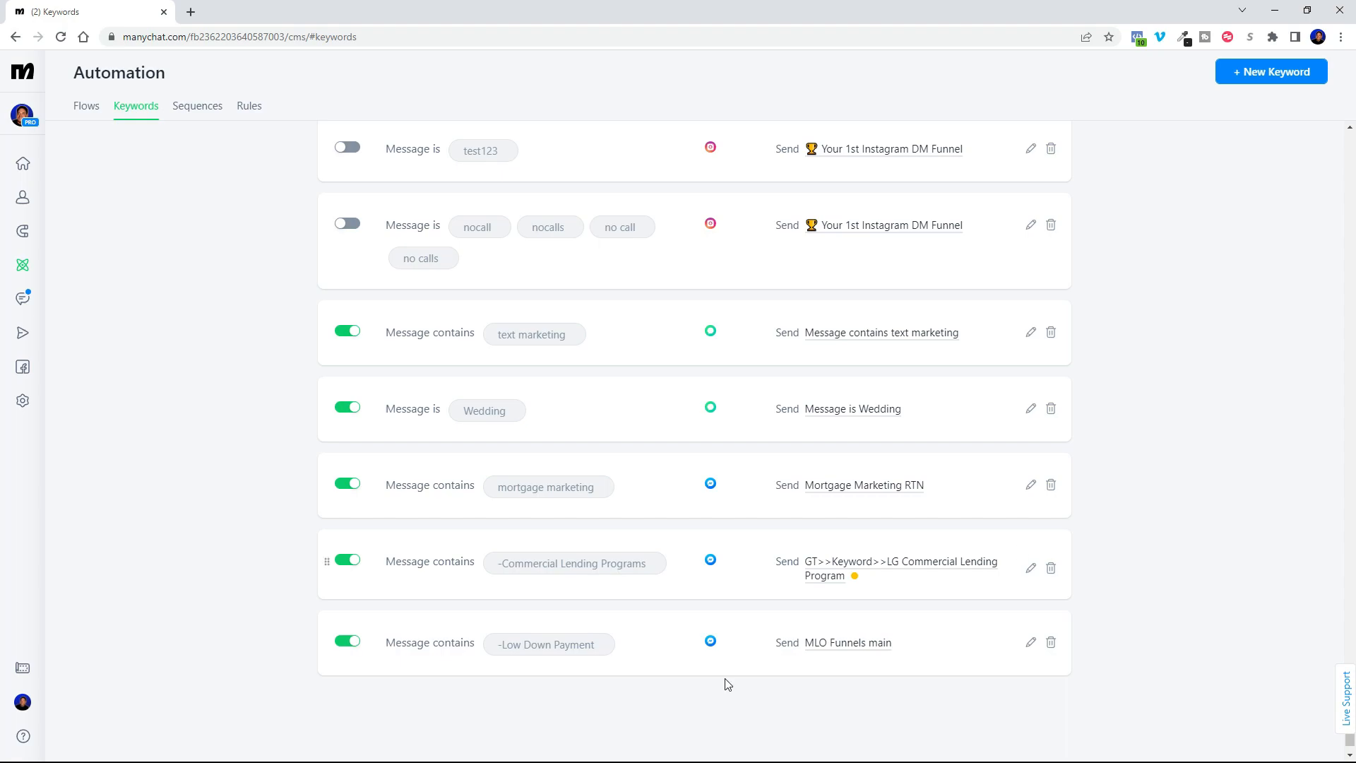
click(347, 642)
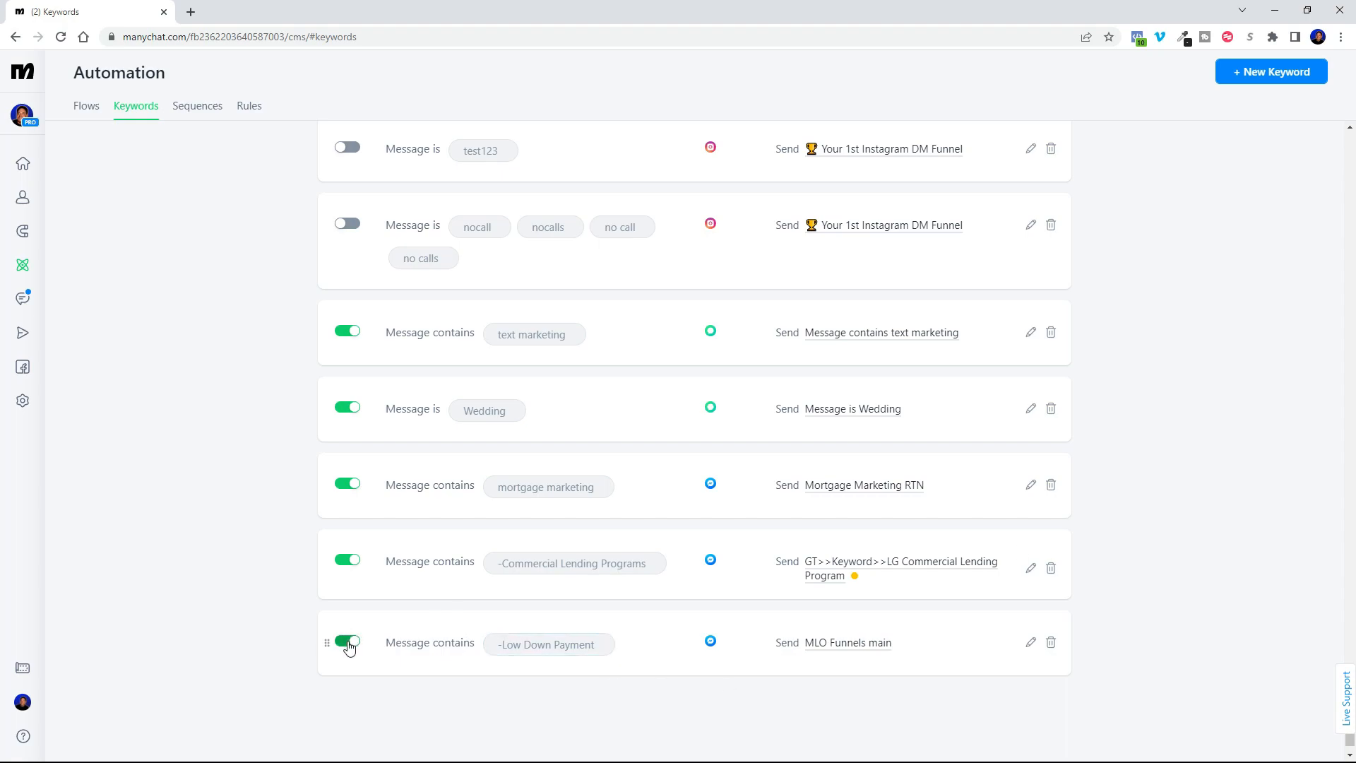
click(347, 642)
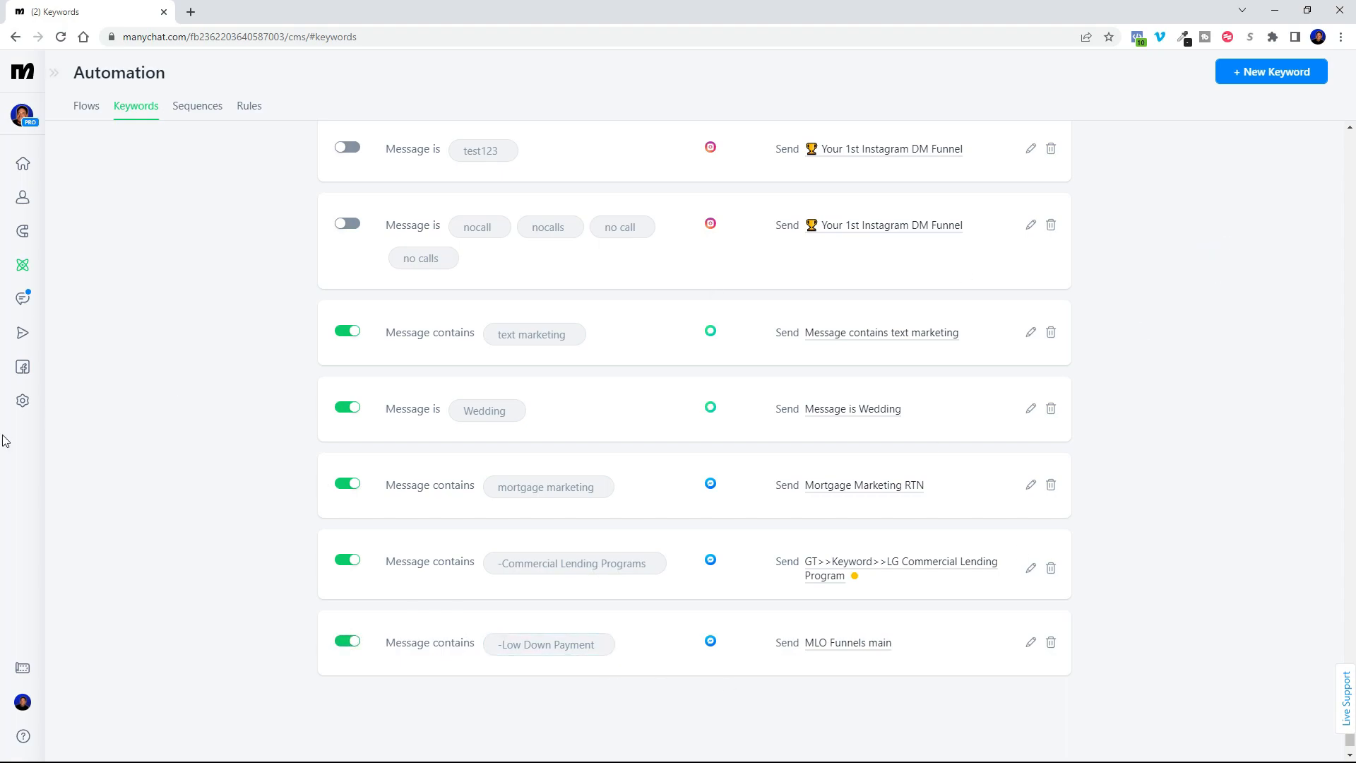
Rewrite the Start conversations greeting to 'Are you ready to get the Homebuyer Program Info?'
click(255, 11)
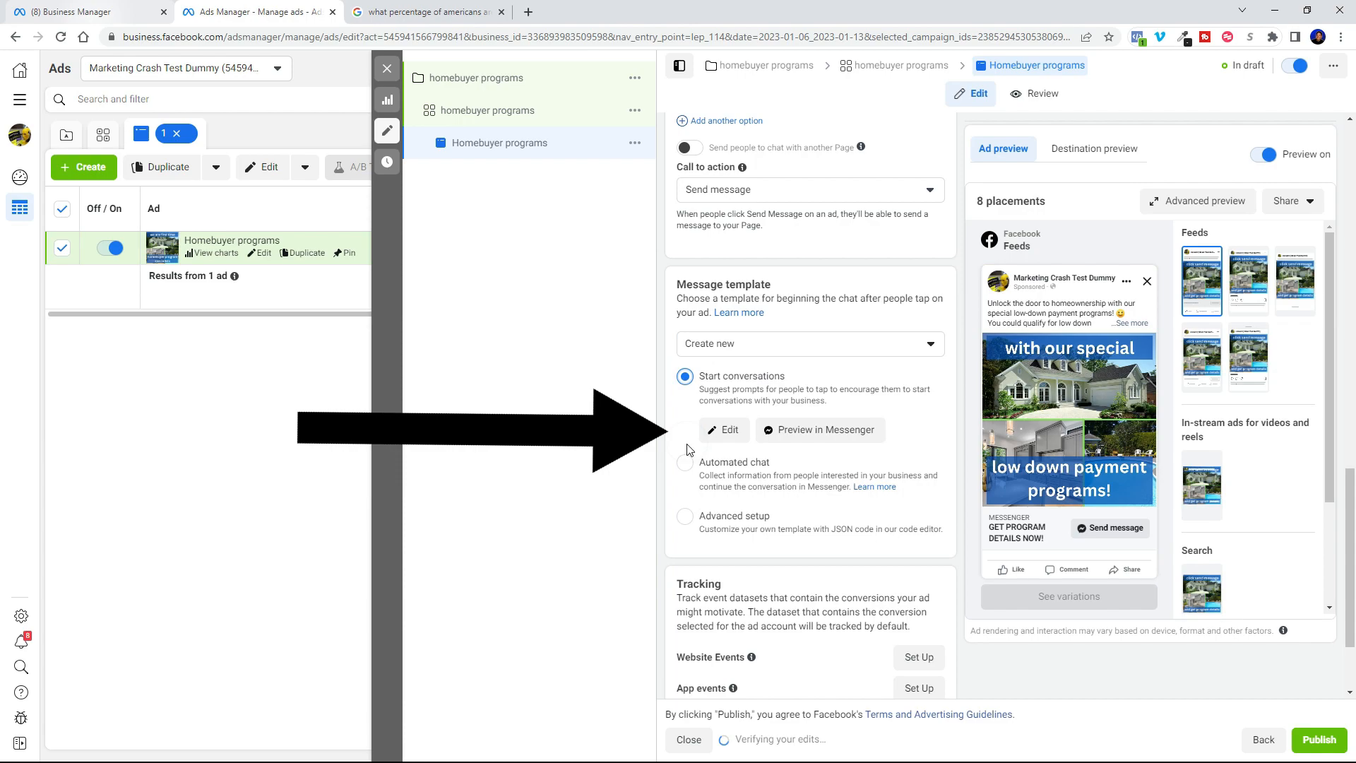
click(723, 430)
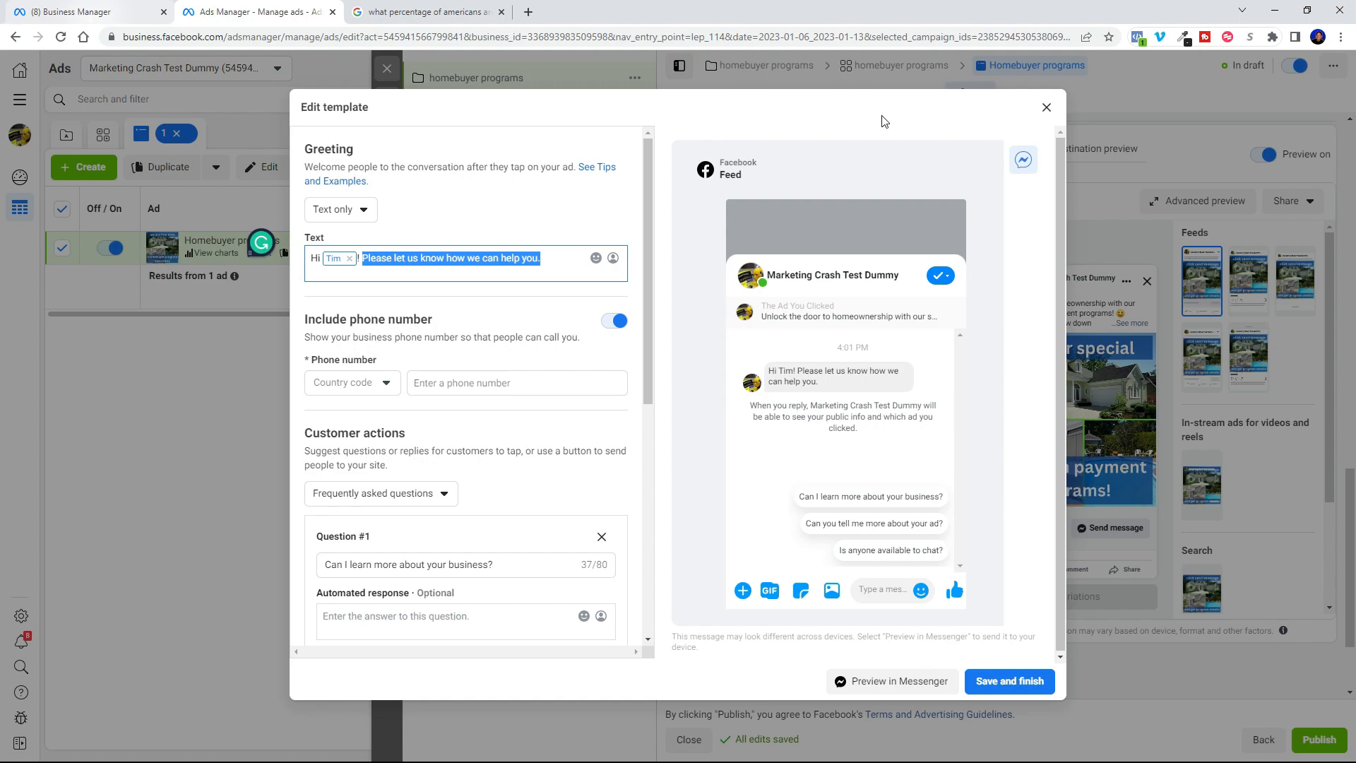
text(Are you ready to get the)
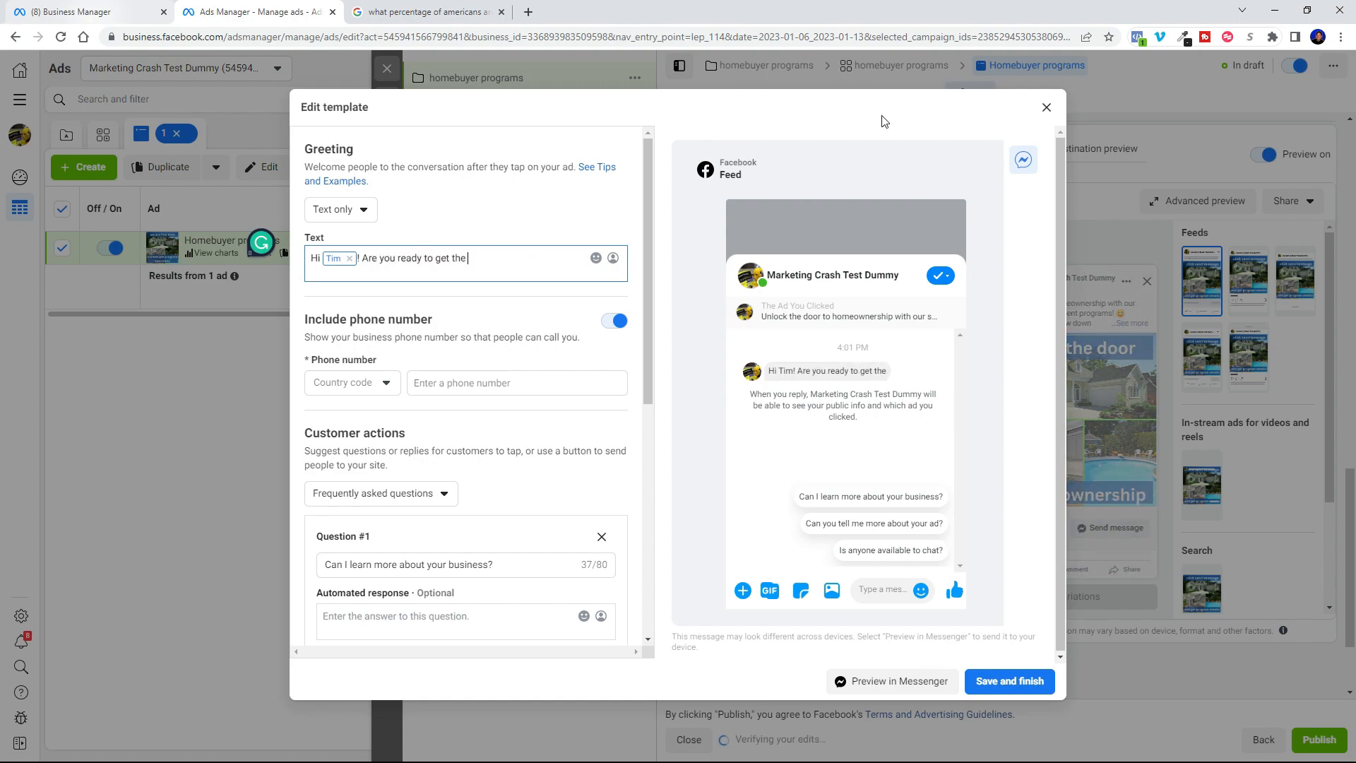
text(Homebuyer Program Info?)
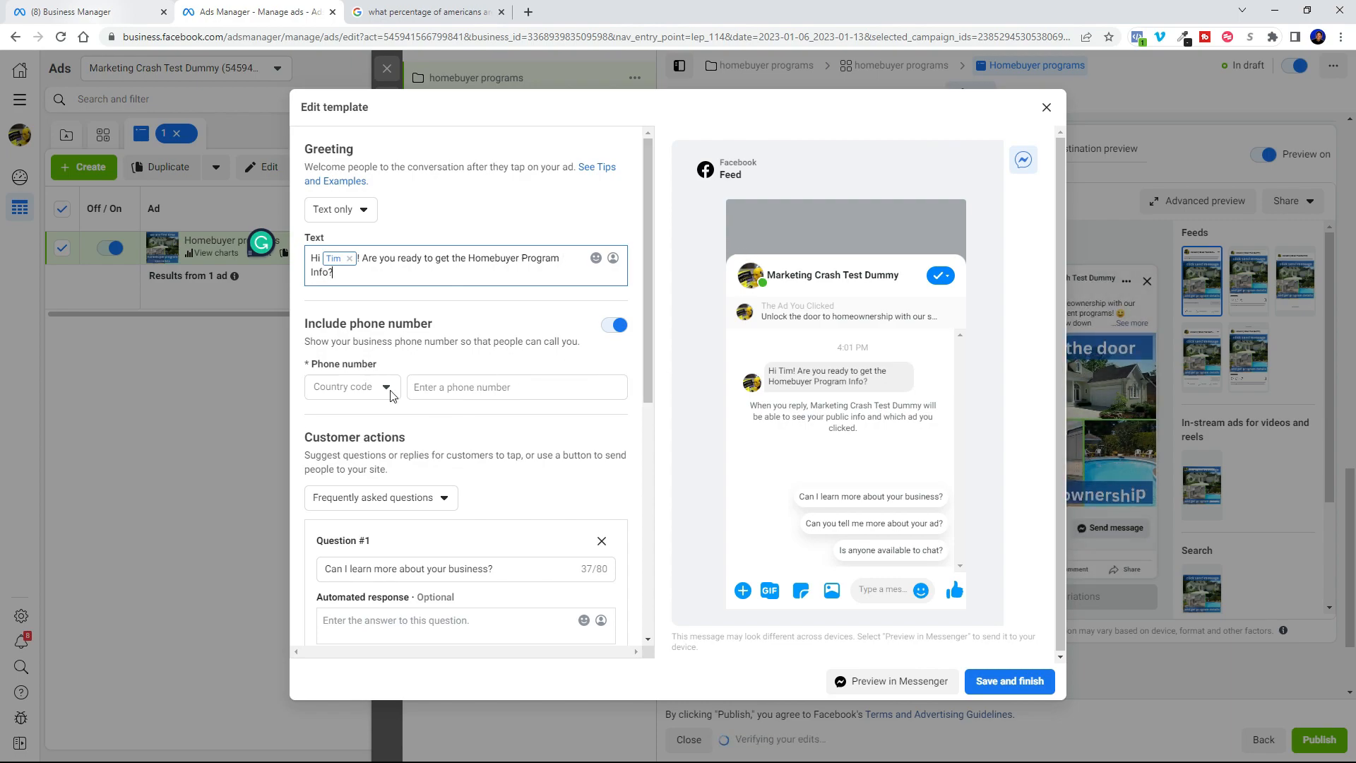
scroll(down, 3)
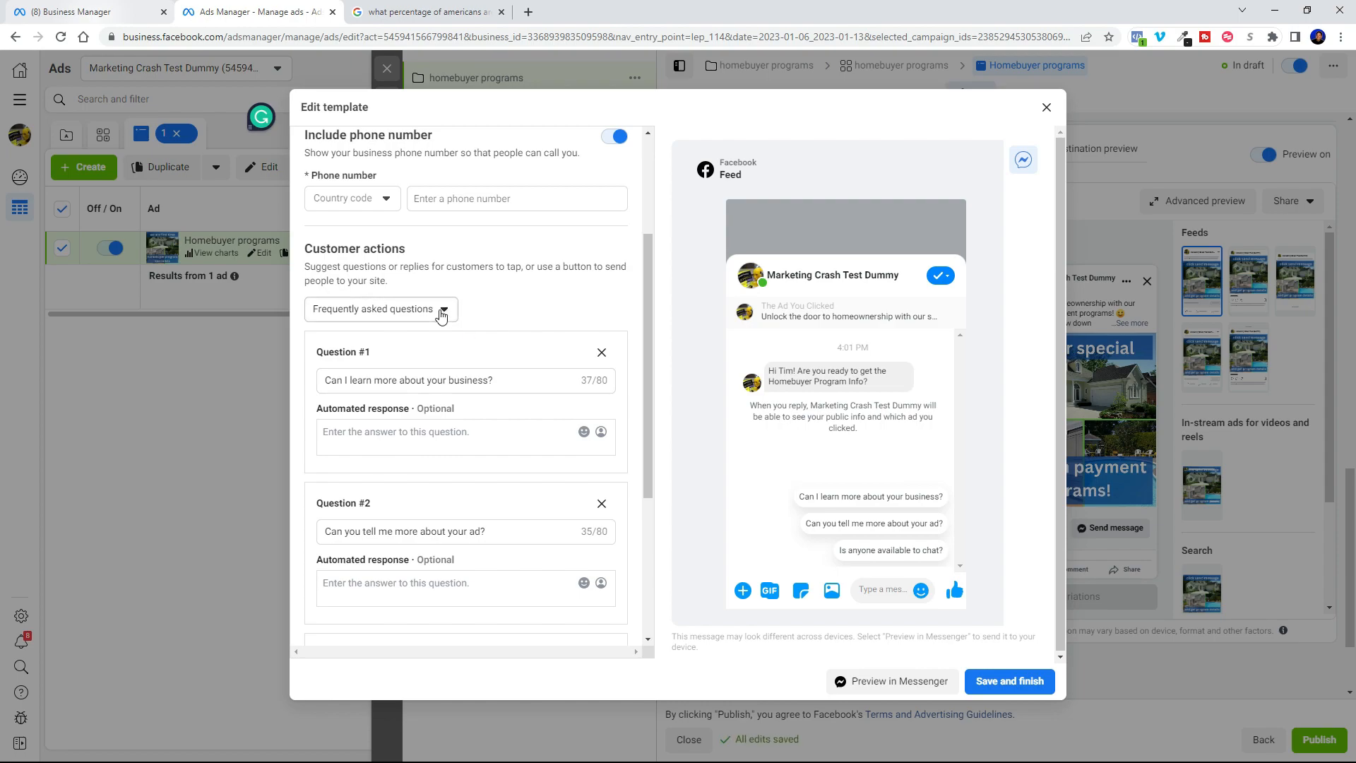
Save the 'Low Down Payment' template with a '-Low Down Payment' quick reply connected to the bot
click(380, 309)
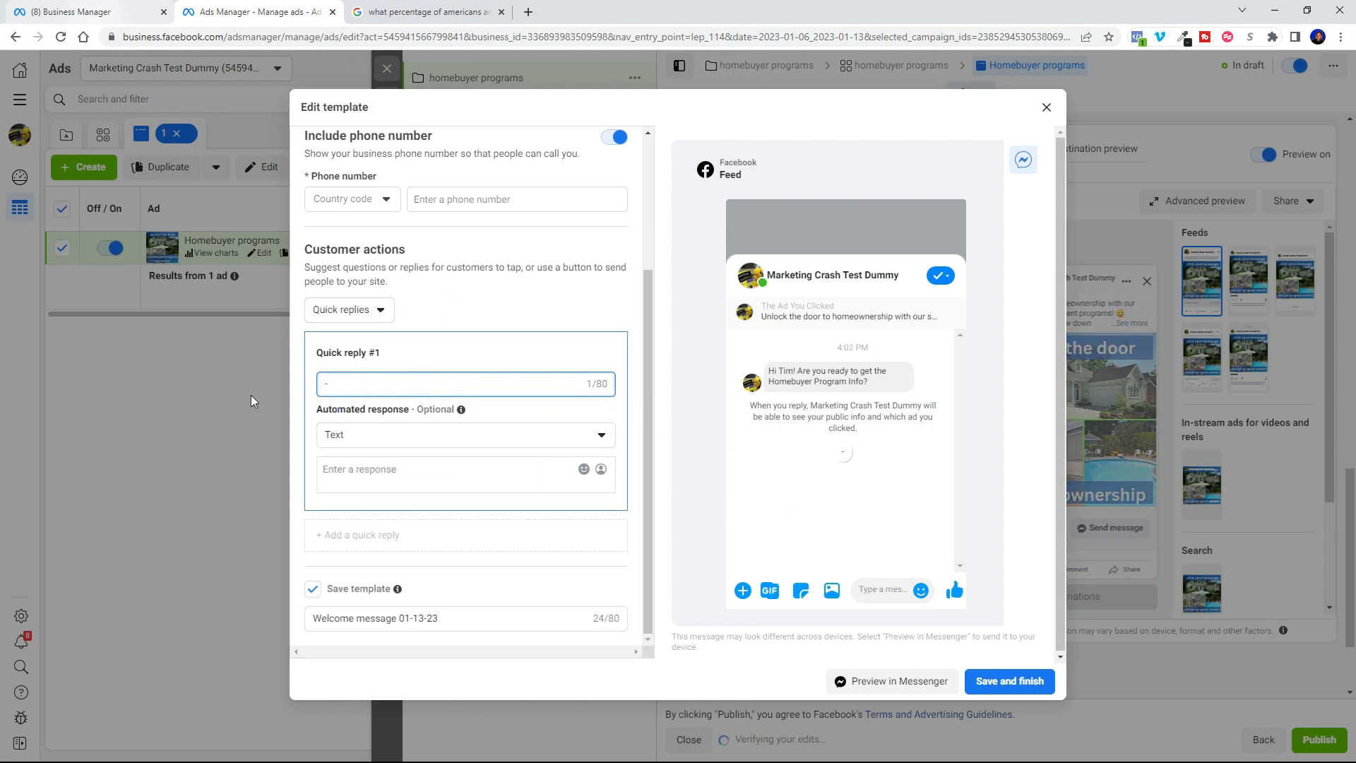
text(-Low Down Payment)
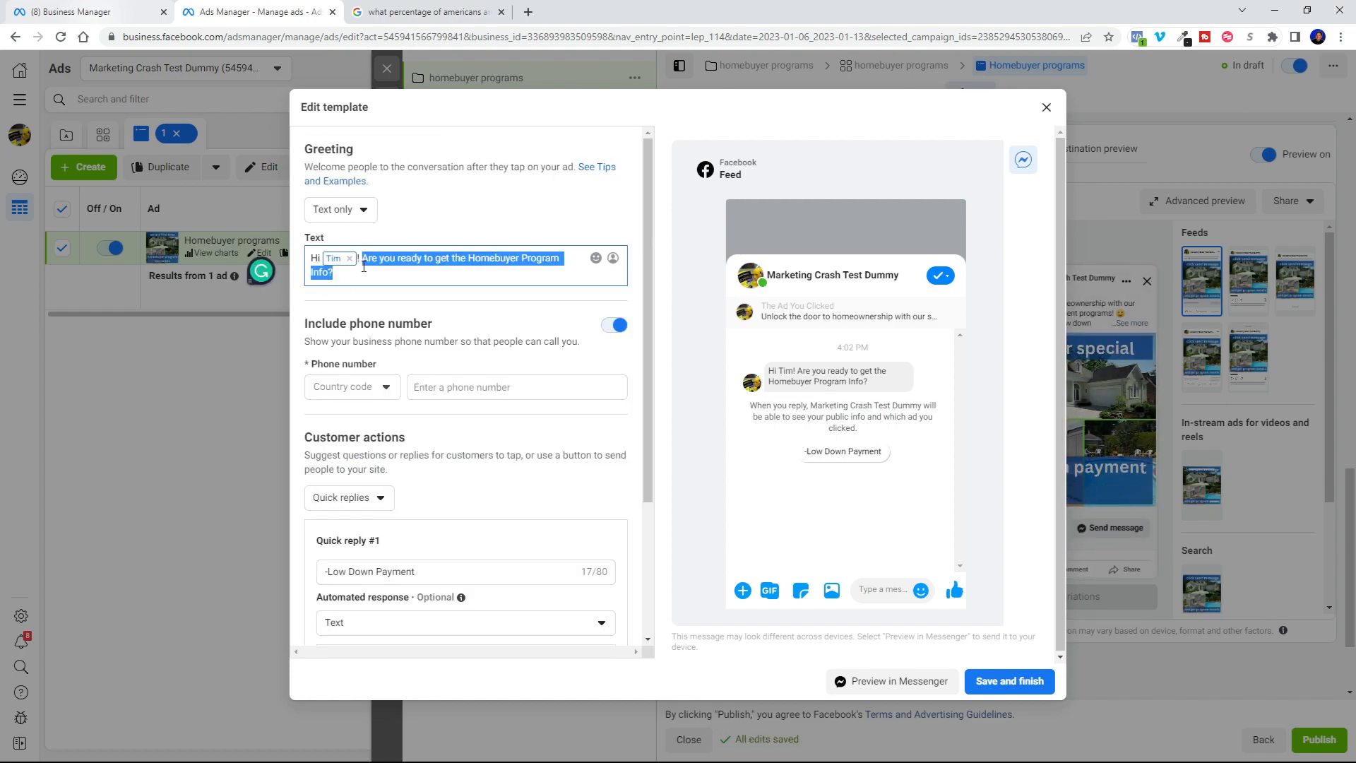
click(595, 258)
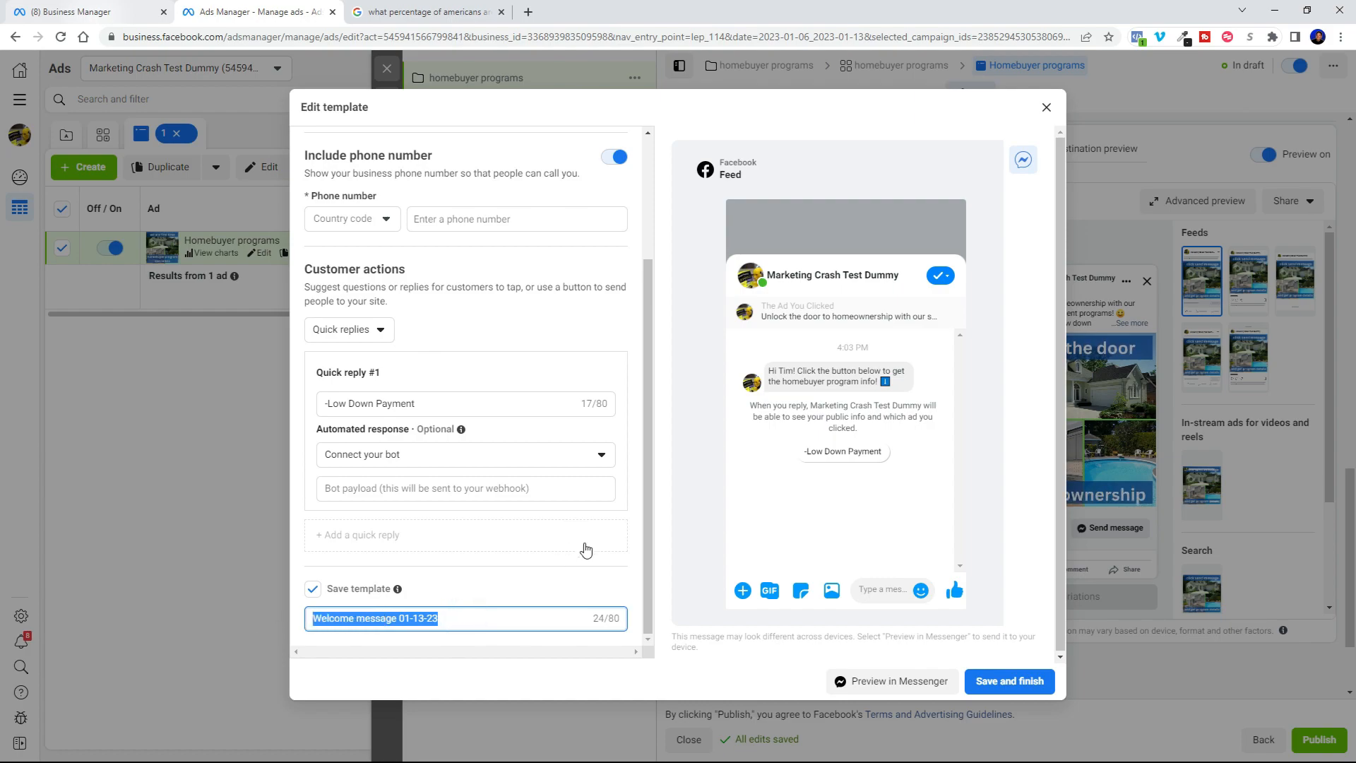
text(Low Down)
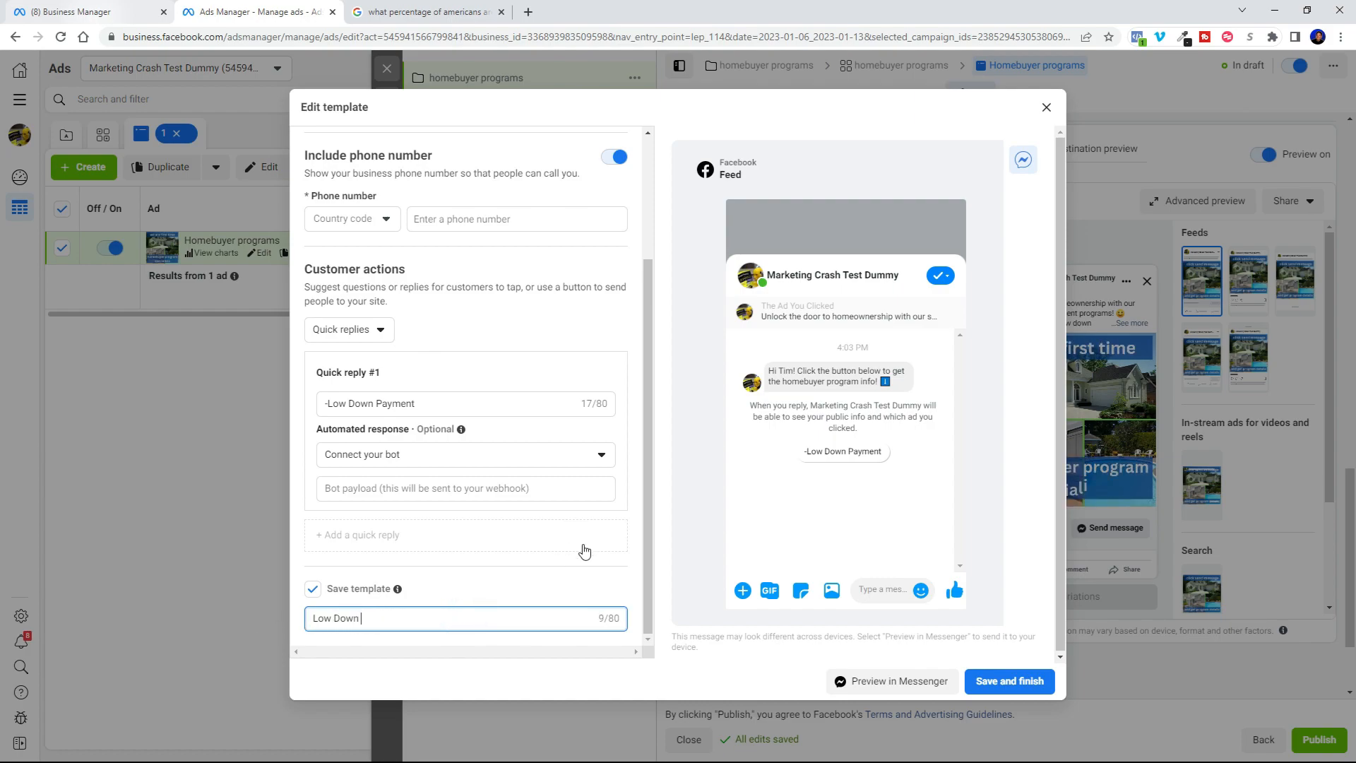
text(Payment)
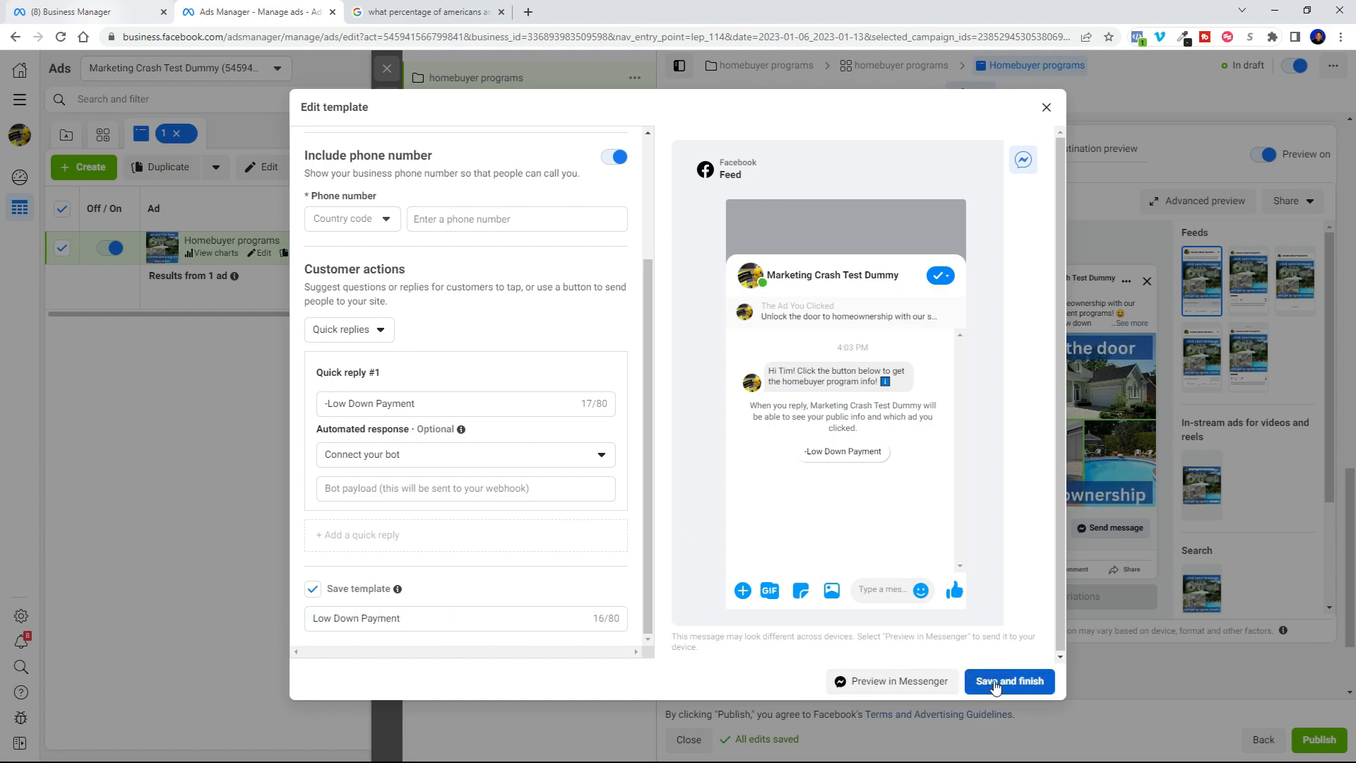
click(1009, 681)
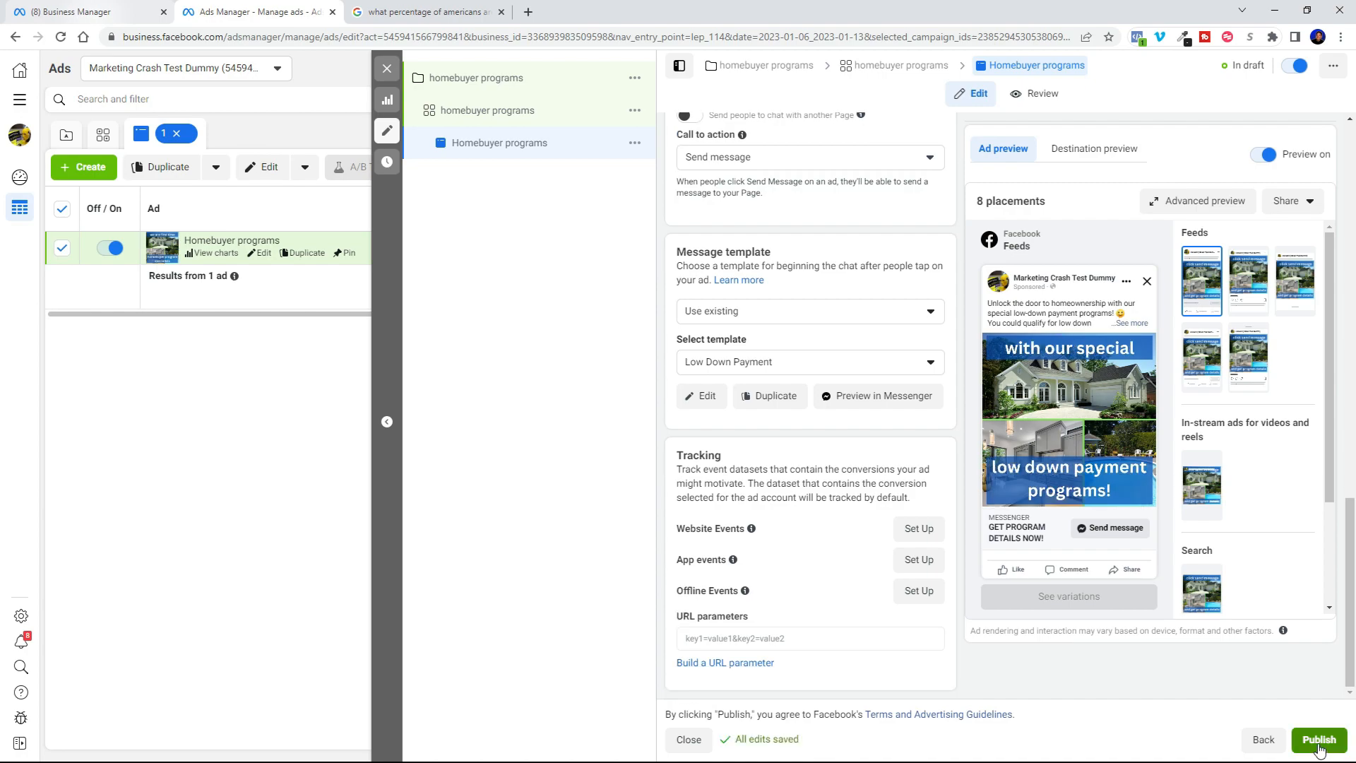
Publish the campaign, ad set and ad, then turn on the homebuyer programs campaign in Campaigns
click(1318, 739)
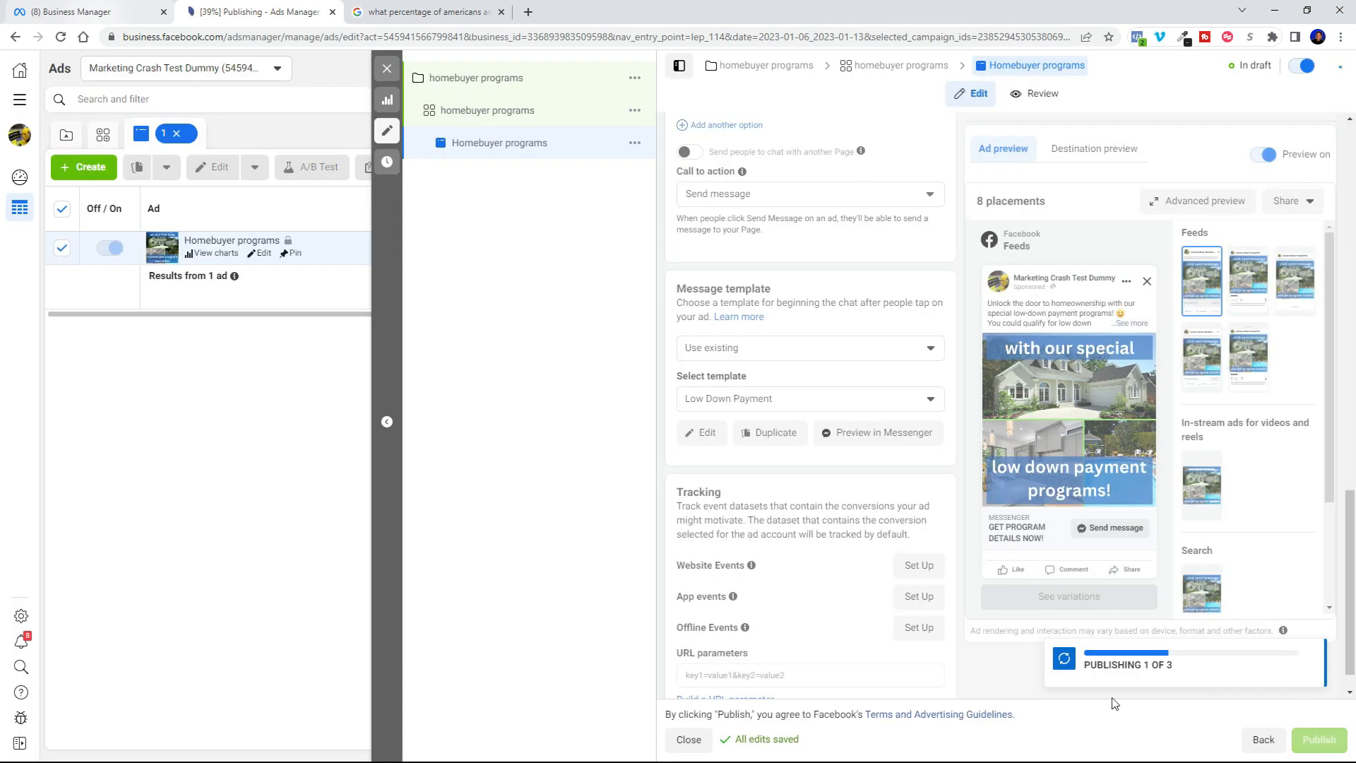
click(1318, 740)
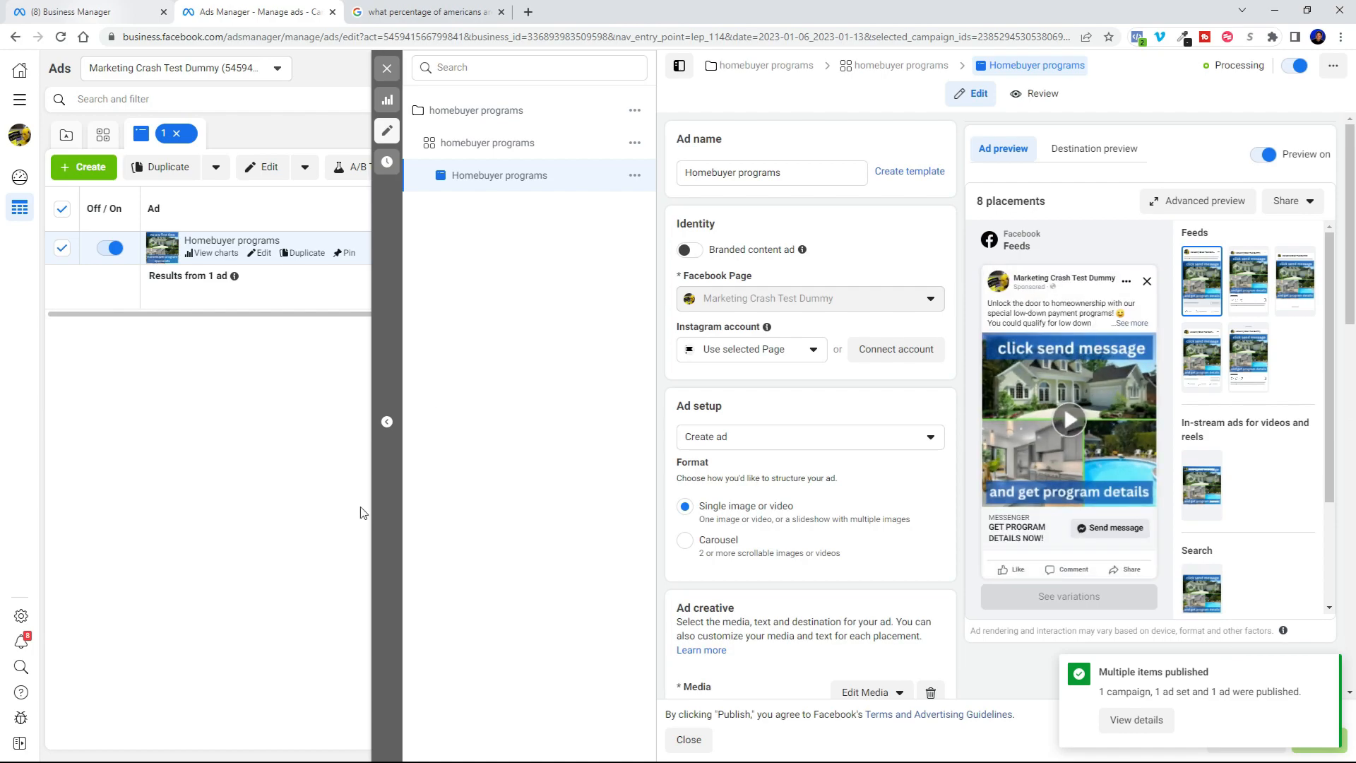
mouse_move(387, 69)
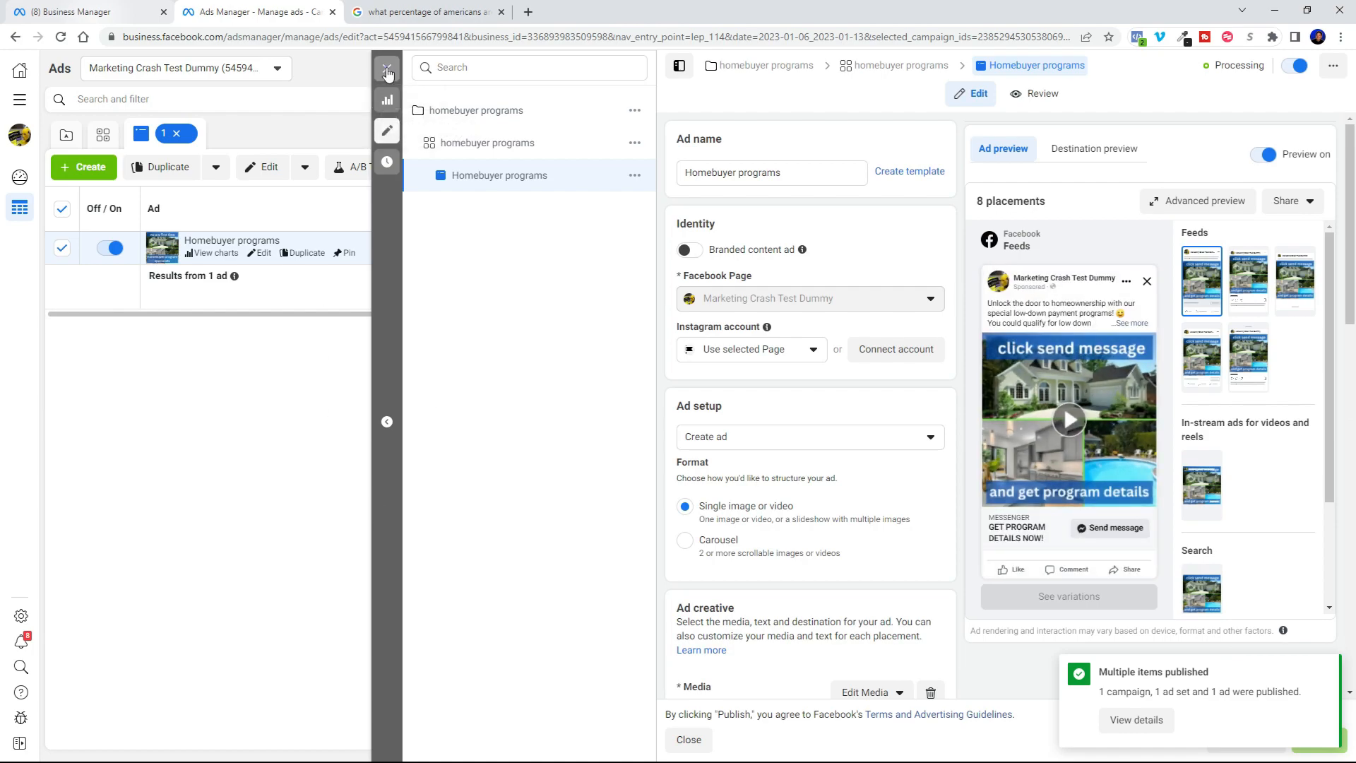
click(1341, 69)
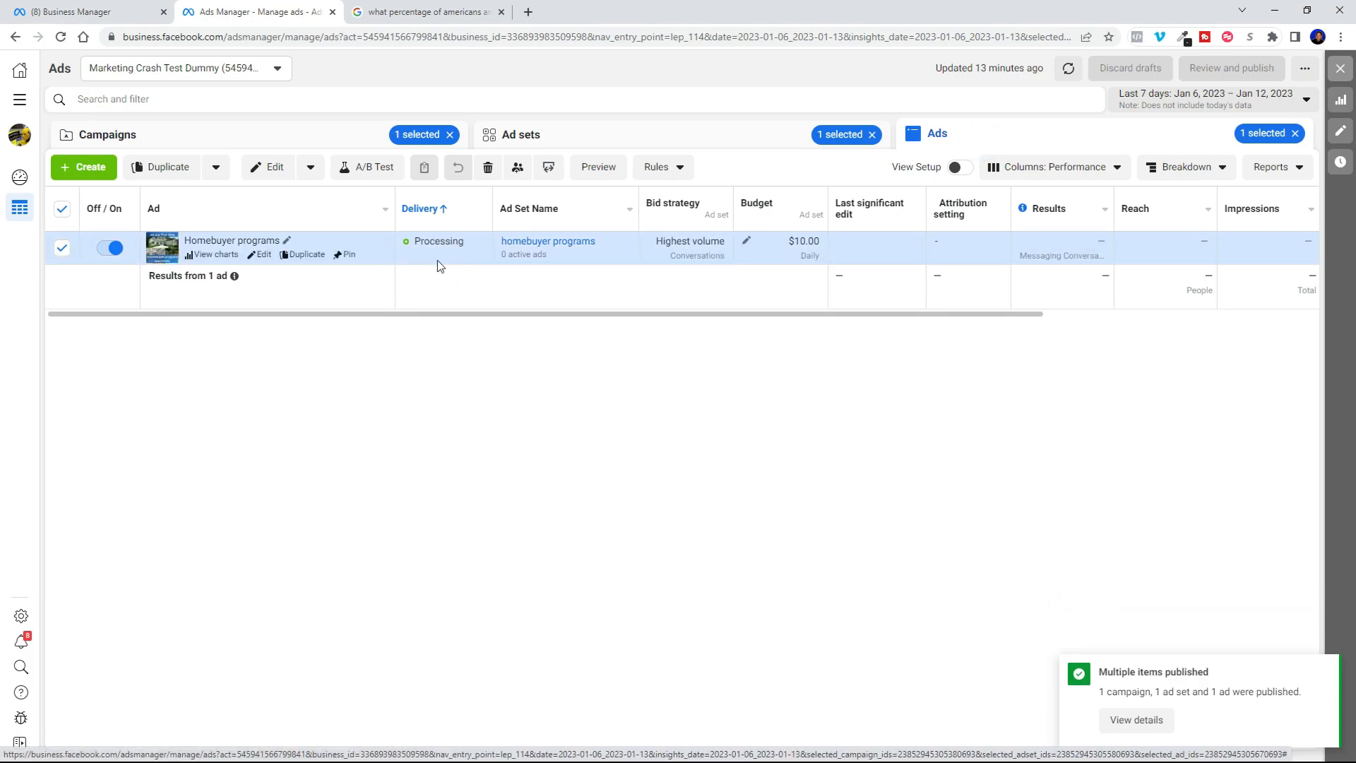
mouse_move(261, 142)
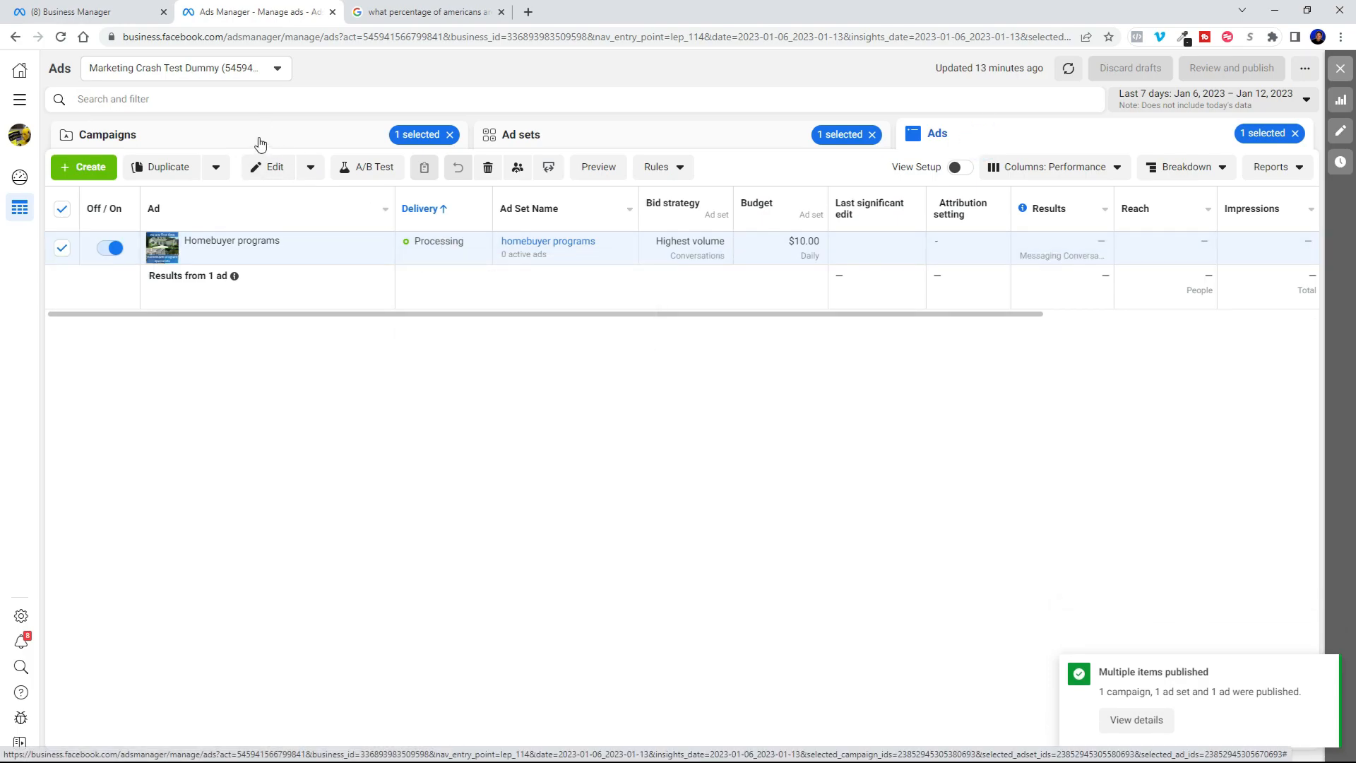
click(109, 134)
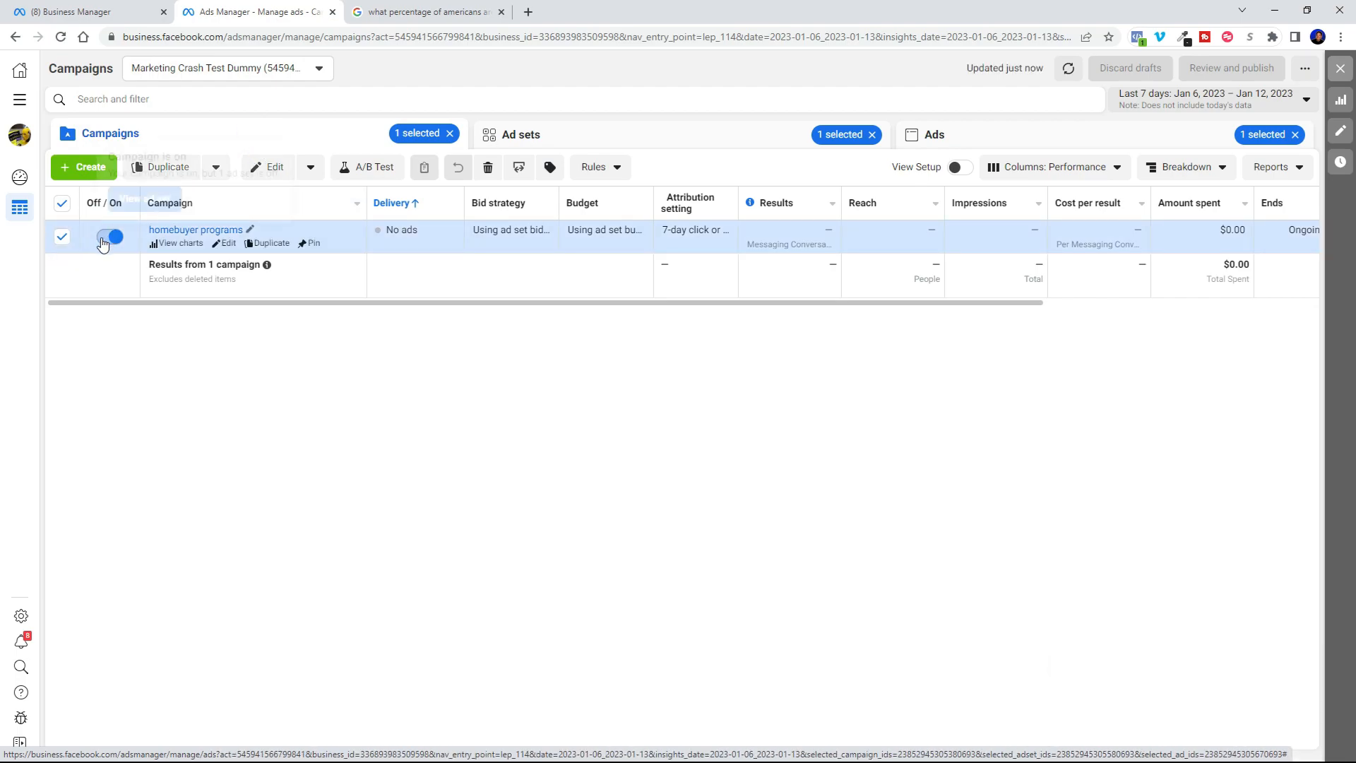
click(111, 237)
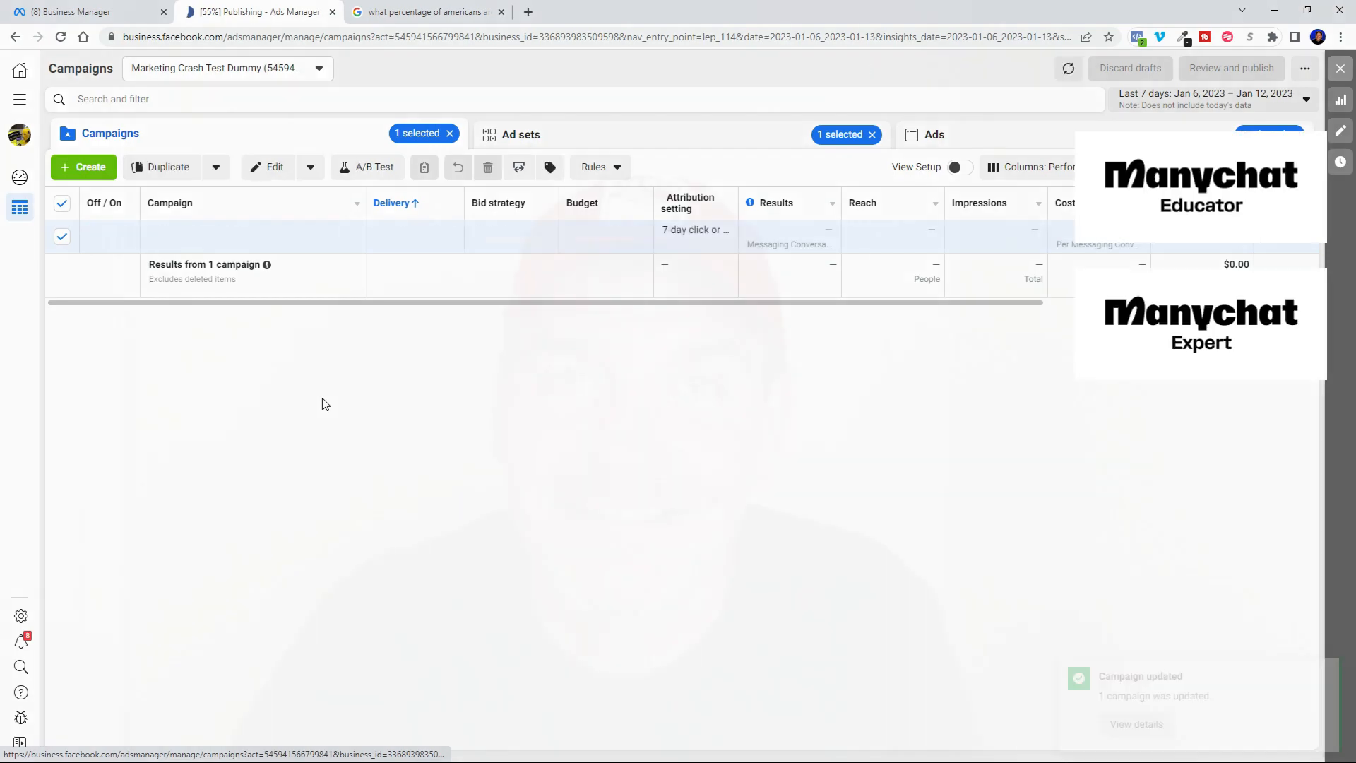